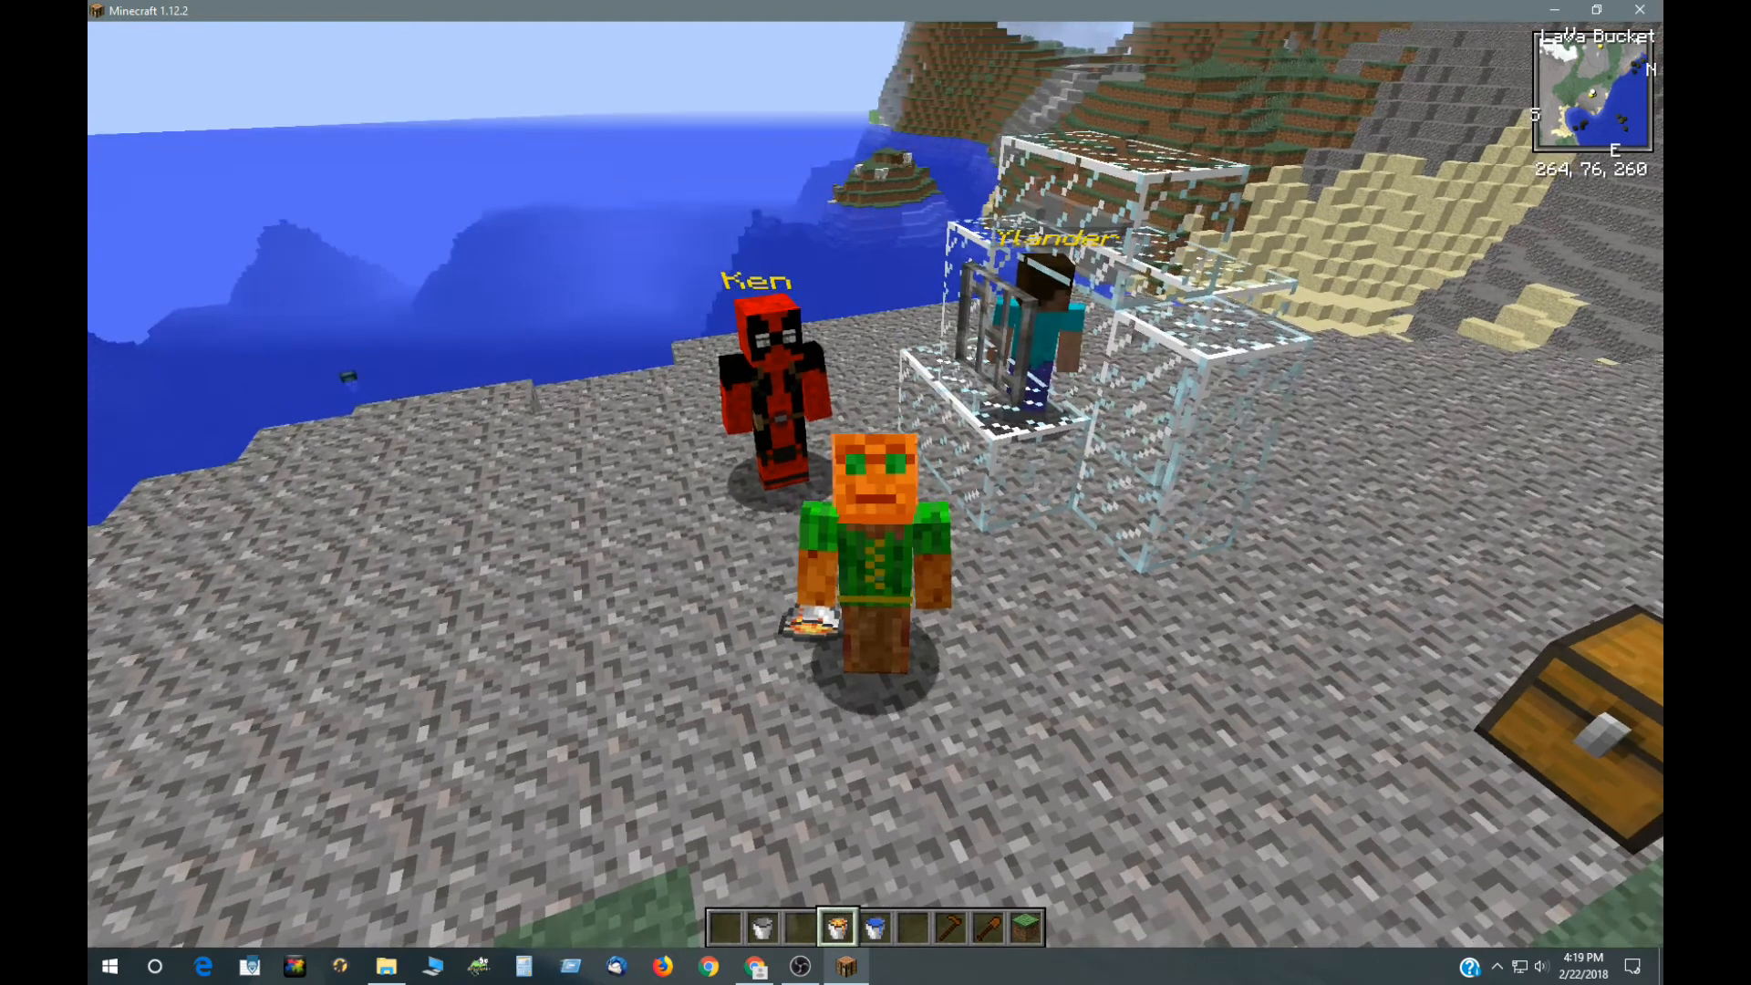
Step: Switch from Minecraft to the kodevelopment Custom Npcs scripting page in Chrome
click(755, 967)
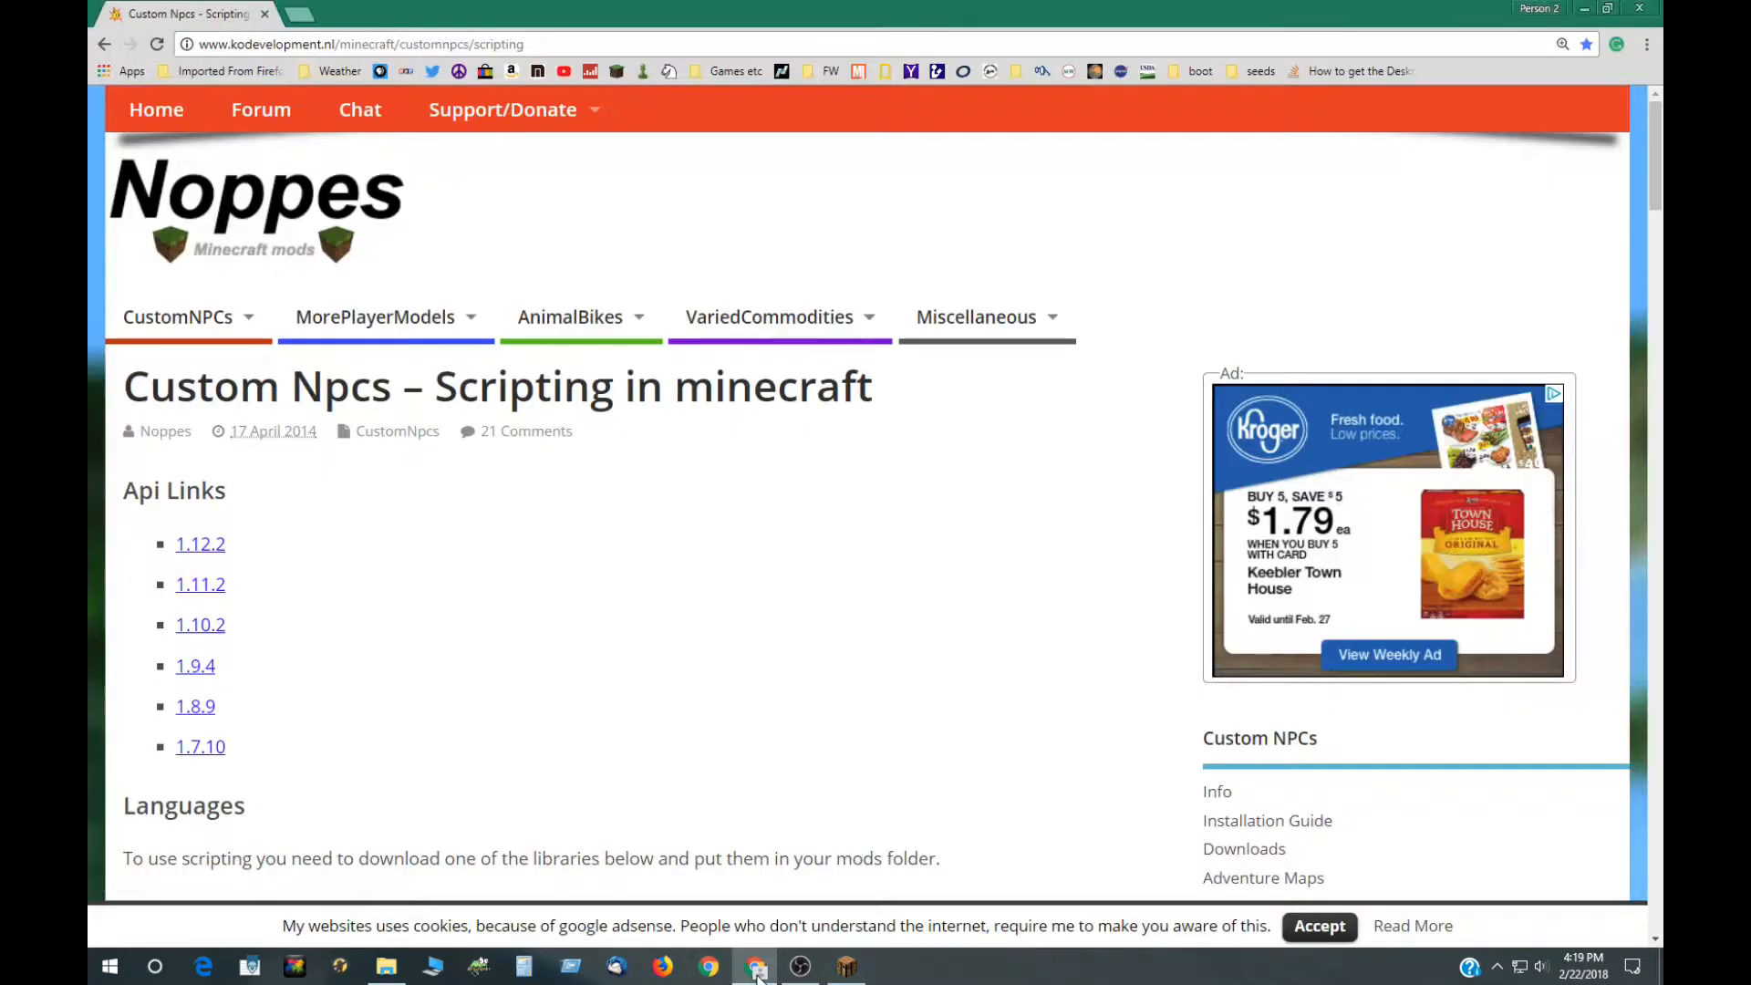
click(375, 318)
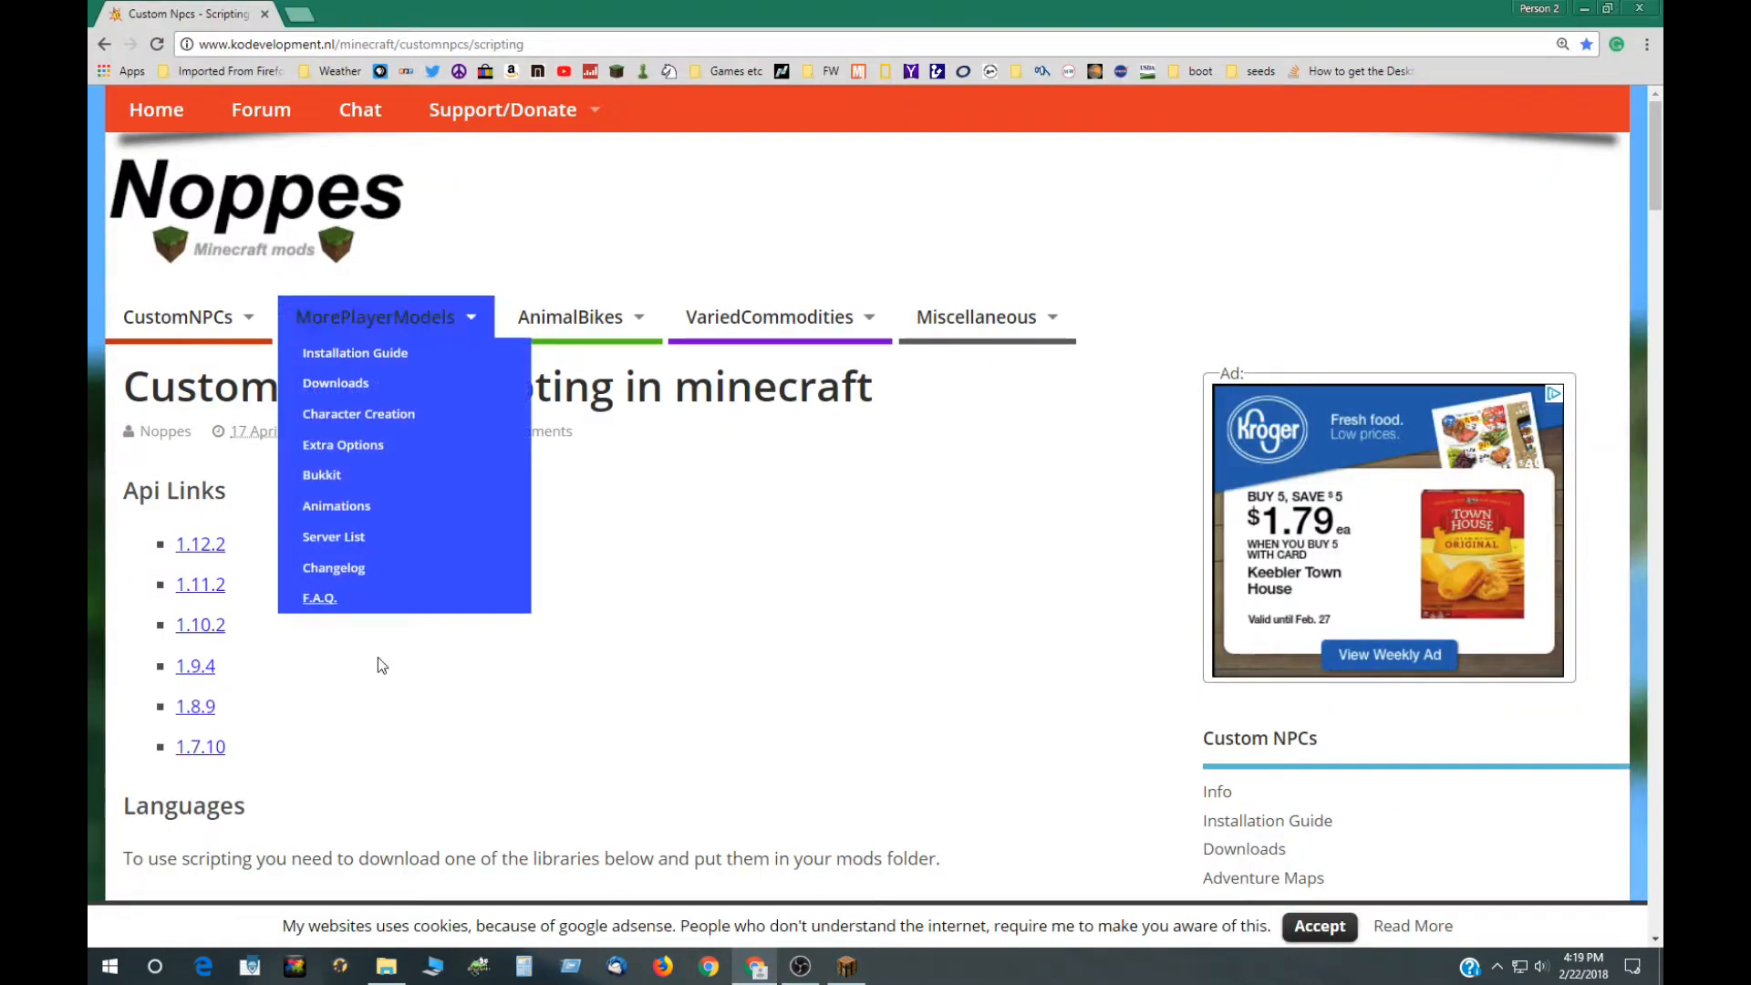
mouse_move(203, 781)
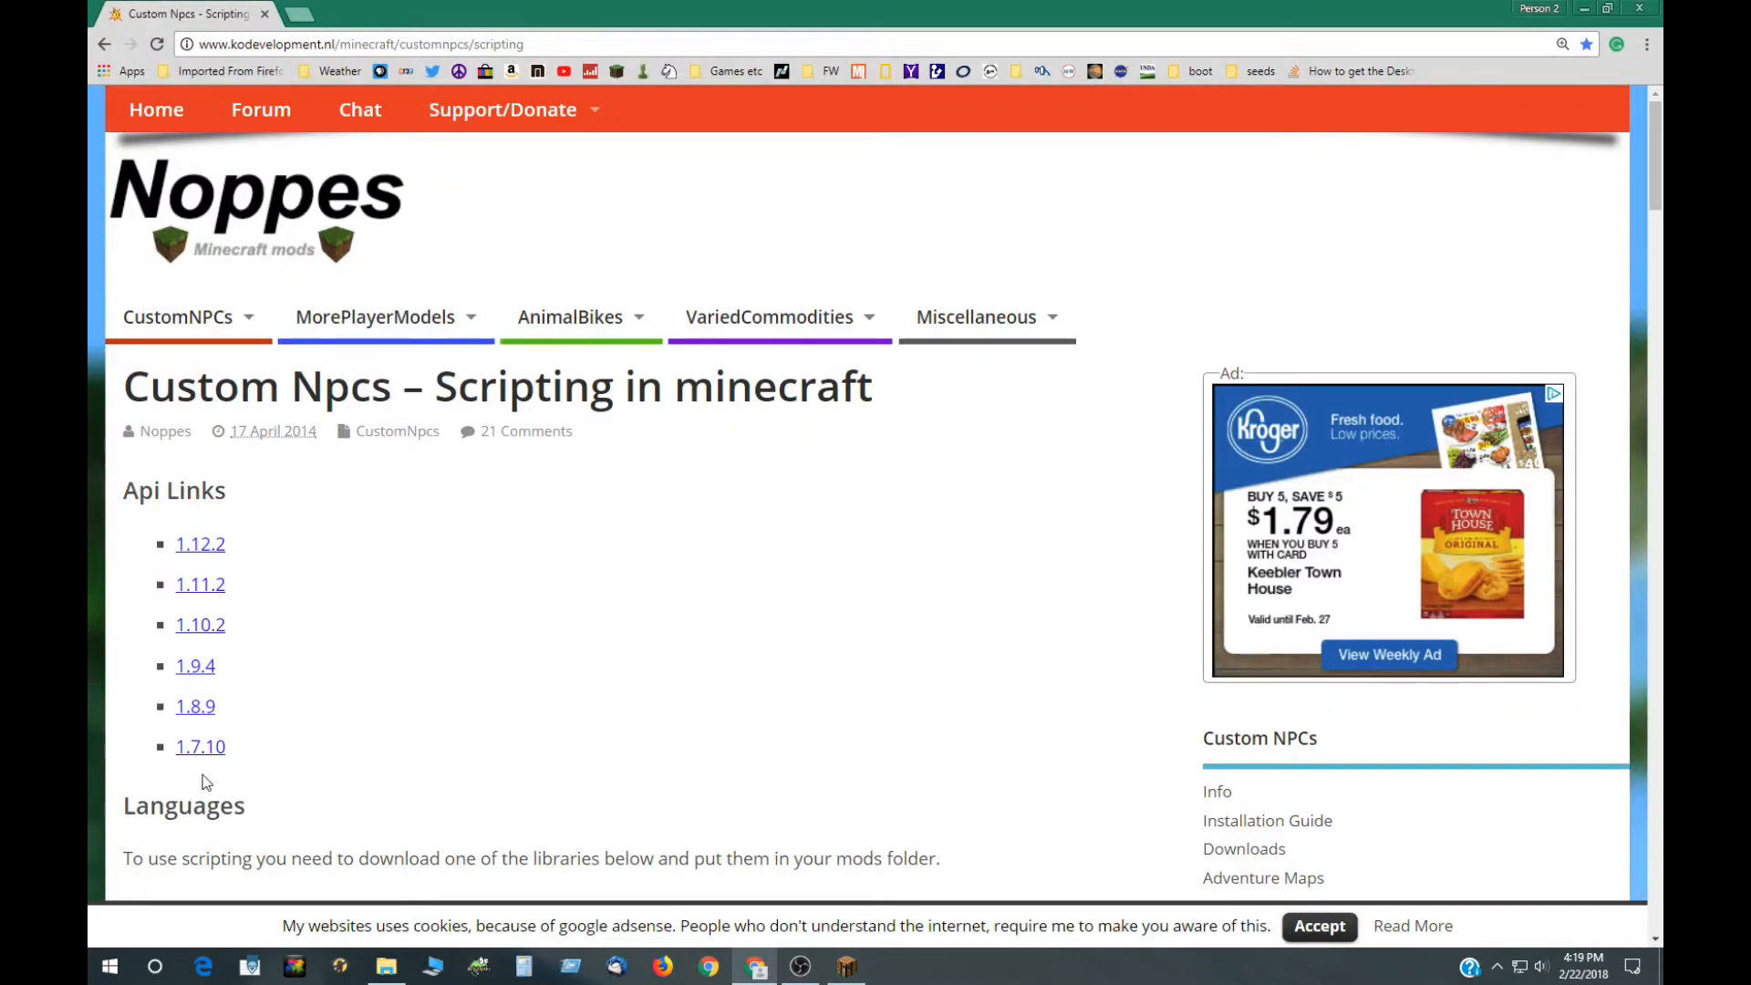
mouse_move(358, 650)
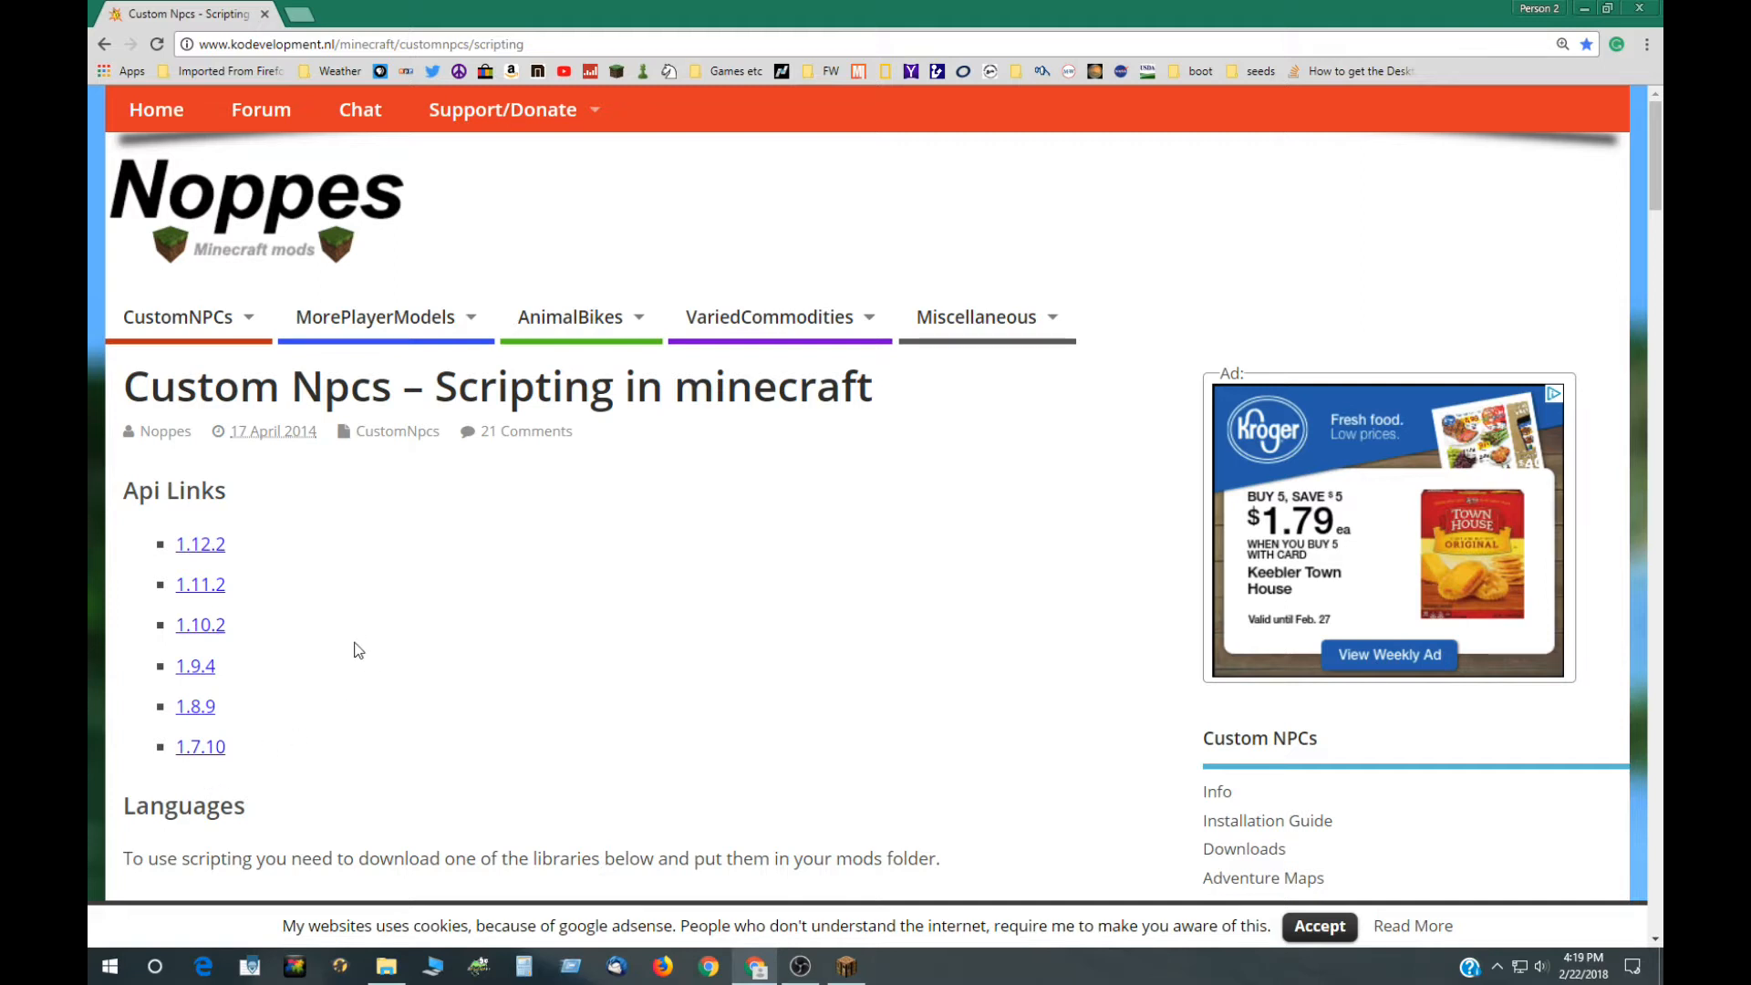
Step: Scroll to the Hooks table and highlight the 'interact' function name
scroll(down, 3)
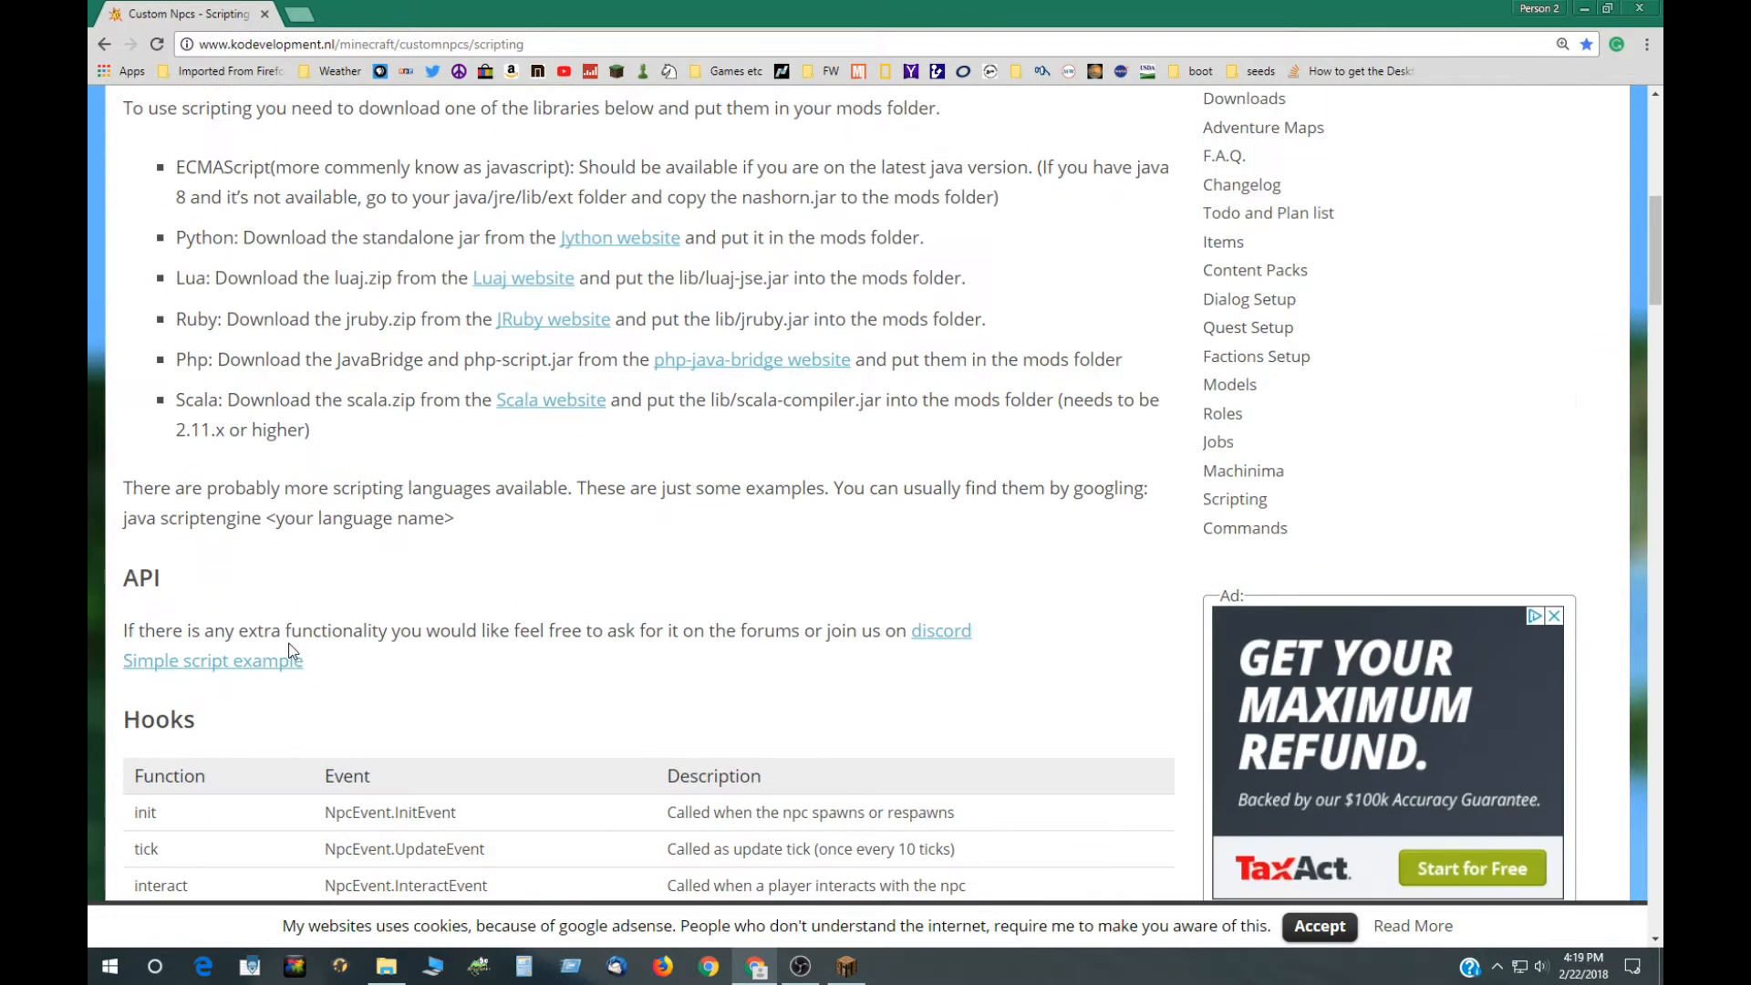
scroll(down, 3)
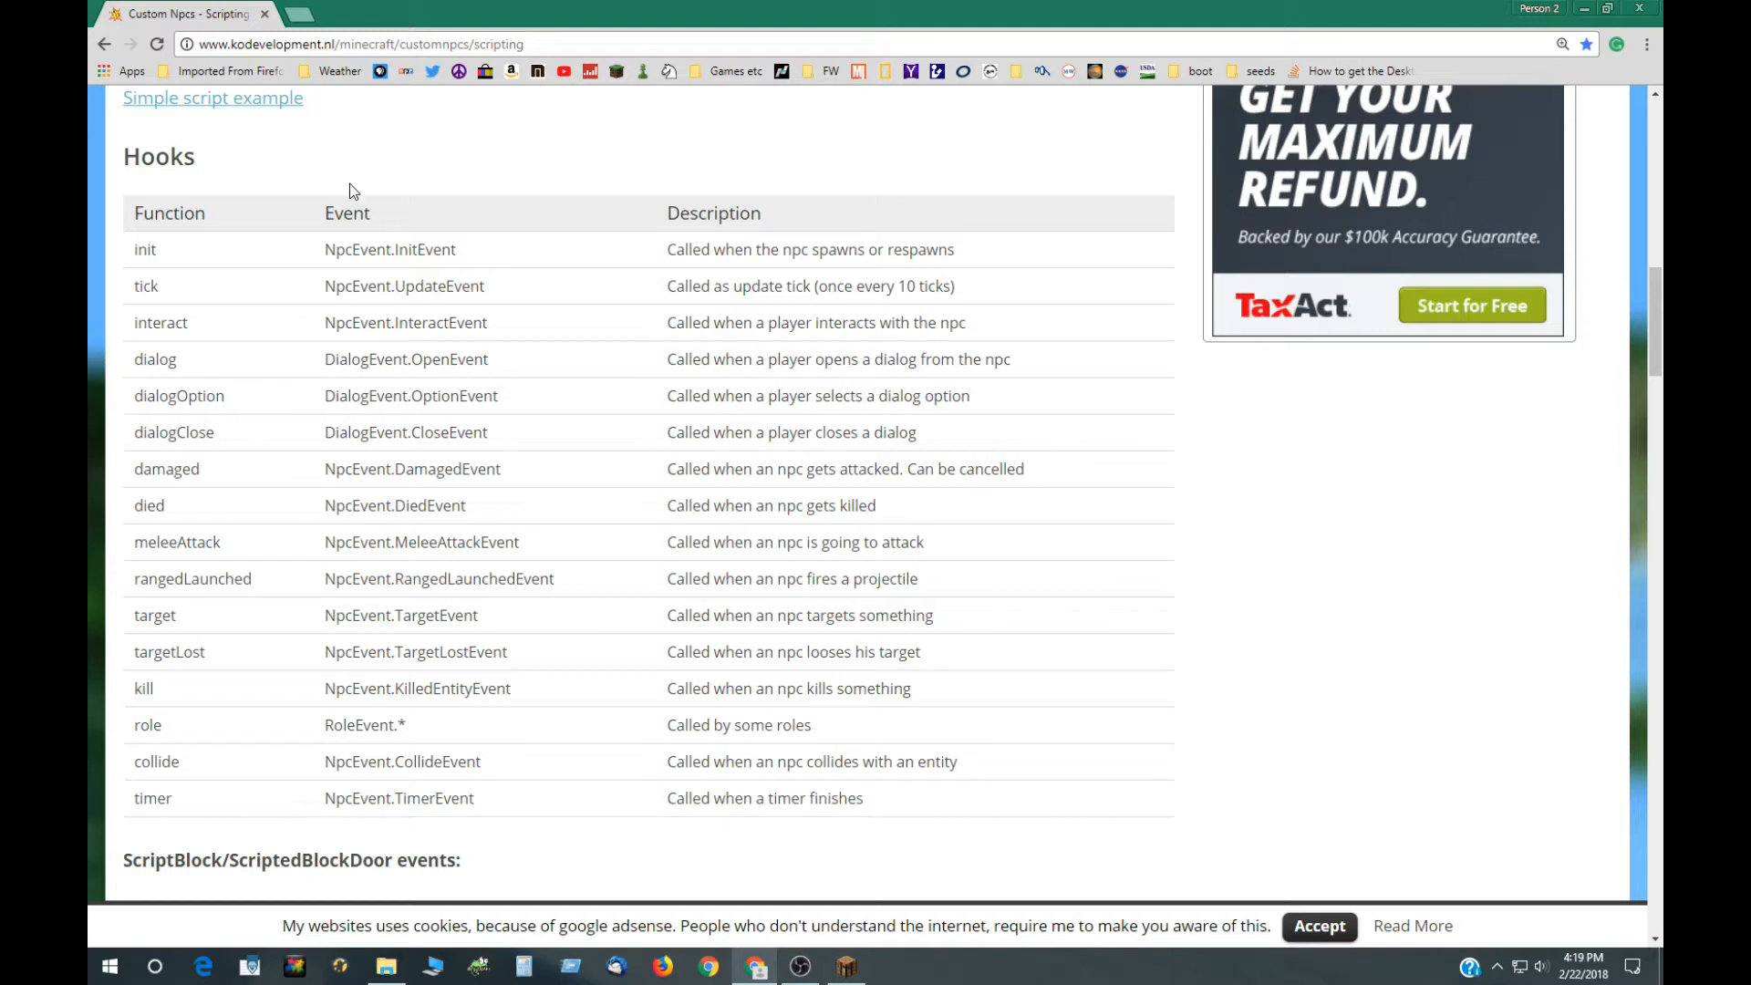
mouse_move(336, 177)
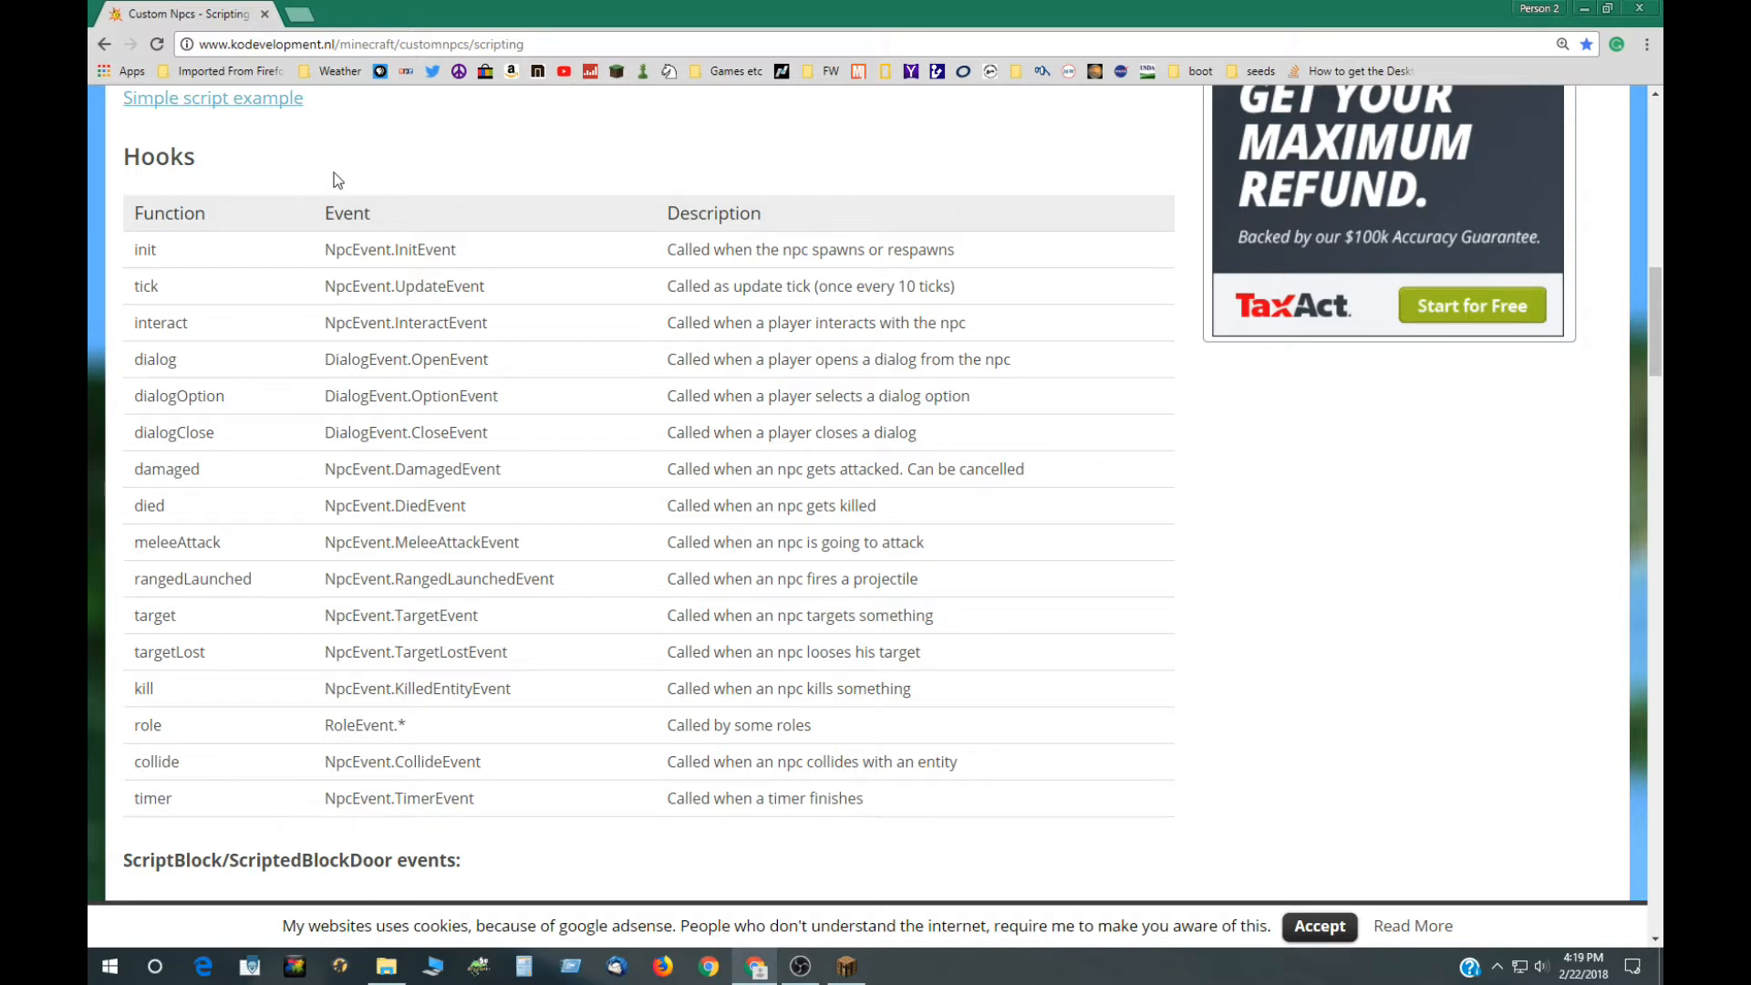
mouse_move(314, 388)
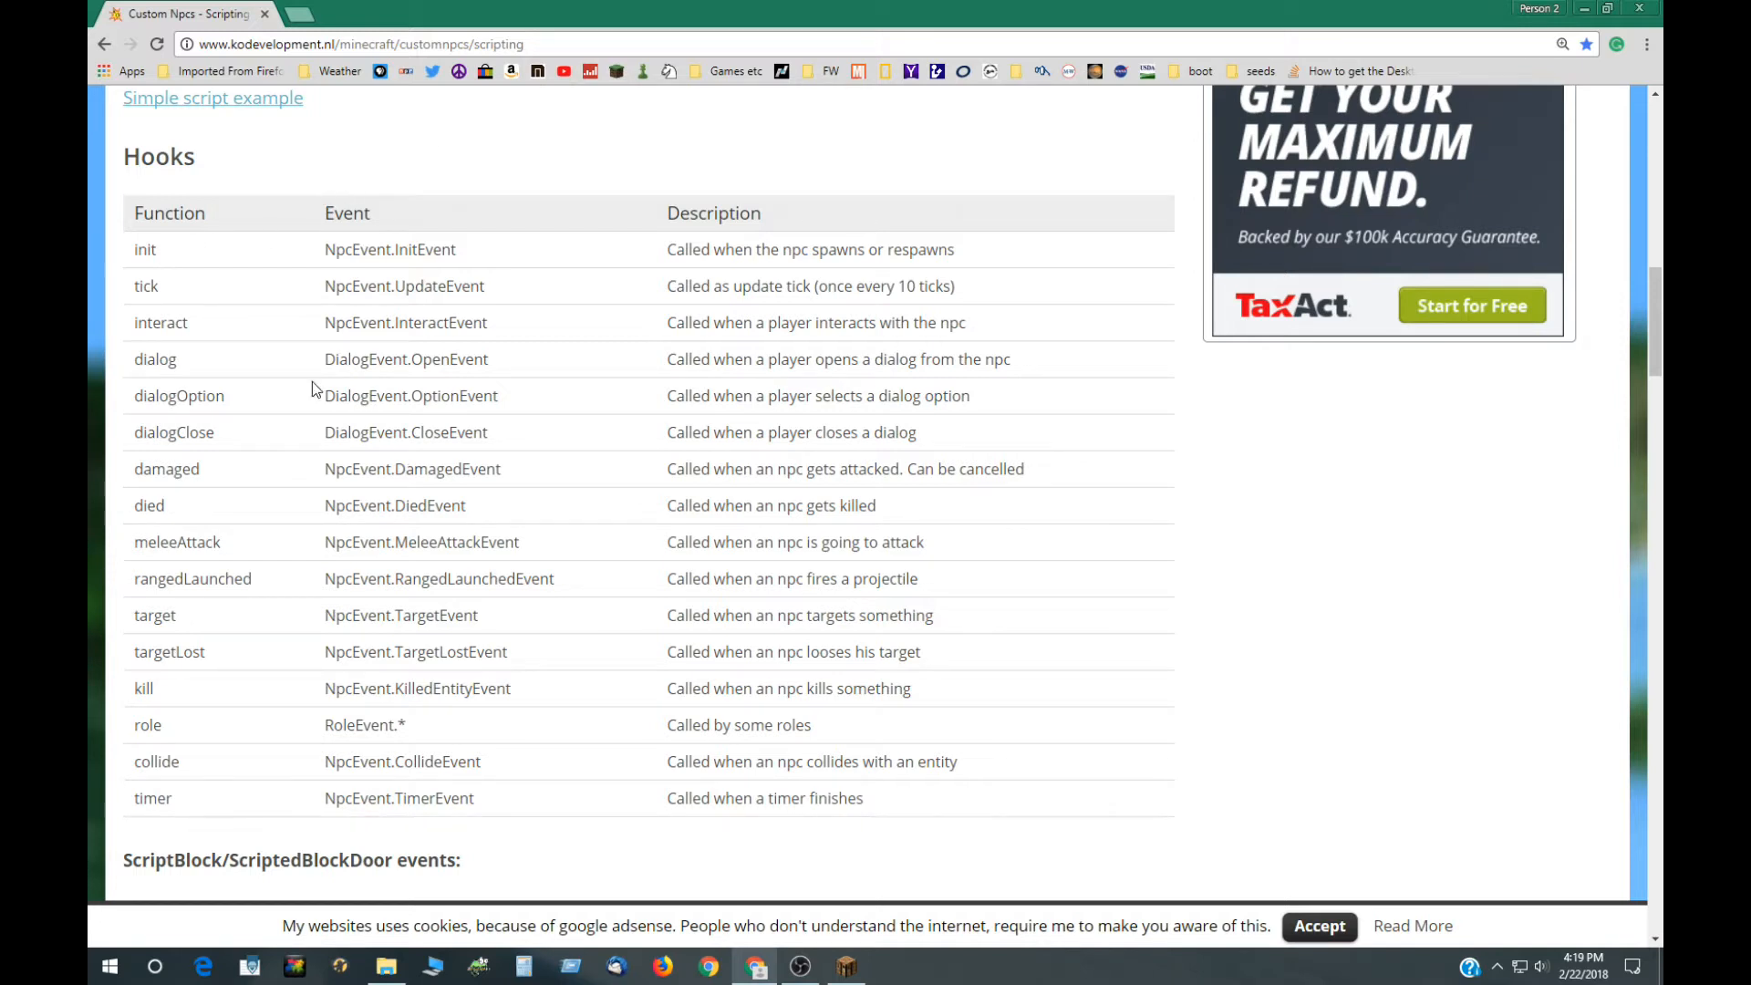
mouse_move(281, 365)
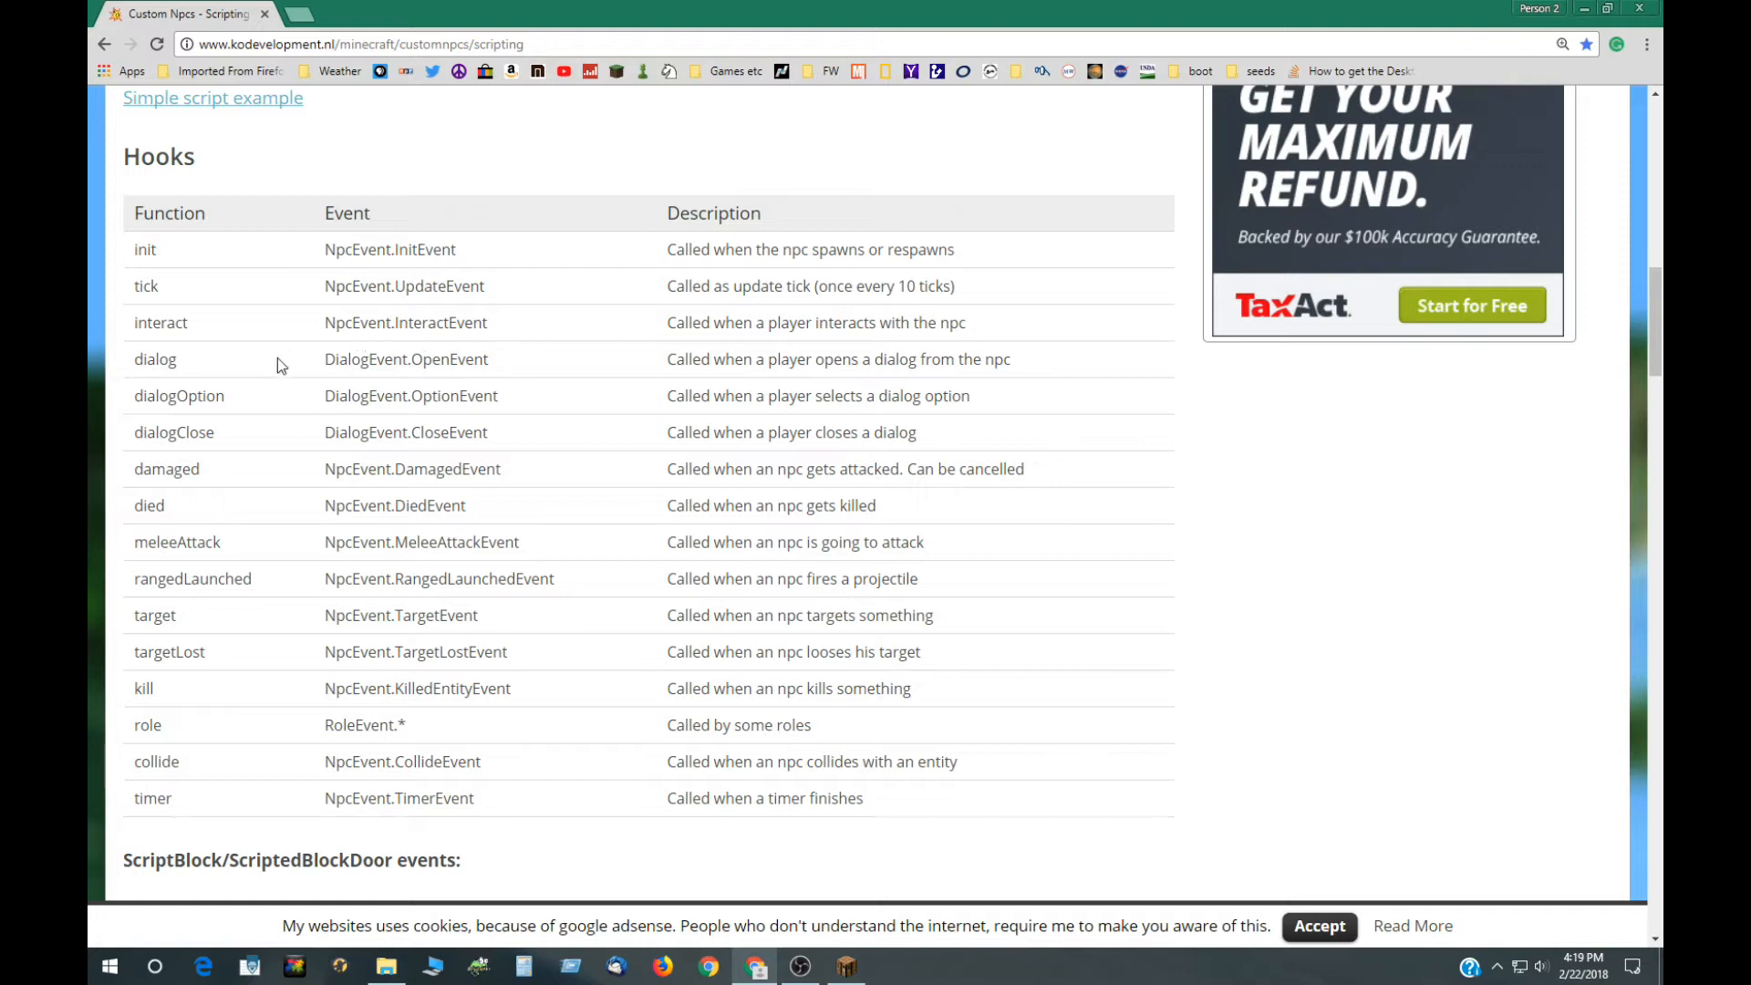
double_click(160, 323)
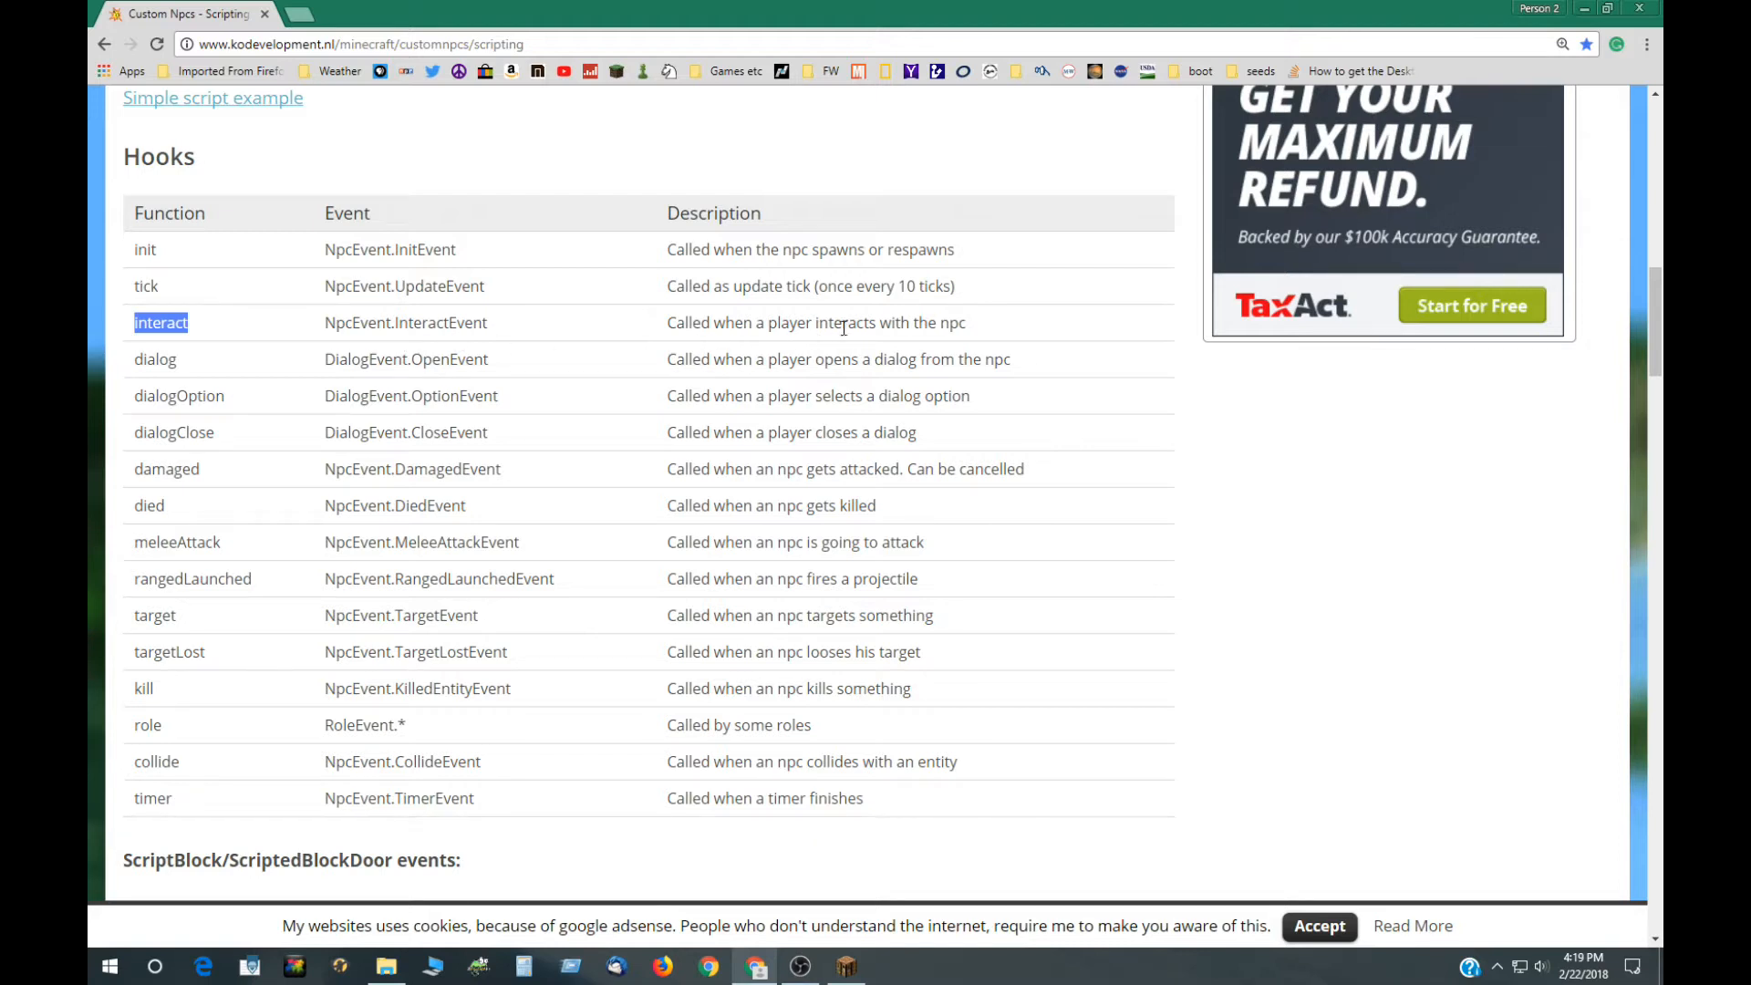
mouse_move(219, 460)
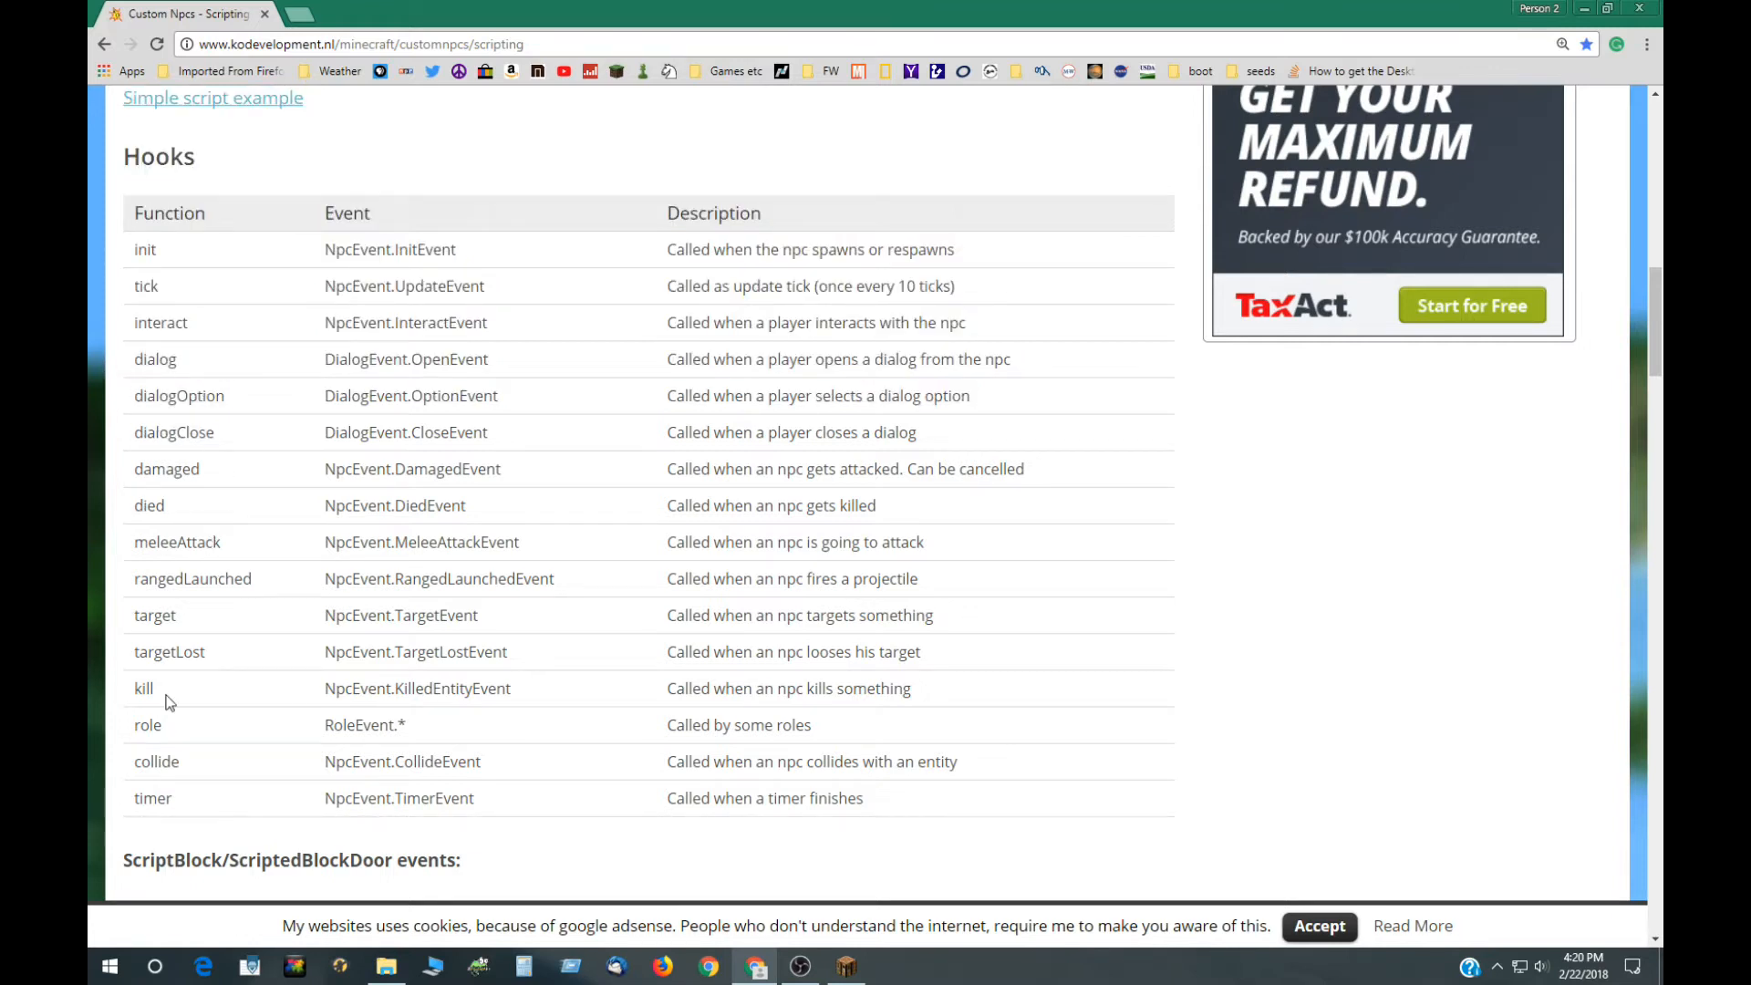
mouse_move(485, 596)
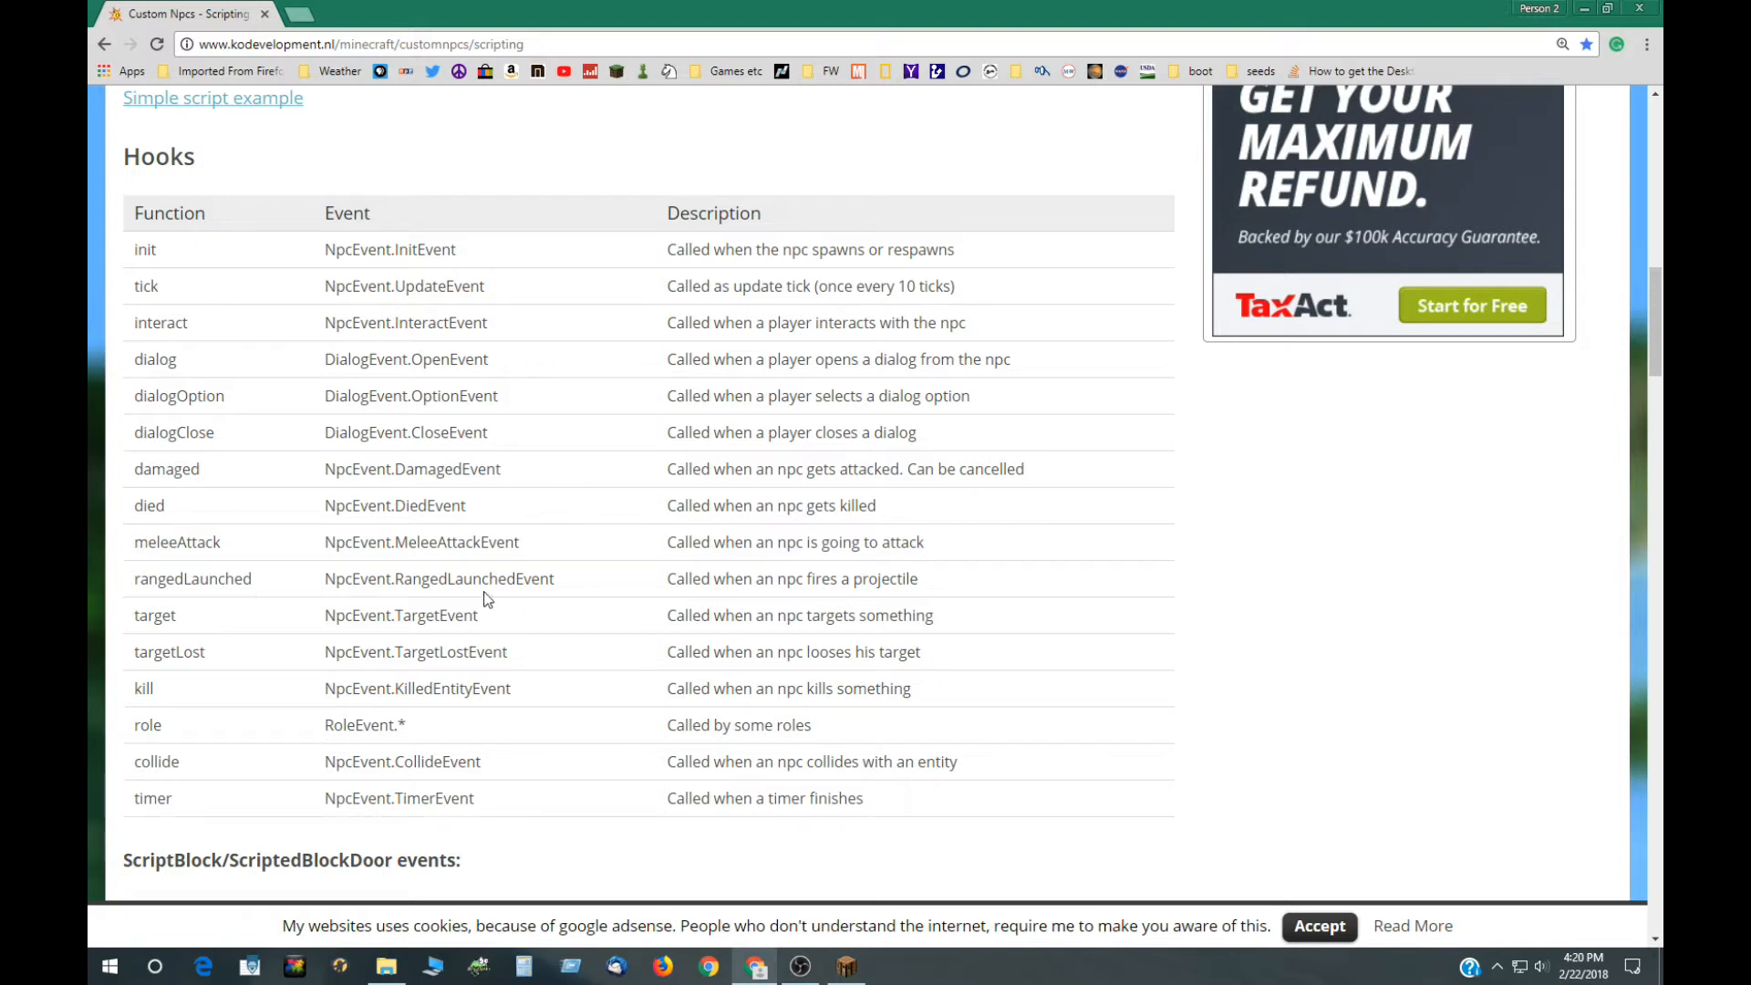
Step: Scroll through the ScriptBlock and Player event tables and back to the Api Links section
scroll(down, 3)
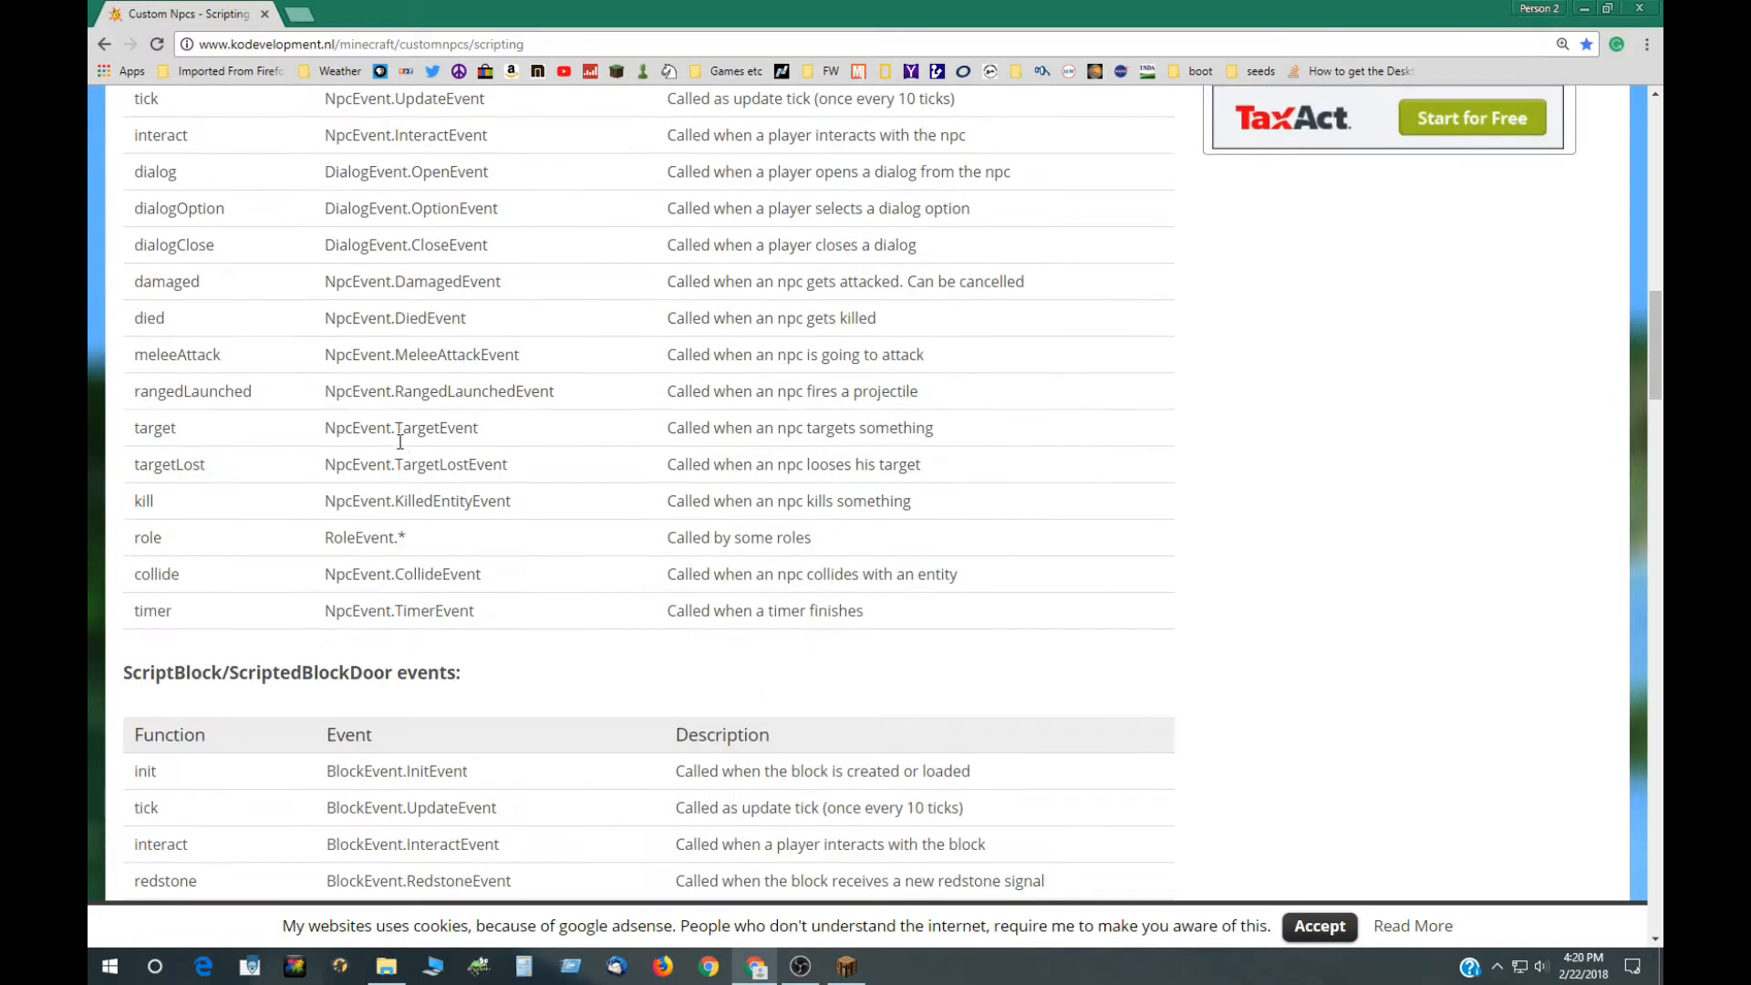
scroll(down, 3)
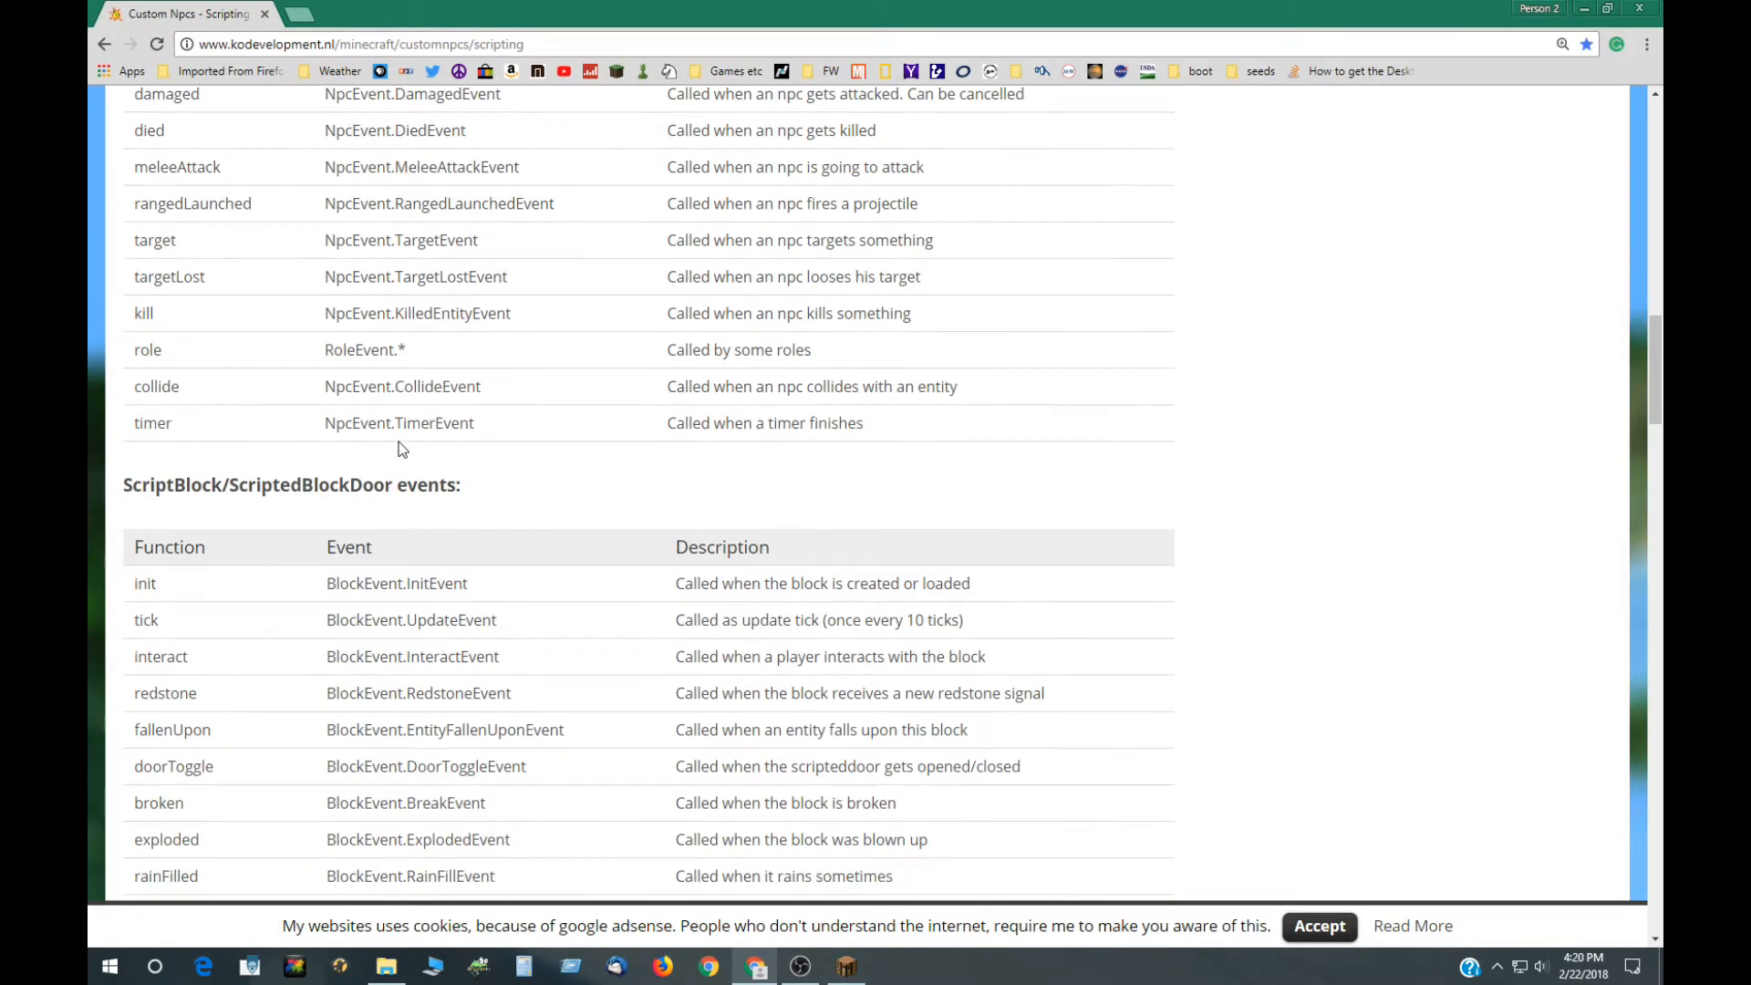
scroll(down, 3)
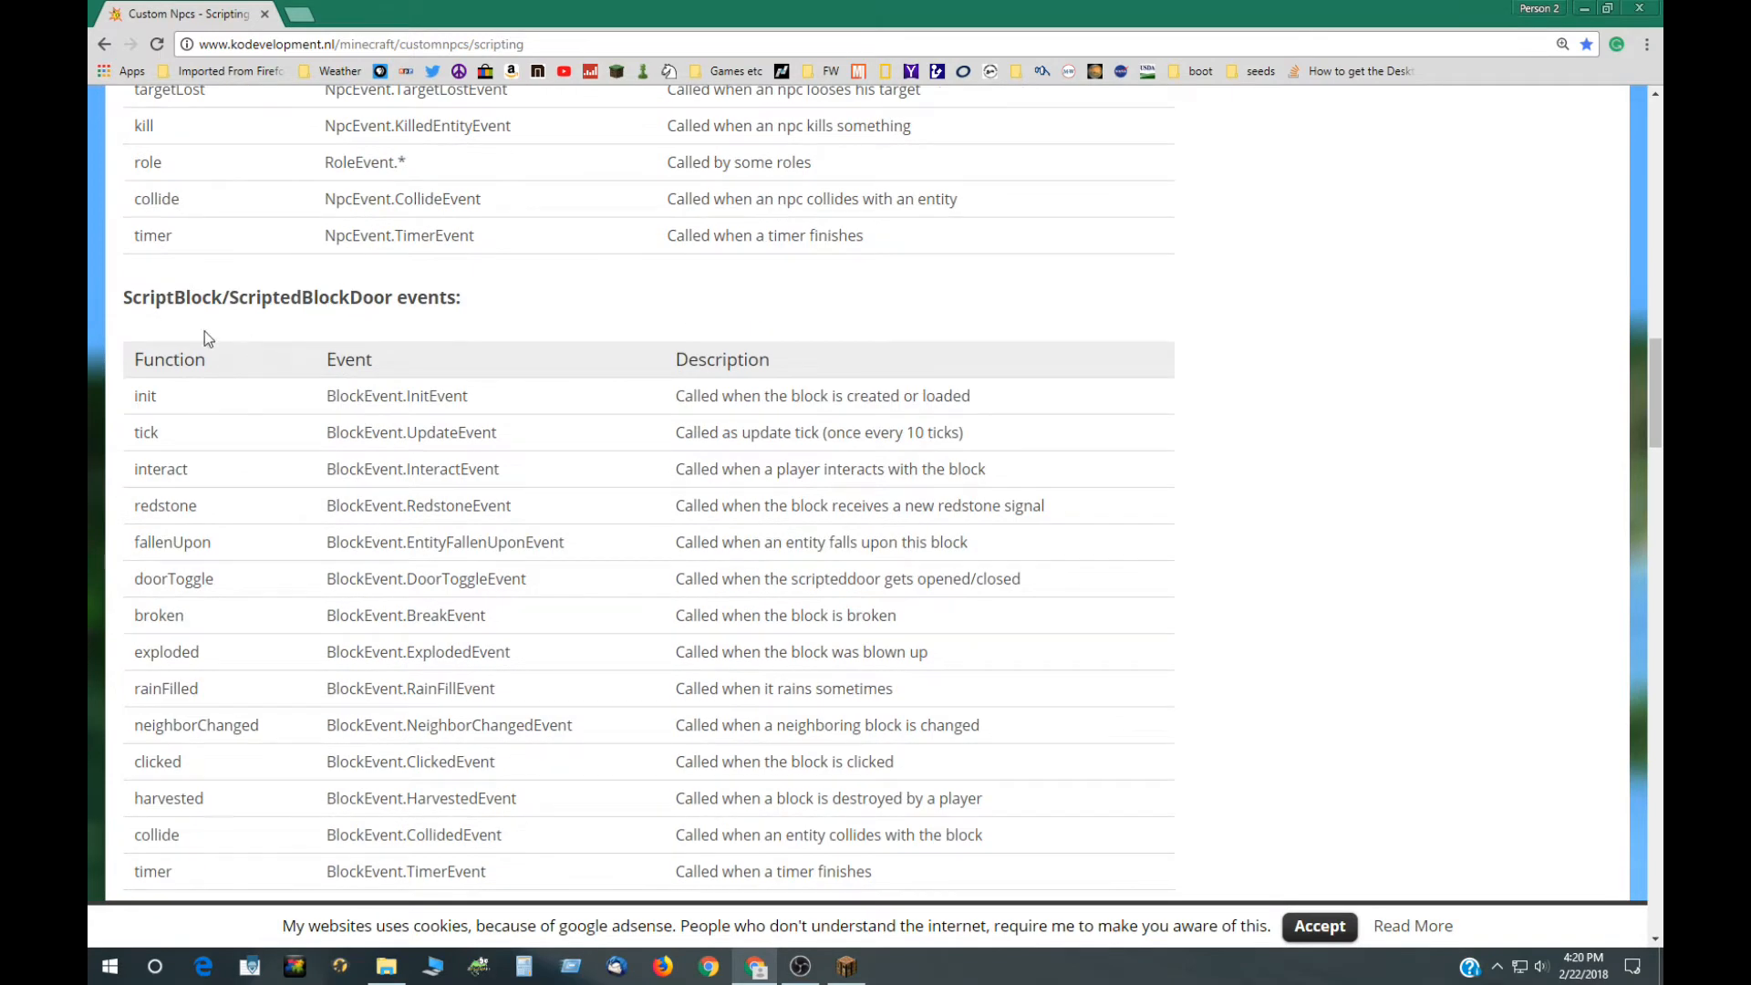
scroll(down, 3)
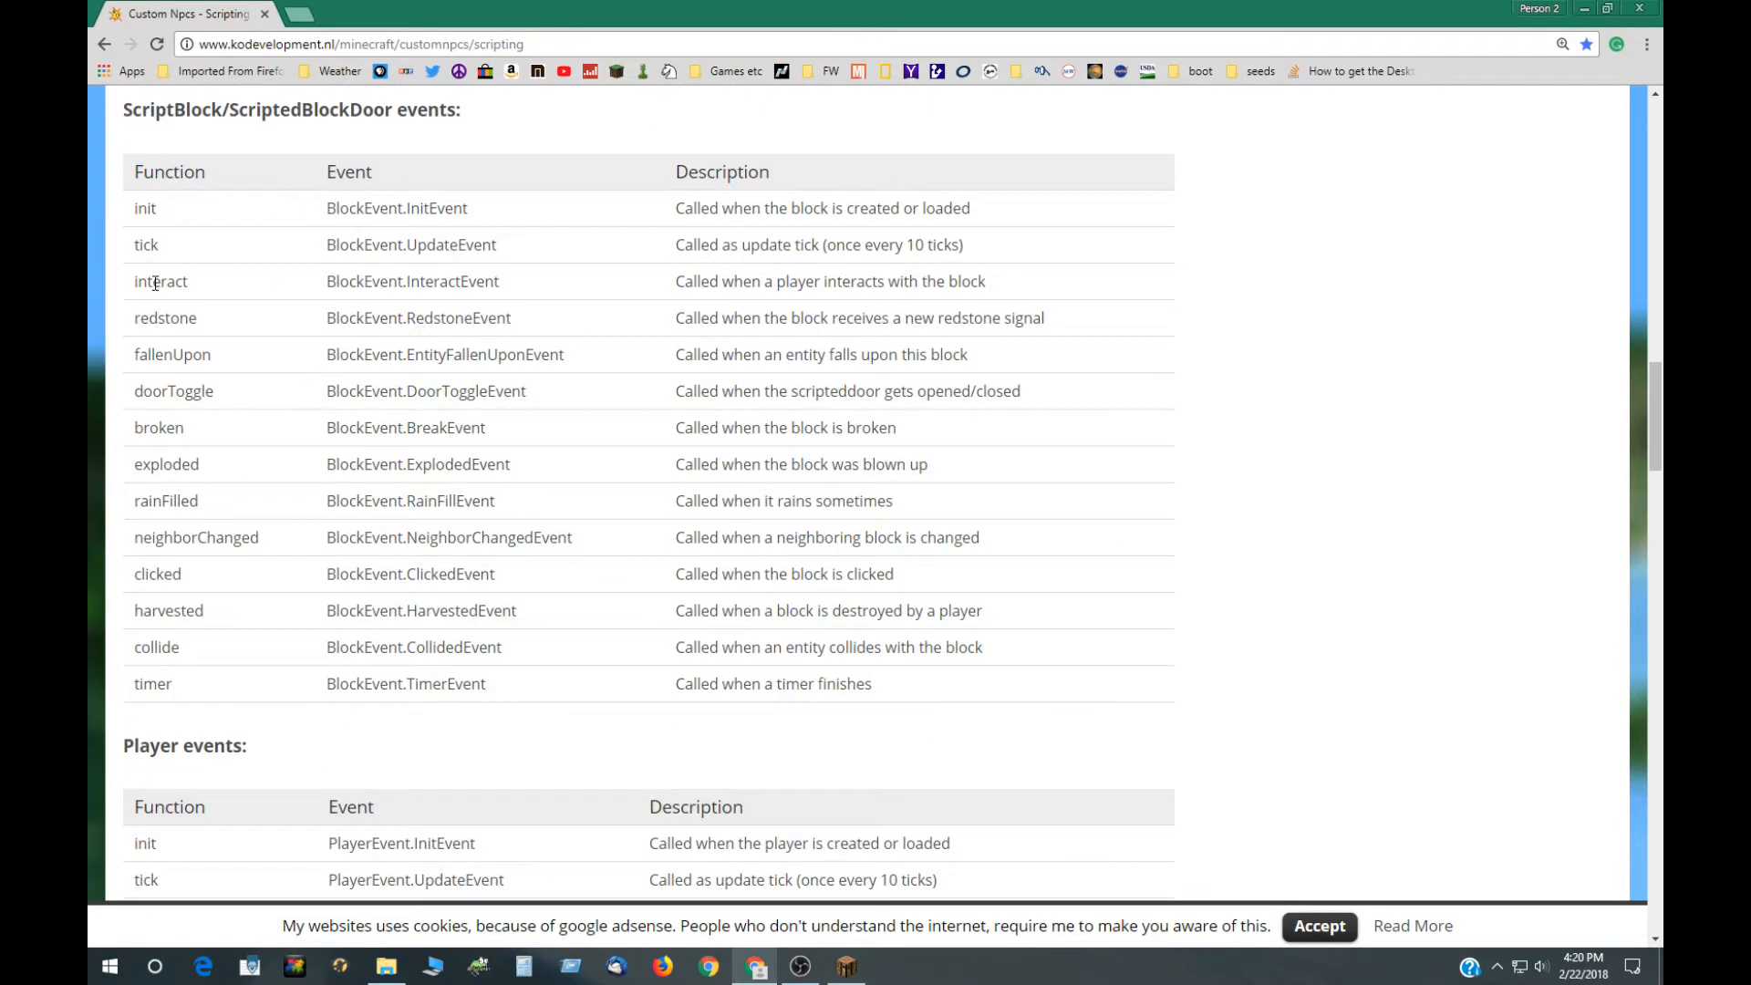
mouse_move(171, 357)
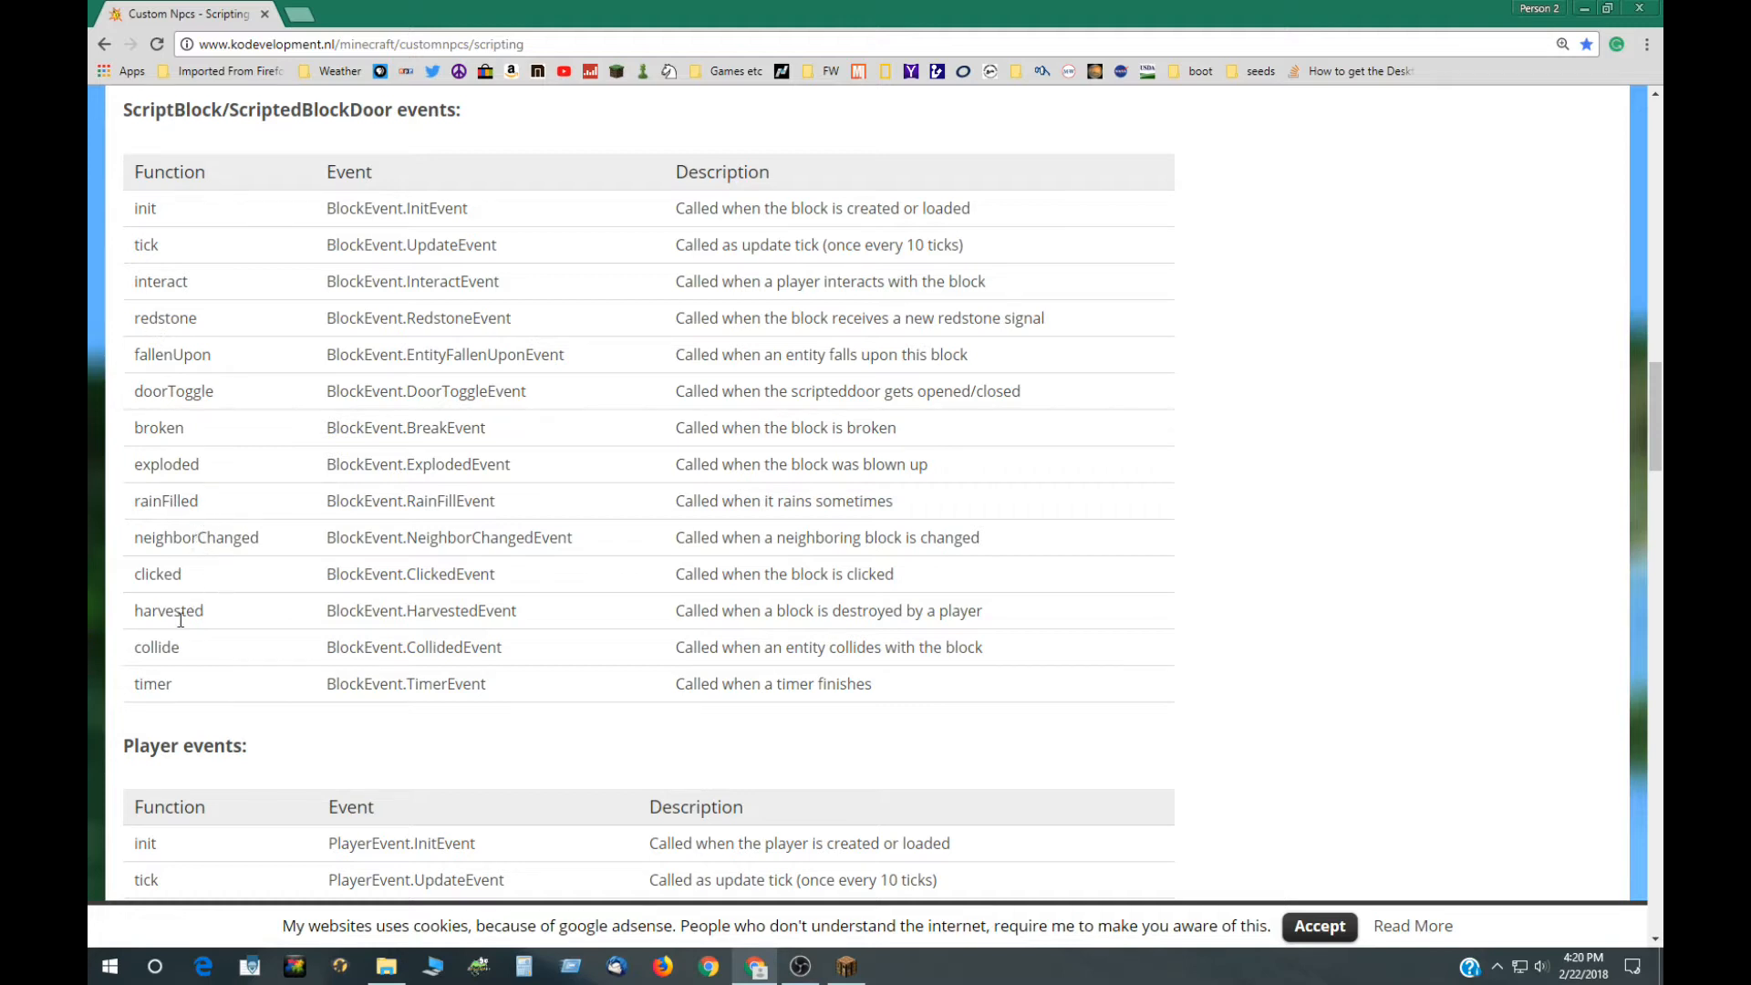
mouse_move(549, 701)
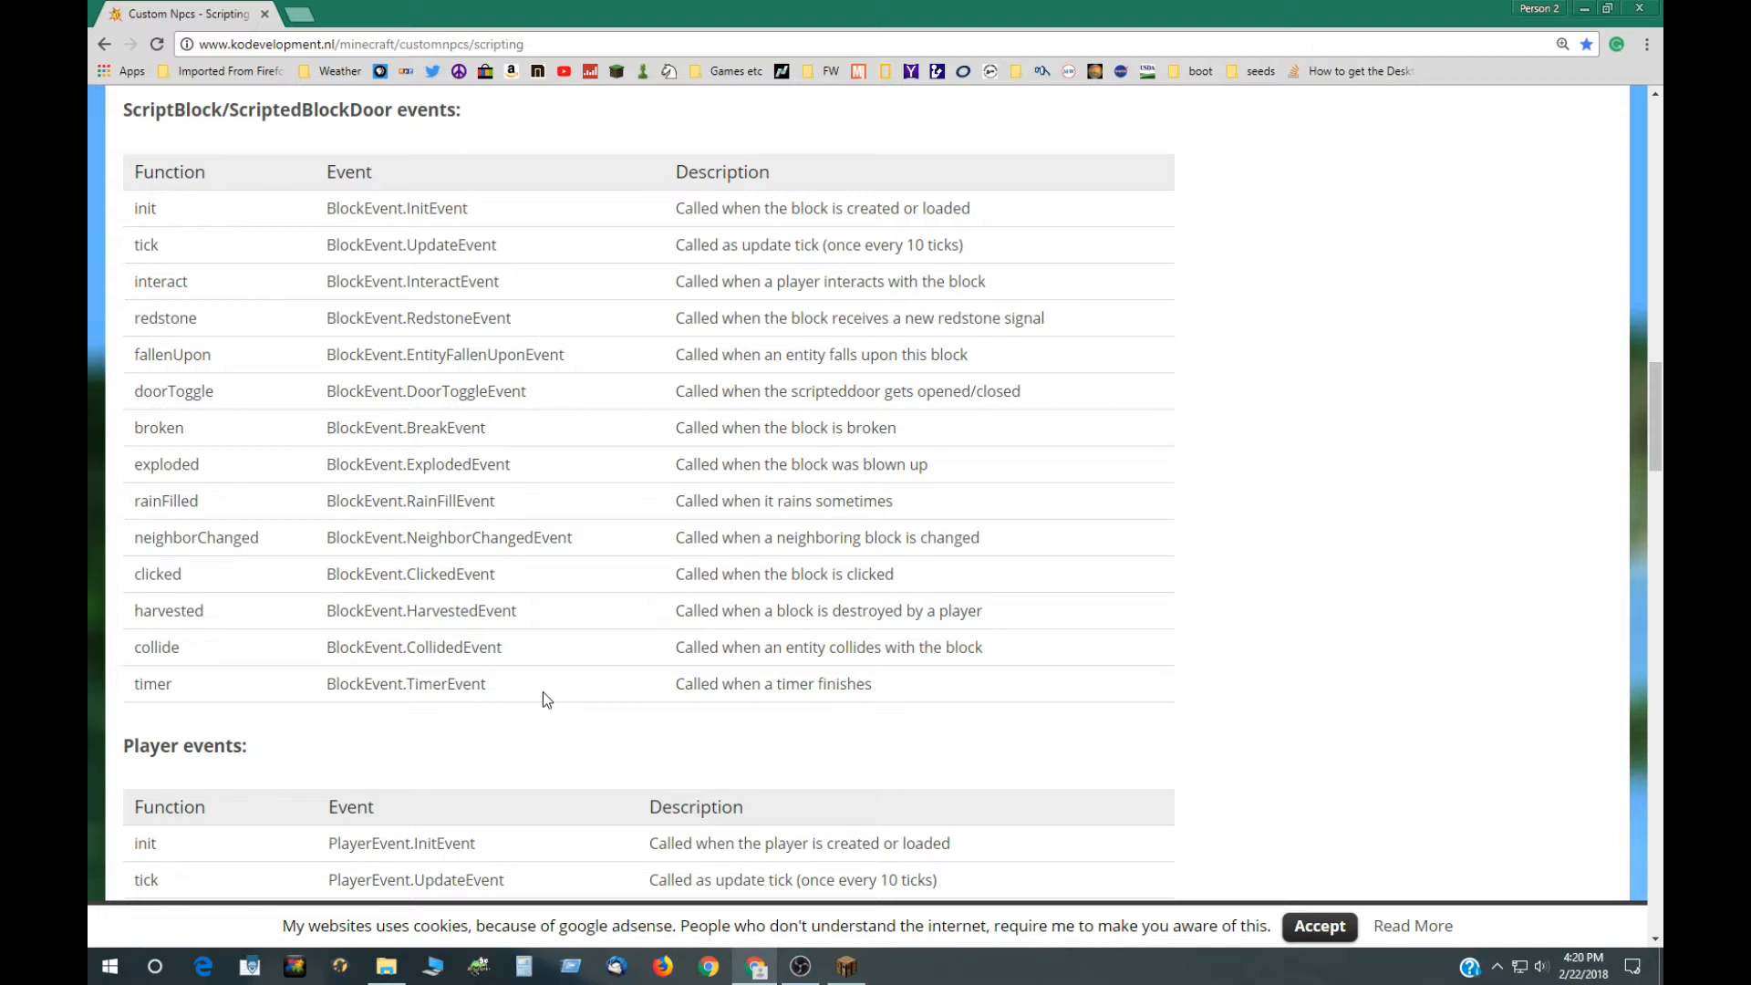
scroll(down, 3)
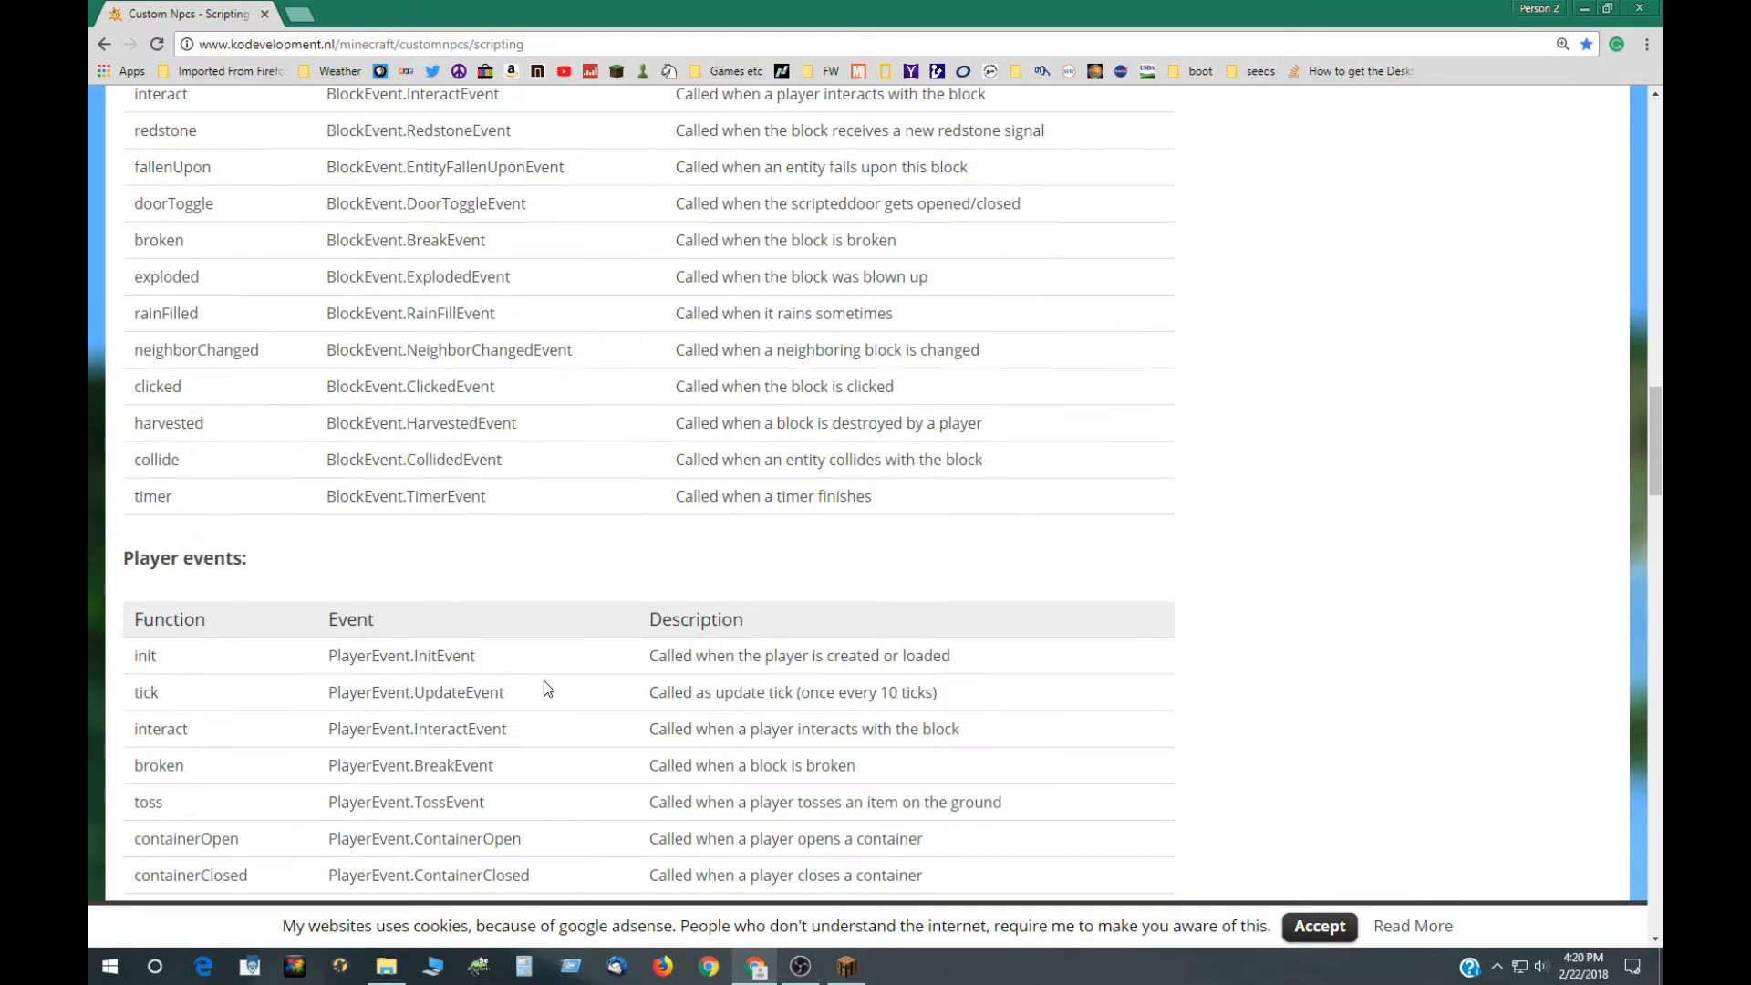
scroll(down, 3)
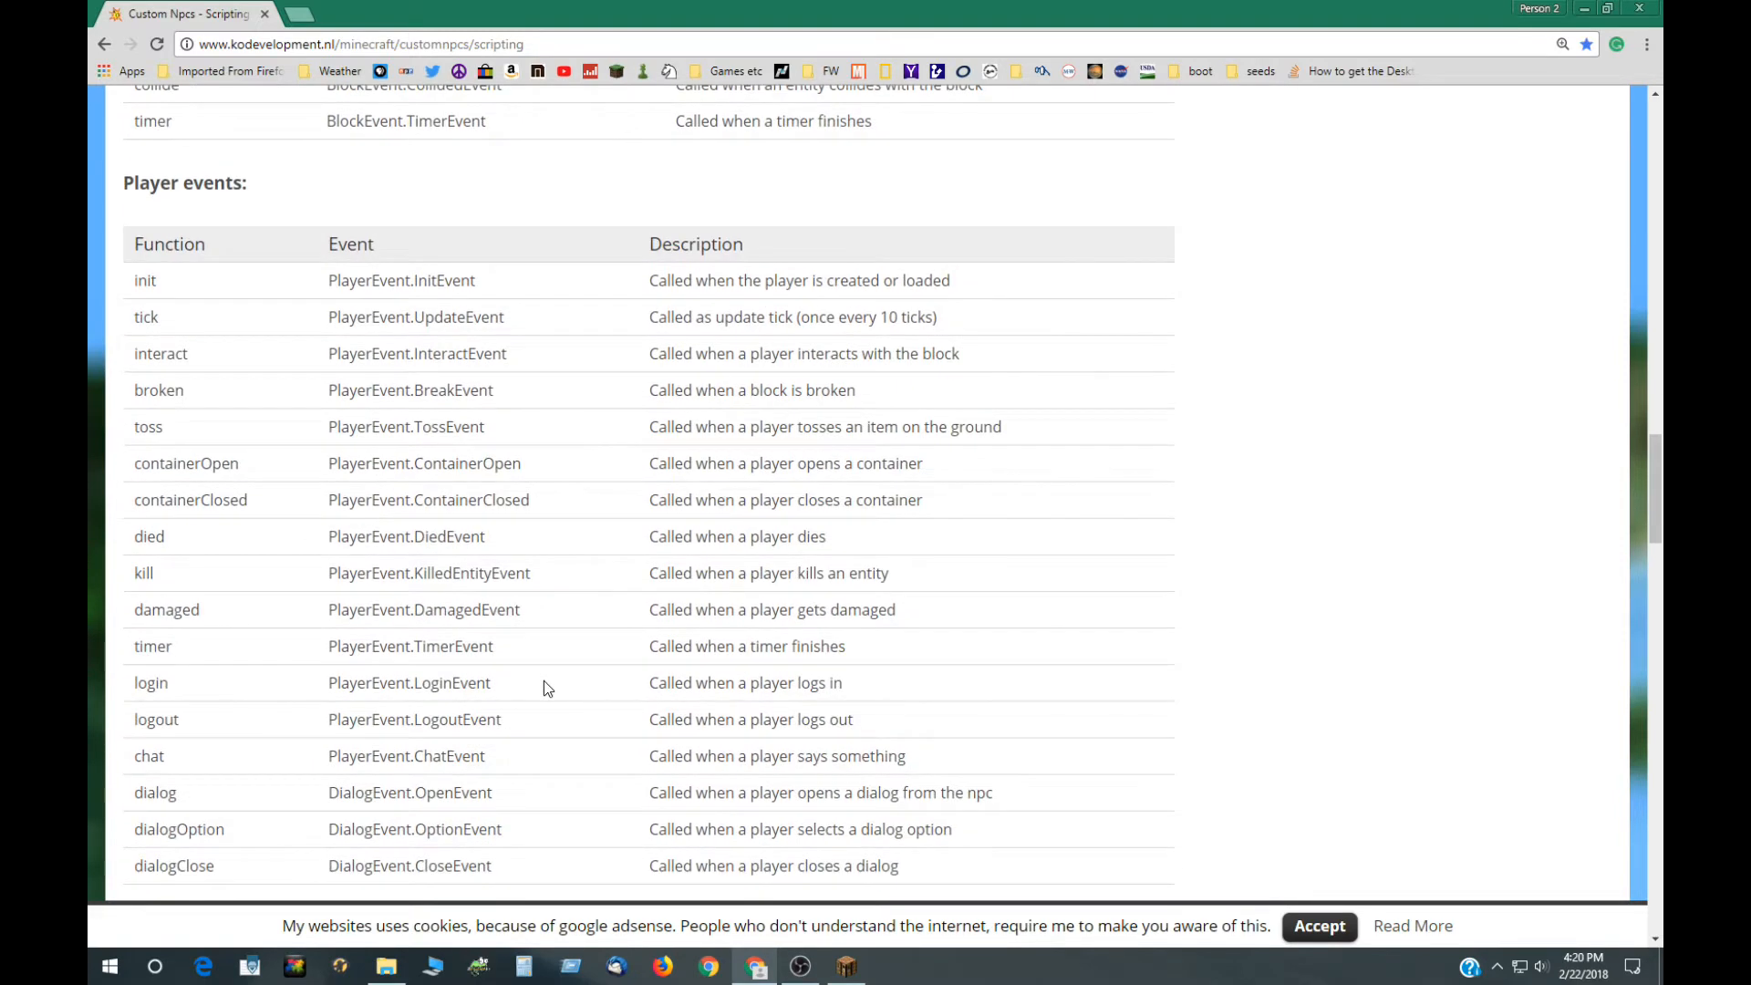
scroll(down, 3)
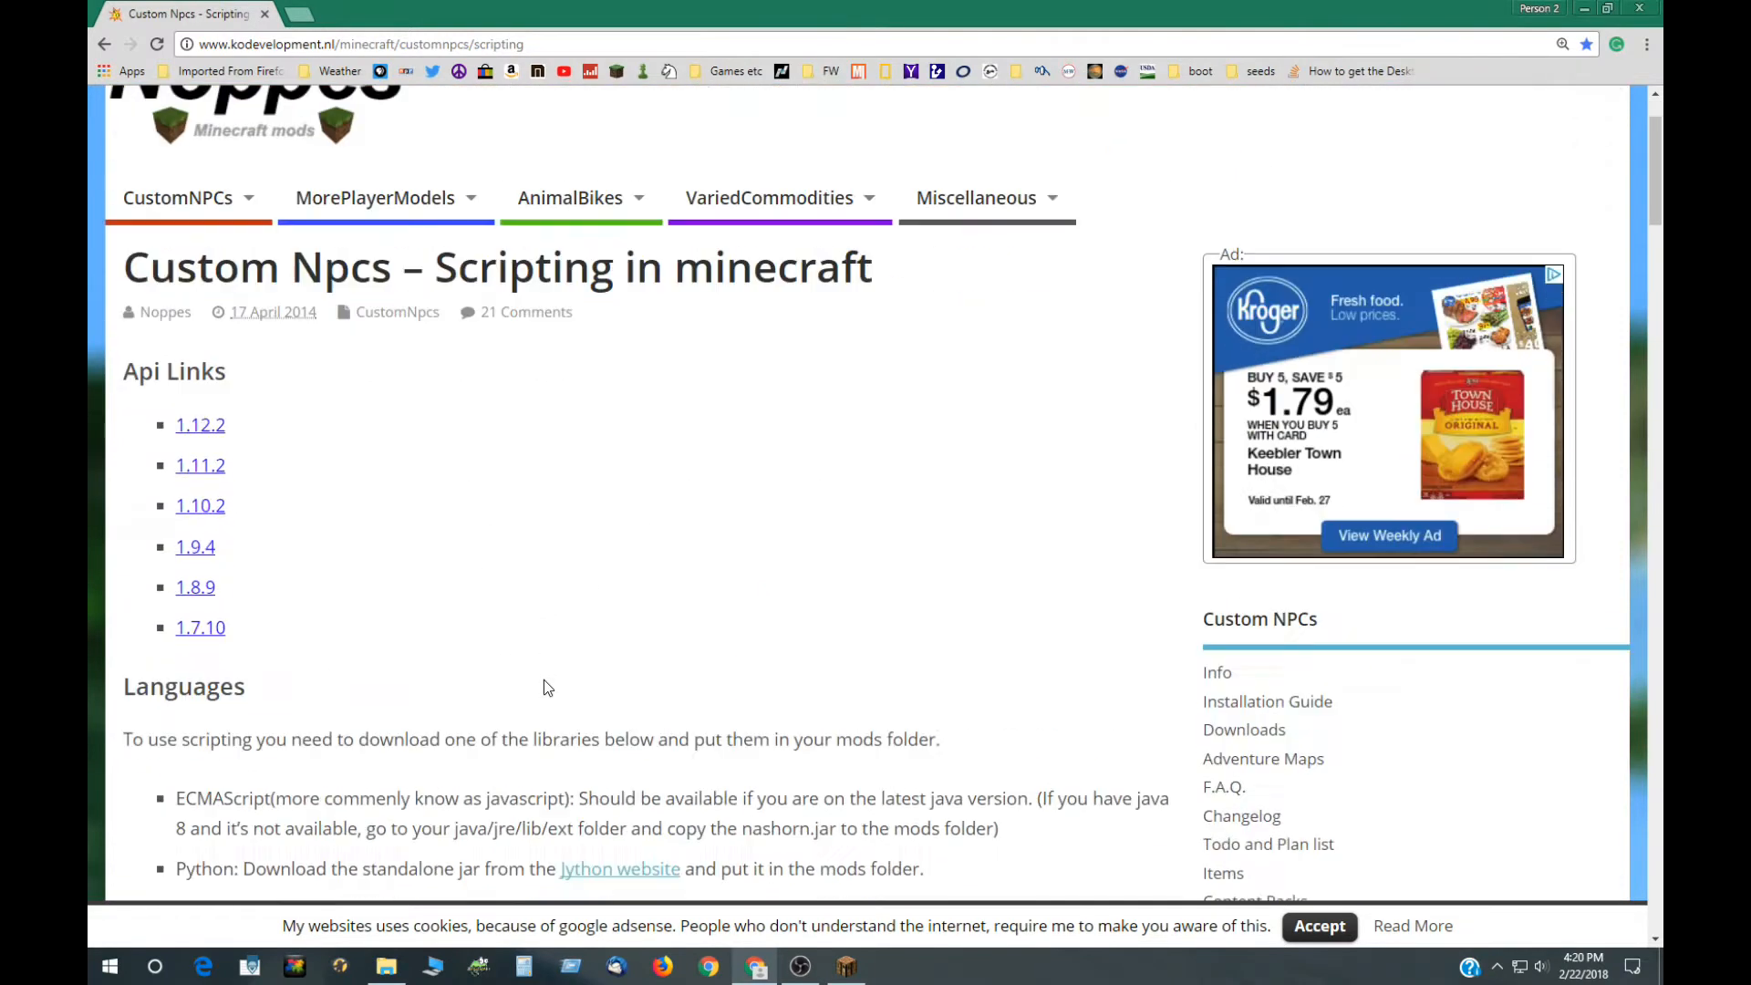
Step: Open the 1.12.2 API link in a new tab with the FRAMES package and class lists
right_click(192, 544)
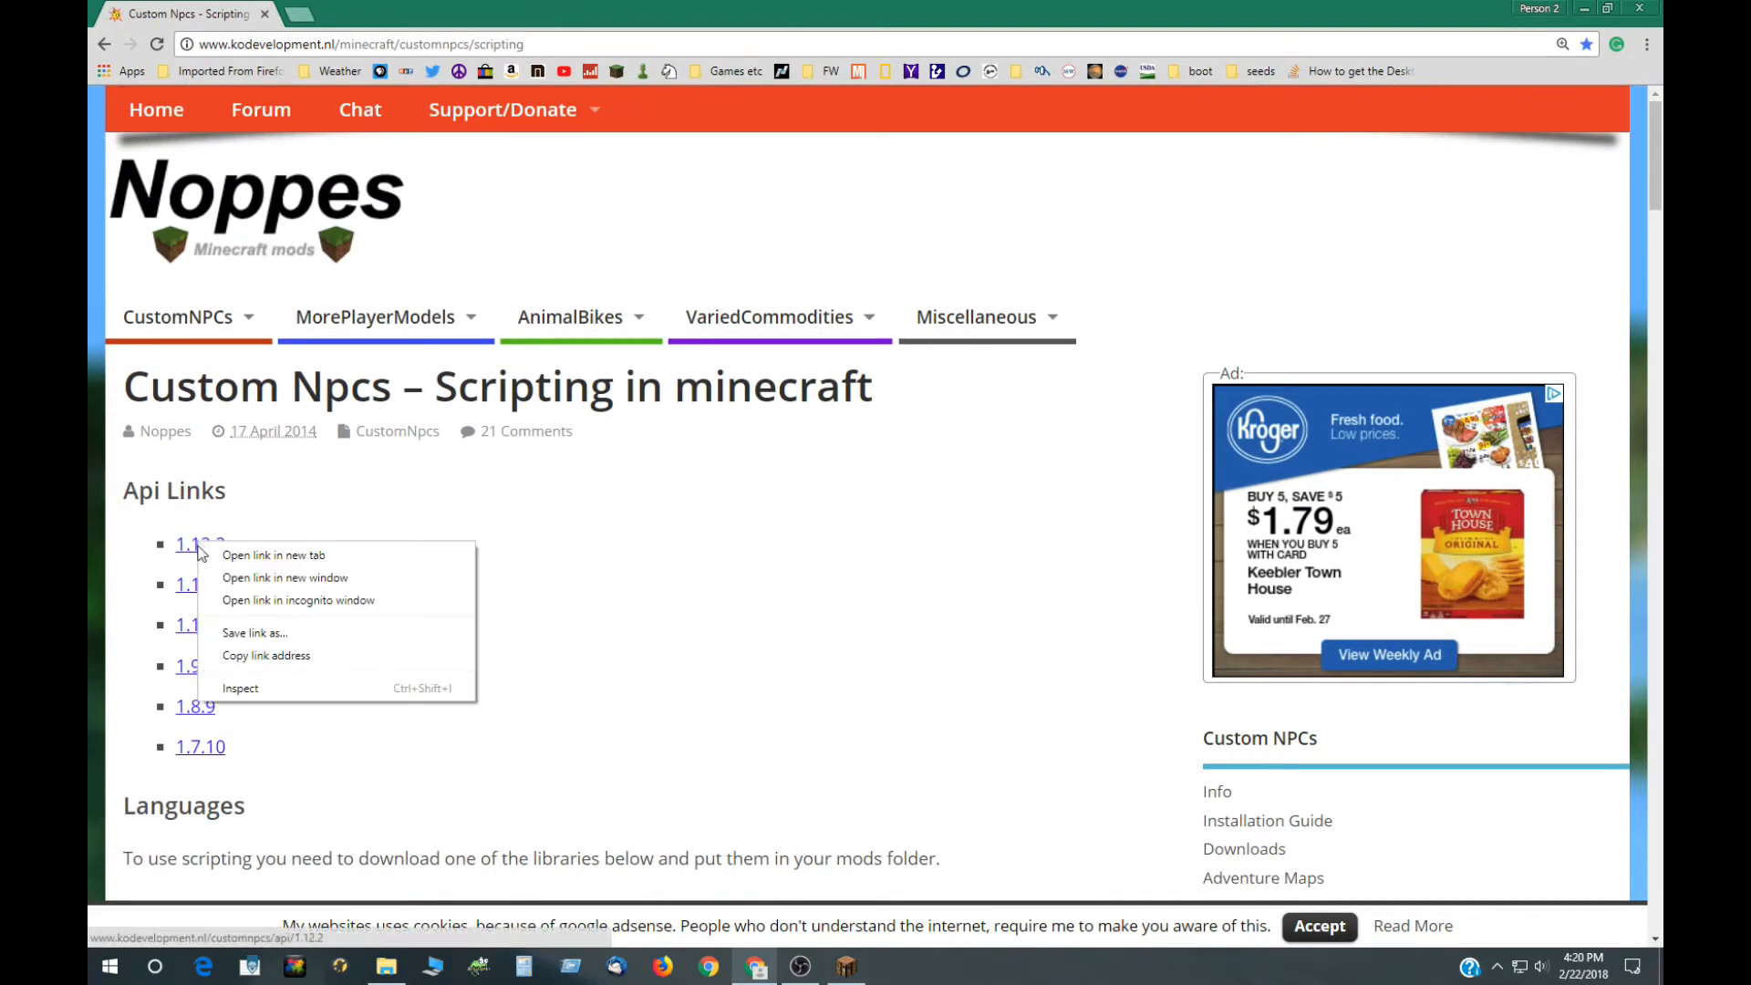
click(274, 555)
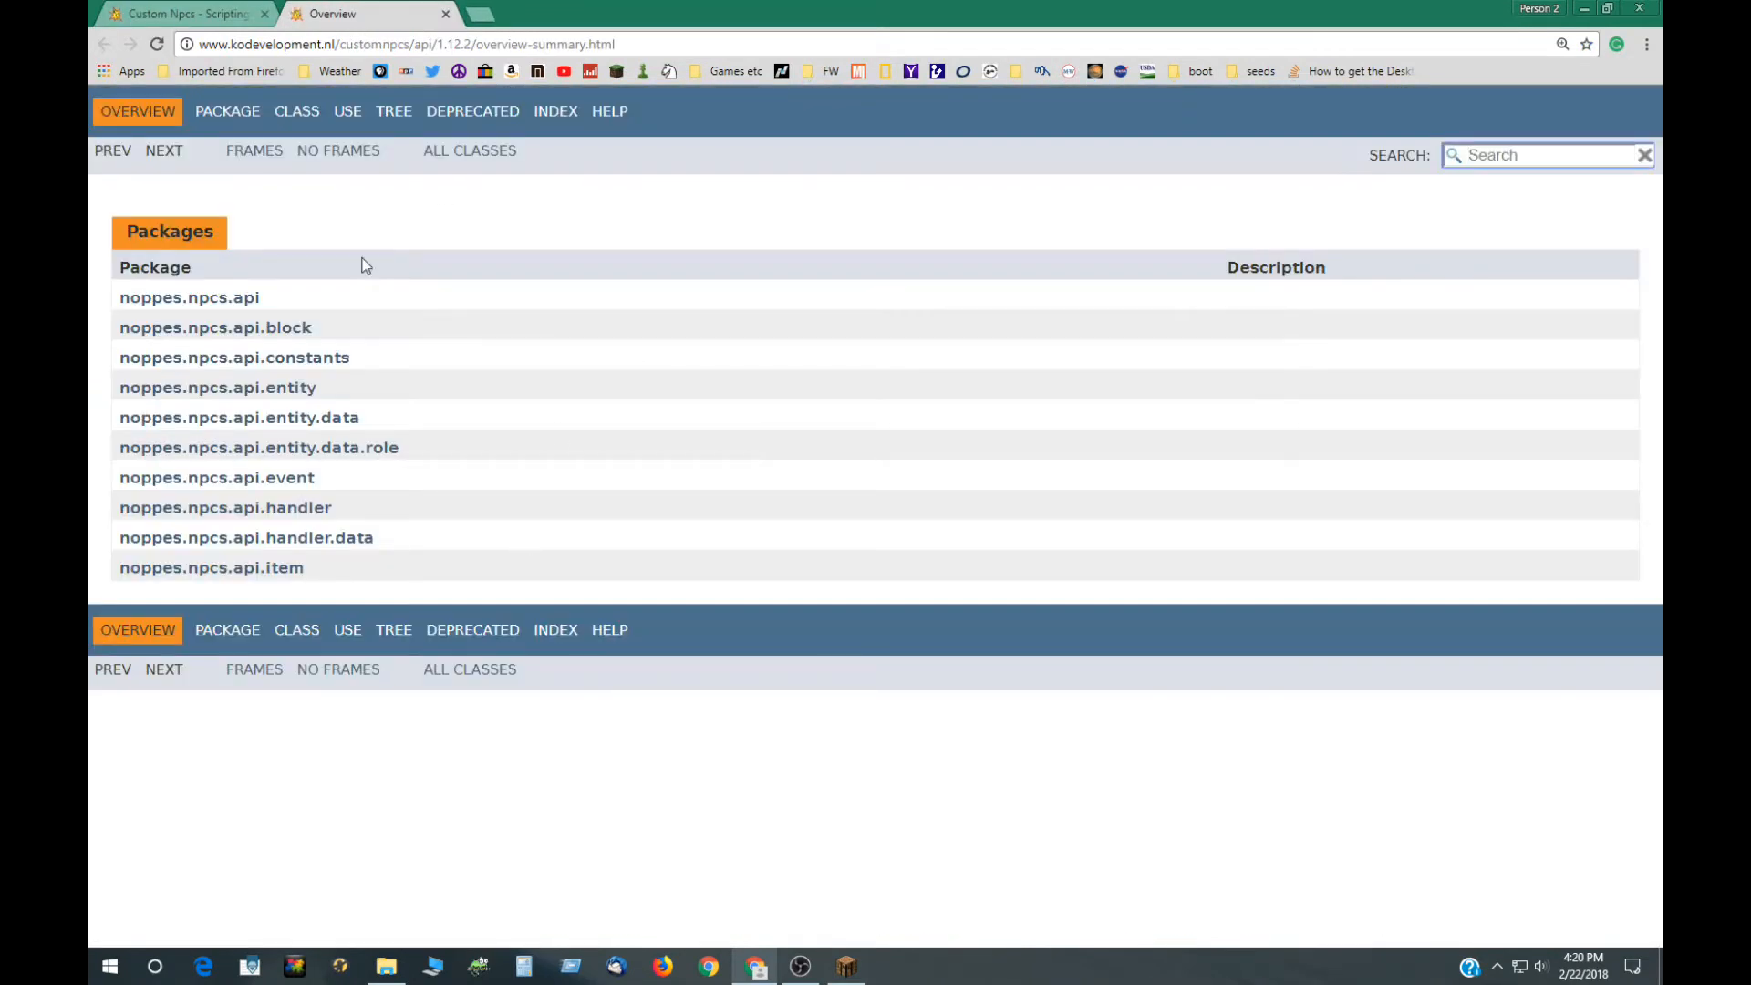
click(254, 150)
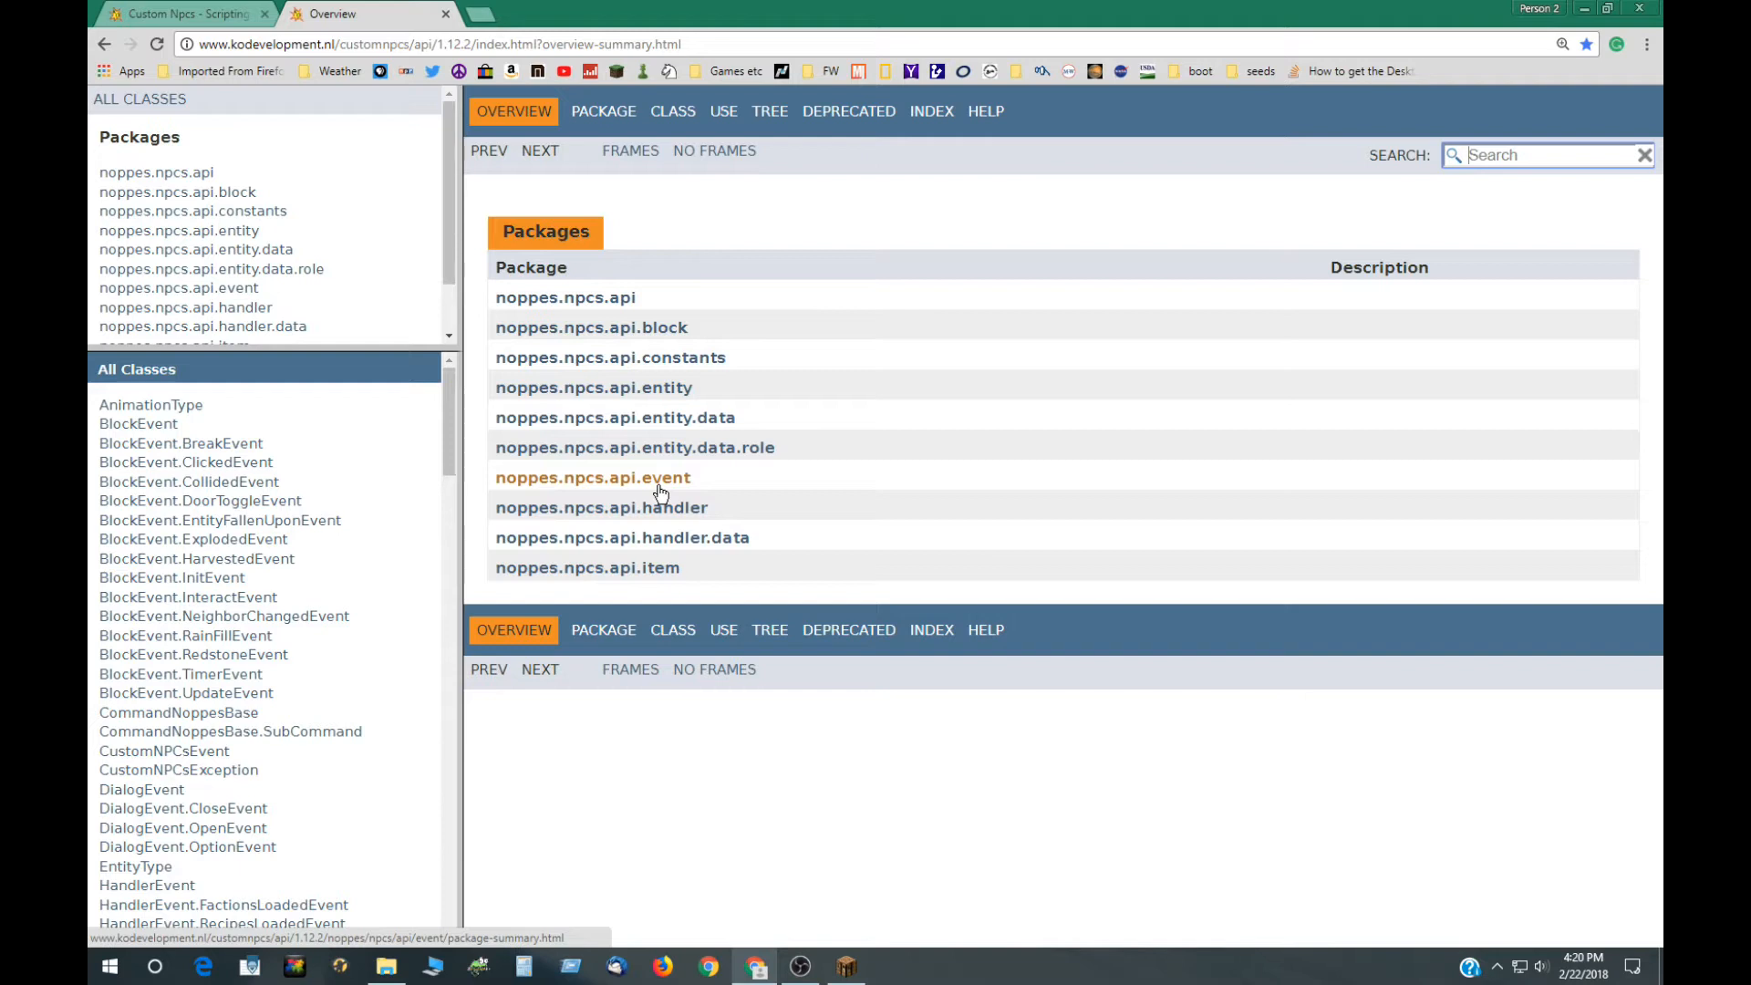
mouse_move(714, 449)
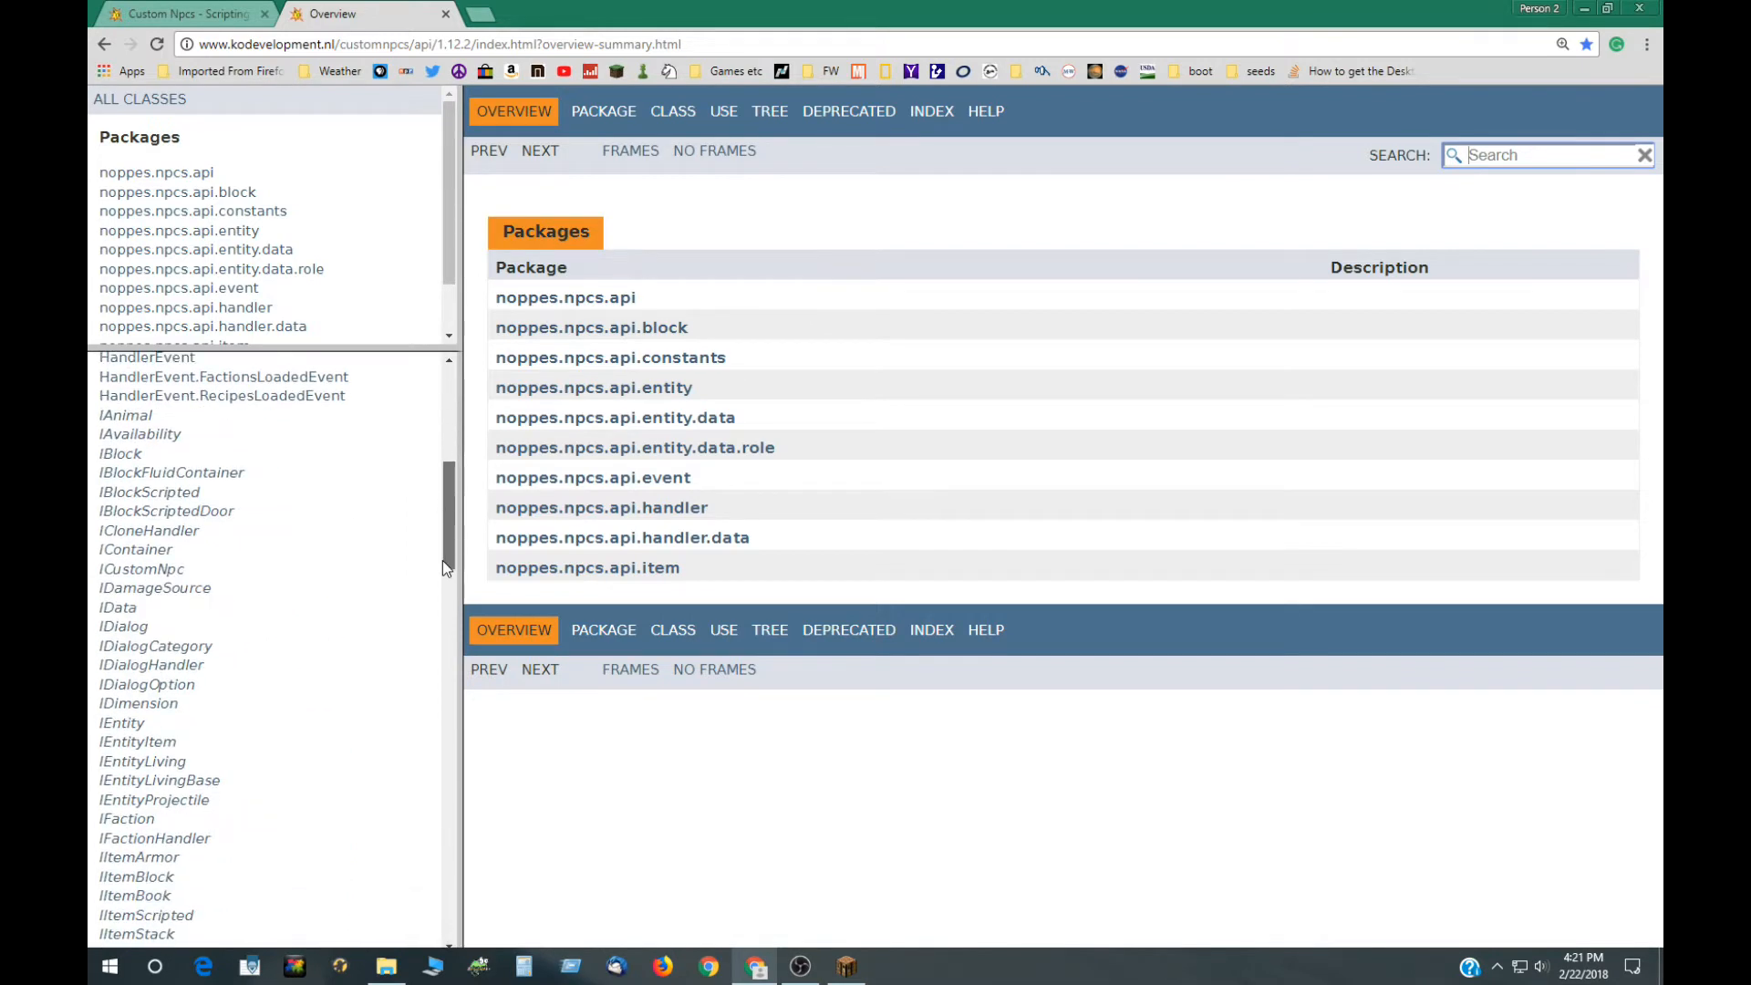
Step: Scroll down the All Classes list toward the NpcEvent classes
scroll(down, 3)
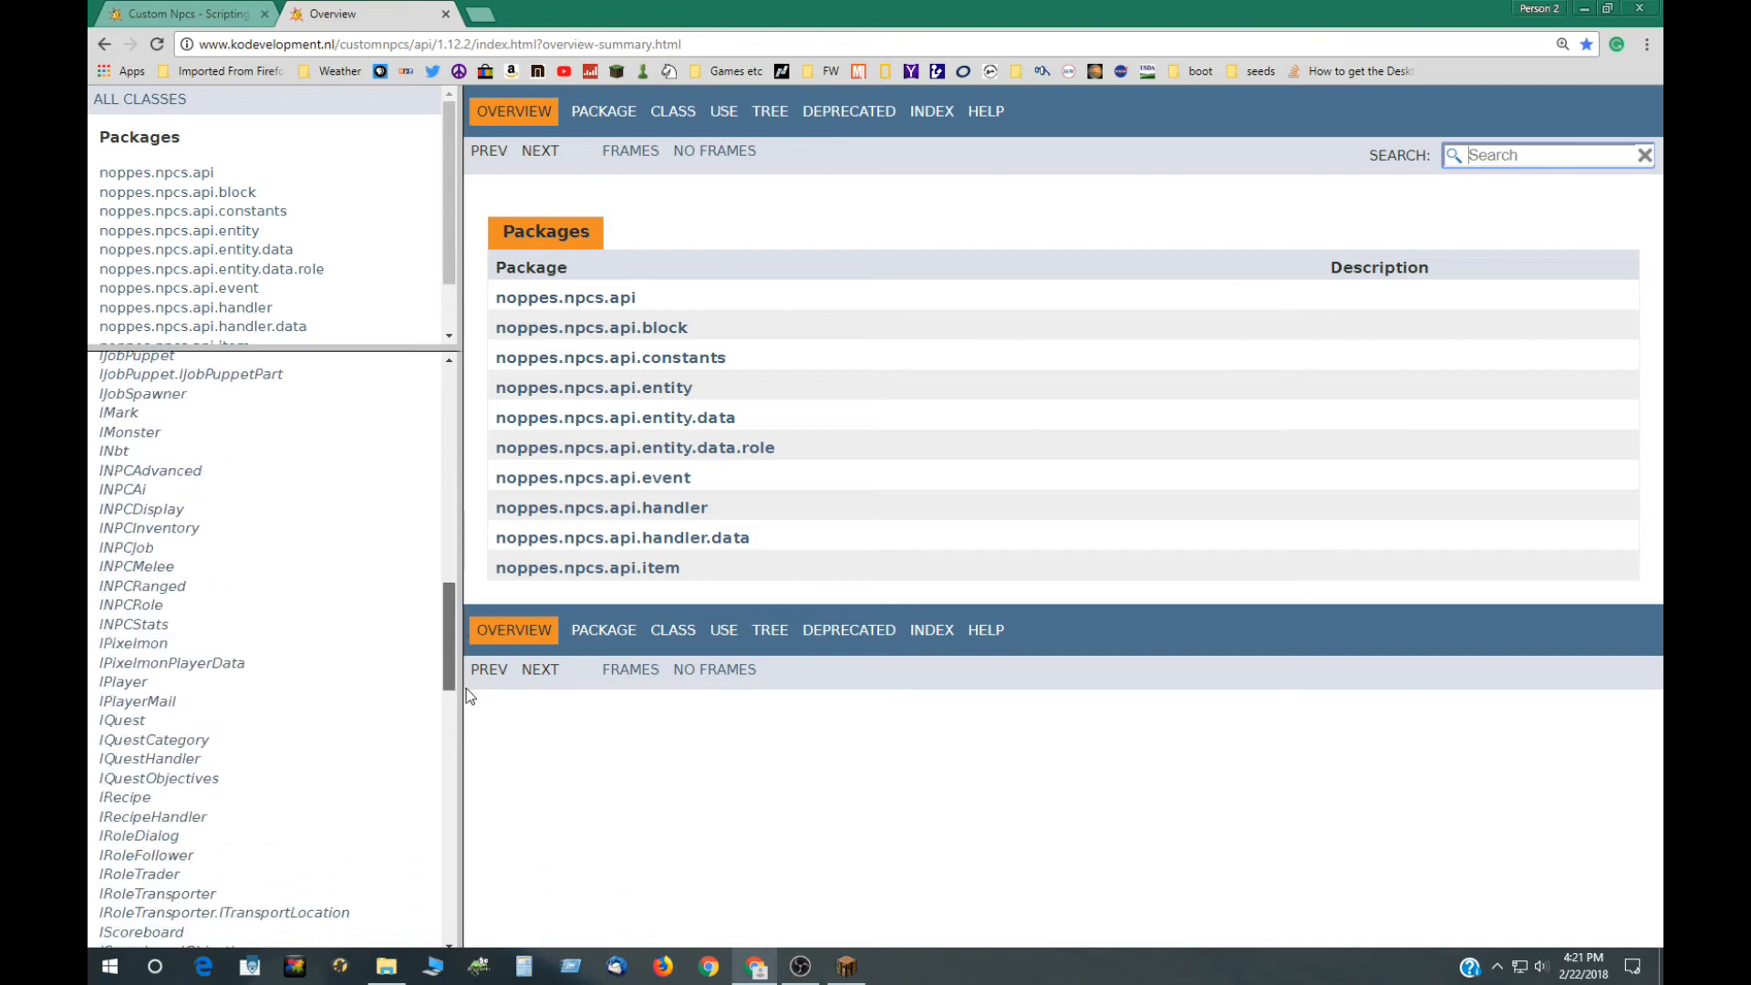
scroll(down, 3)
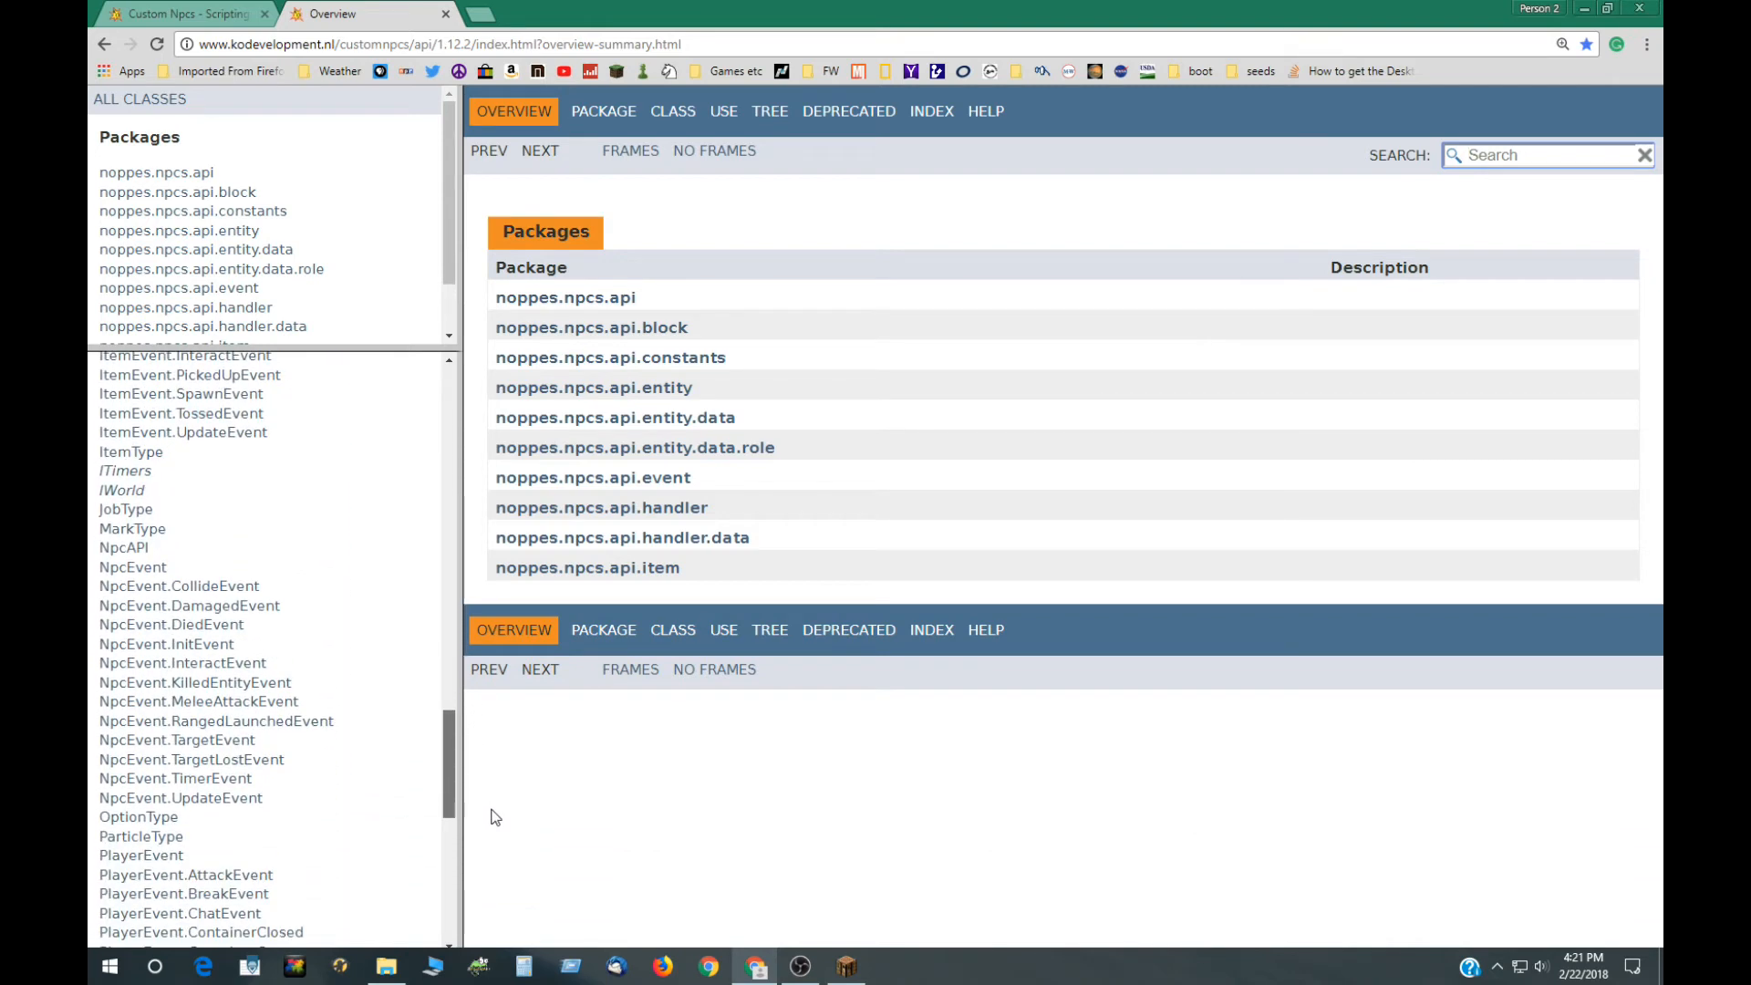
scroll(down, 3)
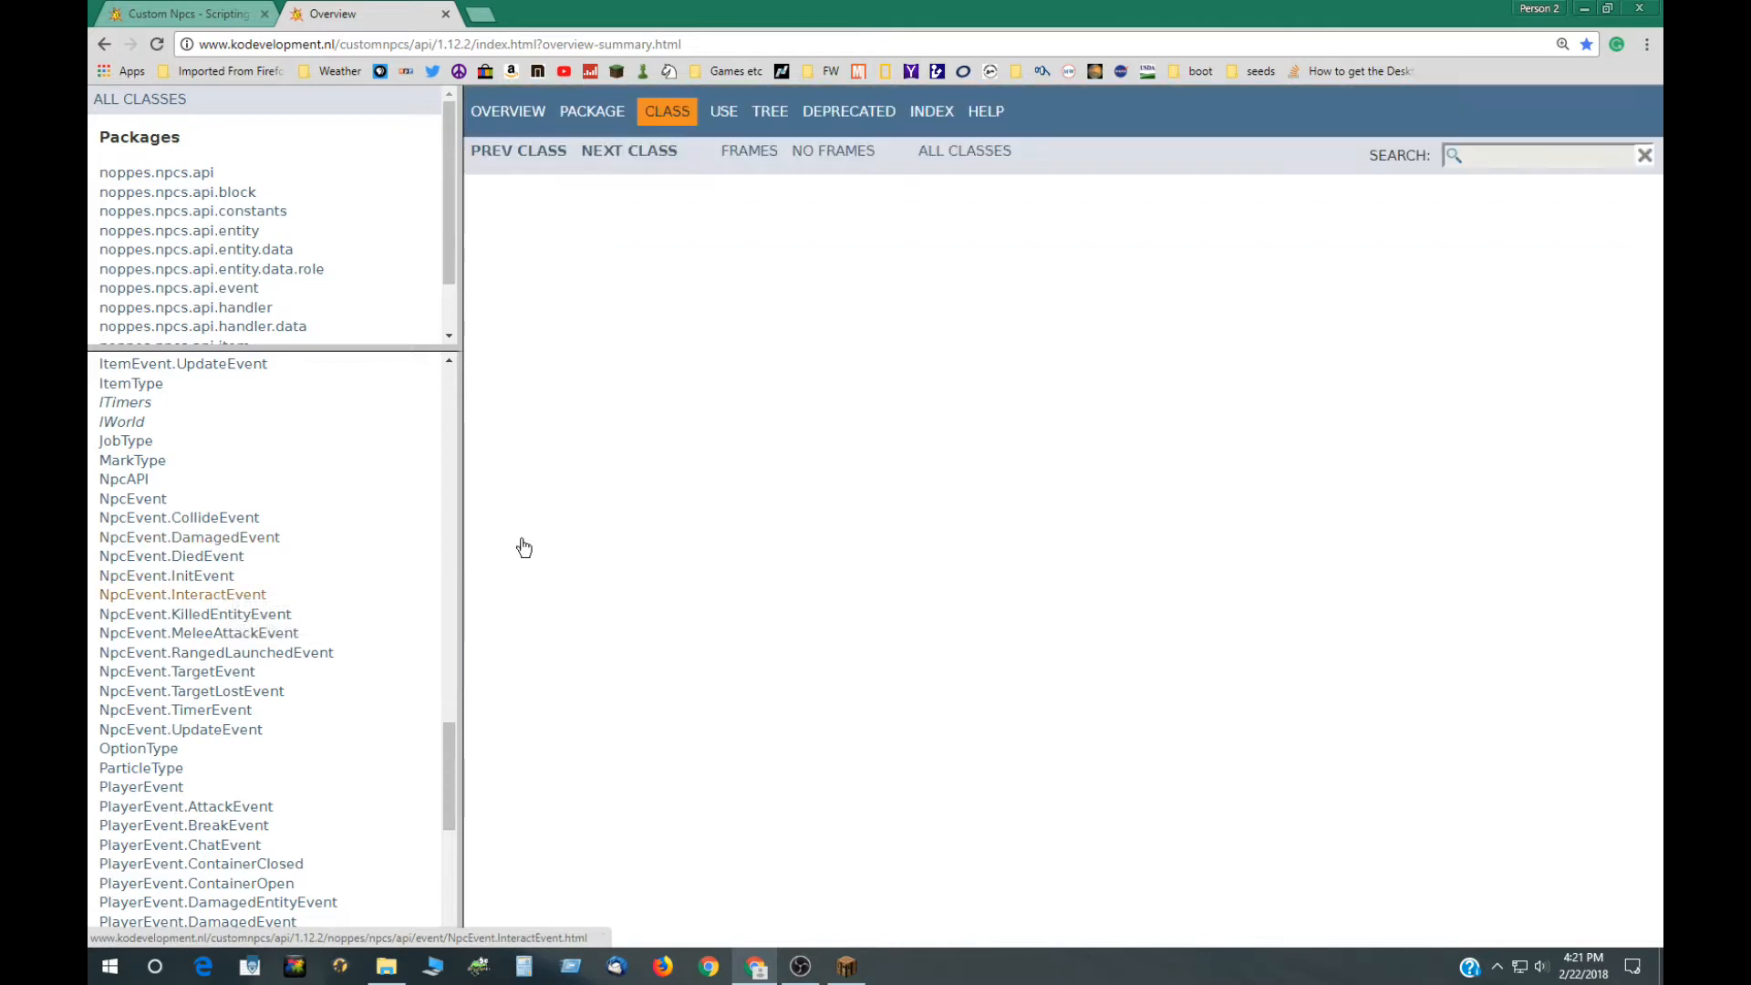
Step: Open NpcEvent.InteractEvent and review its player field and inherited npc field
click(179, 594)
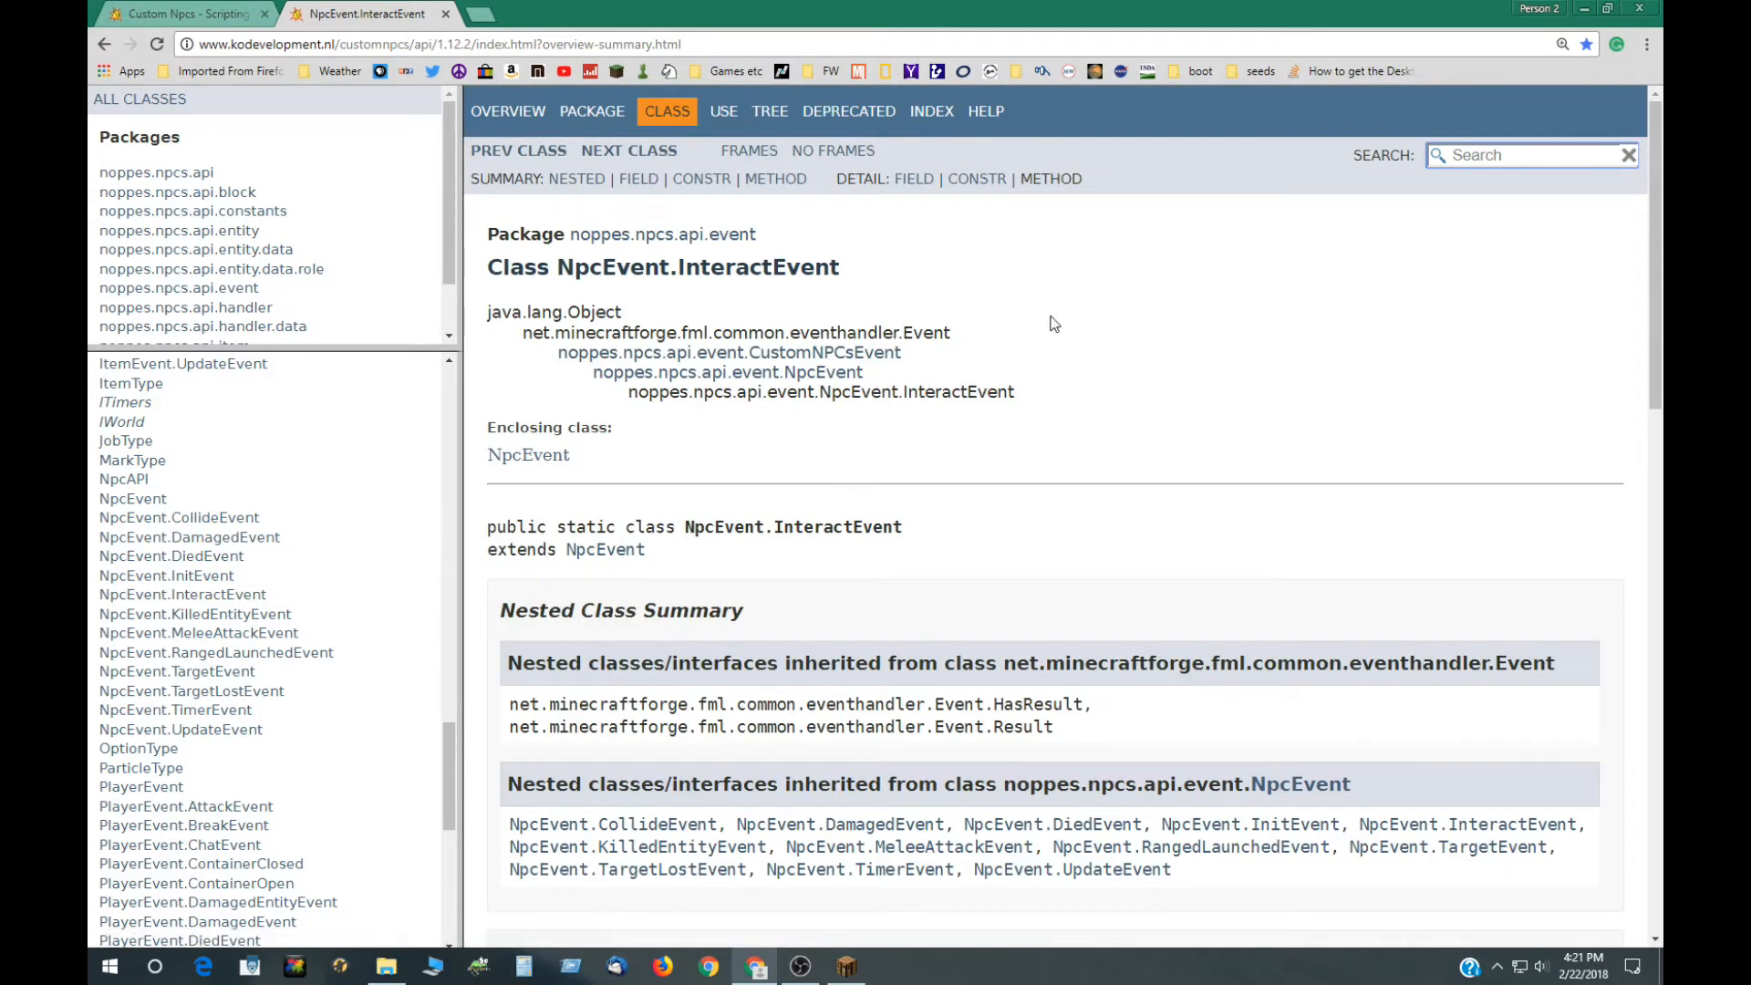
scroll(down, 3)
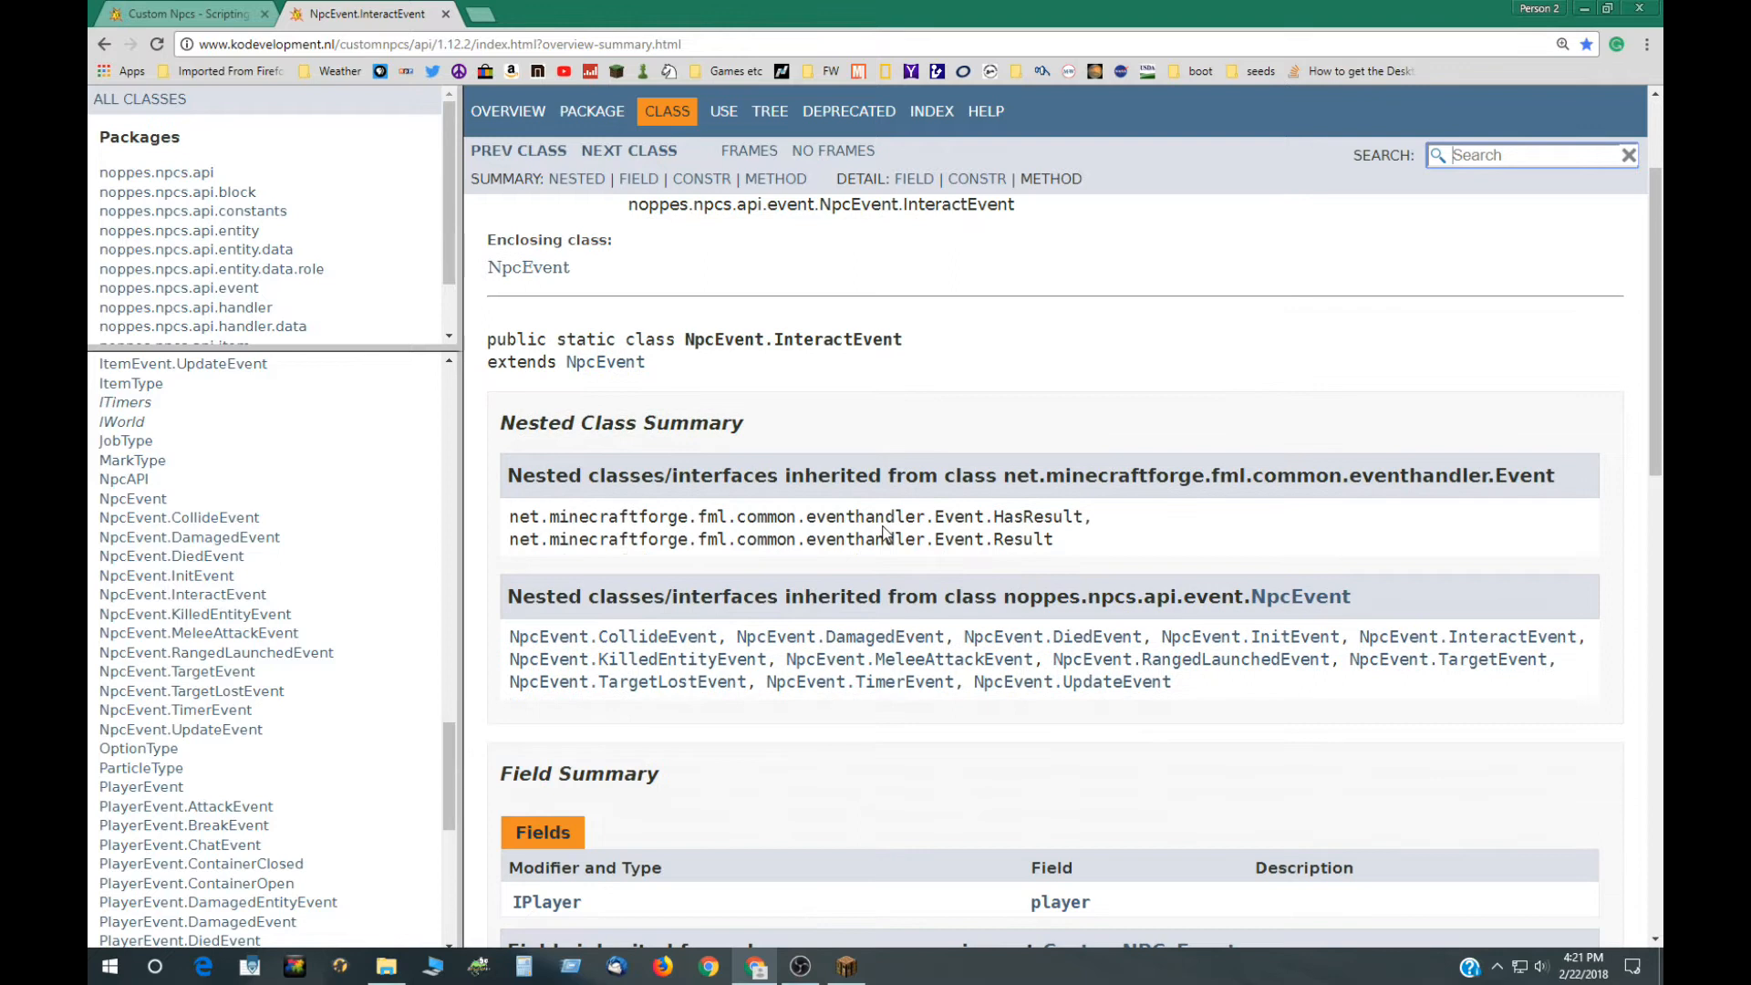
scroll(down, 3)
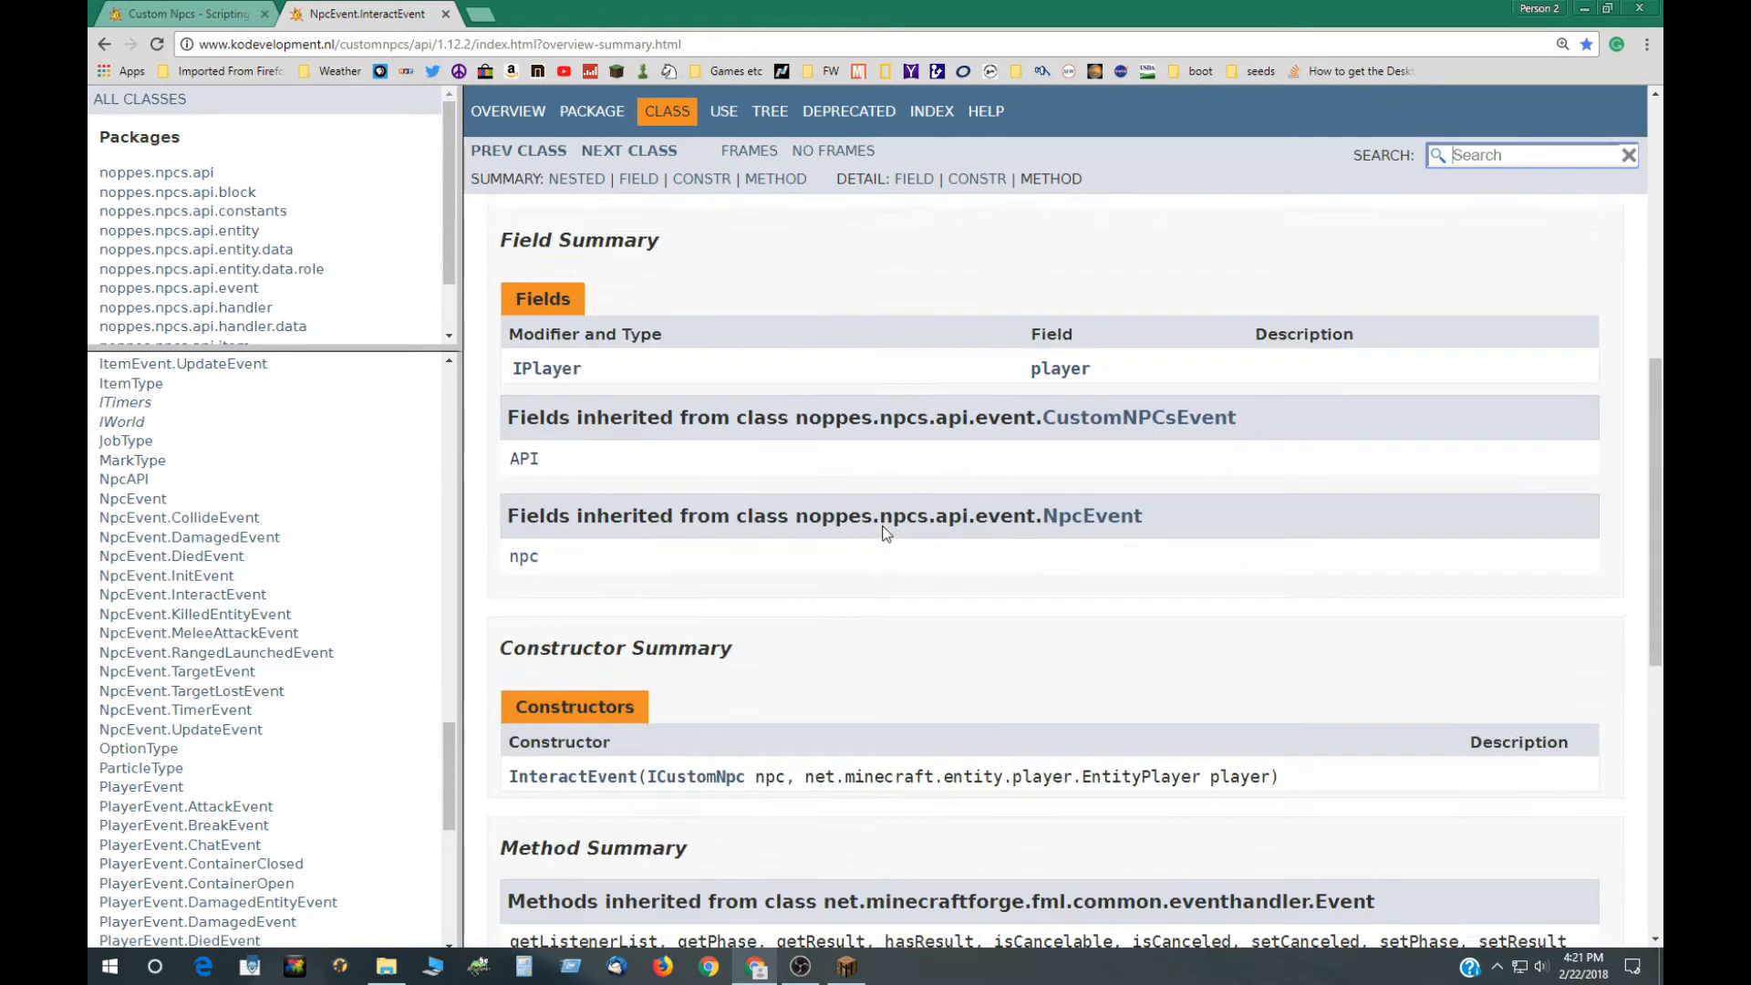
scroll(down, 3)
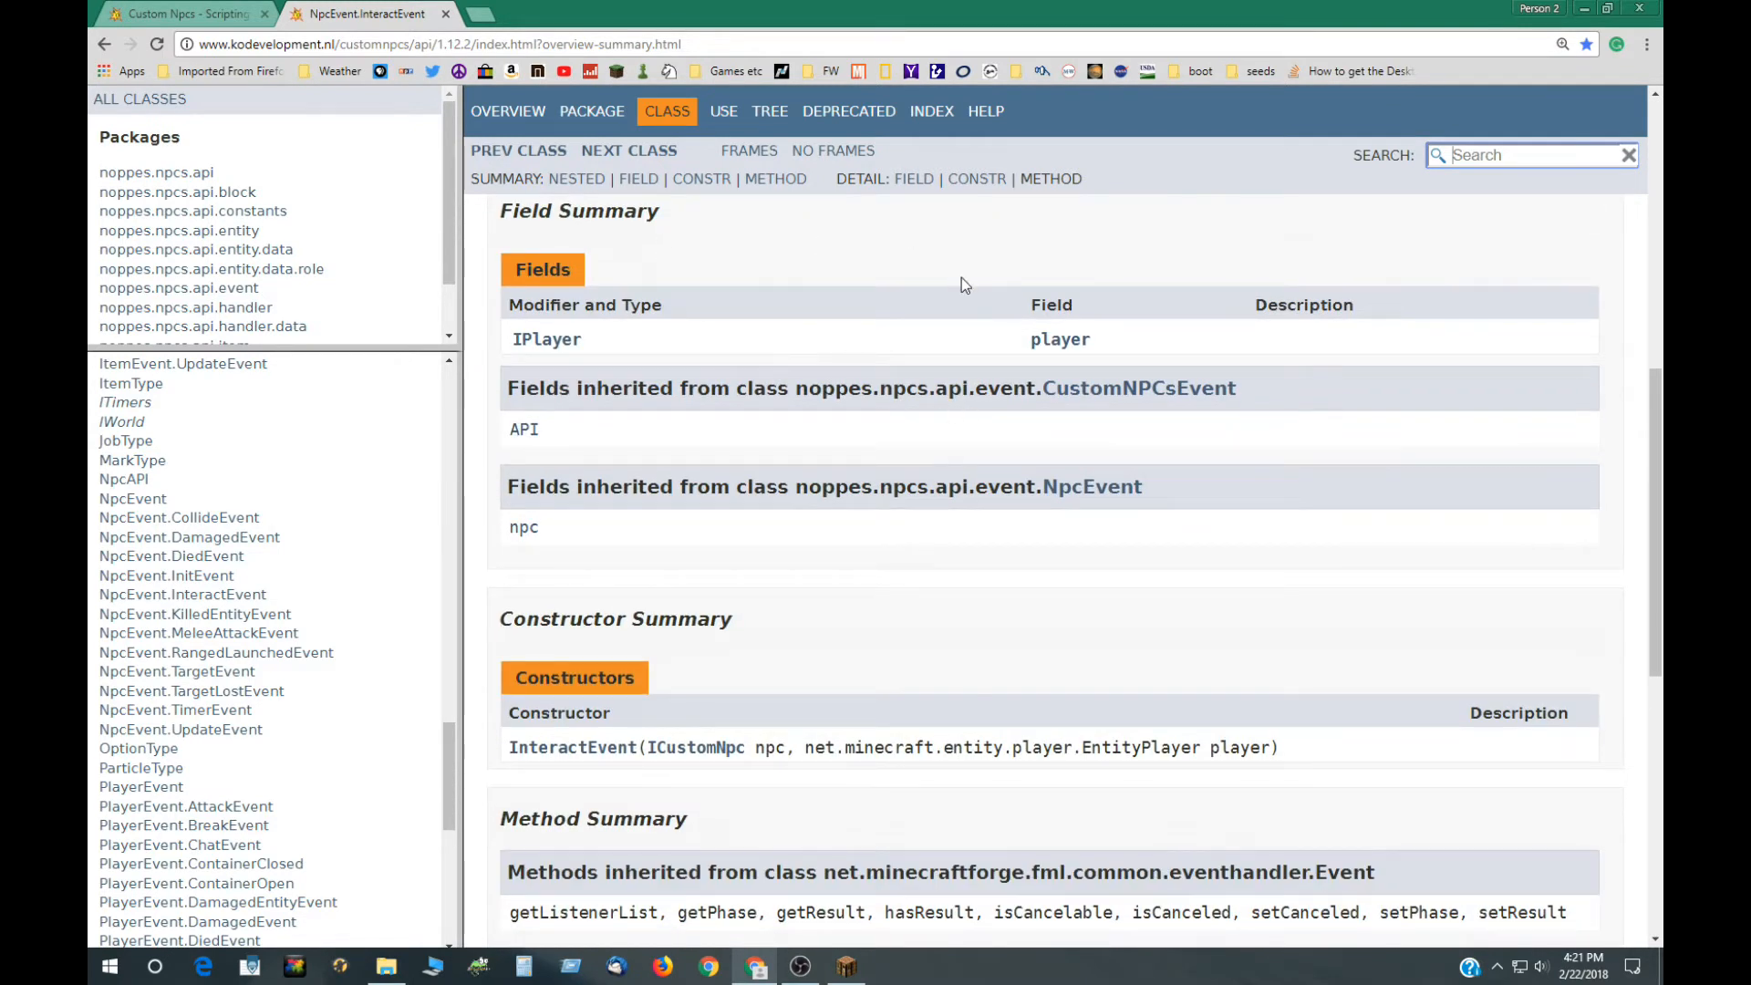
mouse_move(1058, 357)
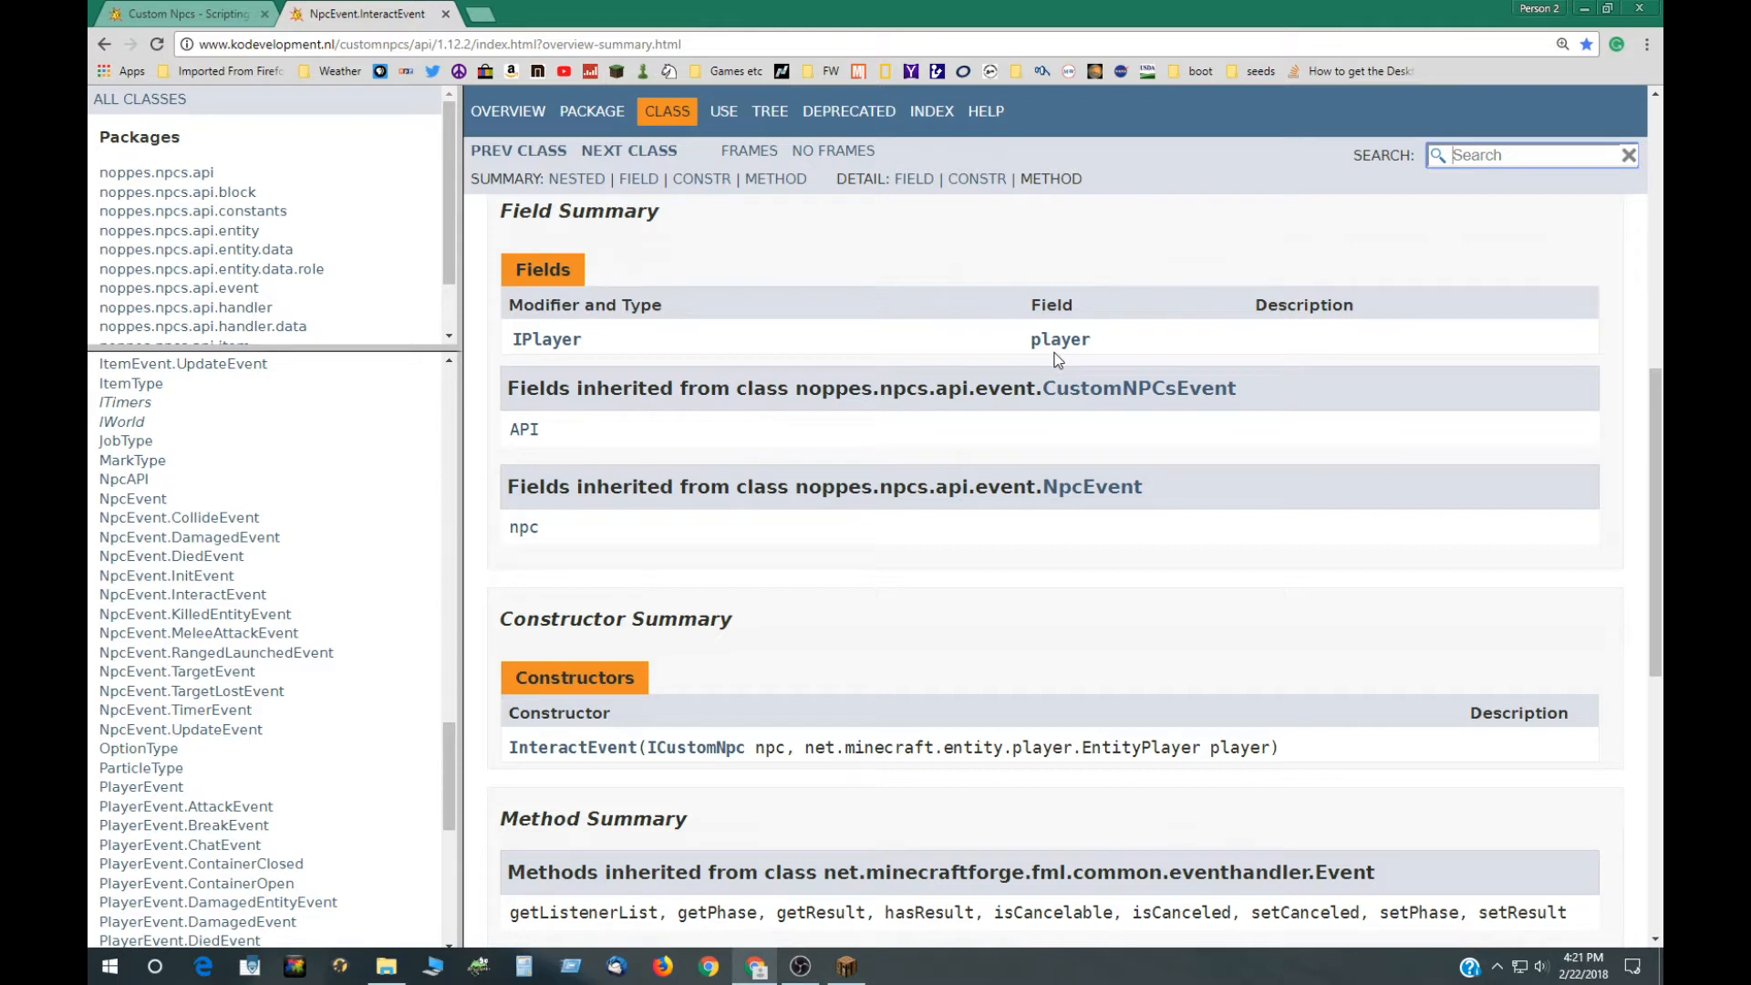
mouse_move(1062, 347)
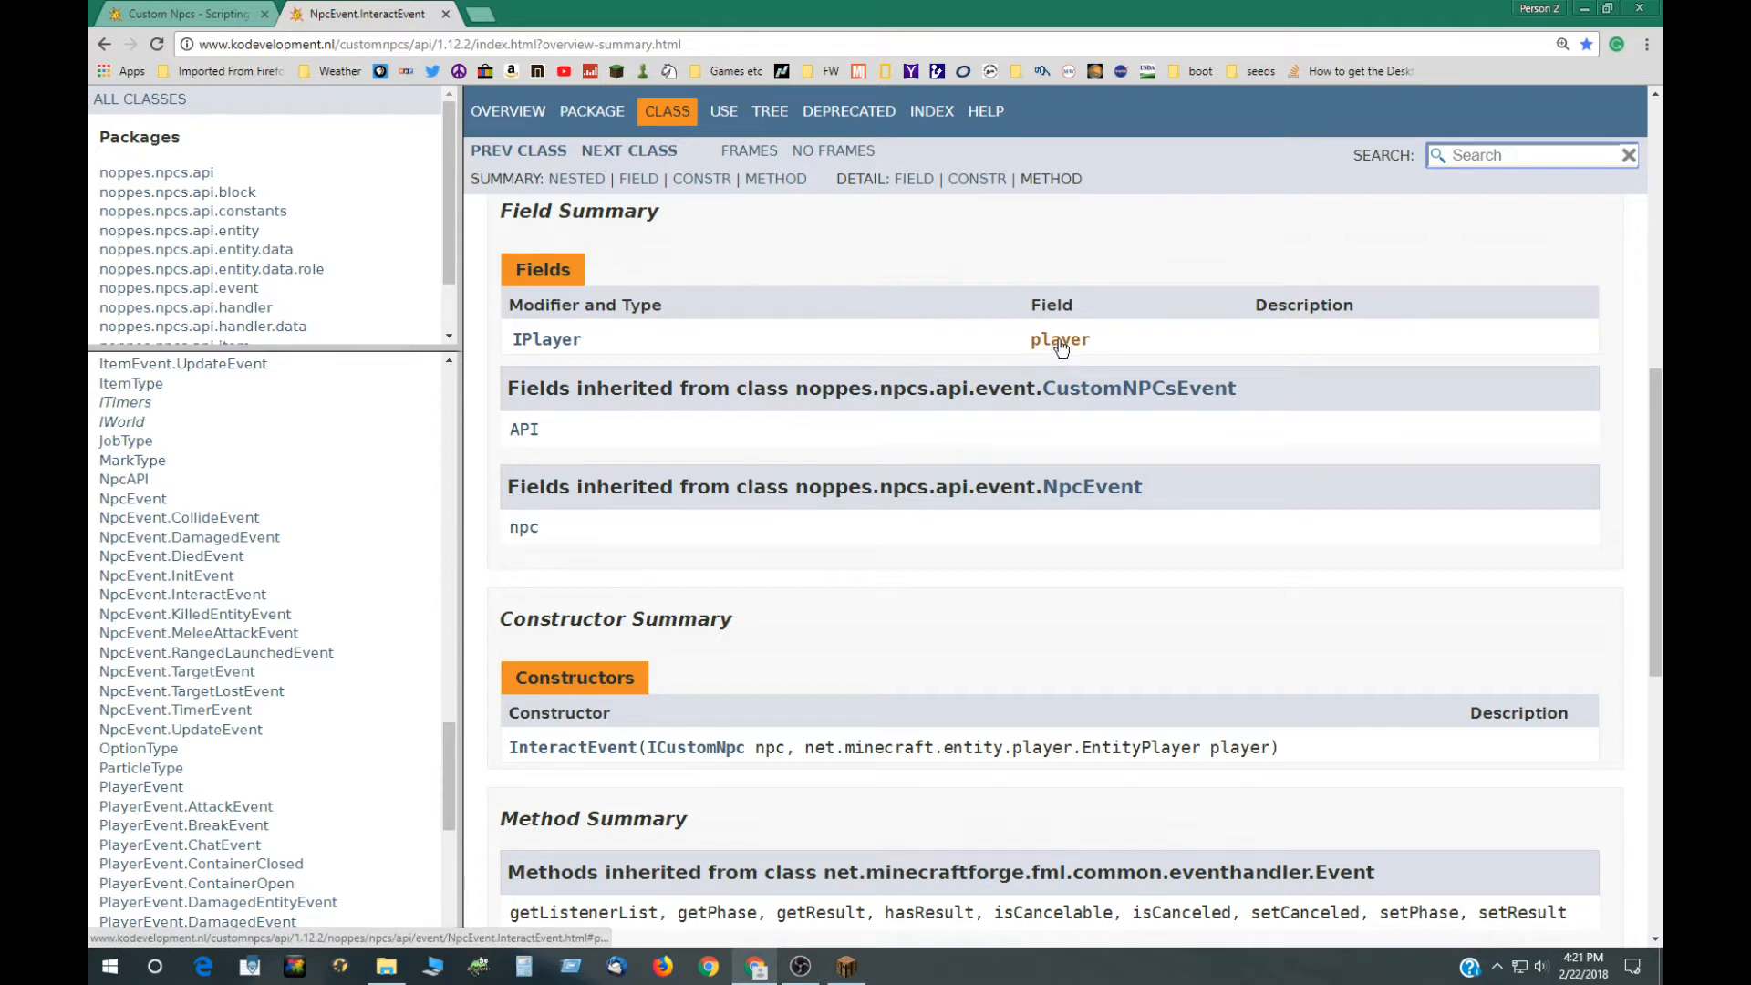
mouse_move(522, 537)
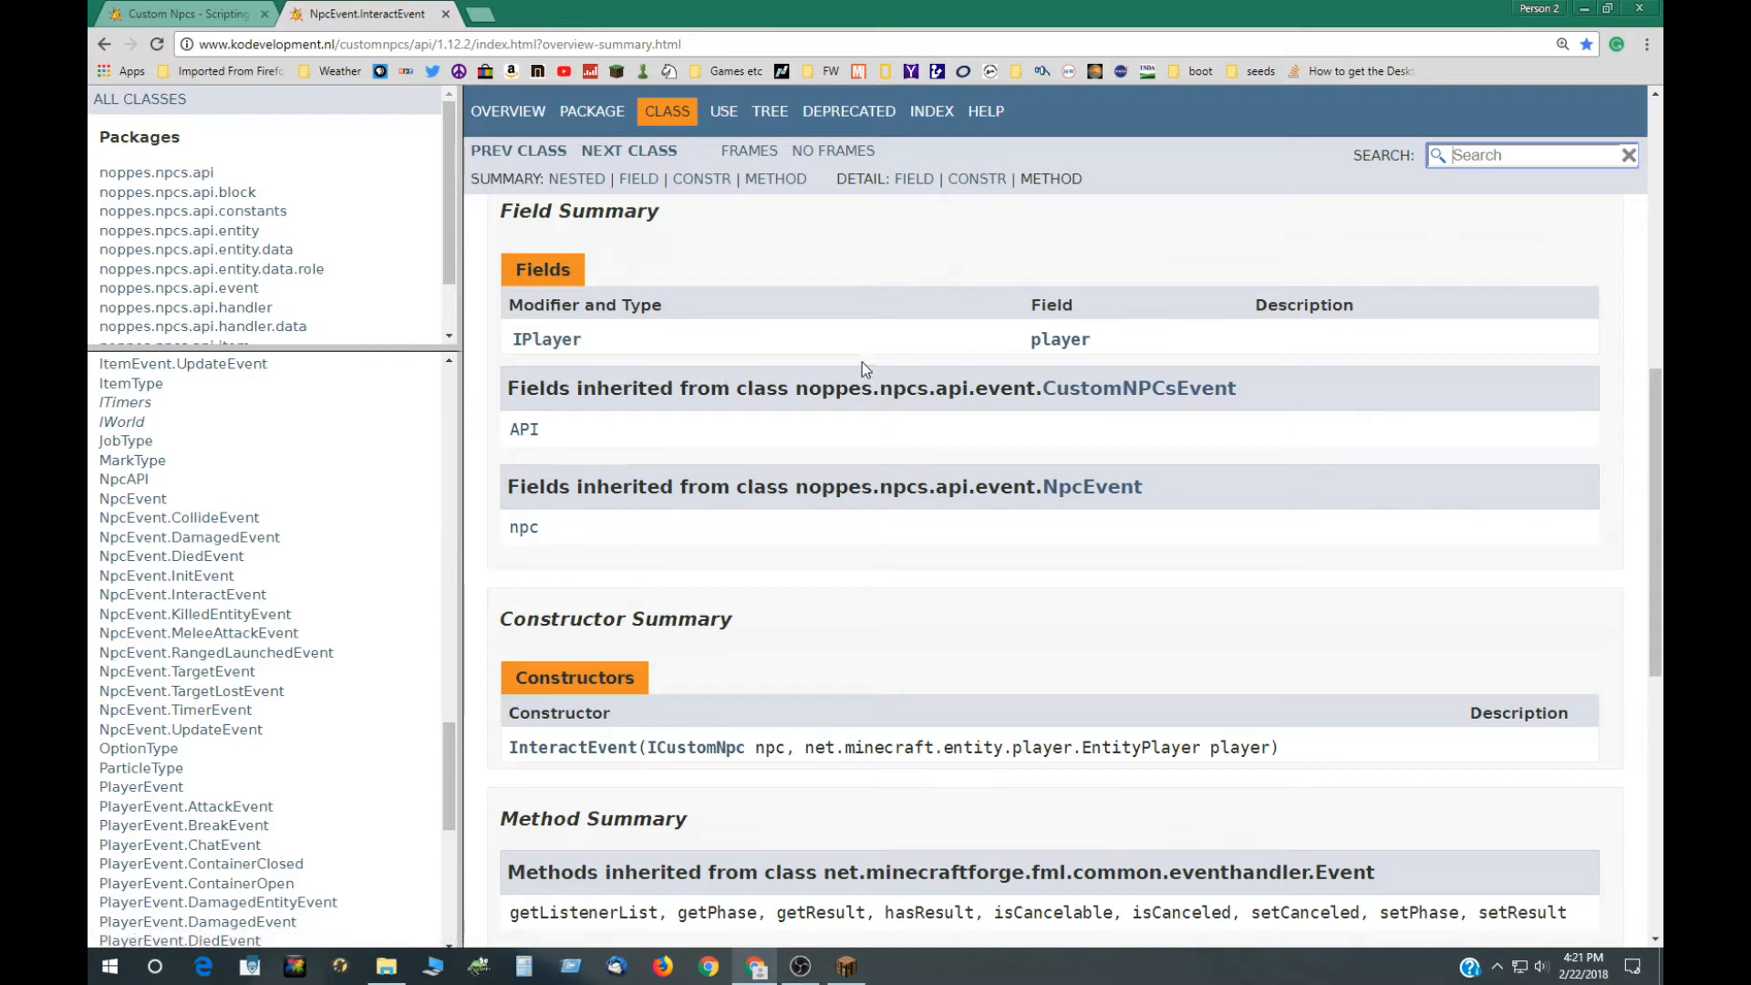
mouse_move(566, 343)
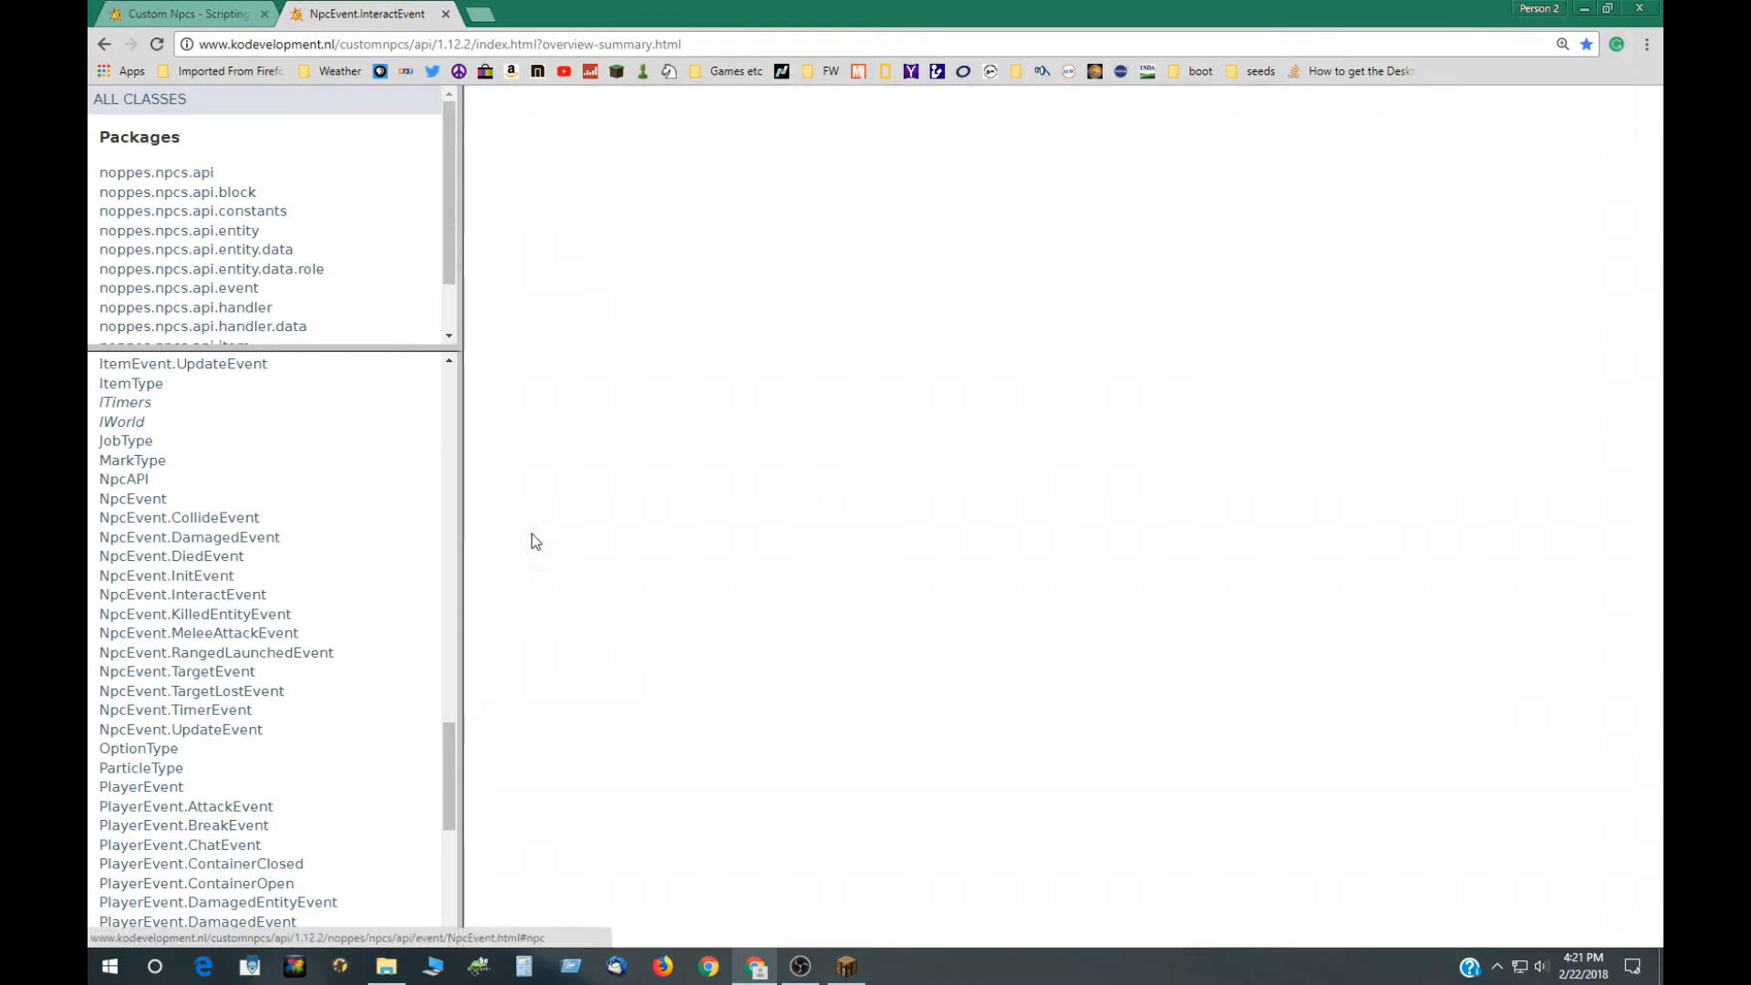
Step: Open the NpcEvent class page and reach its npc Field Detail section
click(131, 498)
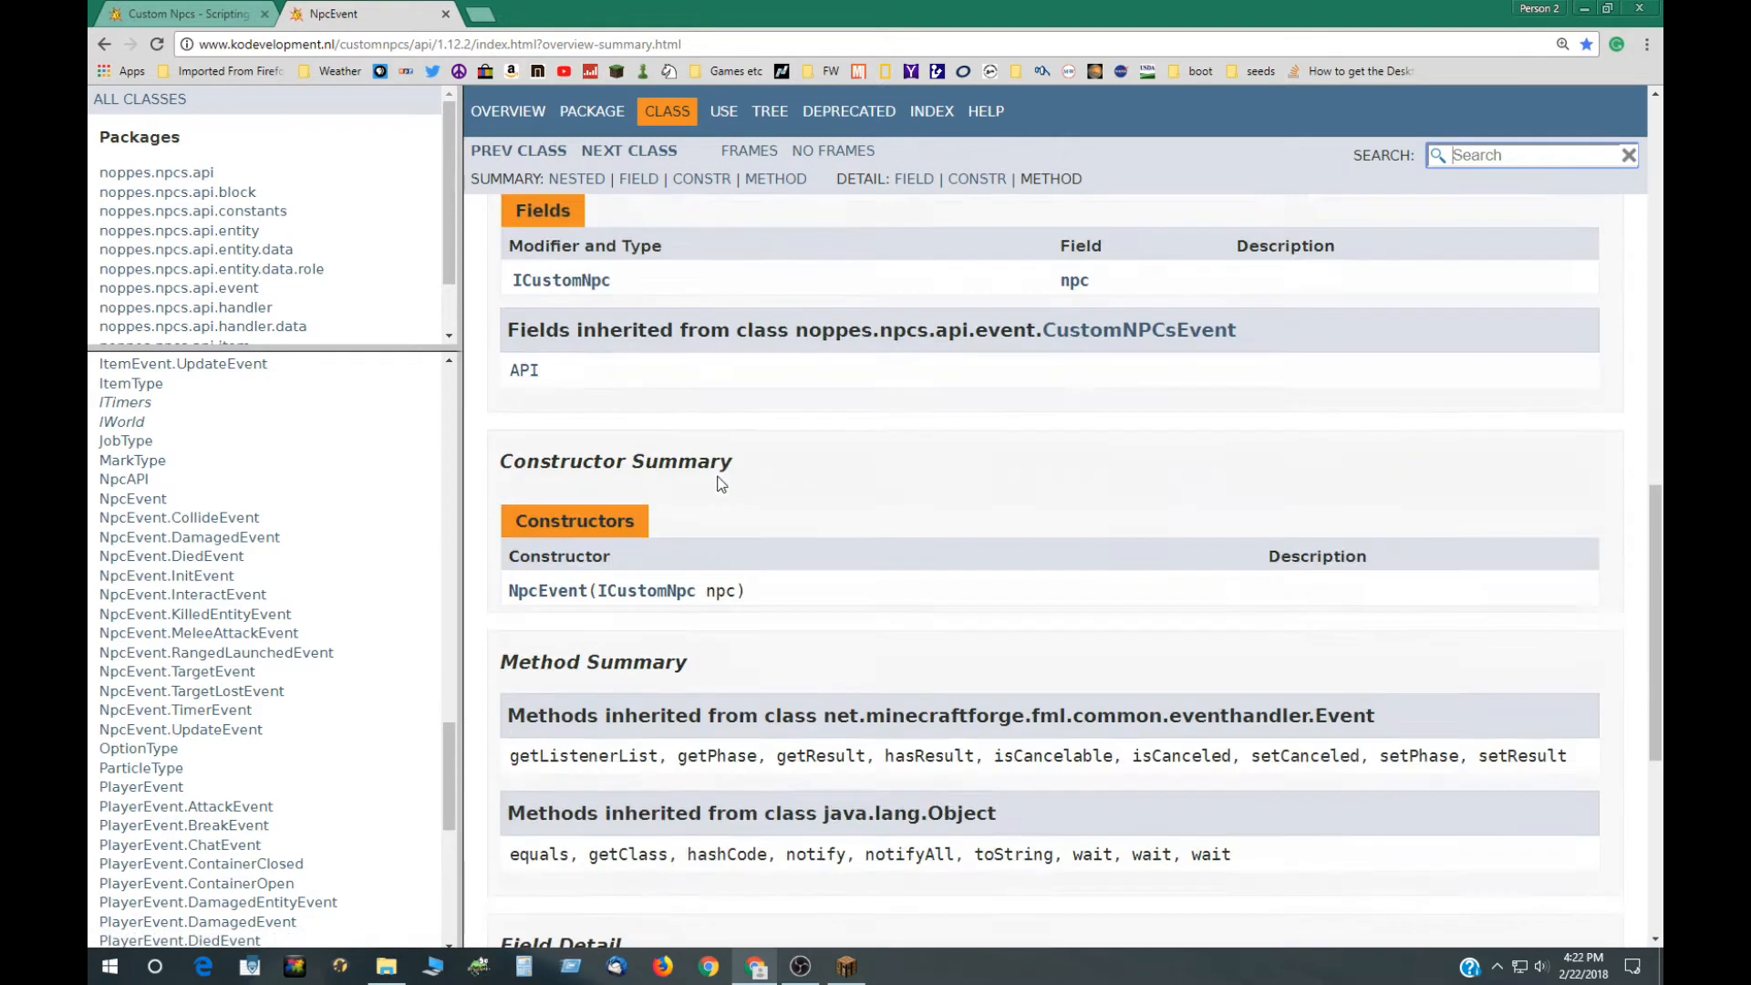
scroll(down, 3)
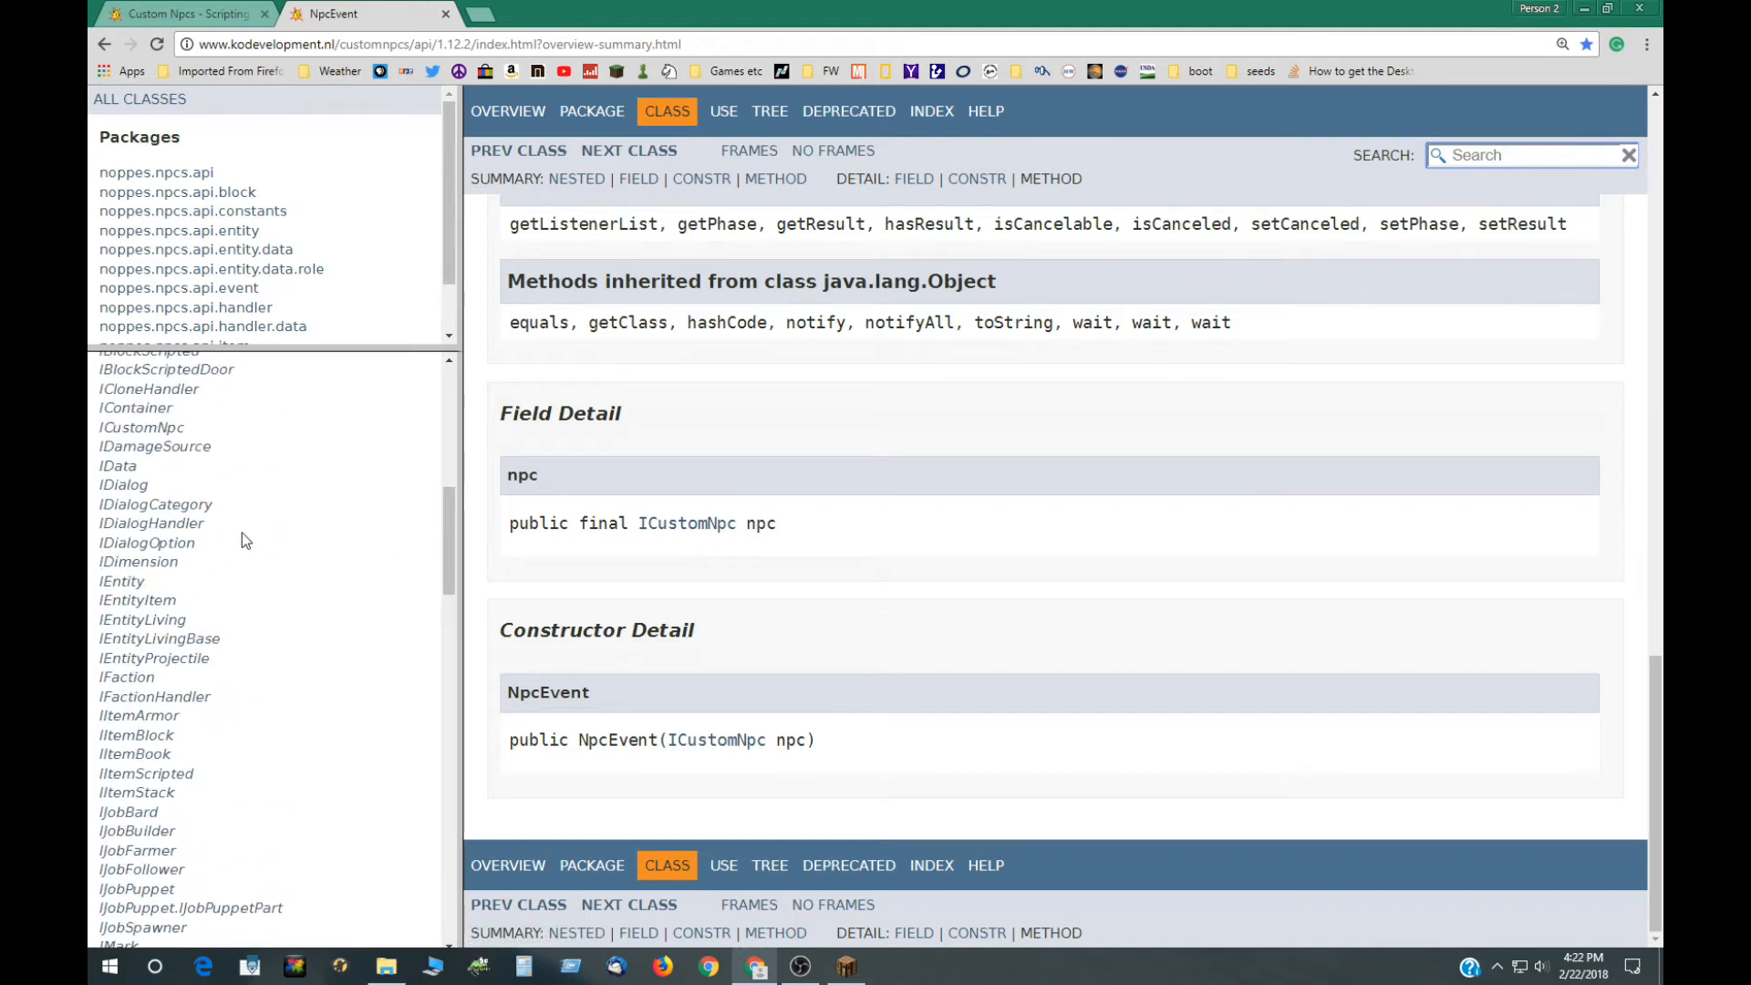
mouse_move(664, 534)
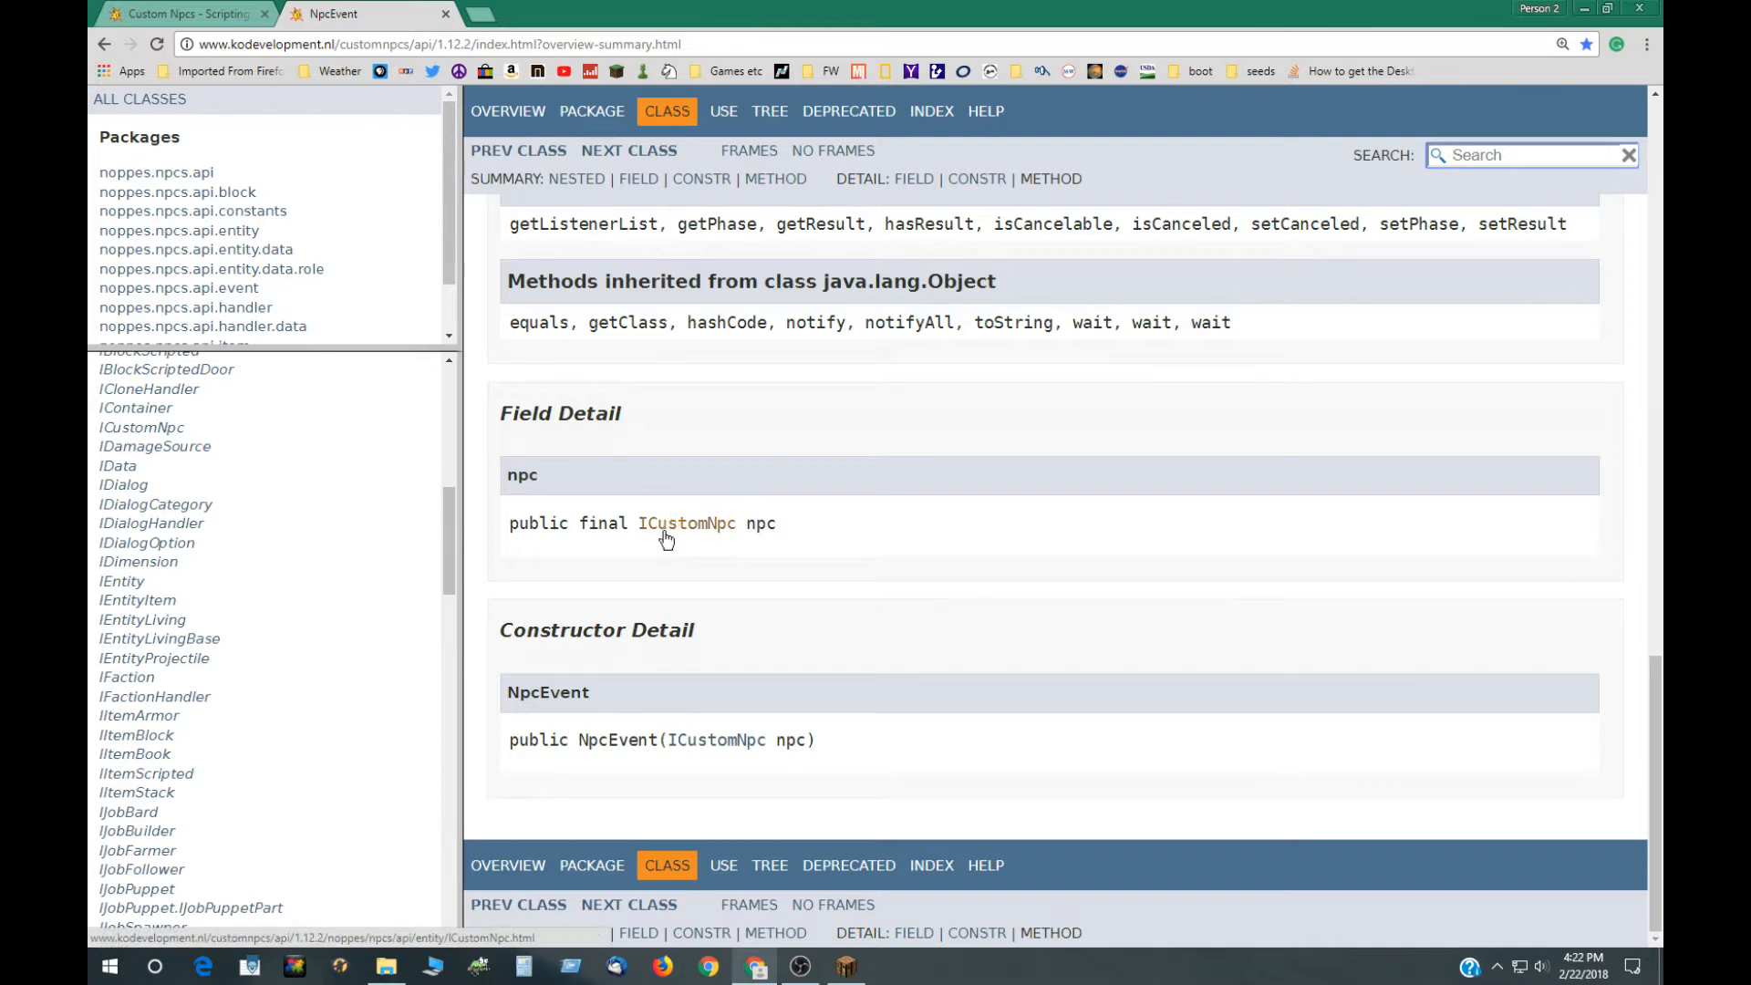
Step: Open the ICustomNpc interface and scroll its Method Summary of getters like getDialog and getInventory
click(686, 523)
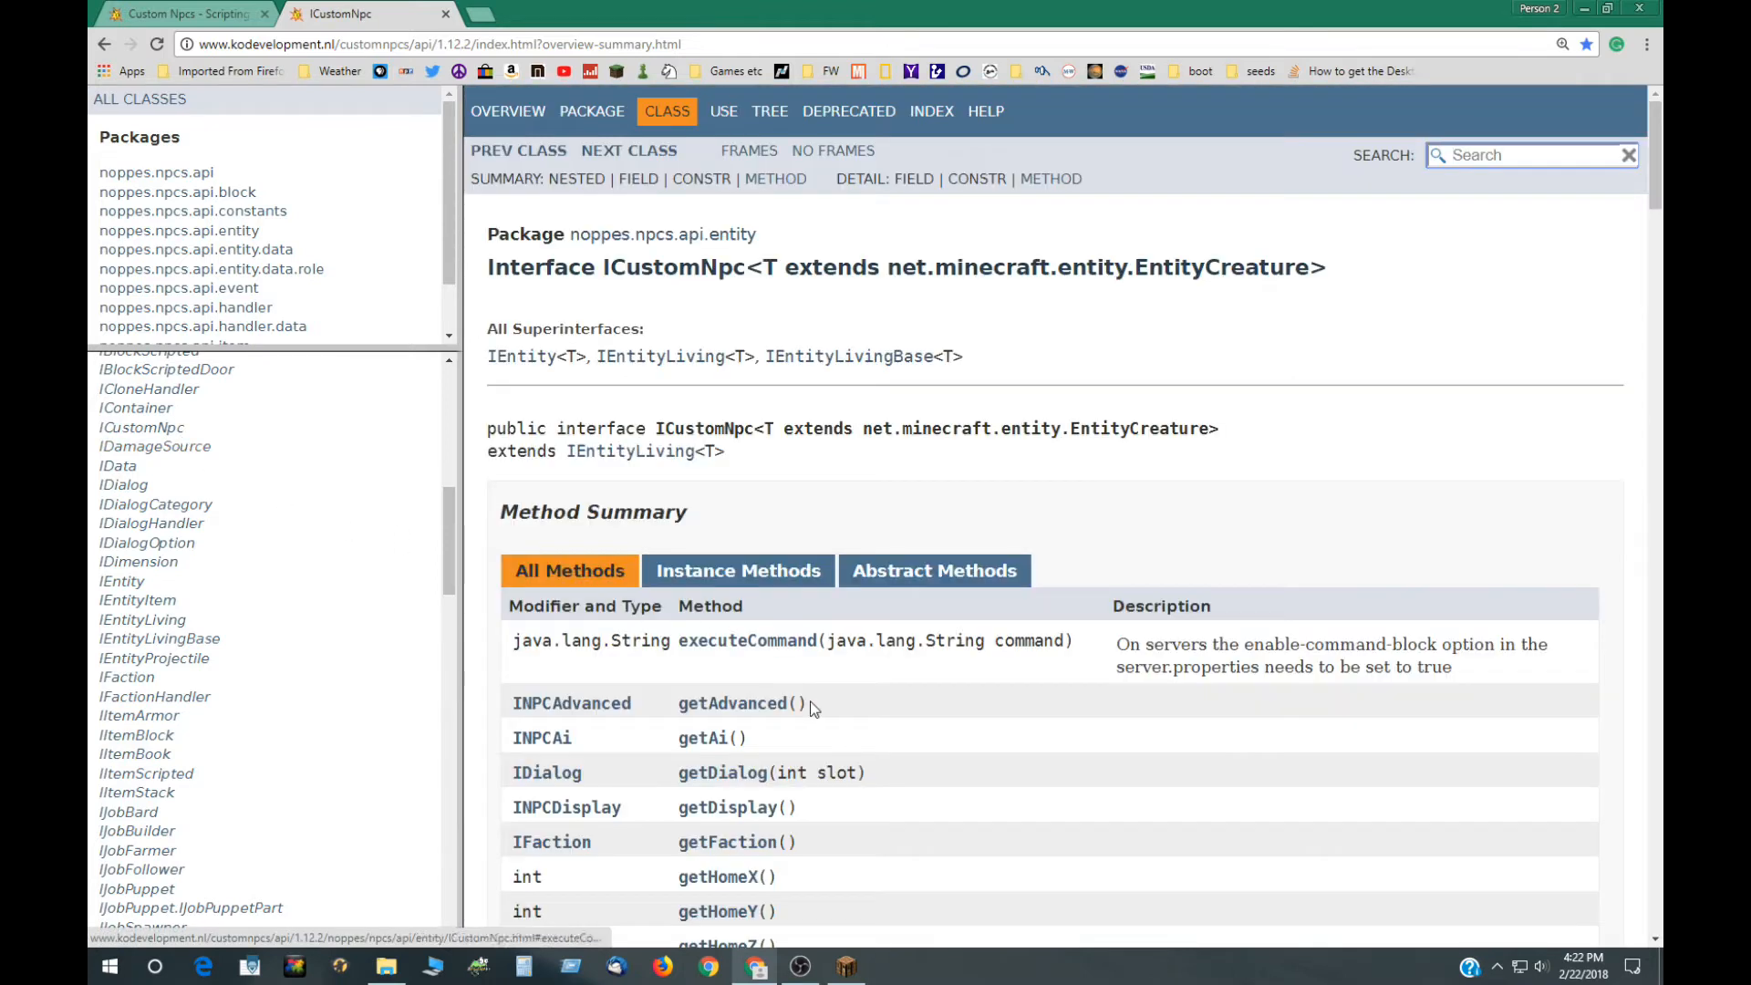
mouse_move(1000, 586)
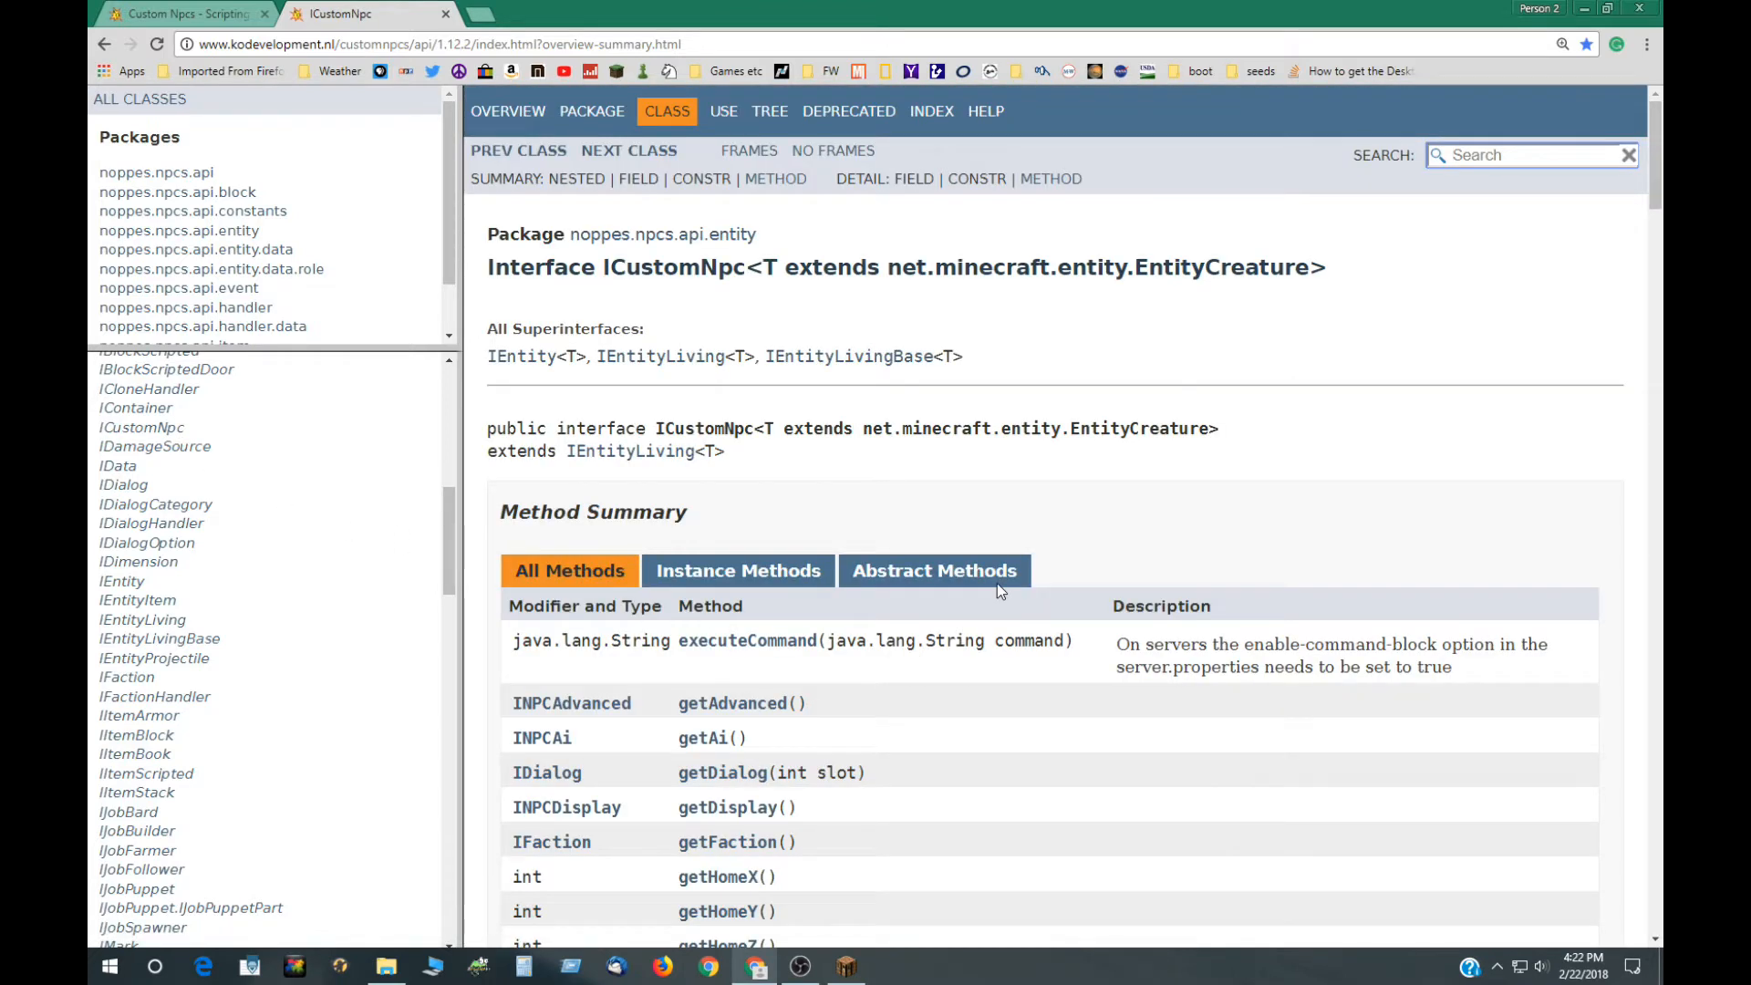
scroll(down, 3)
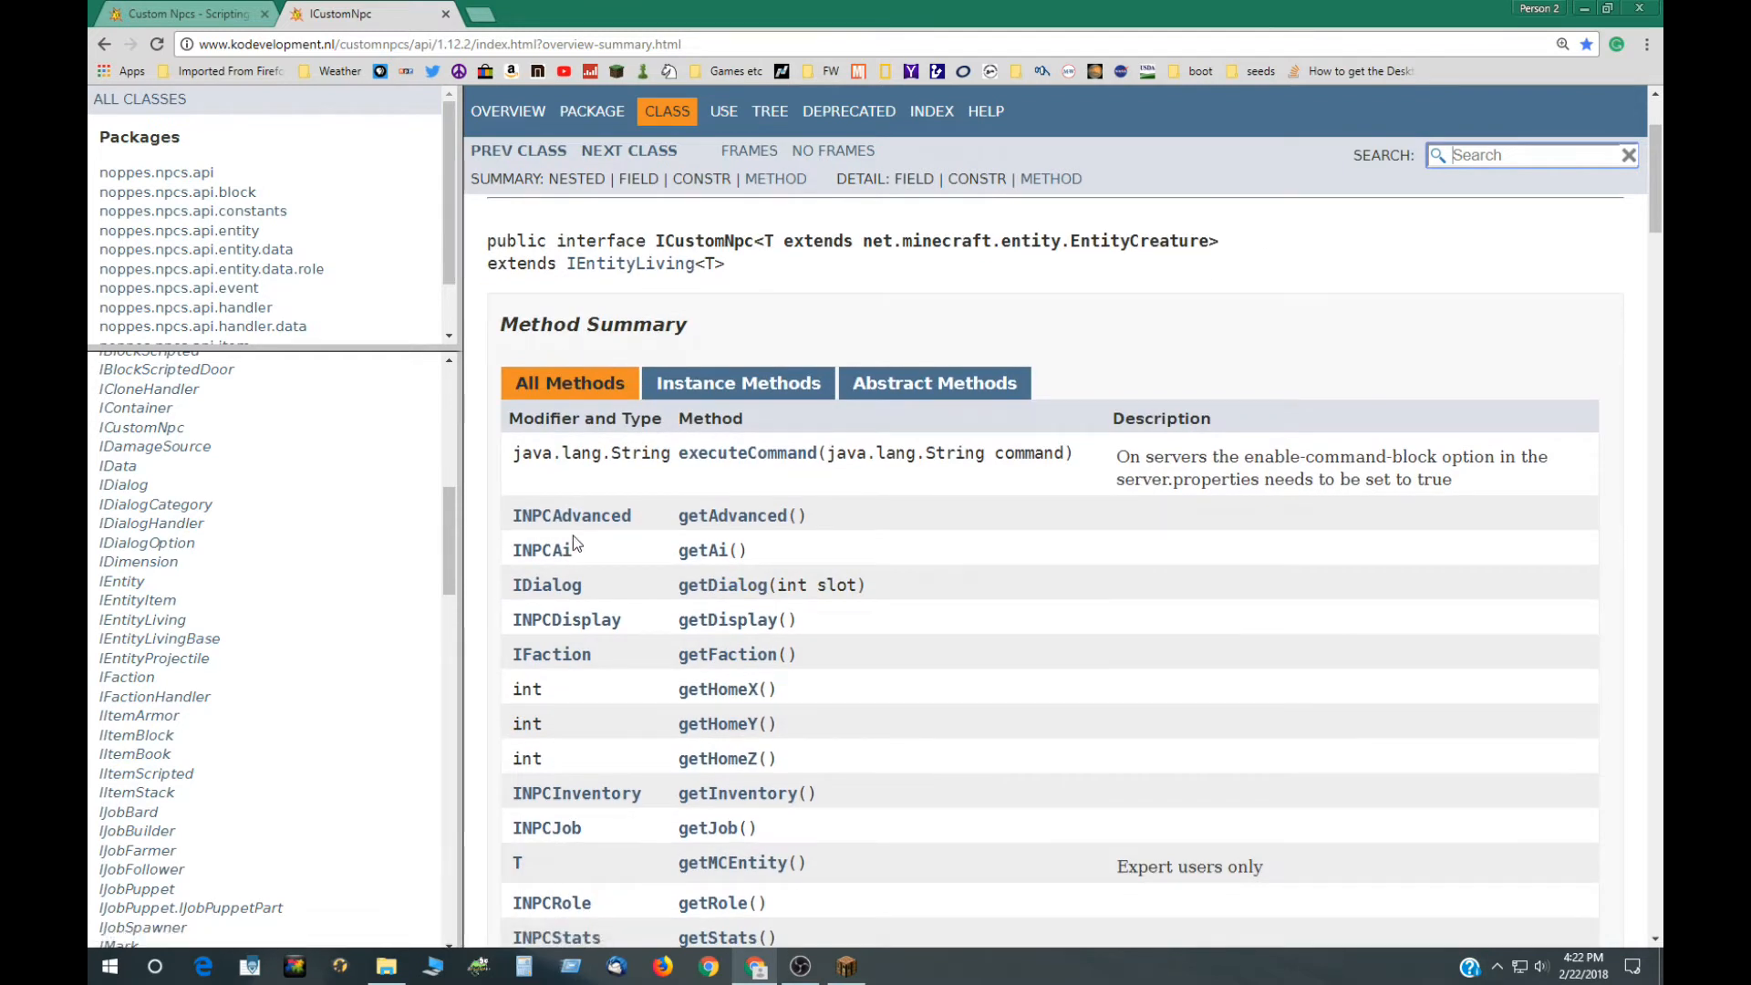
mouse_move(726, 522)
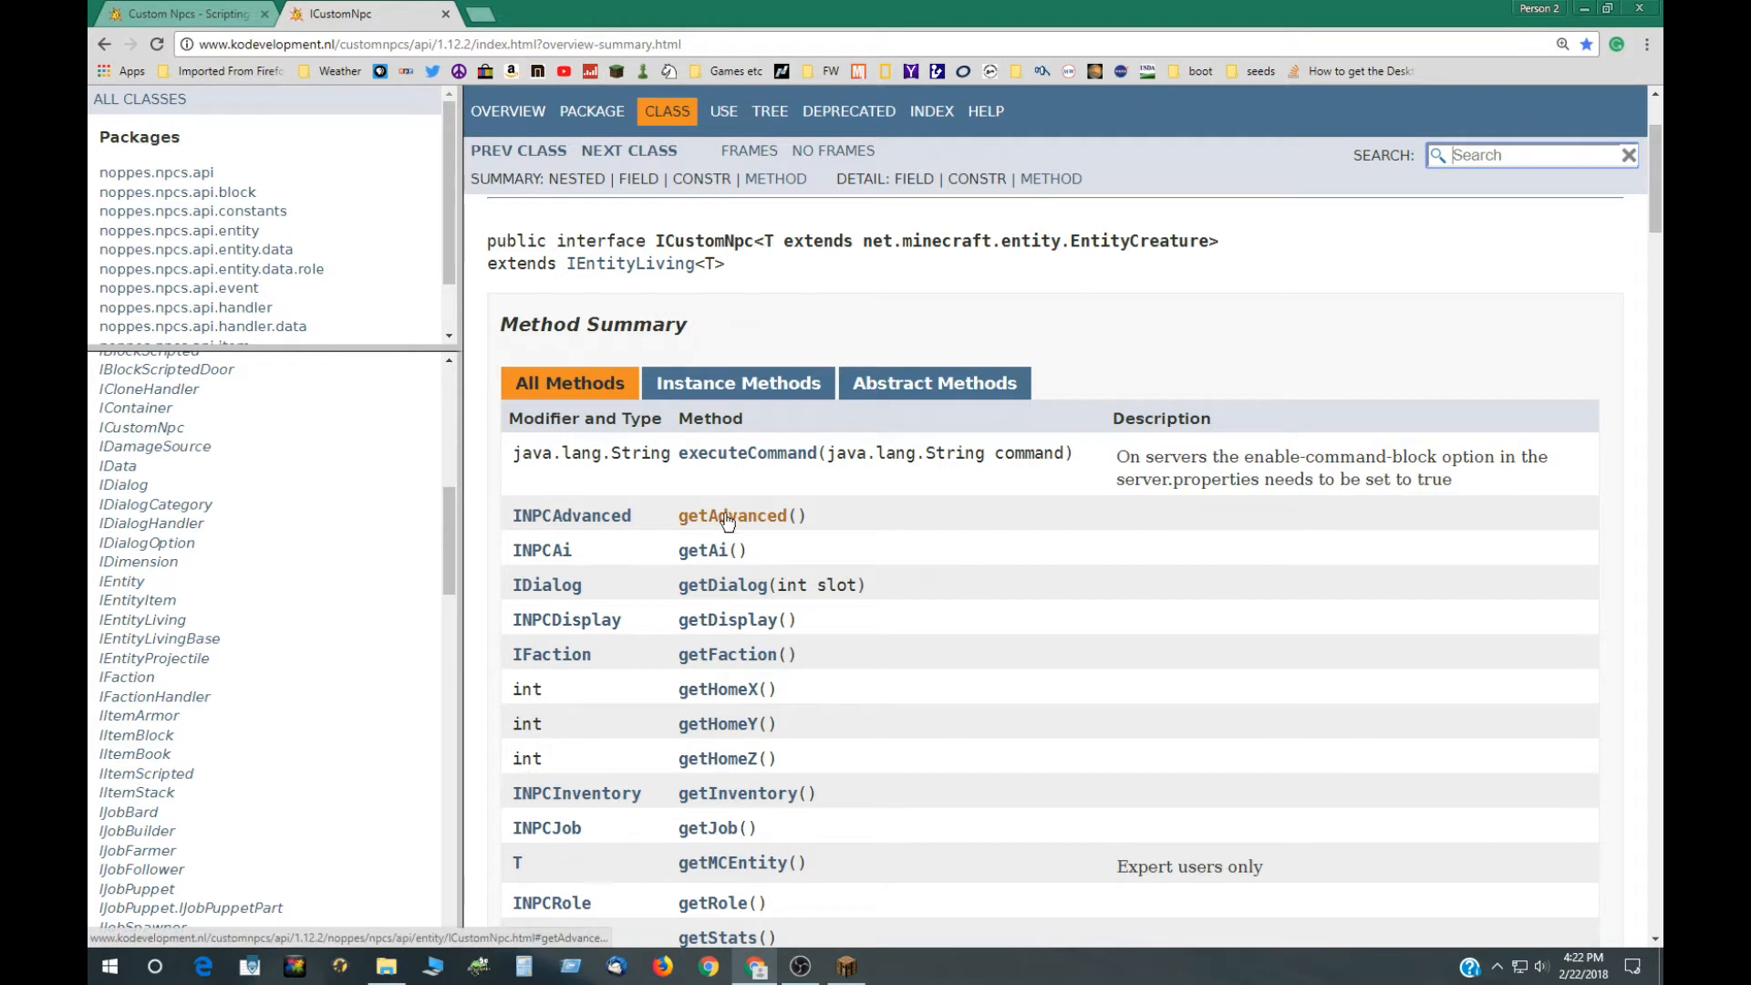
mouse_move(613, 571)
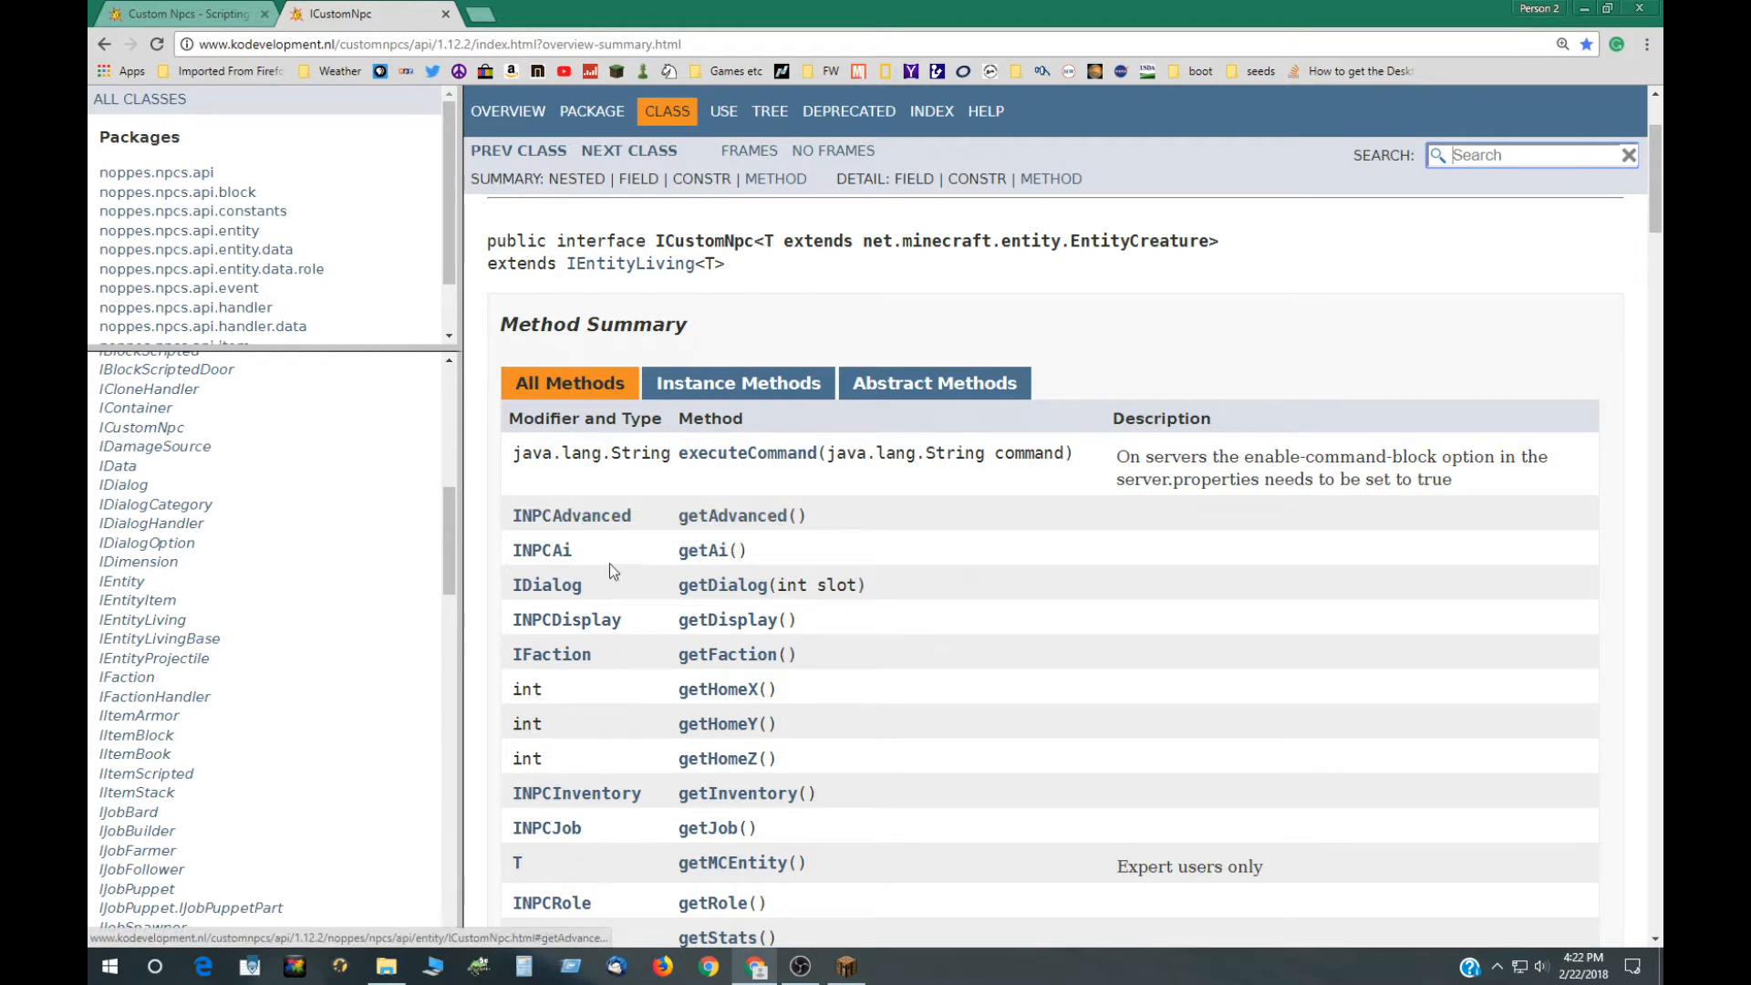
mouse_move(555, 595)
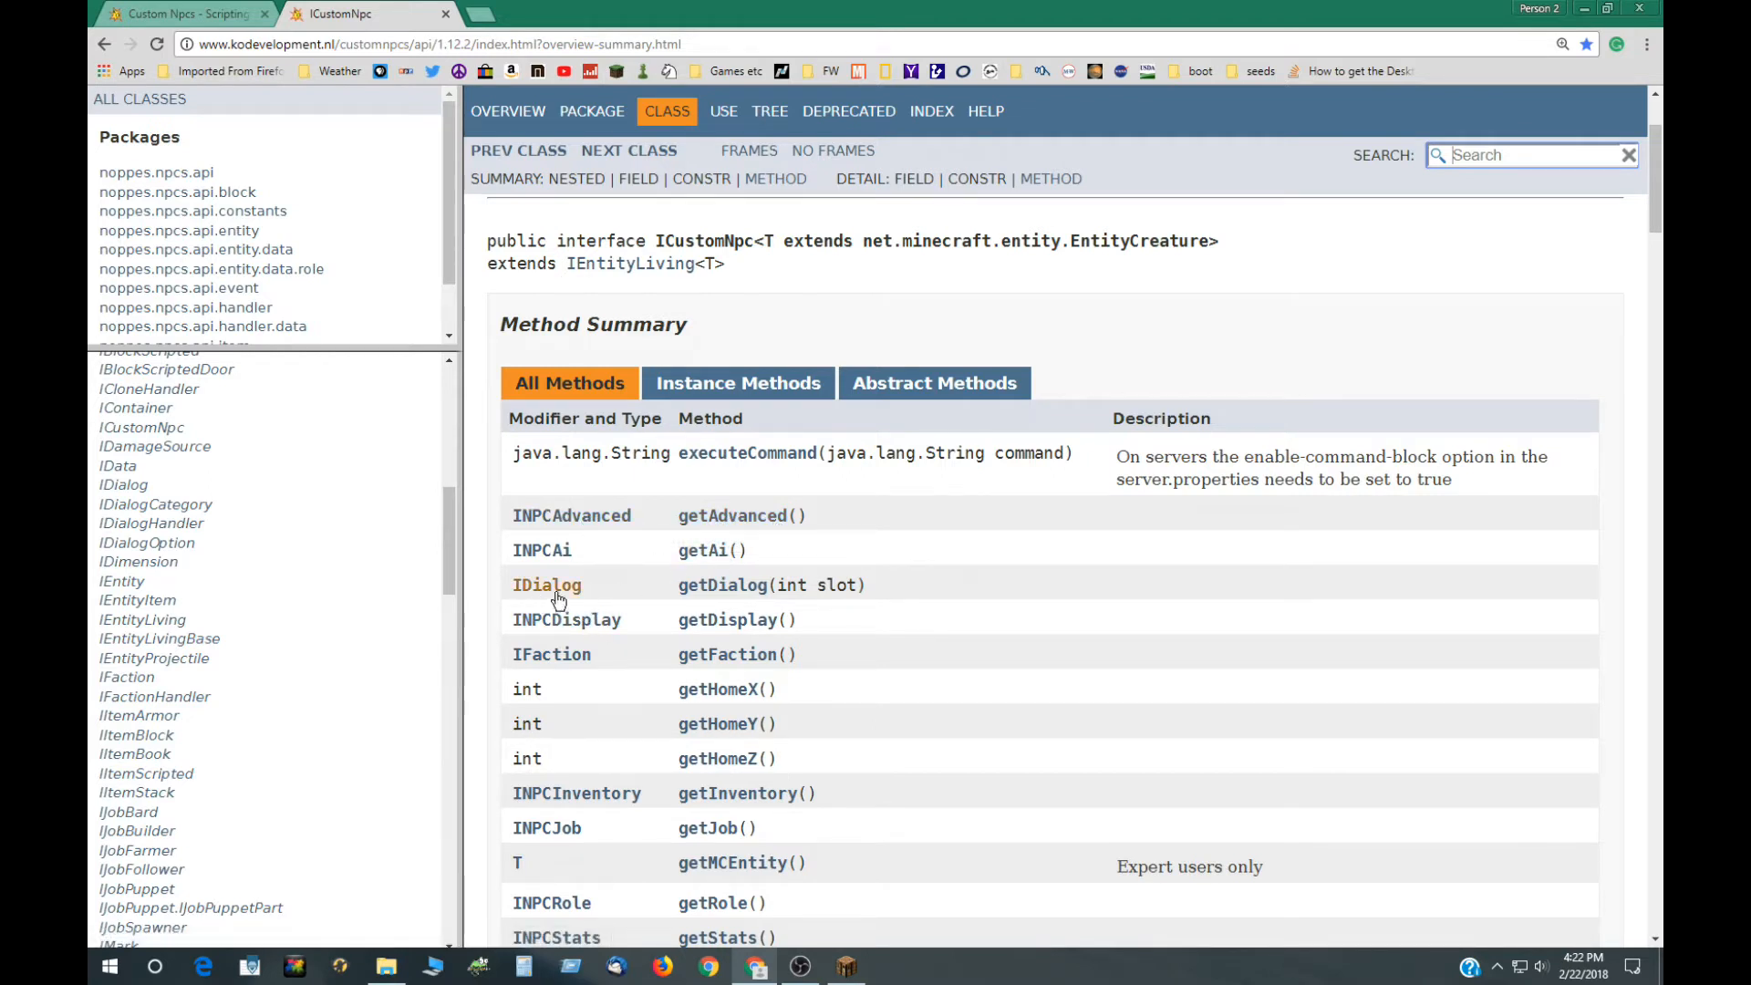
mouse_move(644, 630)
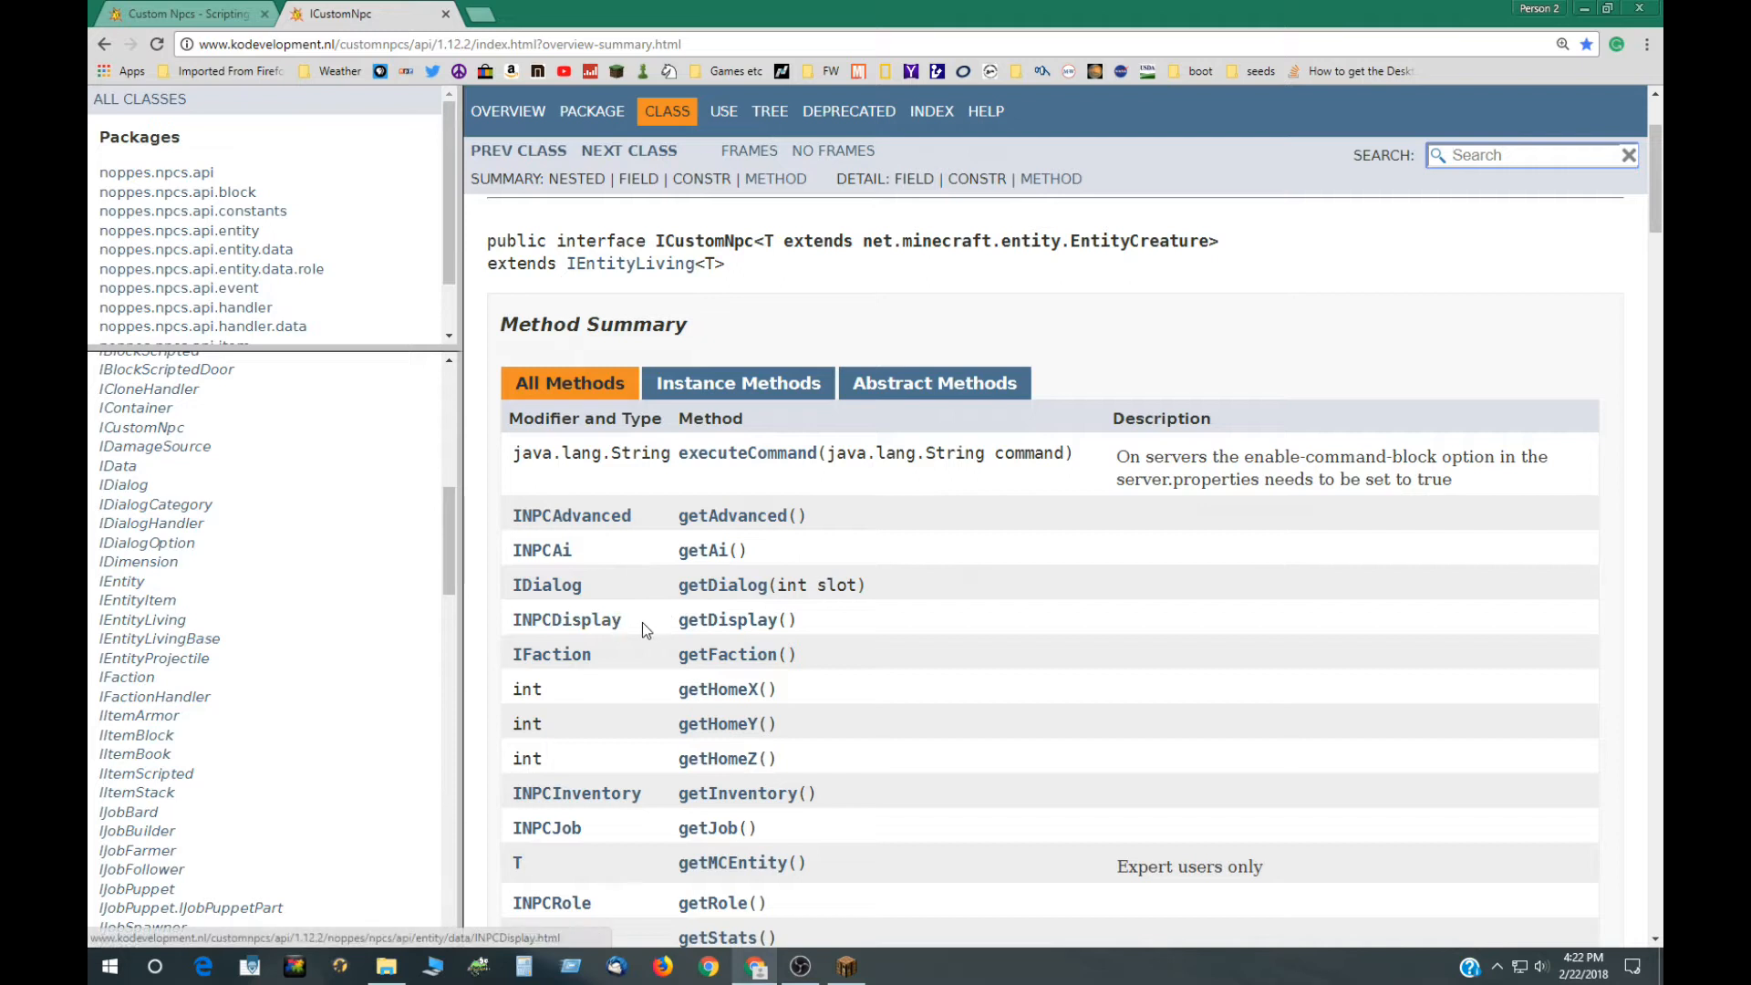
mouse_move(573, 540)
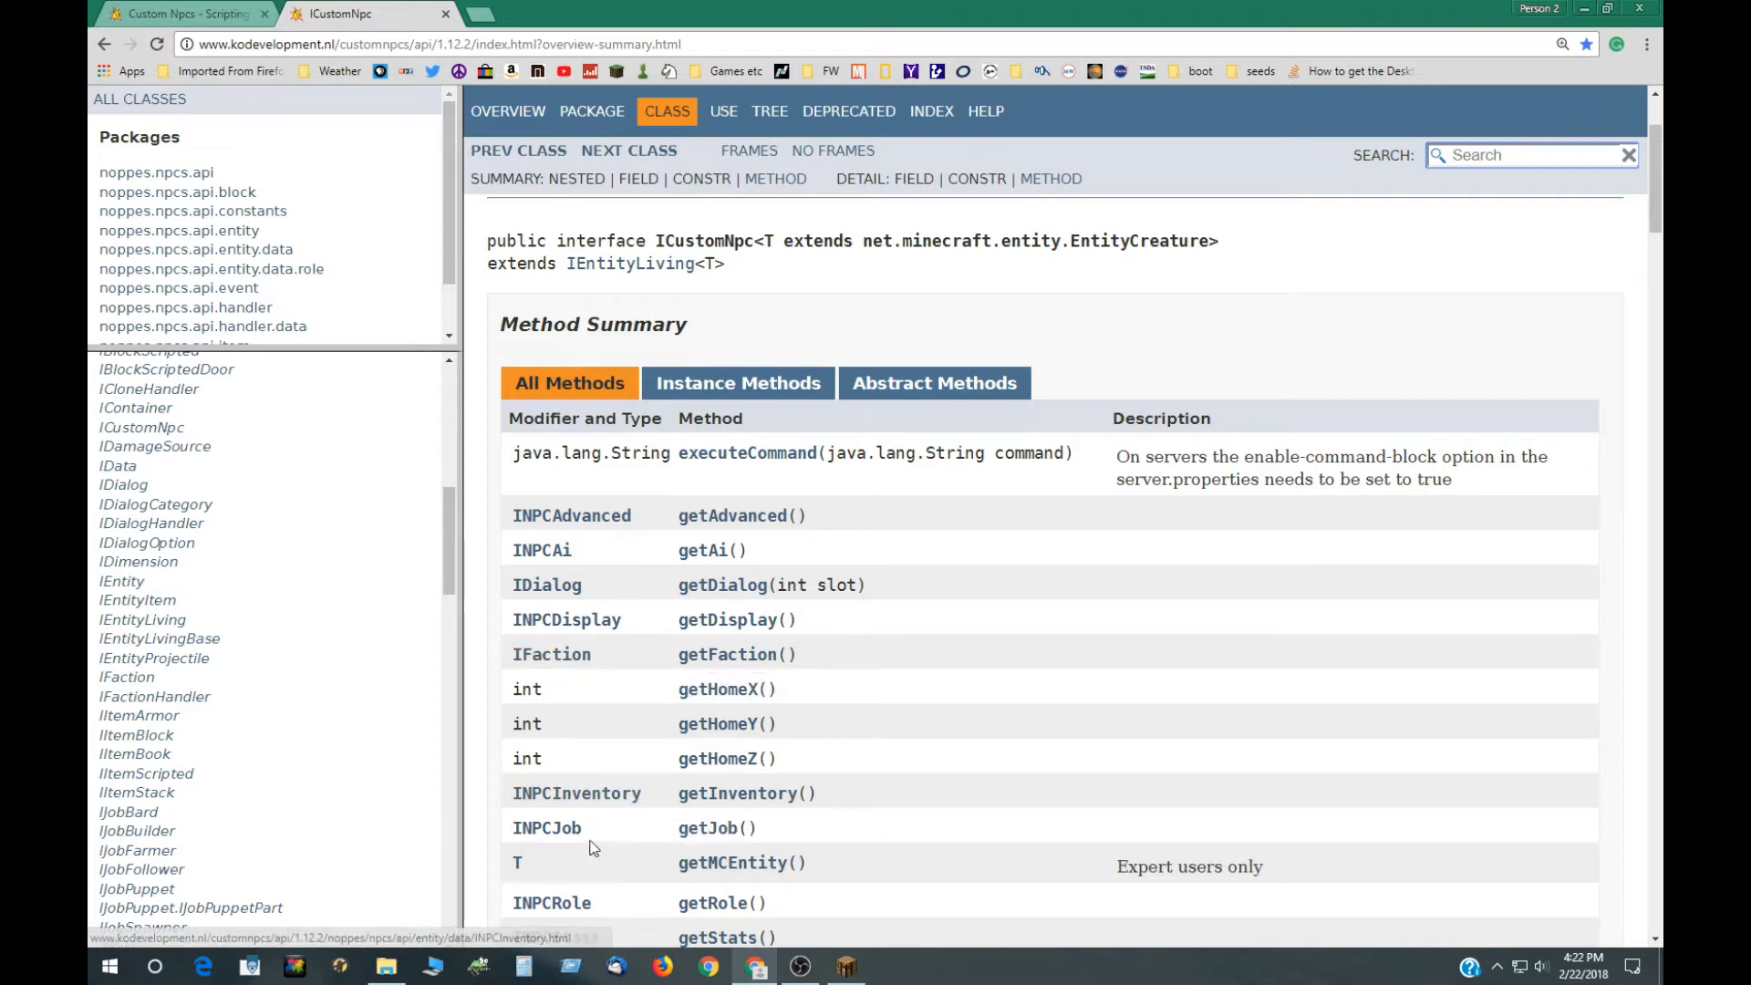
scroll(down, 3)
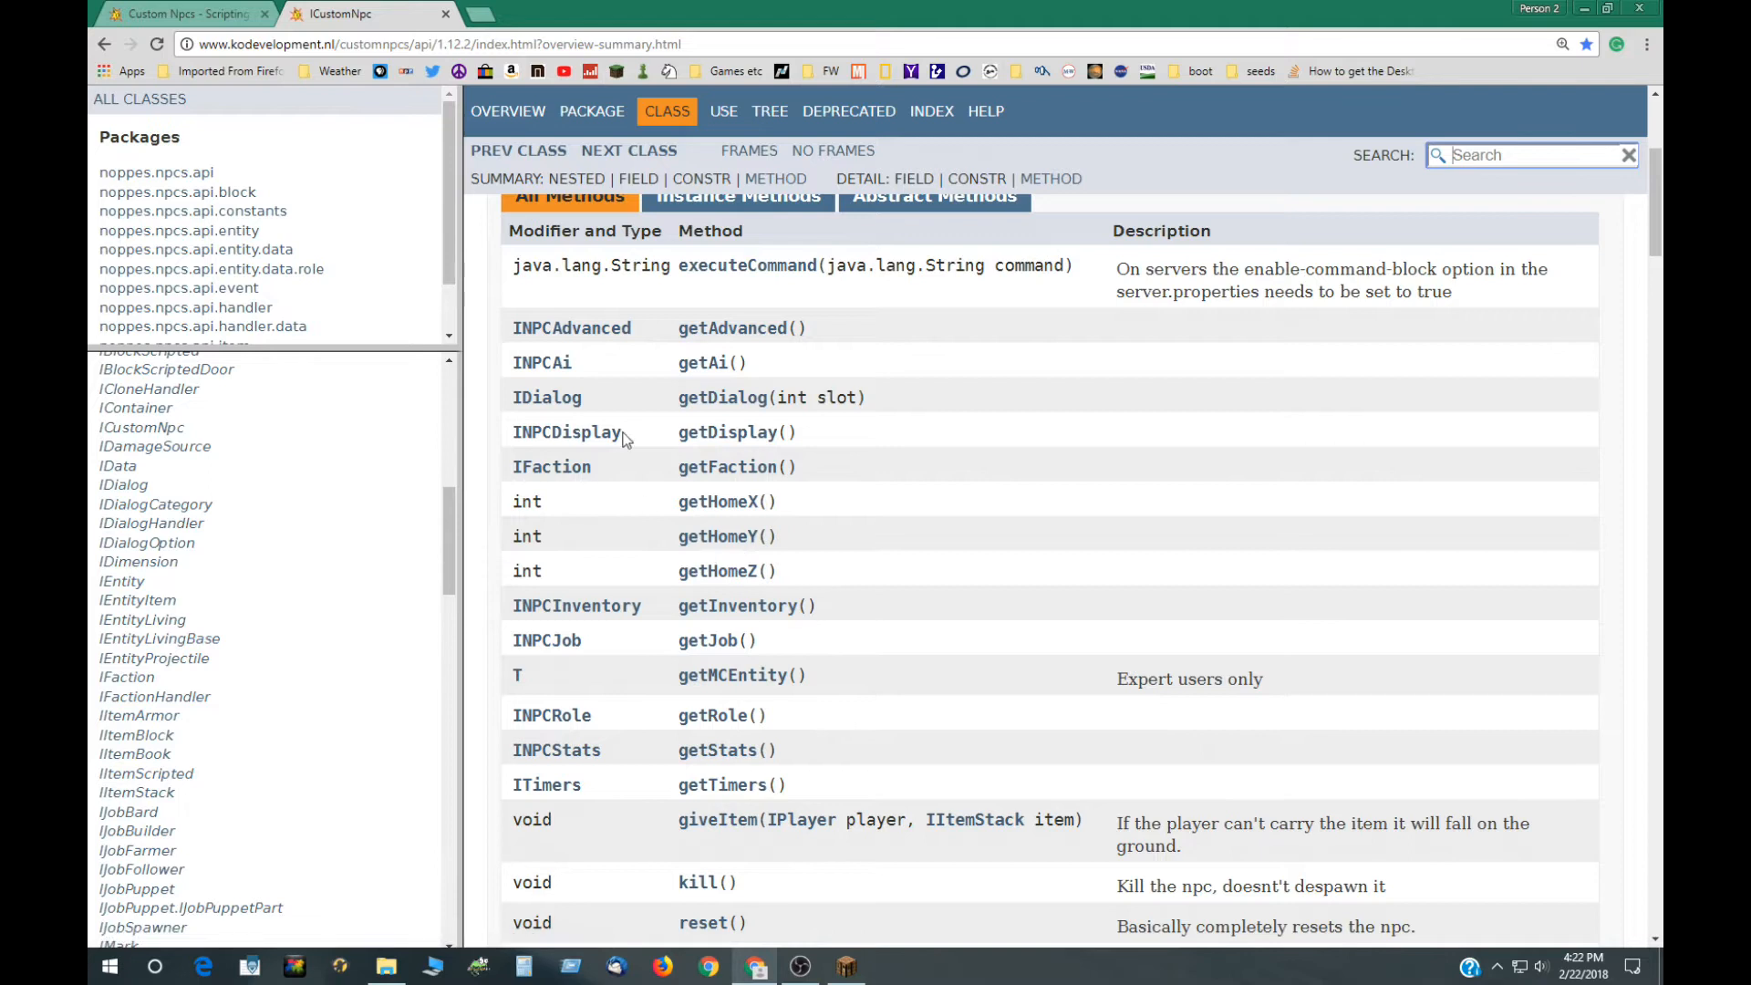
mouse_move(754, 630)
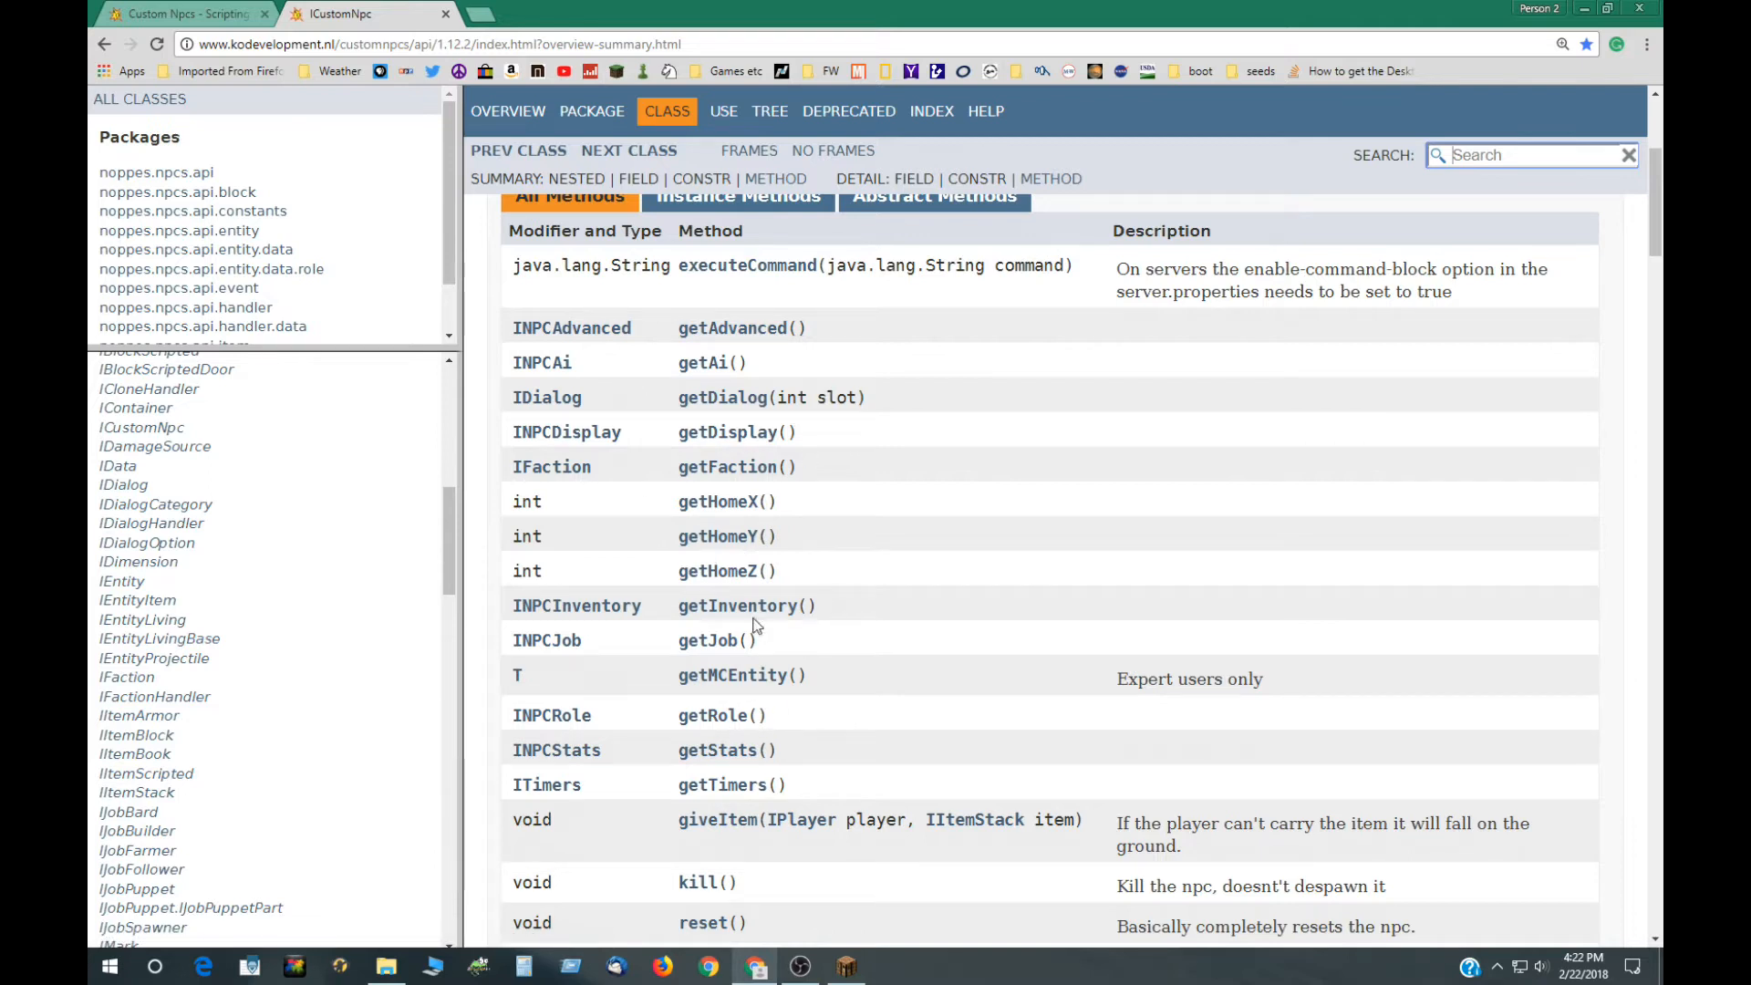
mouse_move(759, 537)
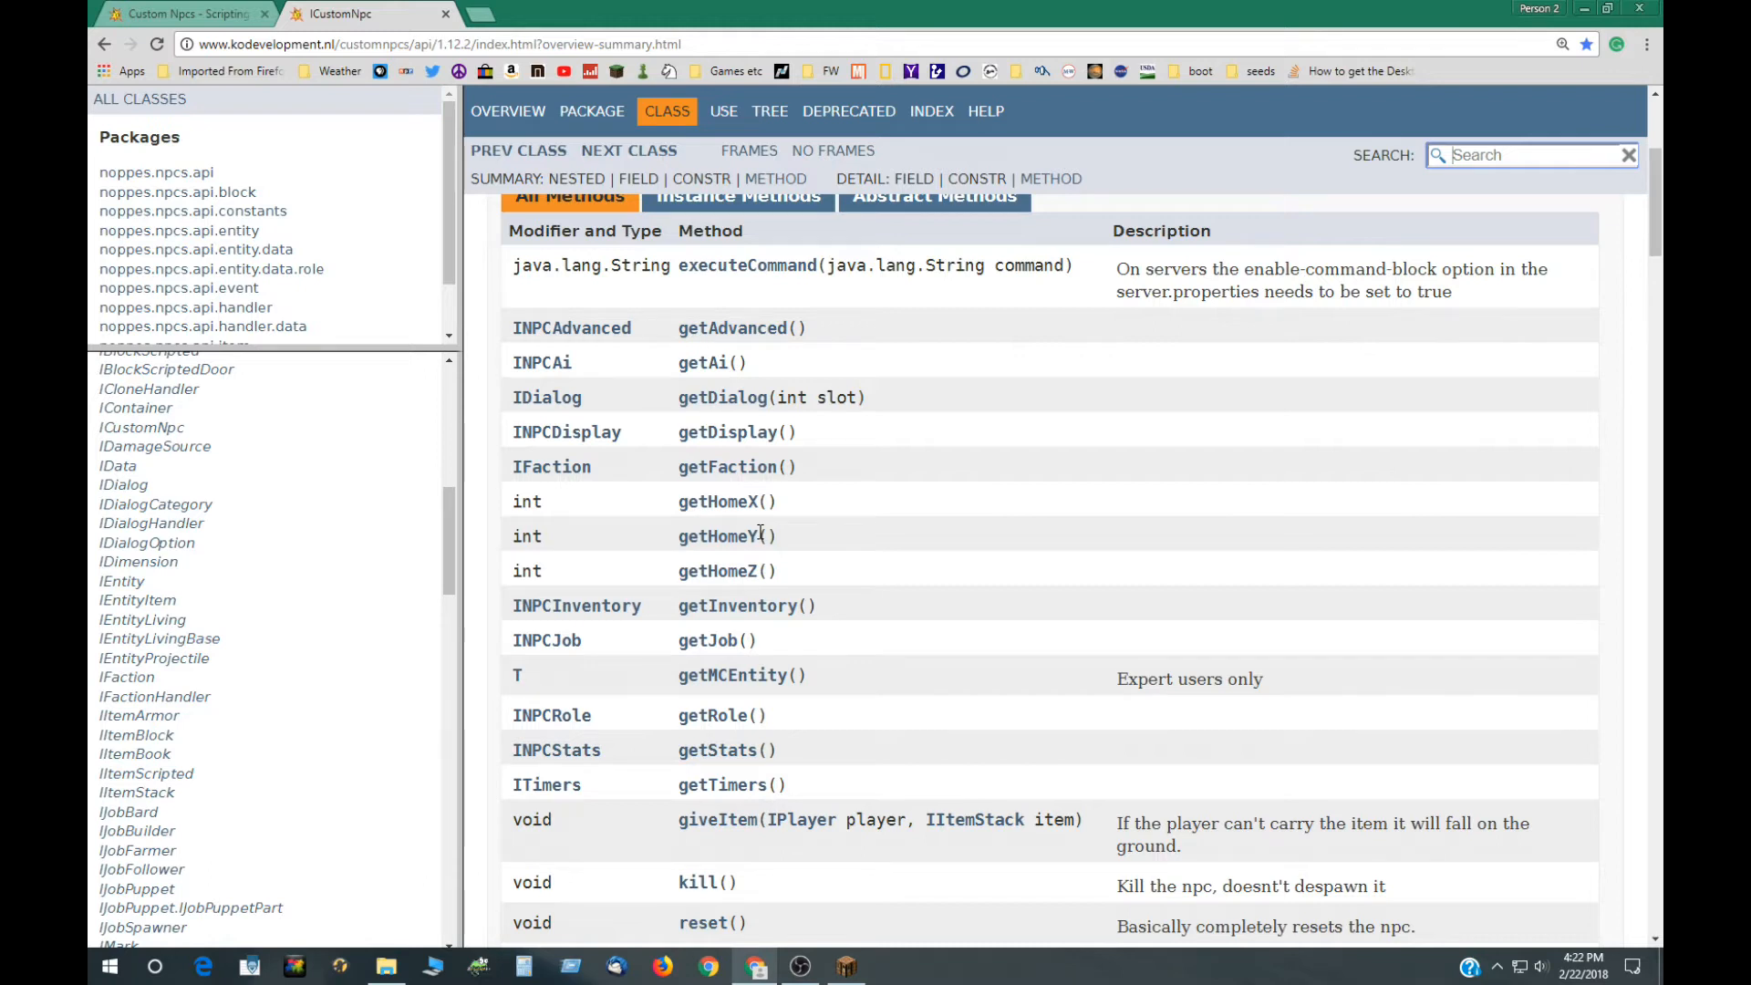
mouse_move(569, 449)
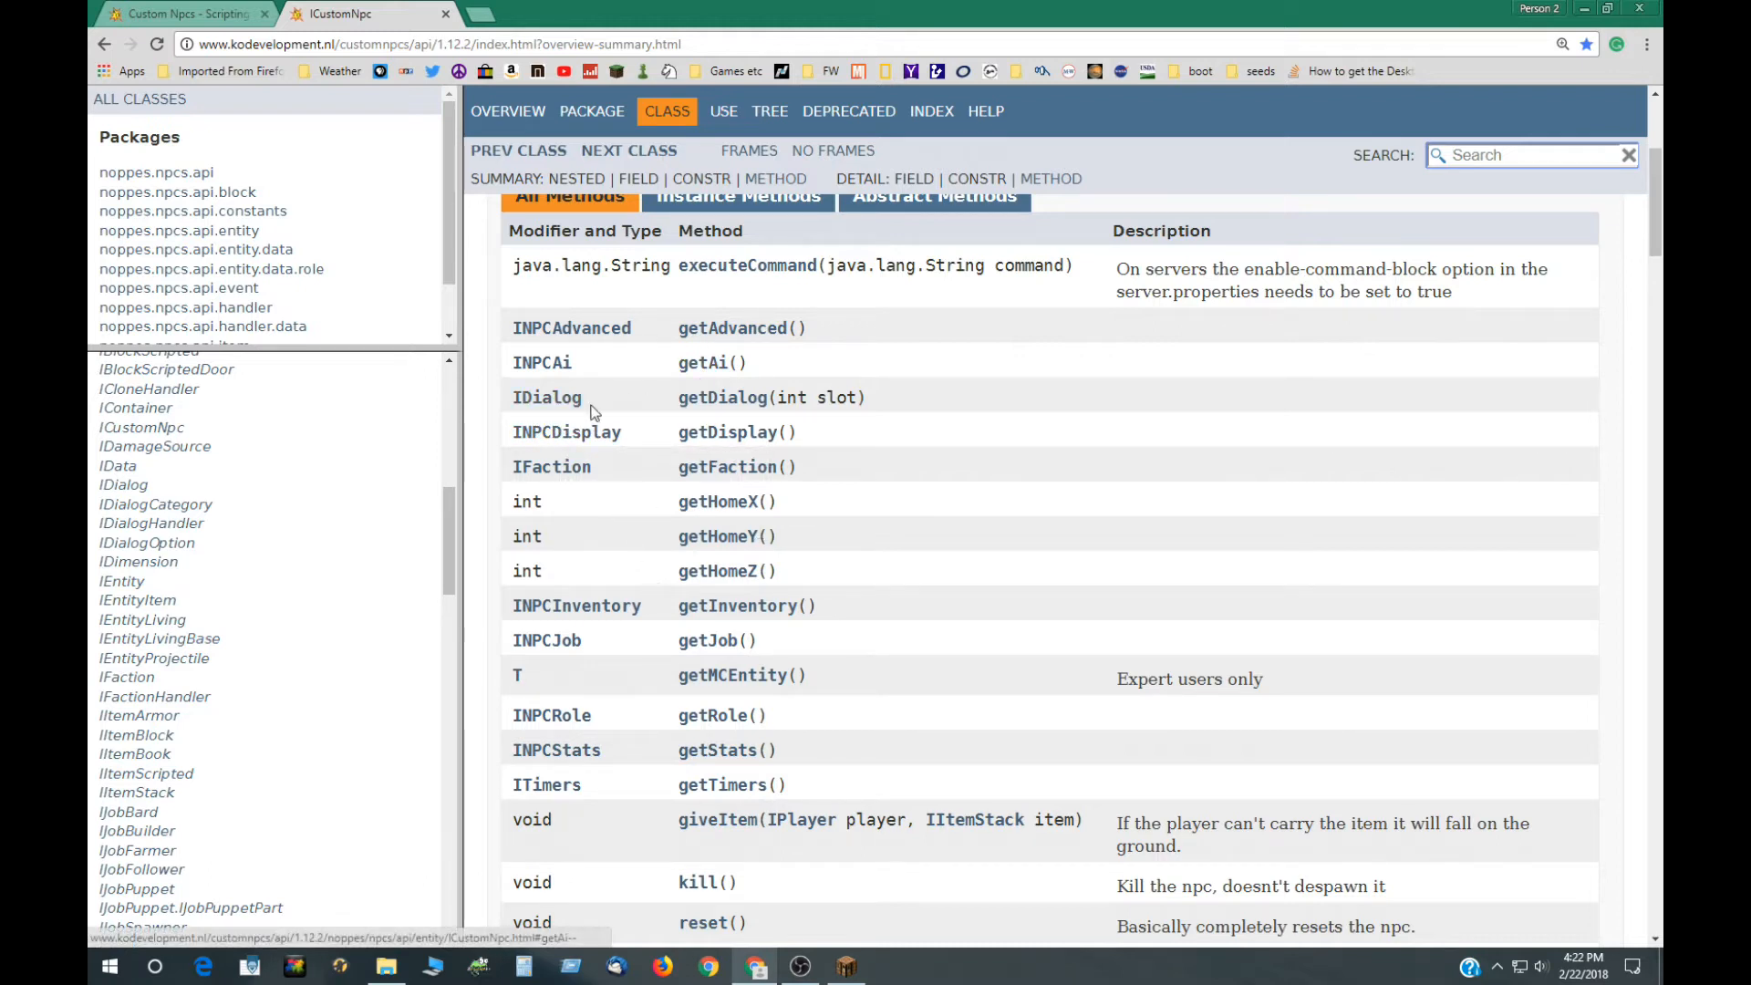
mouse_move(567, 482)
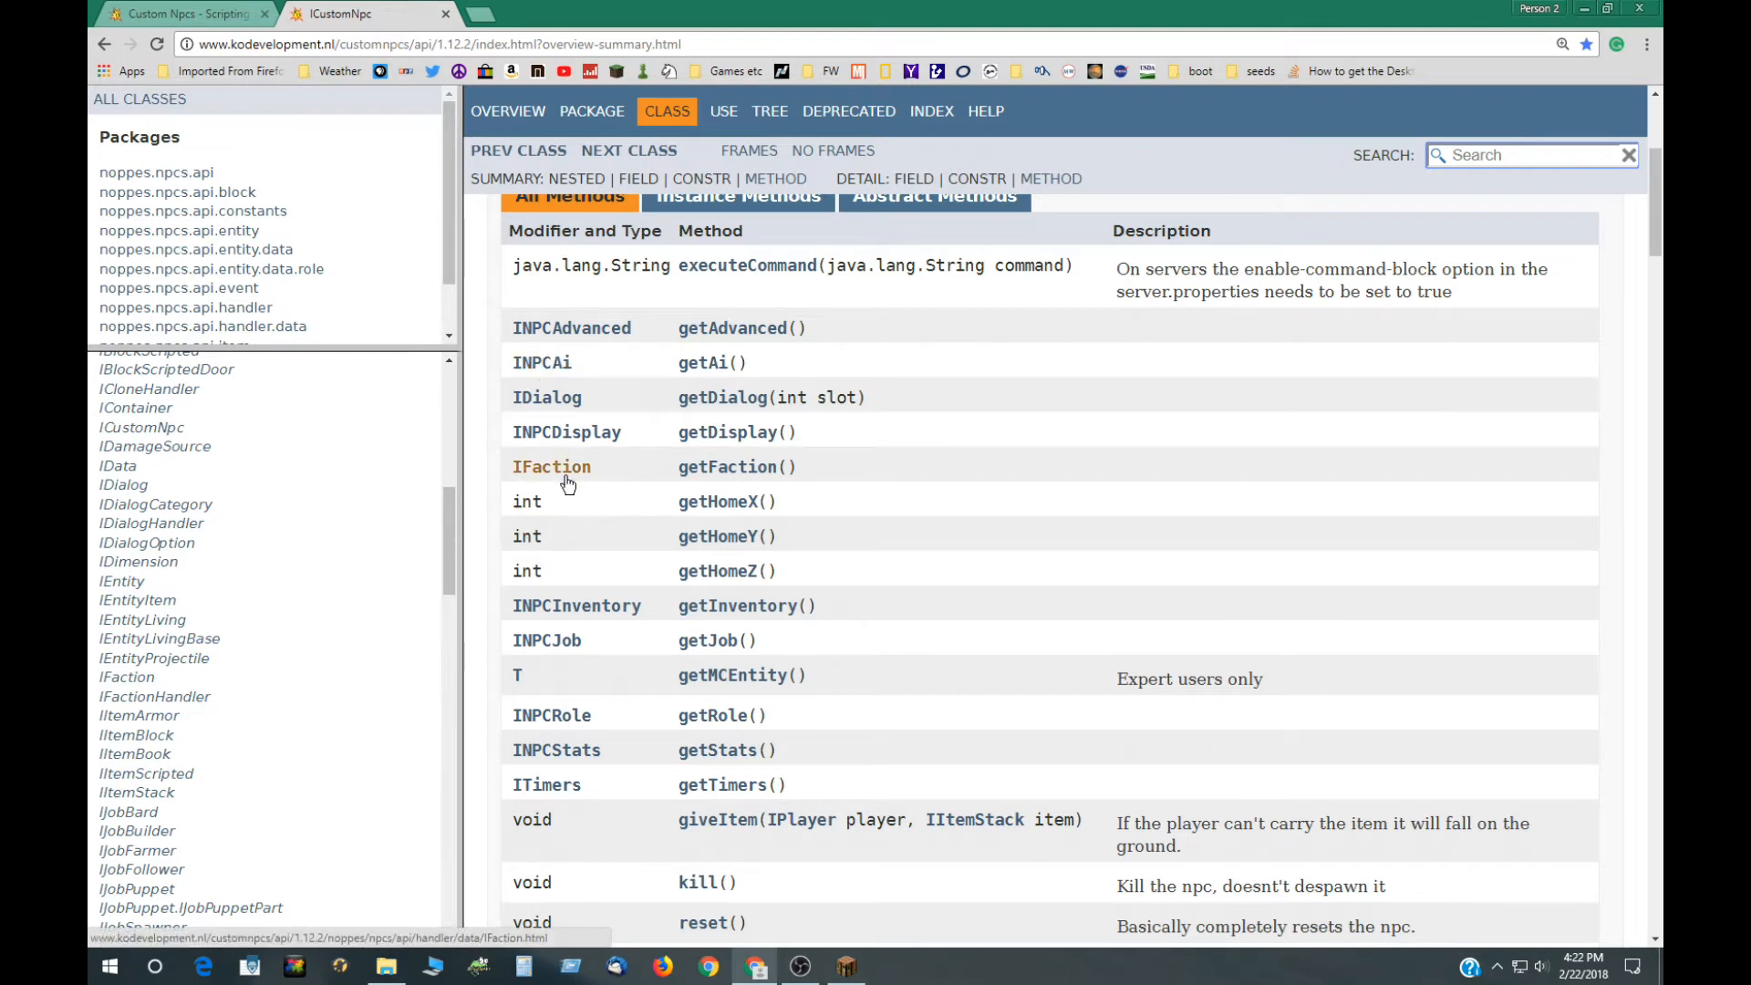
mouse_move(553, 347)
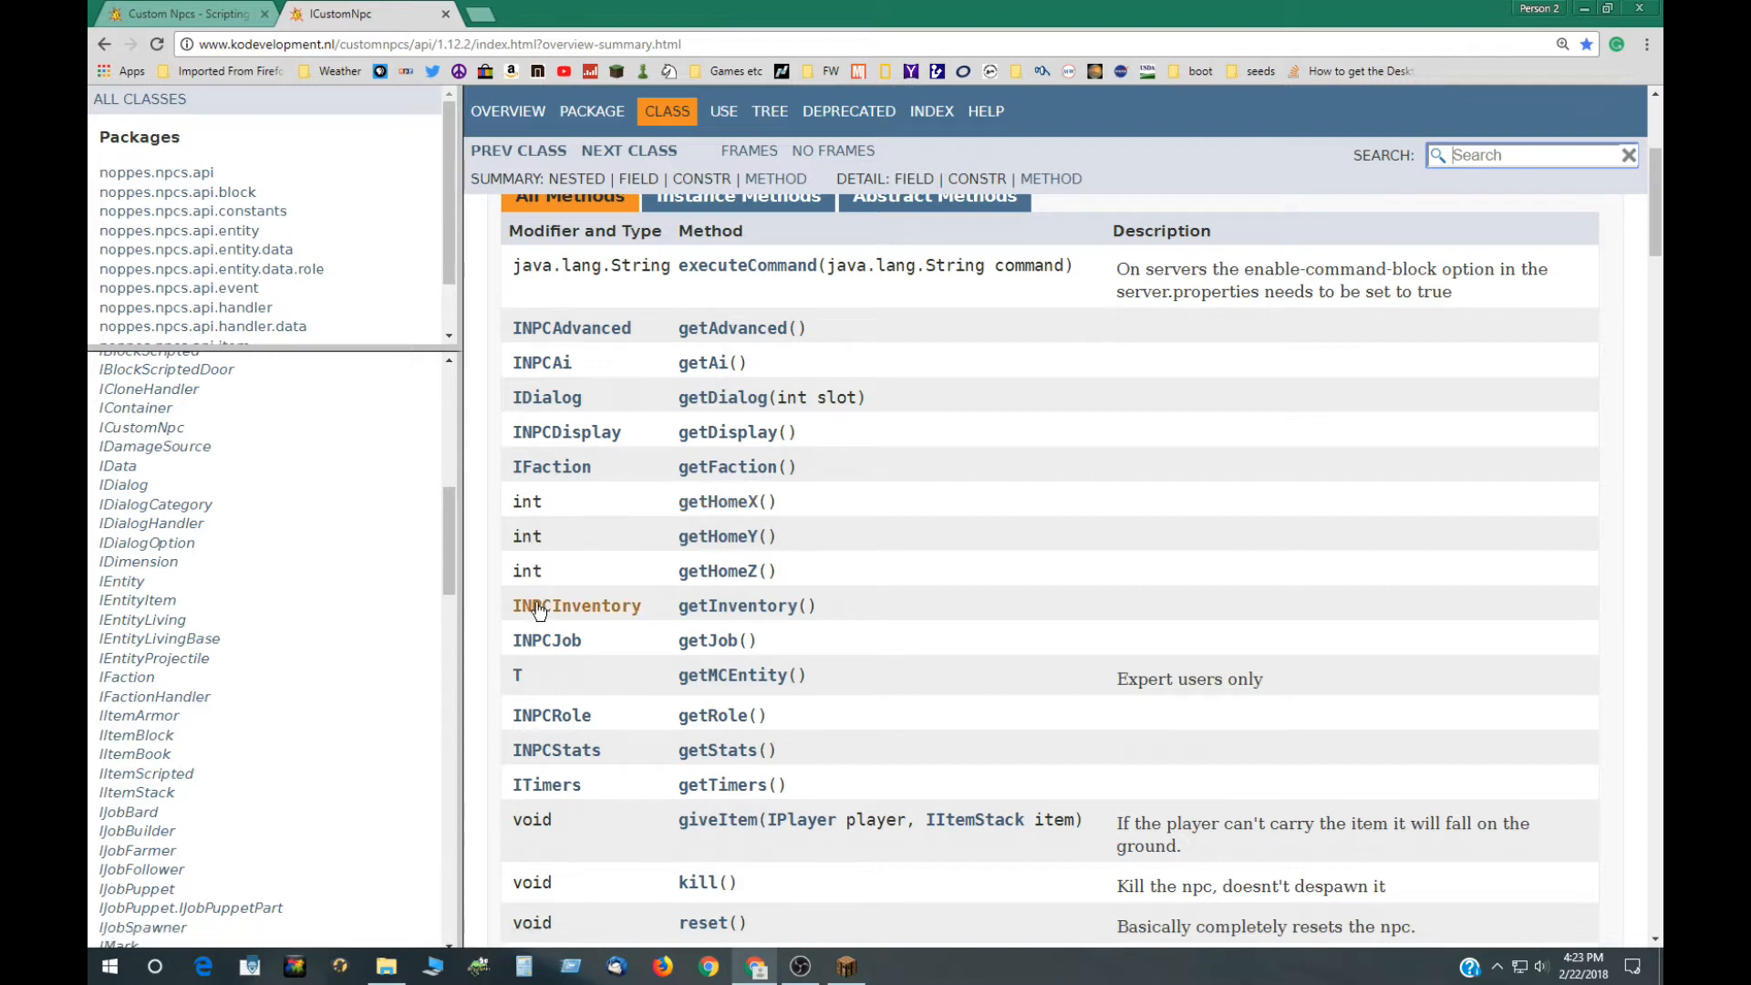
mouse_move(574, 762)
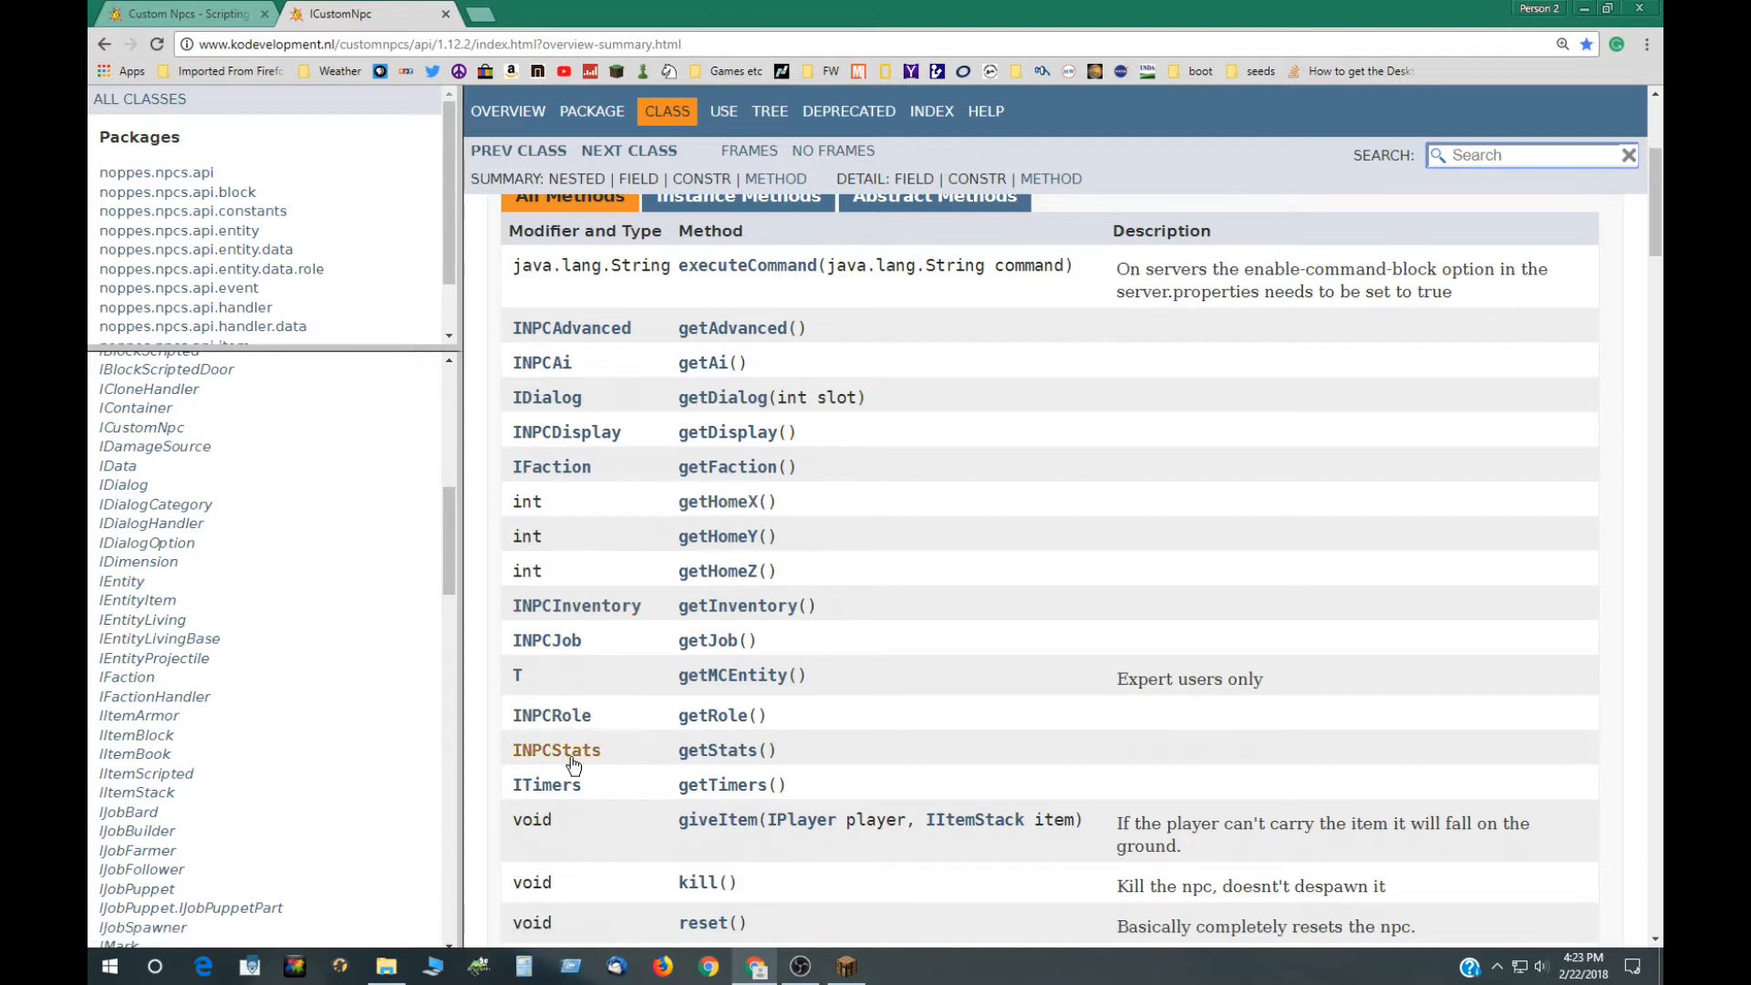
scroll(down, 3)
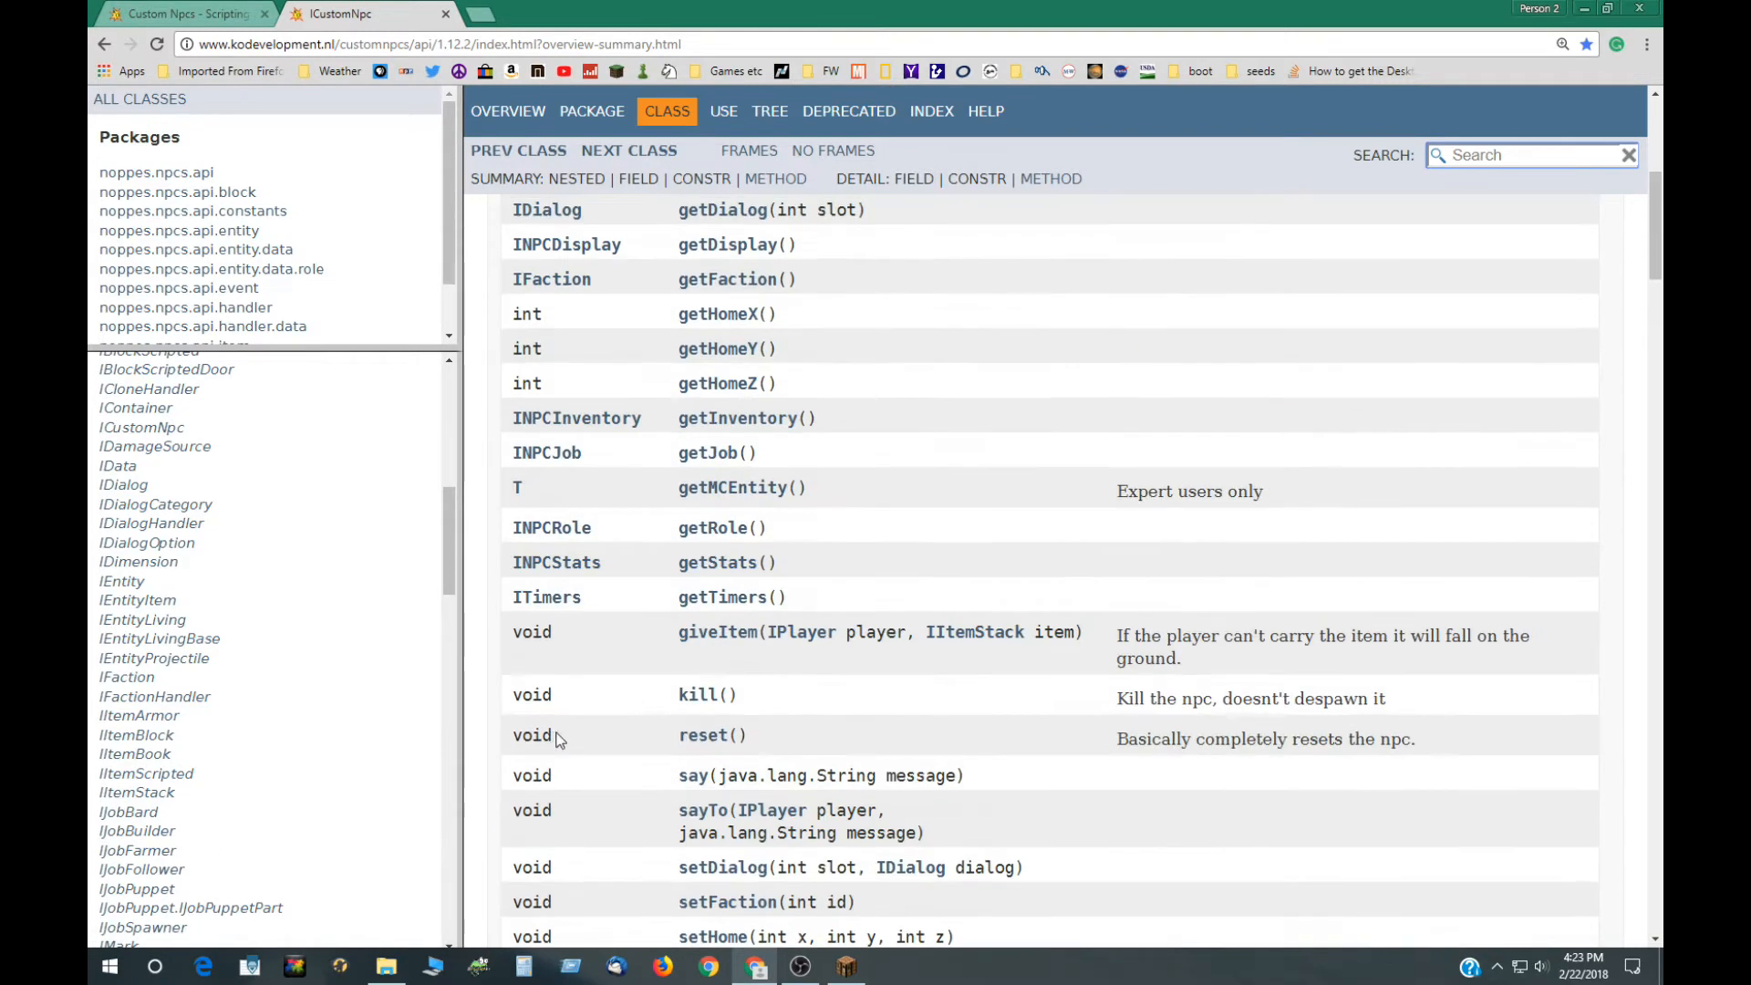
scroll(down, 3)
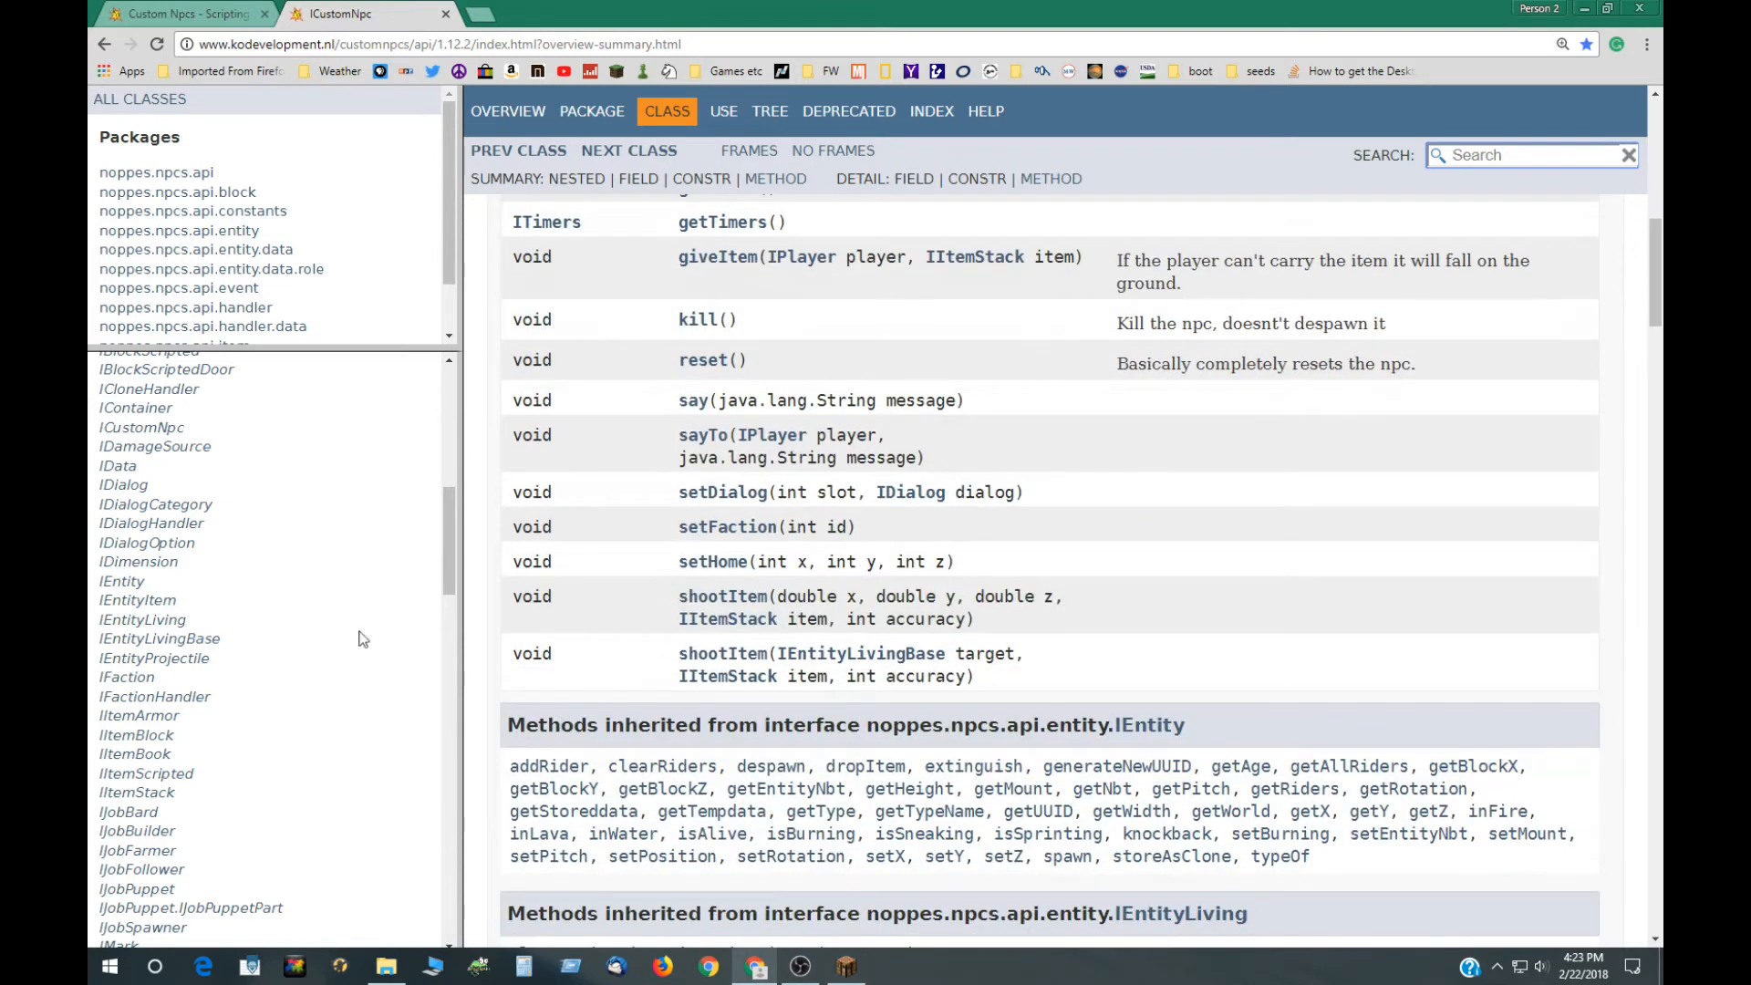
scroll(down, 3)
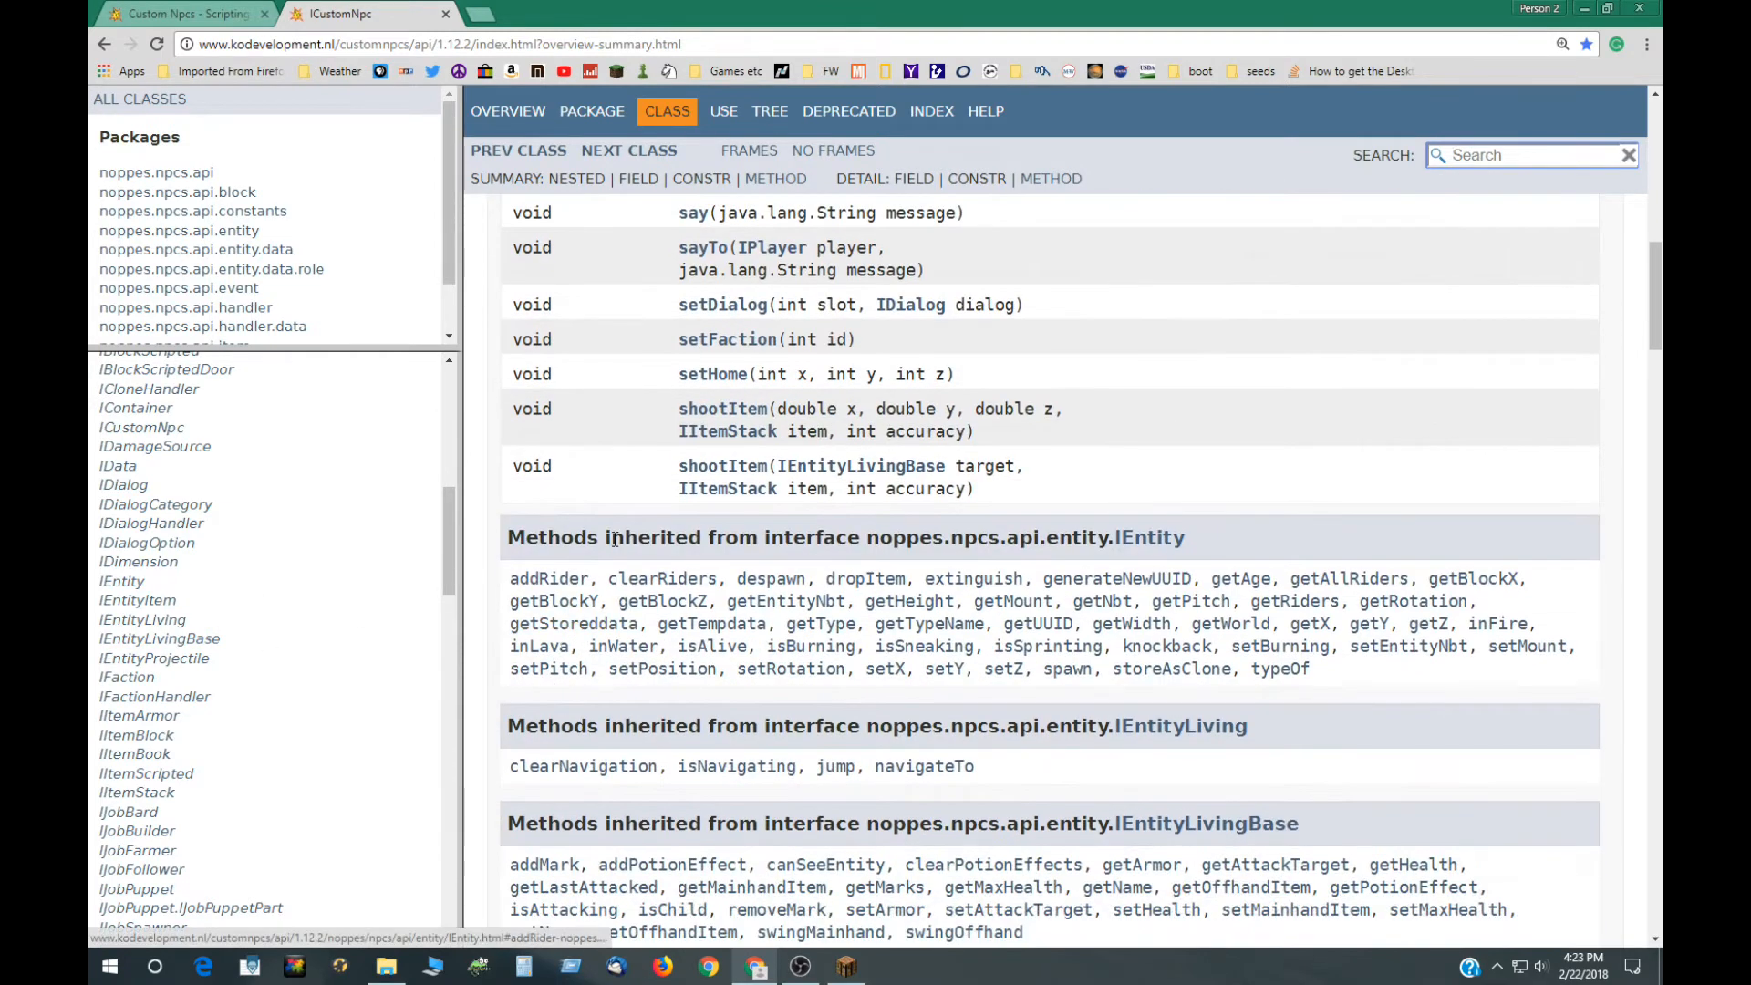
scroll(down, 3)
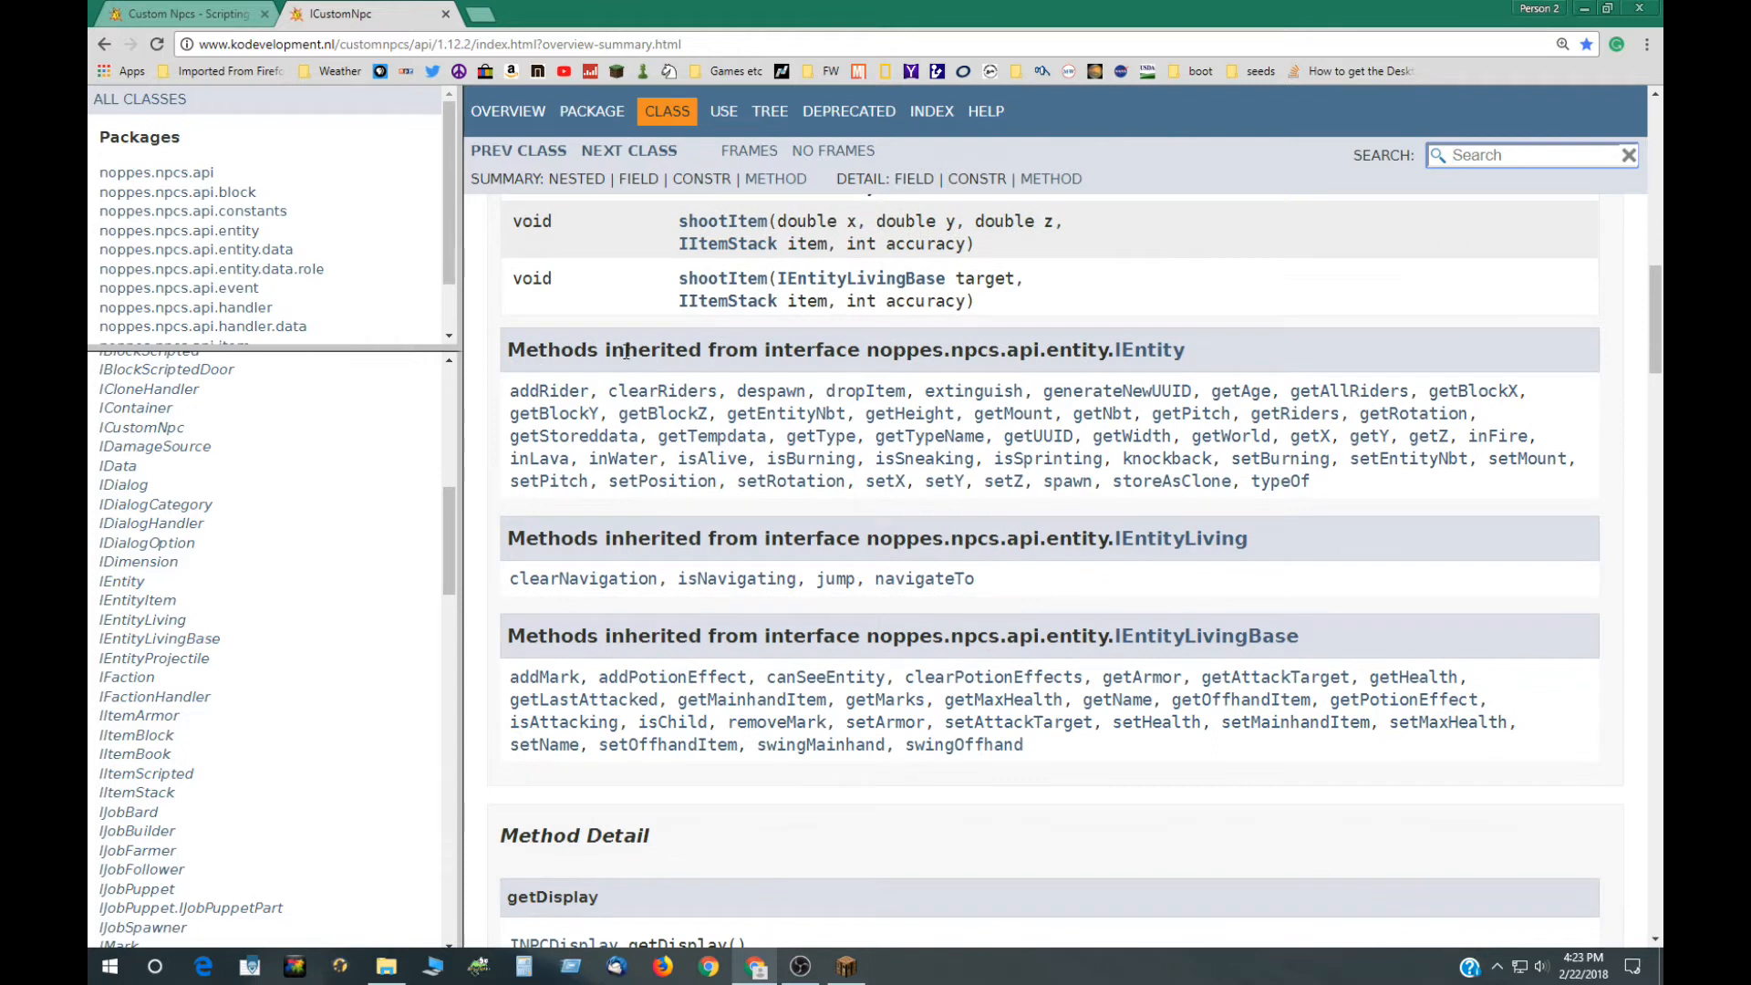
mouse_move(712, 436)
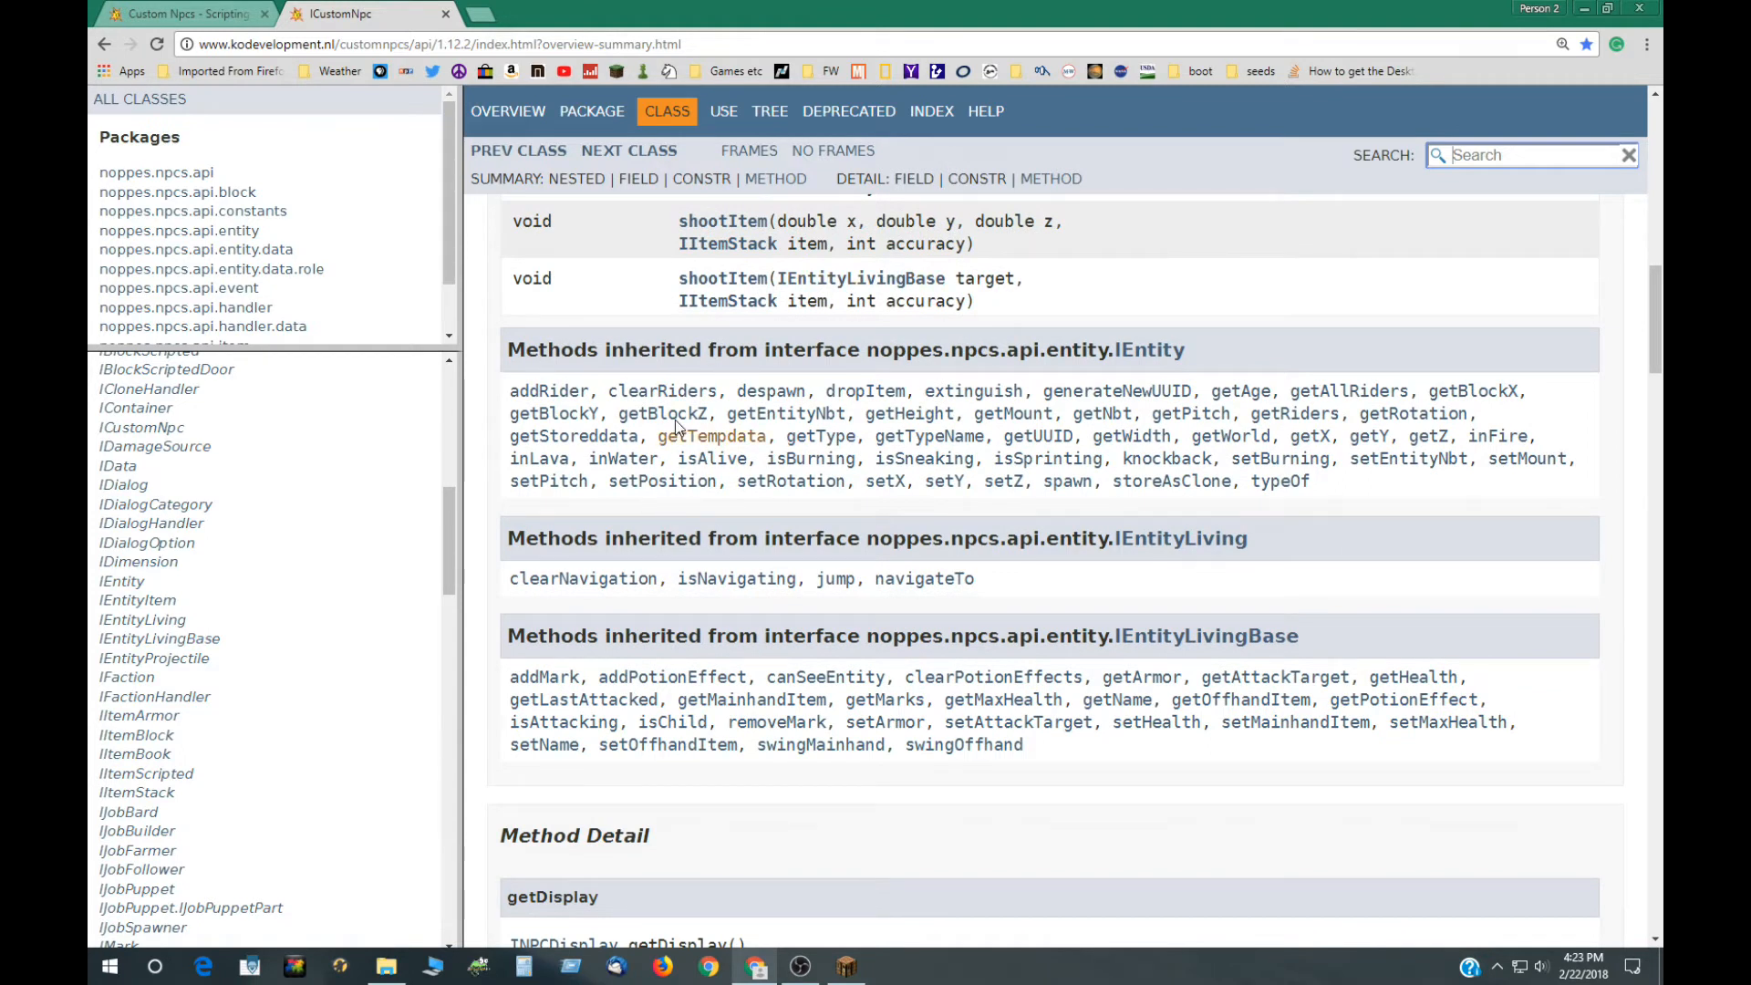
mouse_move(1131, 358)
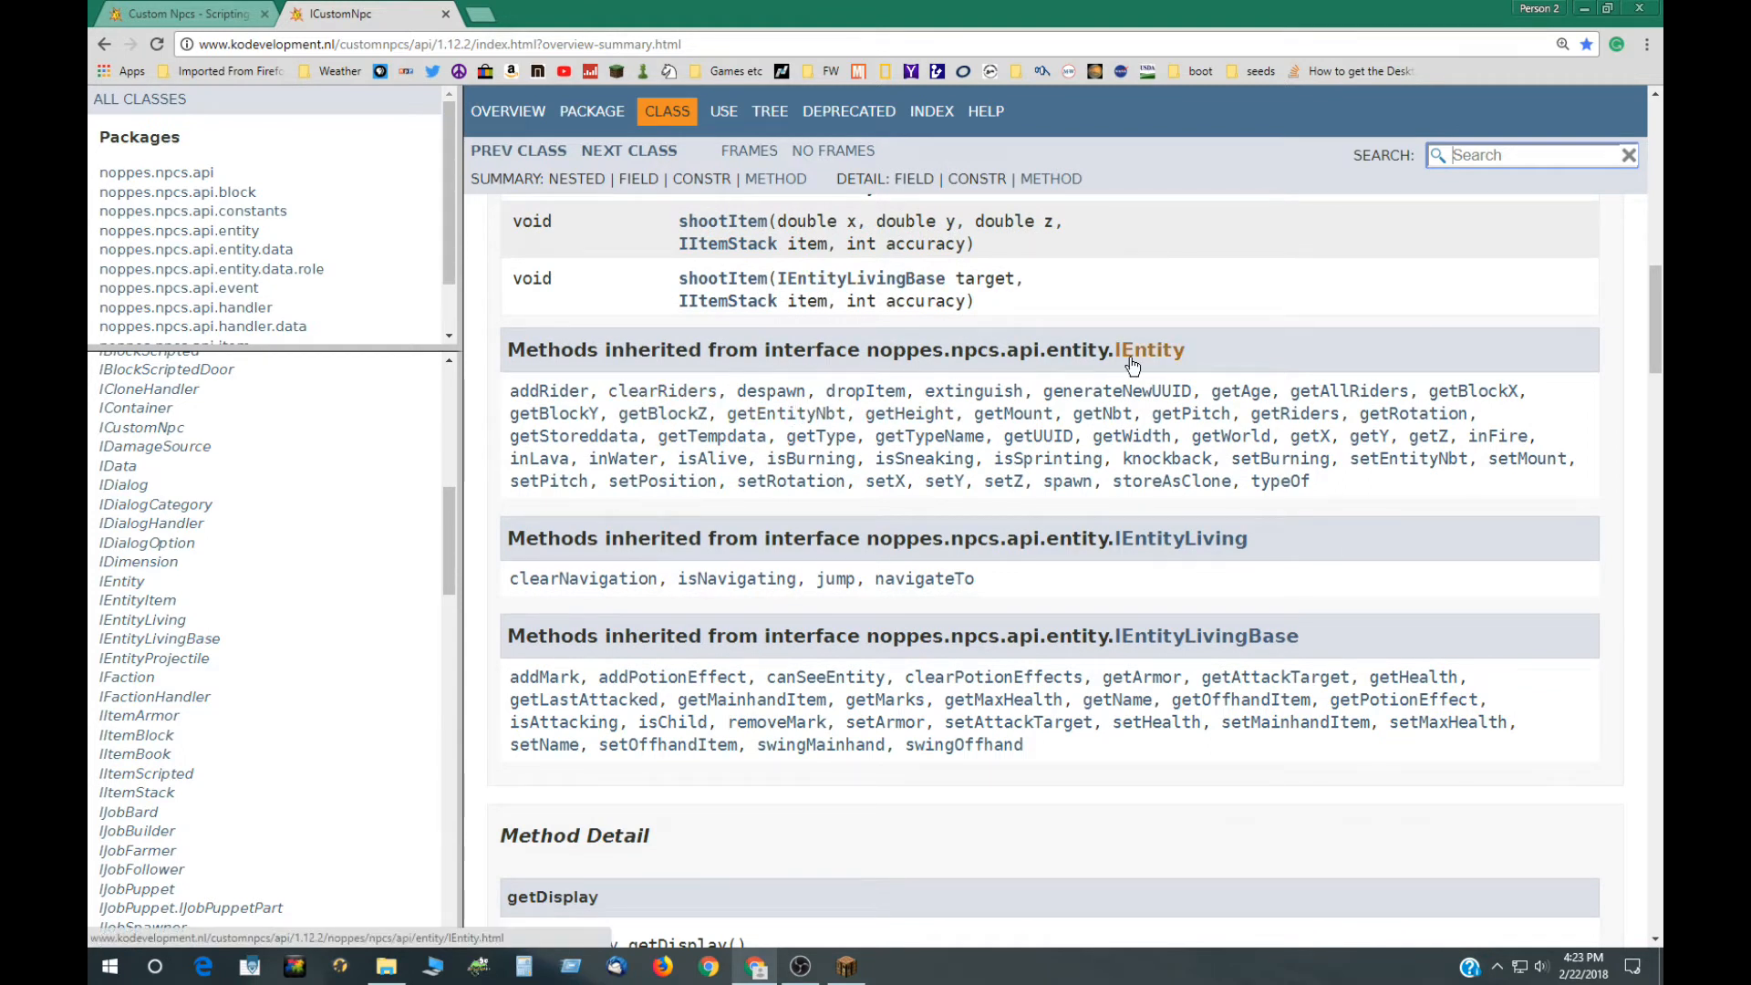
mouse_move(1178, 547)
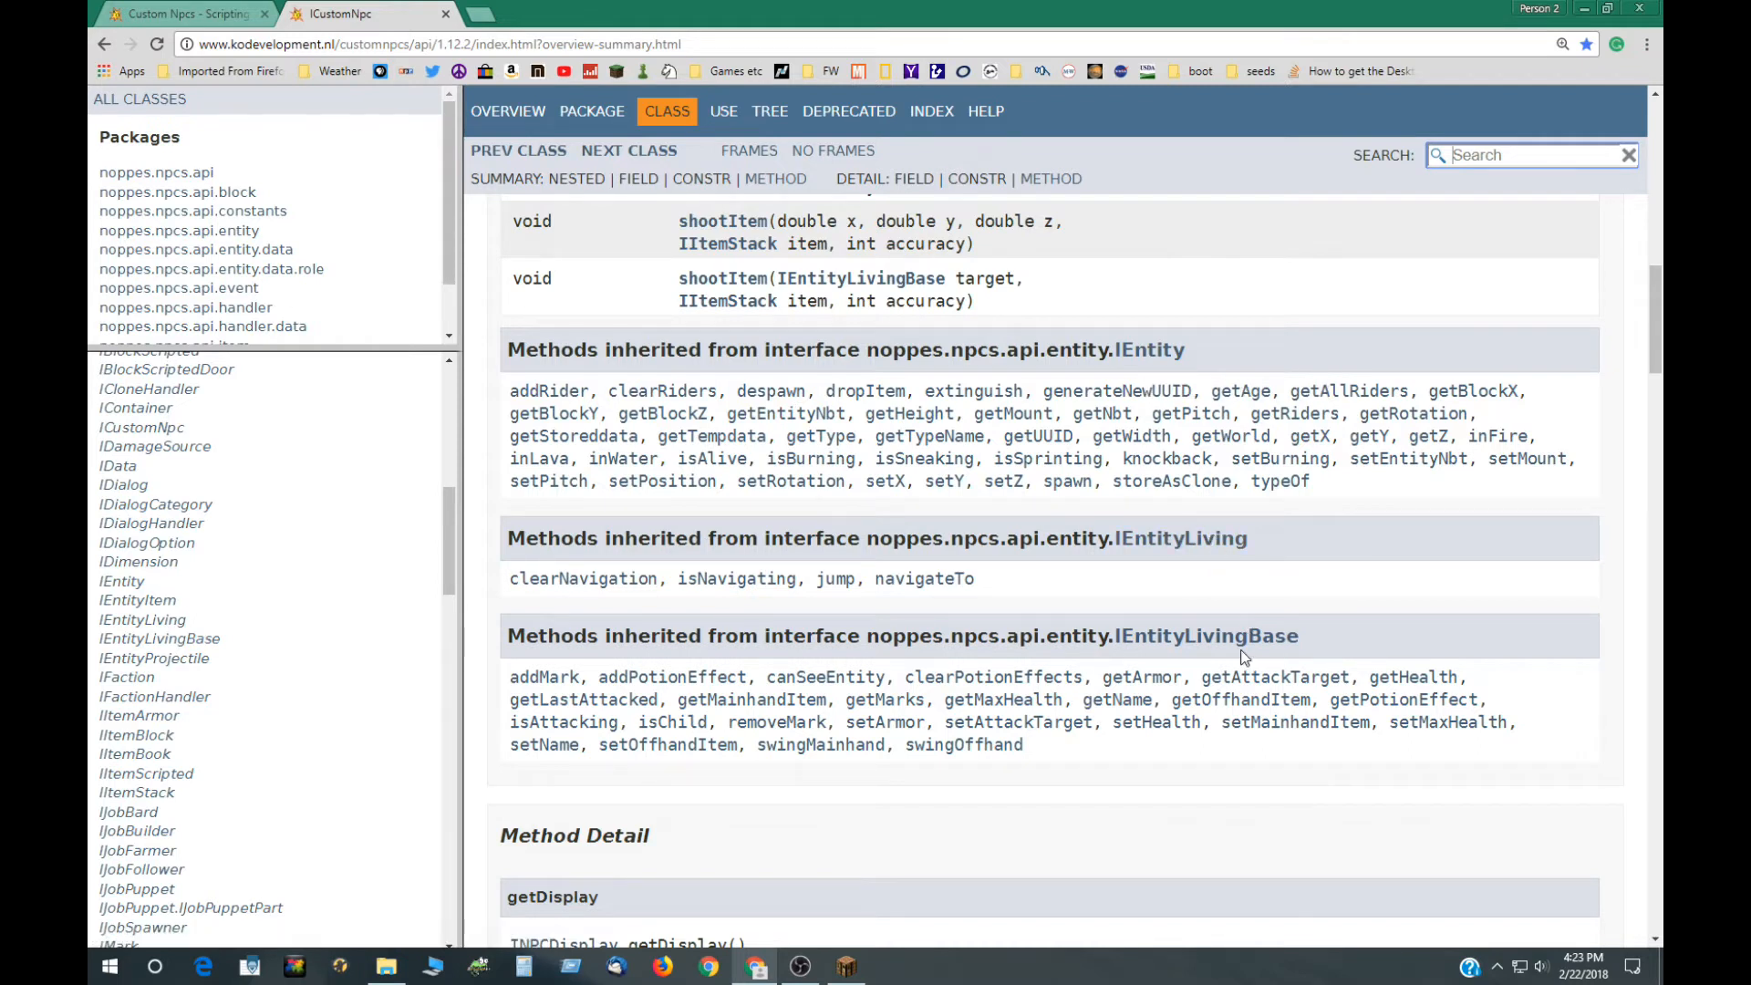
mouse_move(1307, 629)
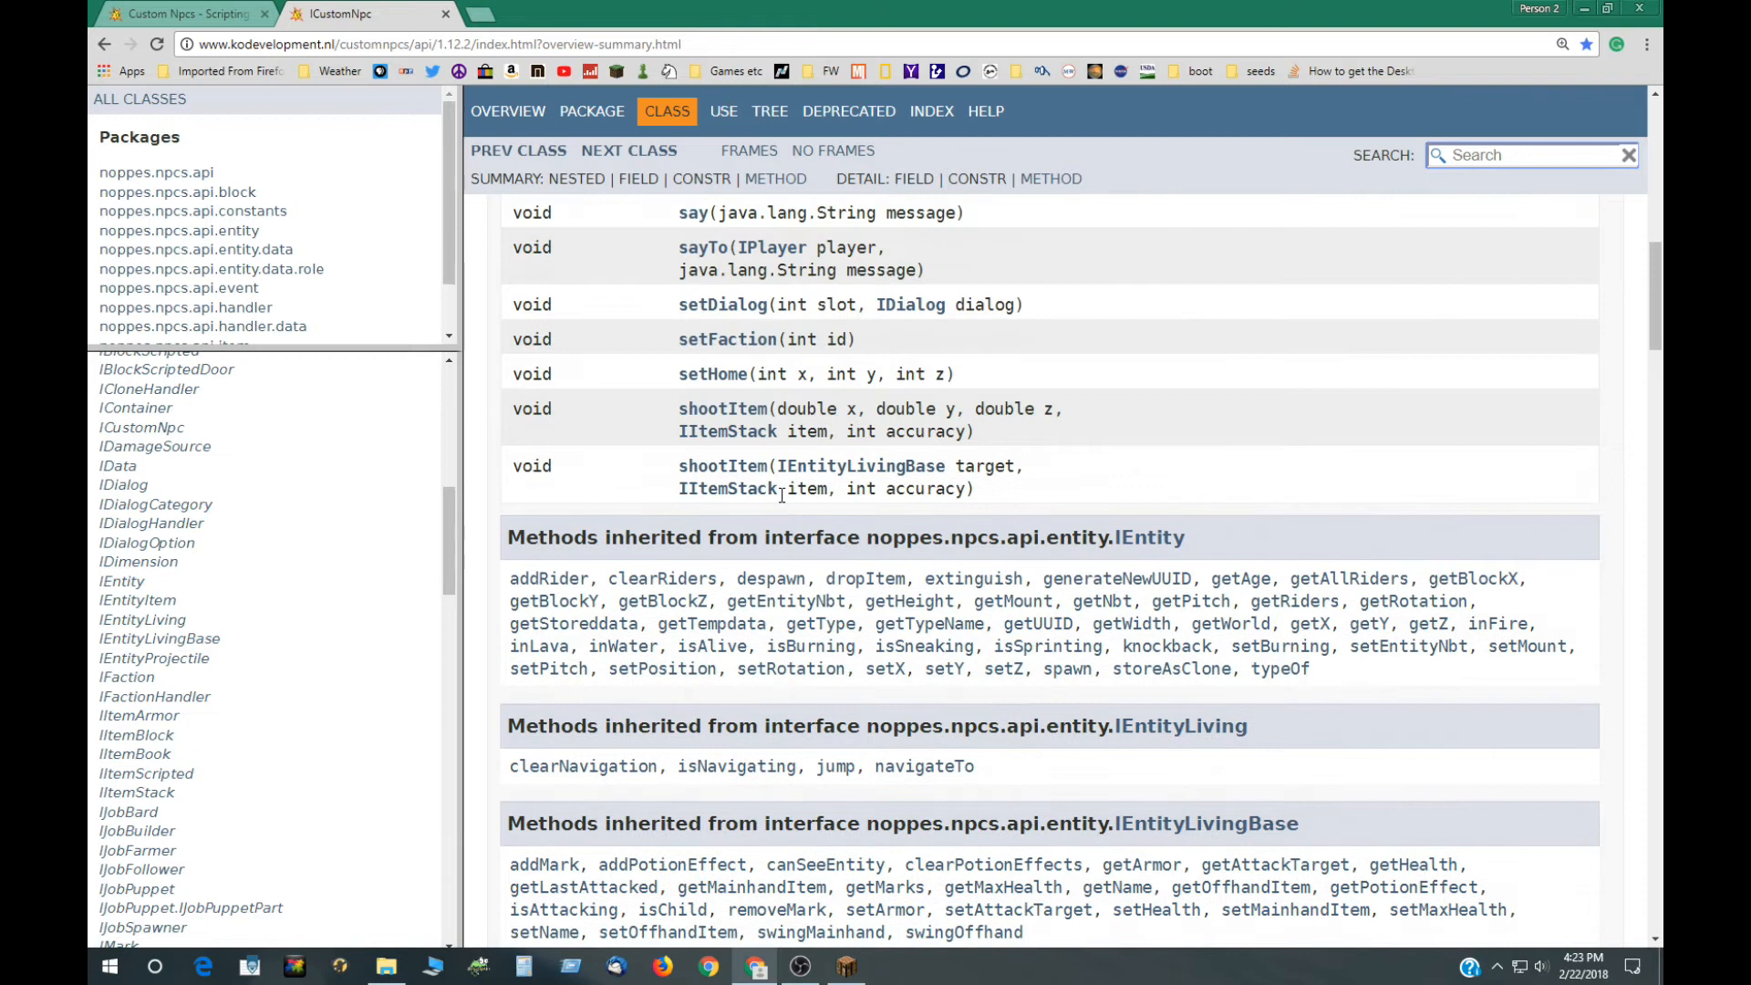
mouse_move(905, 653)
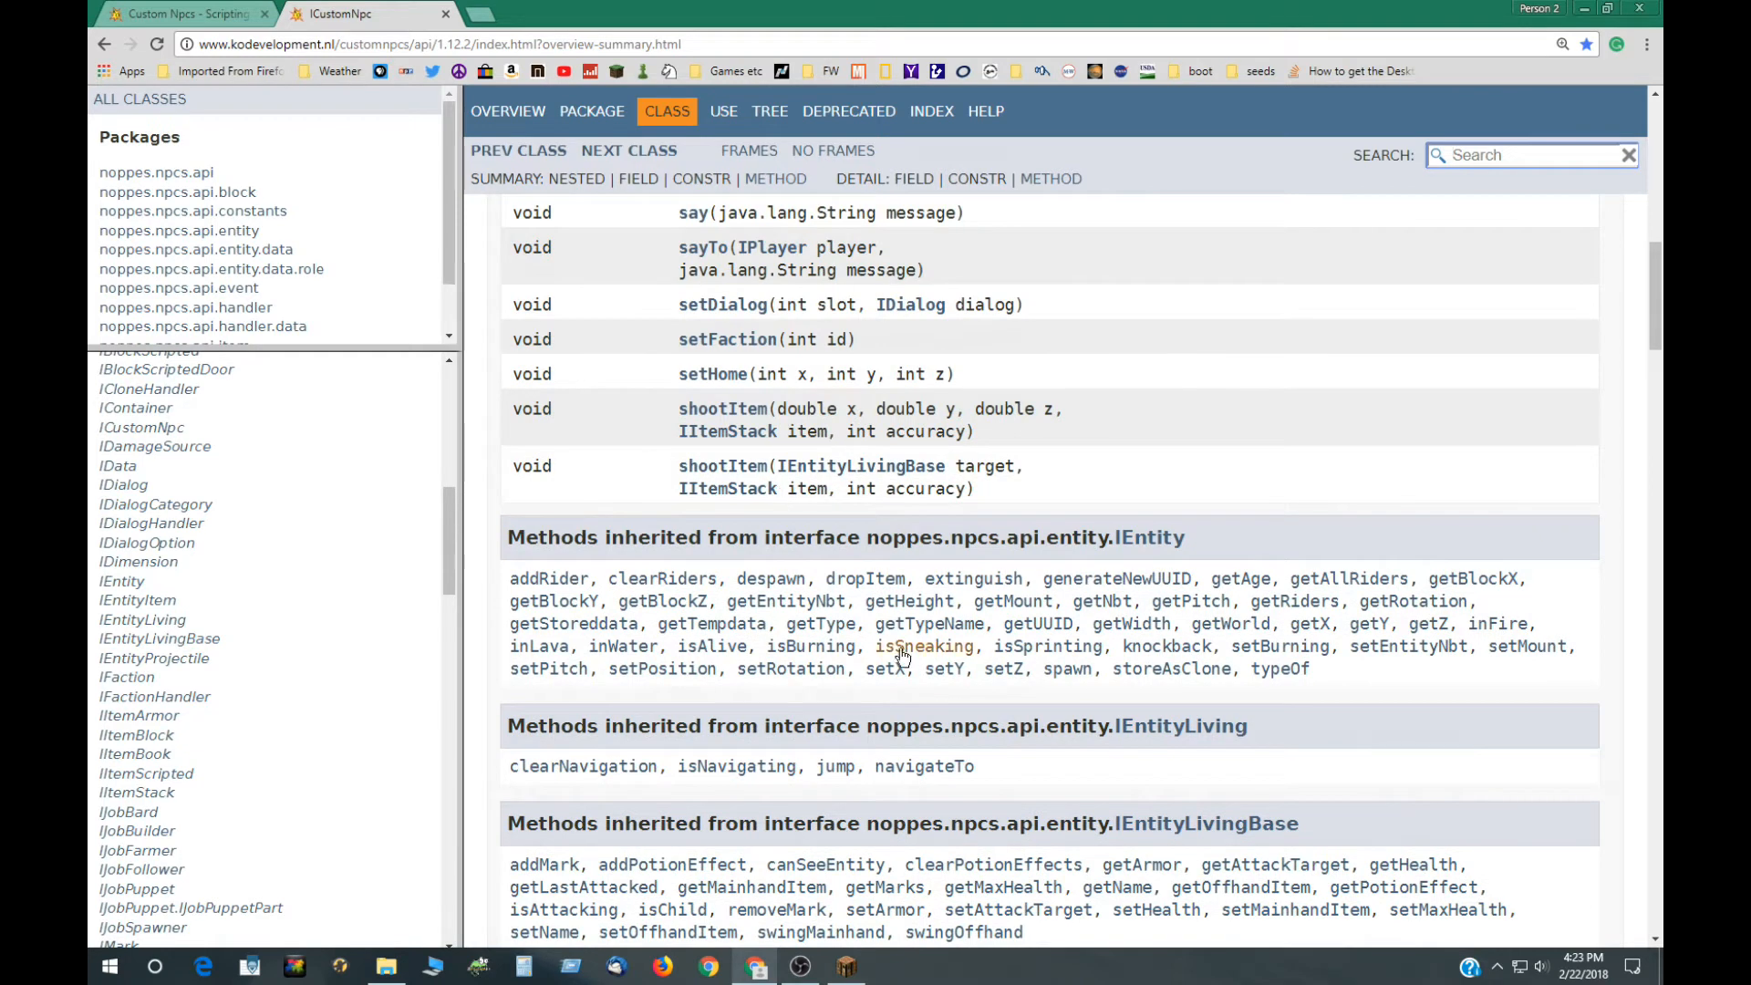
scroll(down, 3)
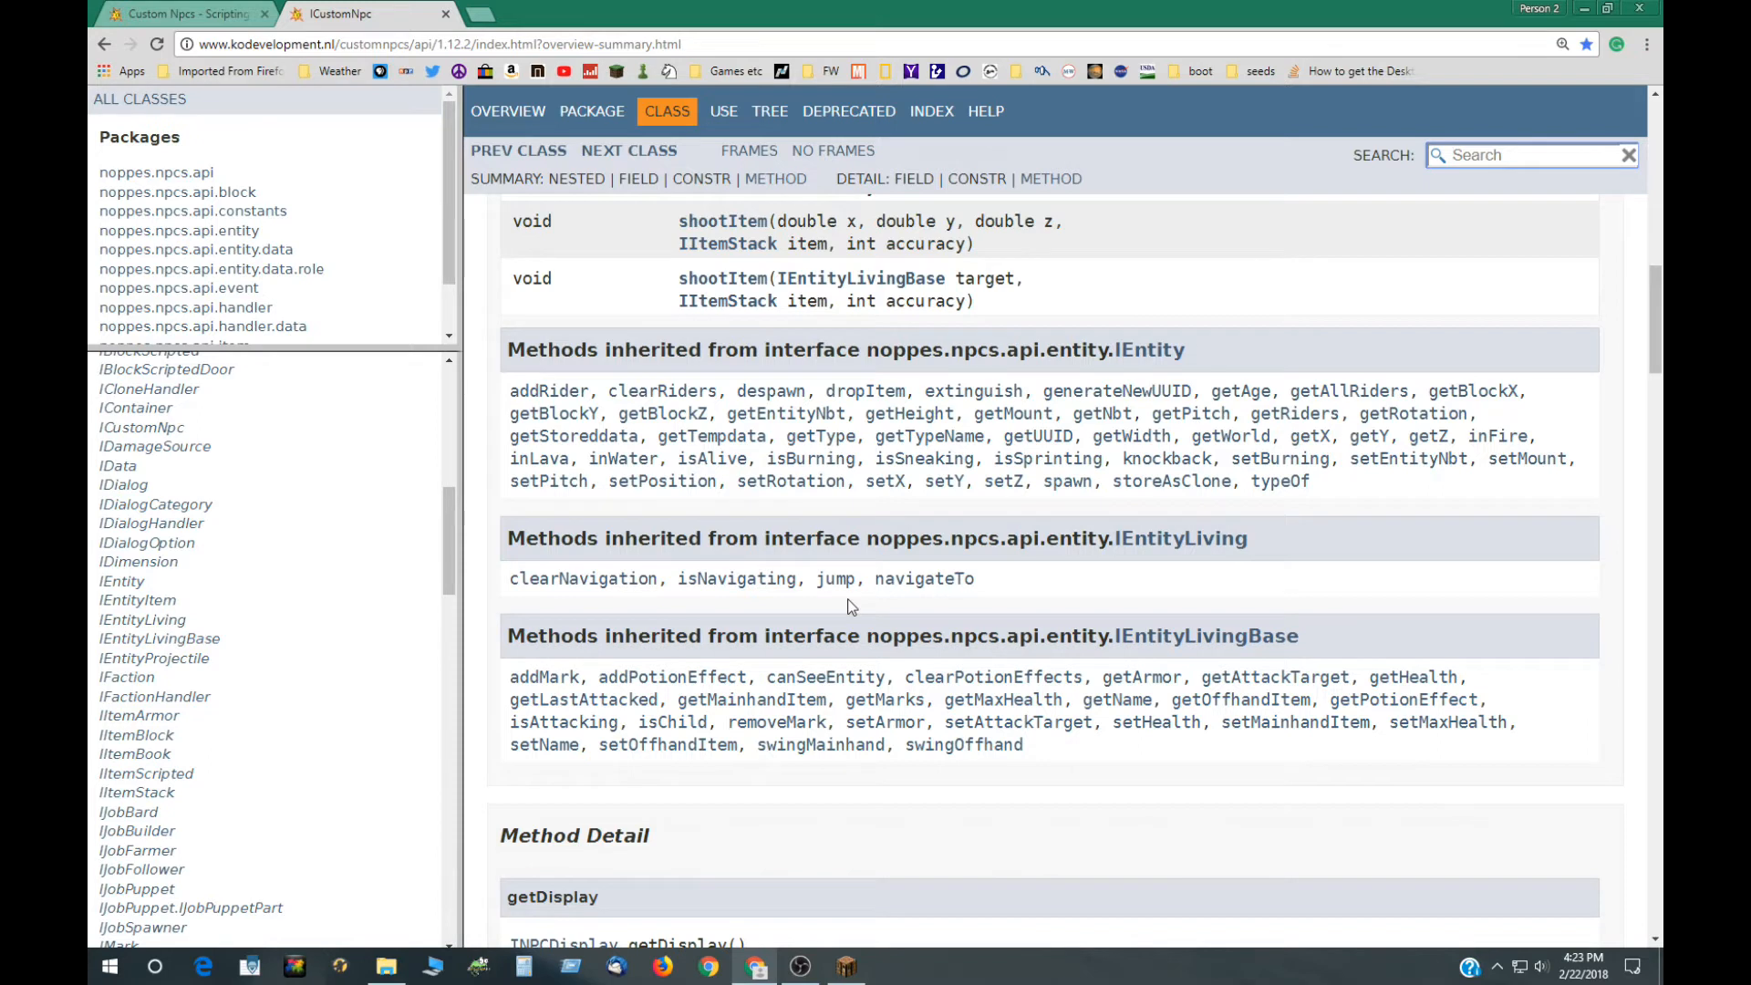
mouse_move(952, 580)
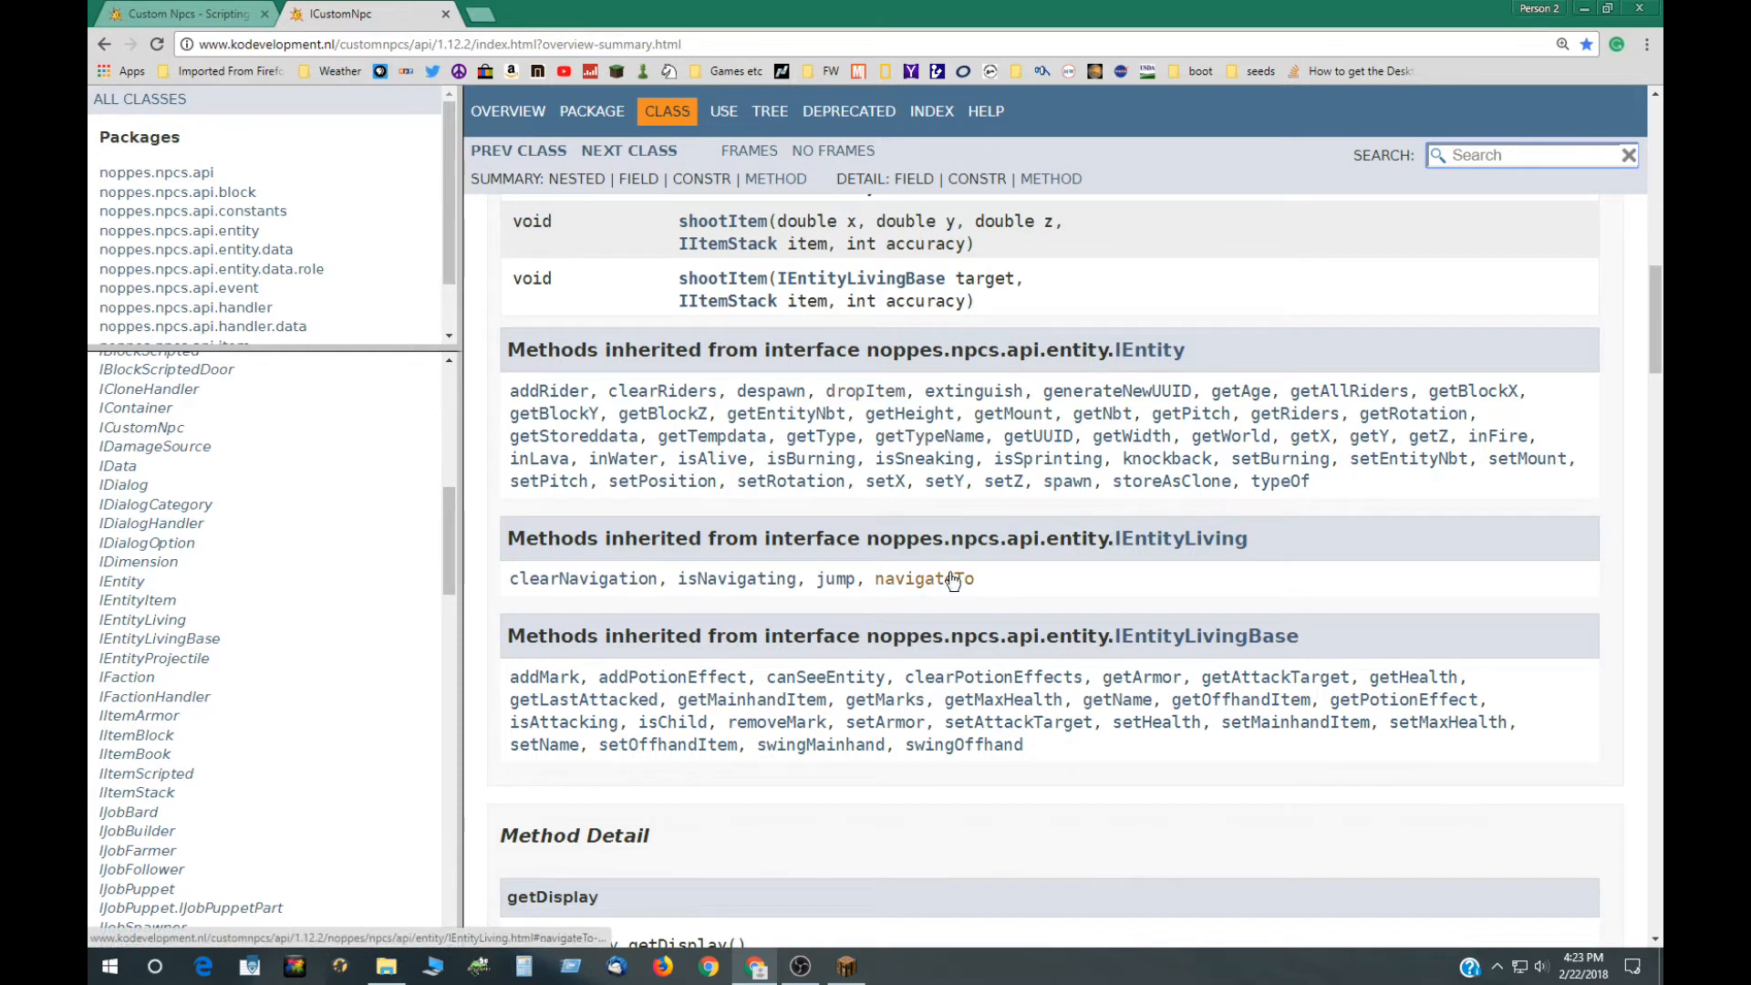
mouse_move(766, 431)
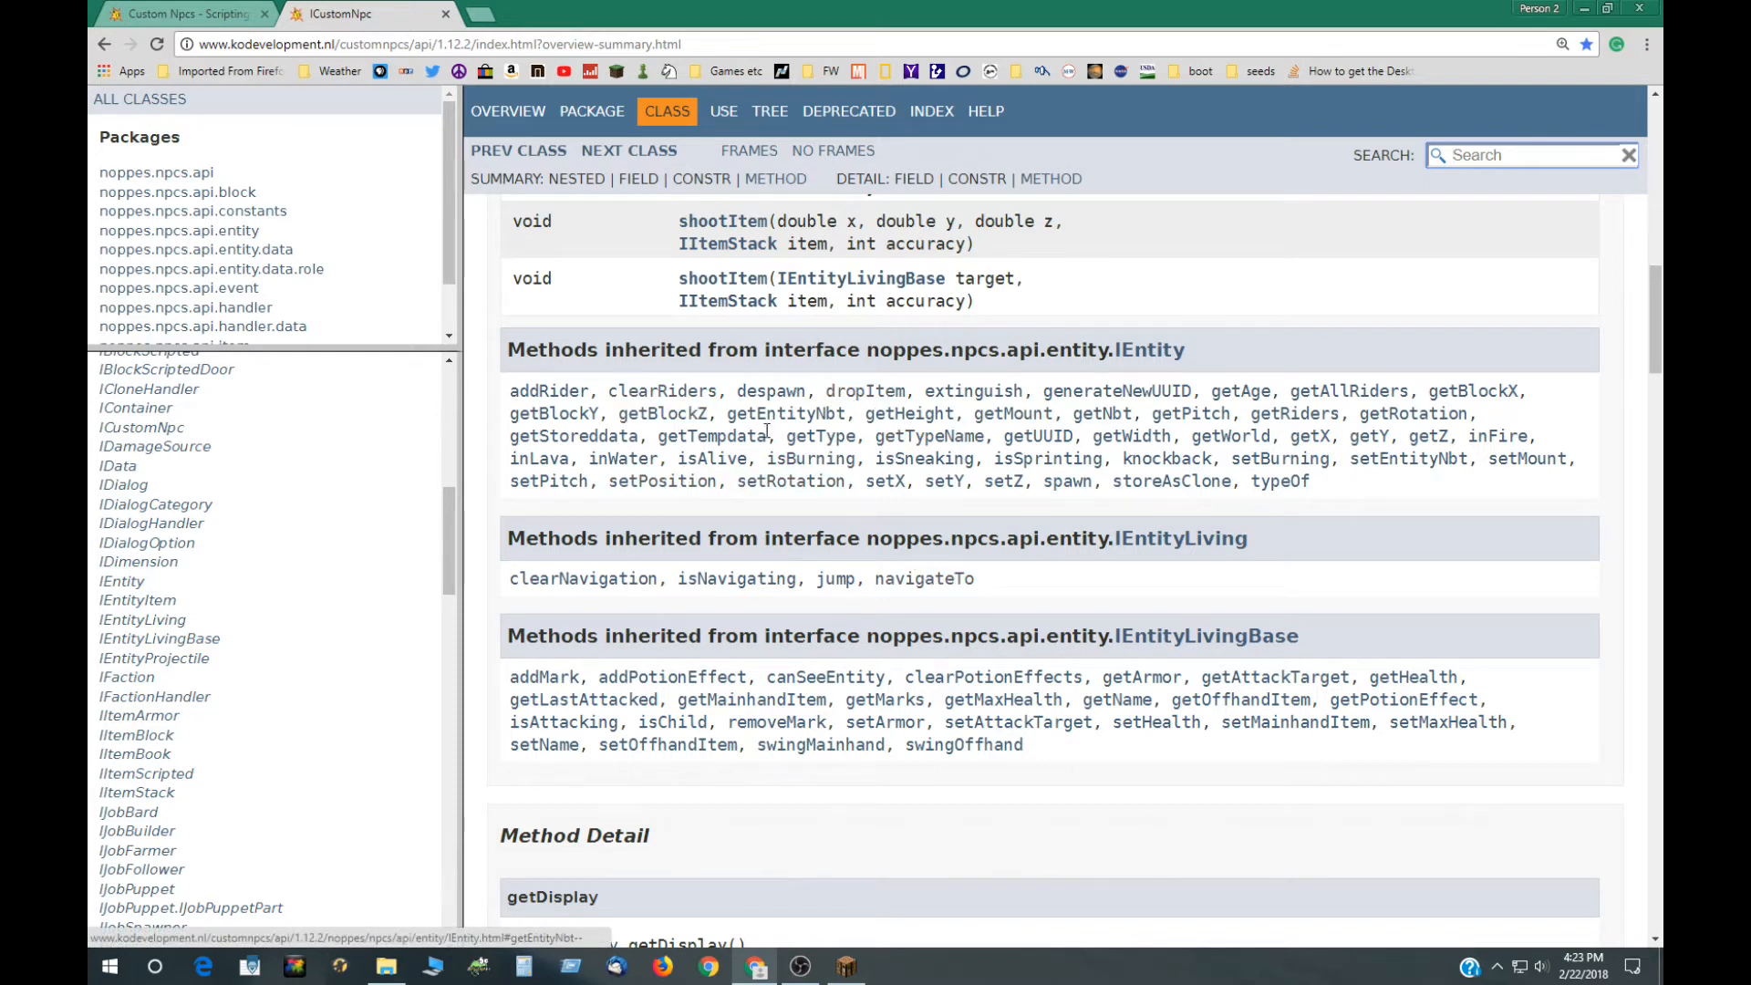
mouse_move(951, 391)
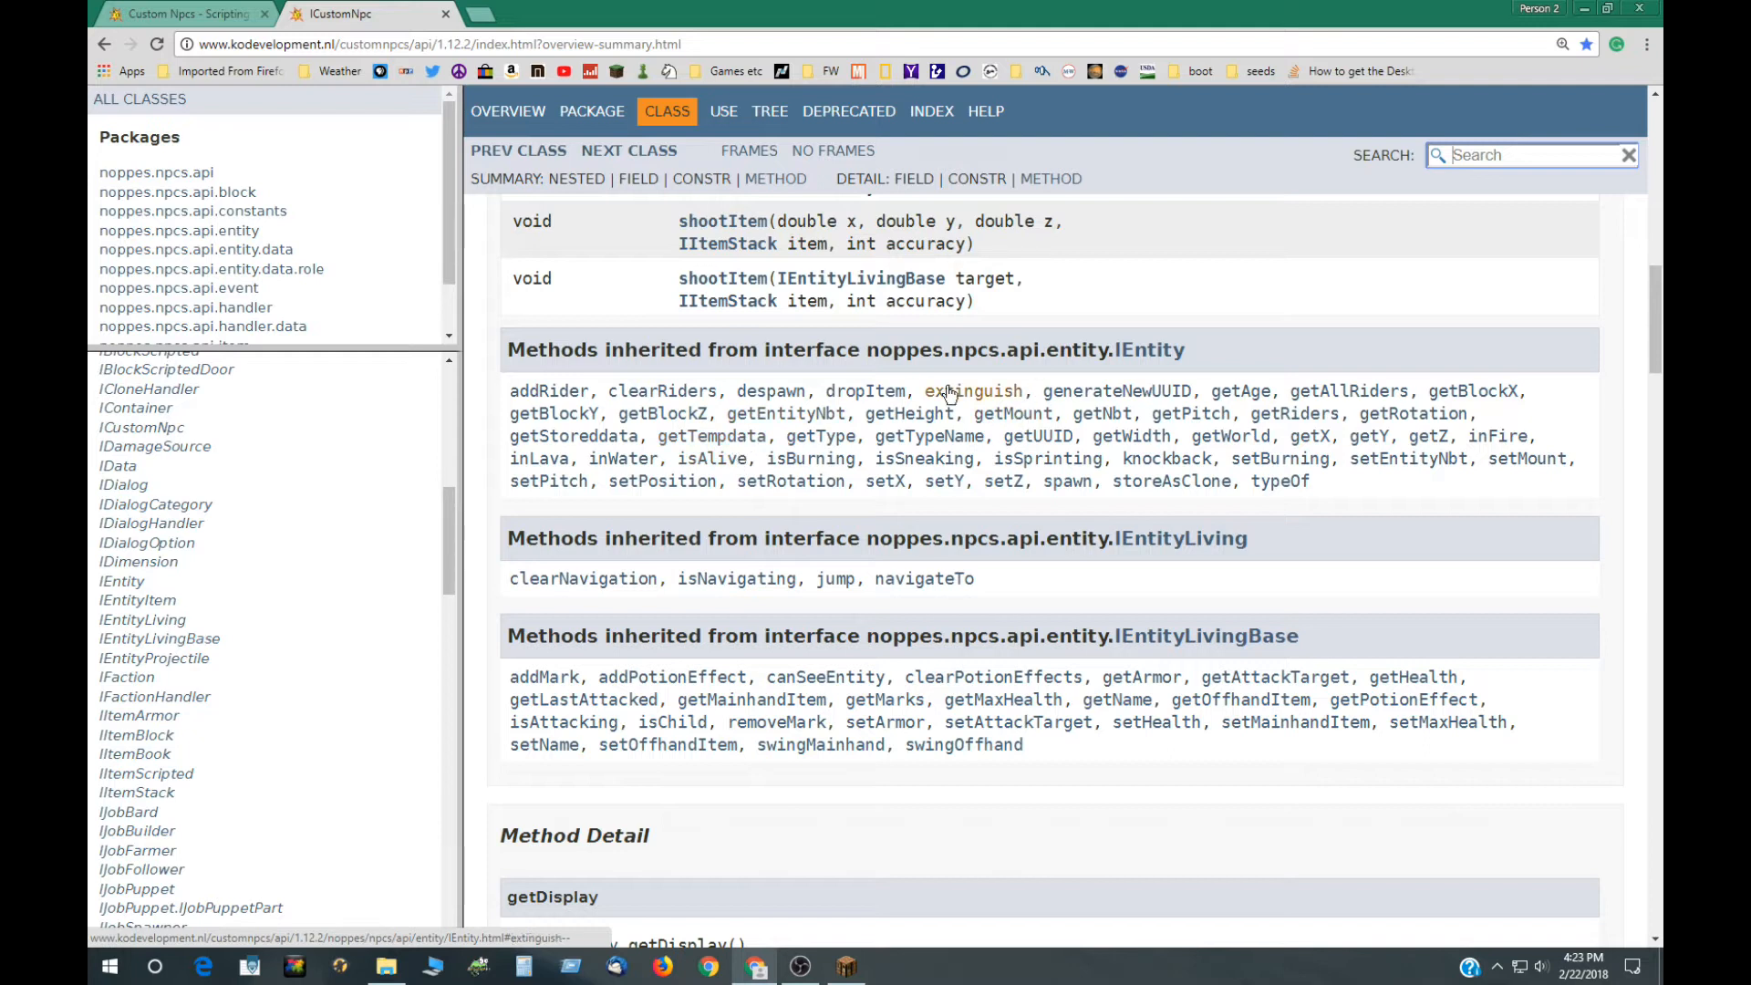
mouse_move(1087, 387)
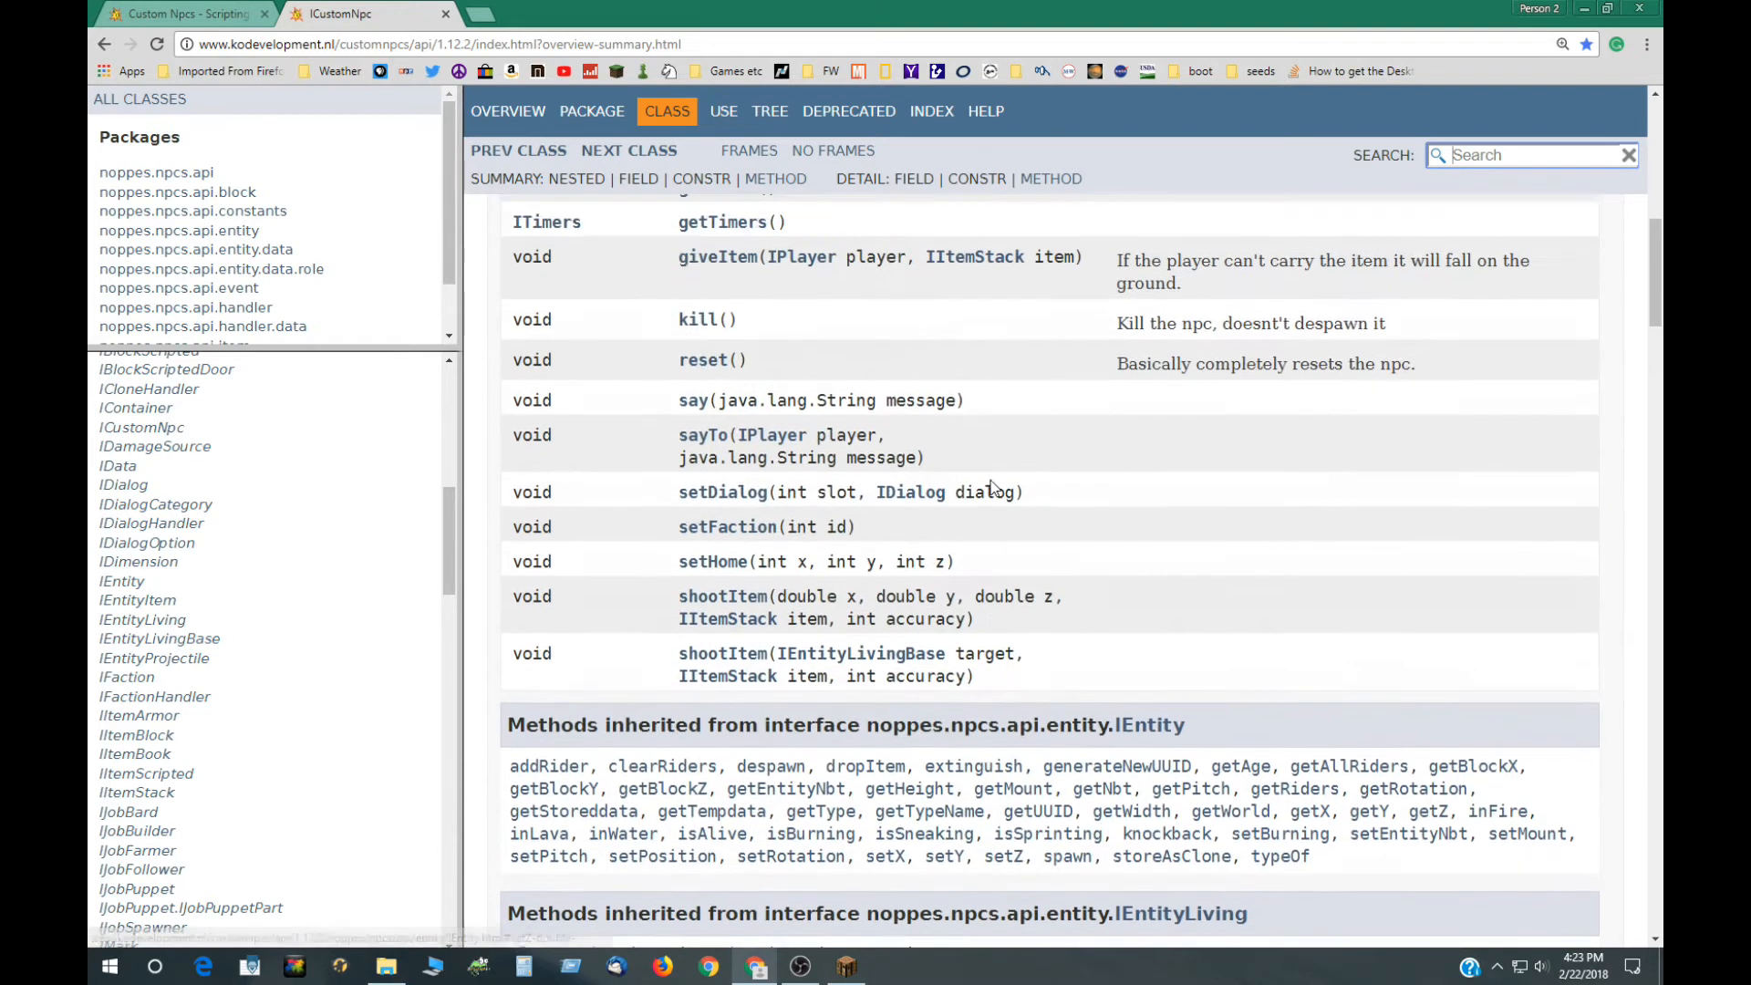
mouse_move(978, 653)
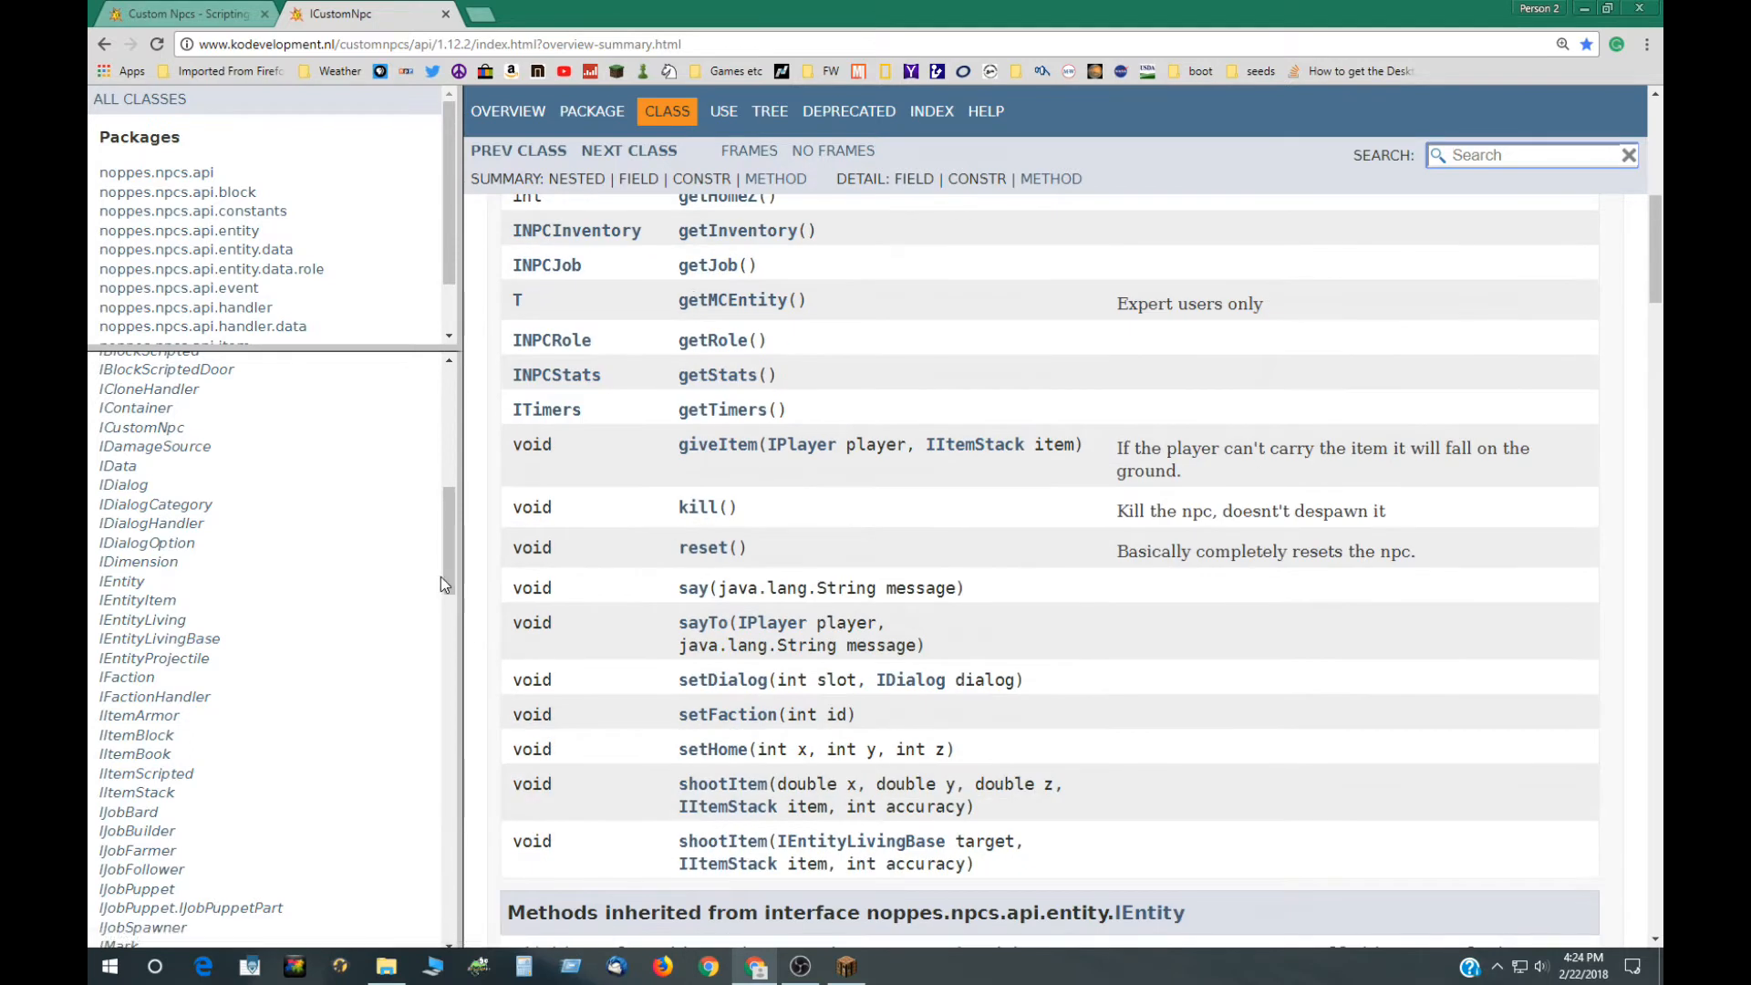
scroll(down, 3)
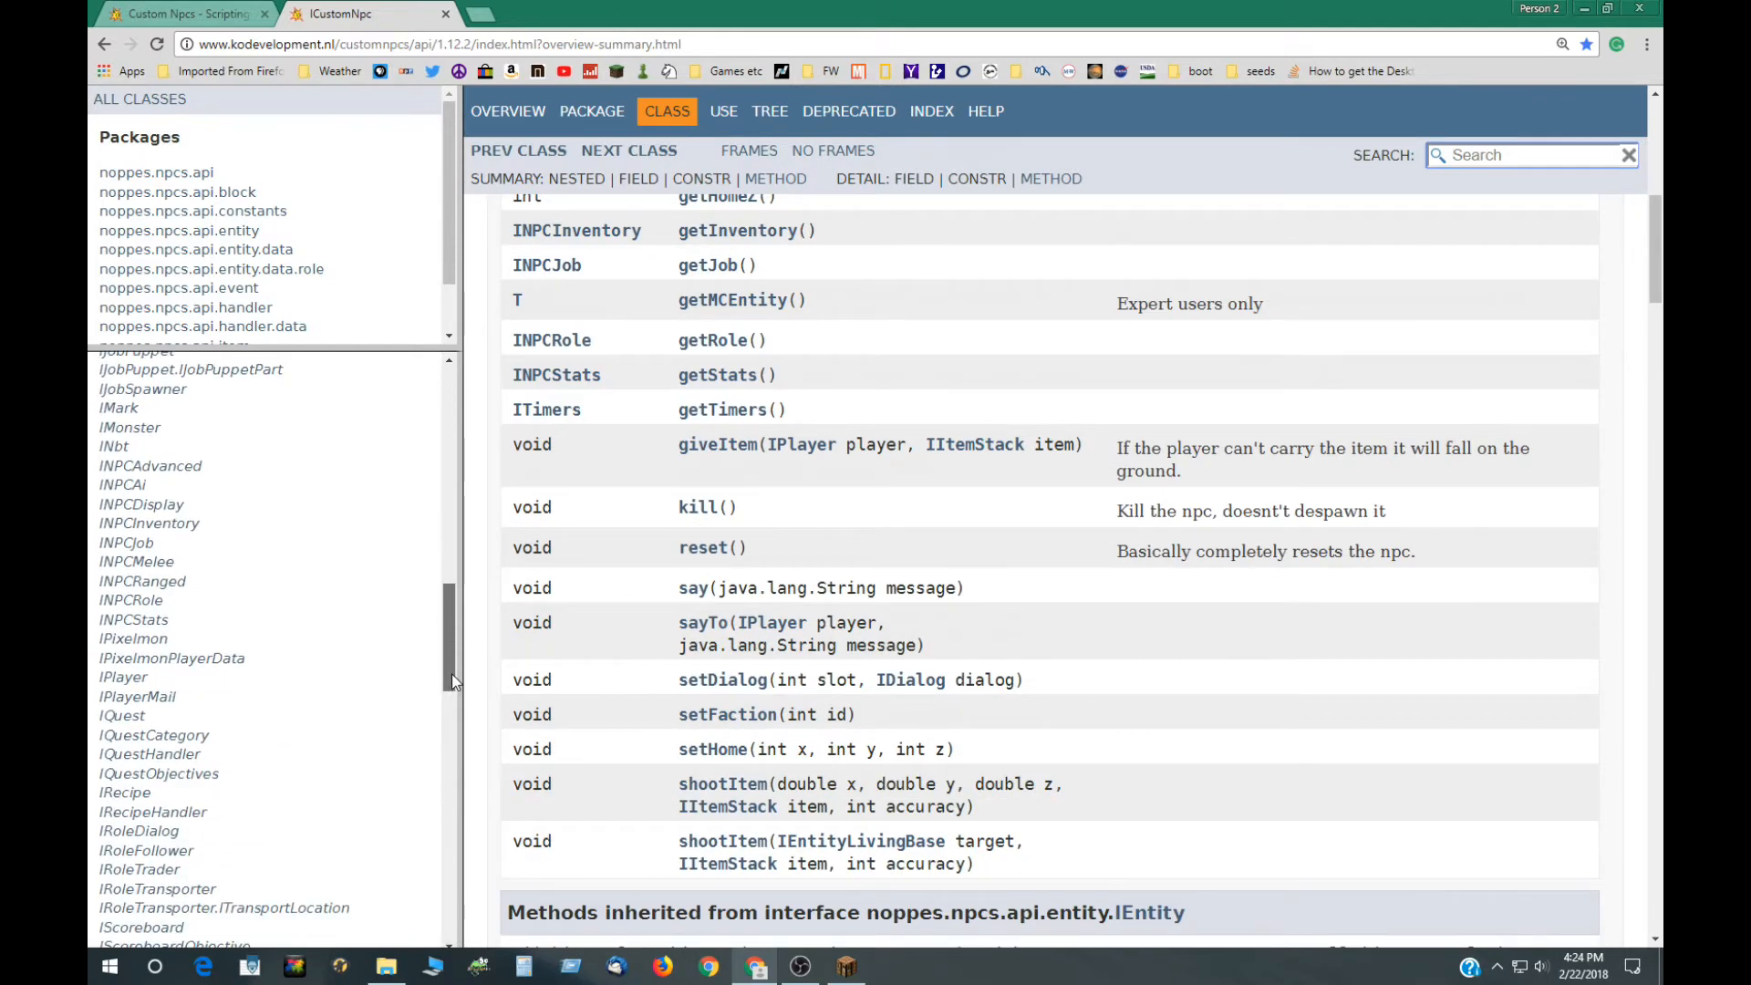
click(122, 676)
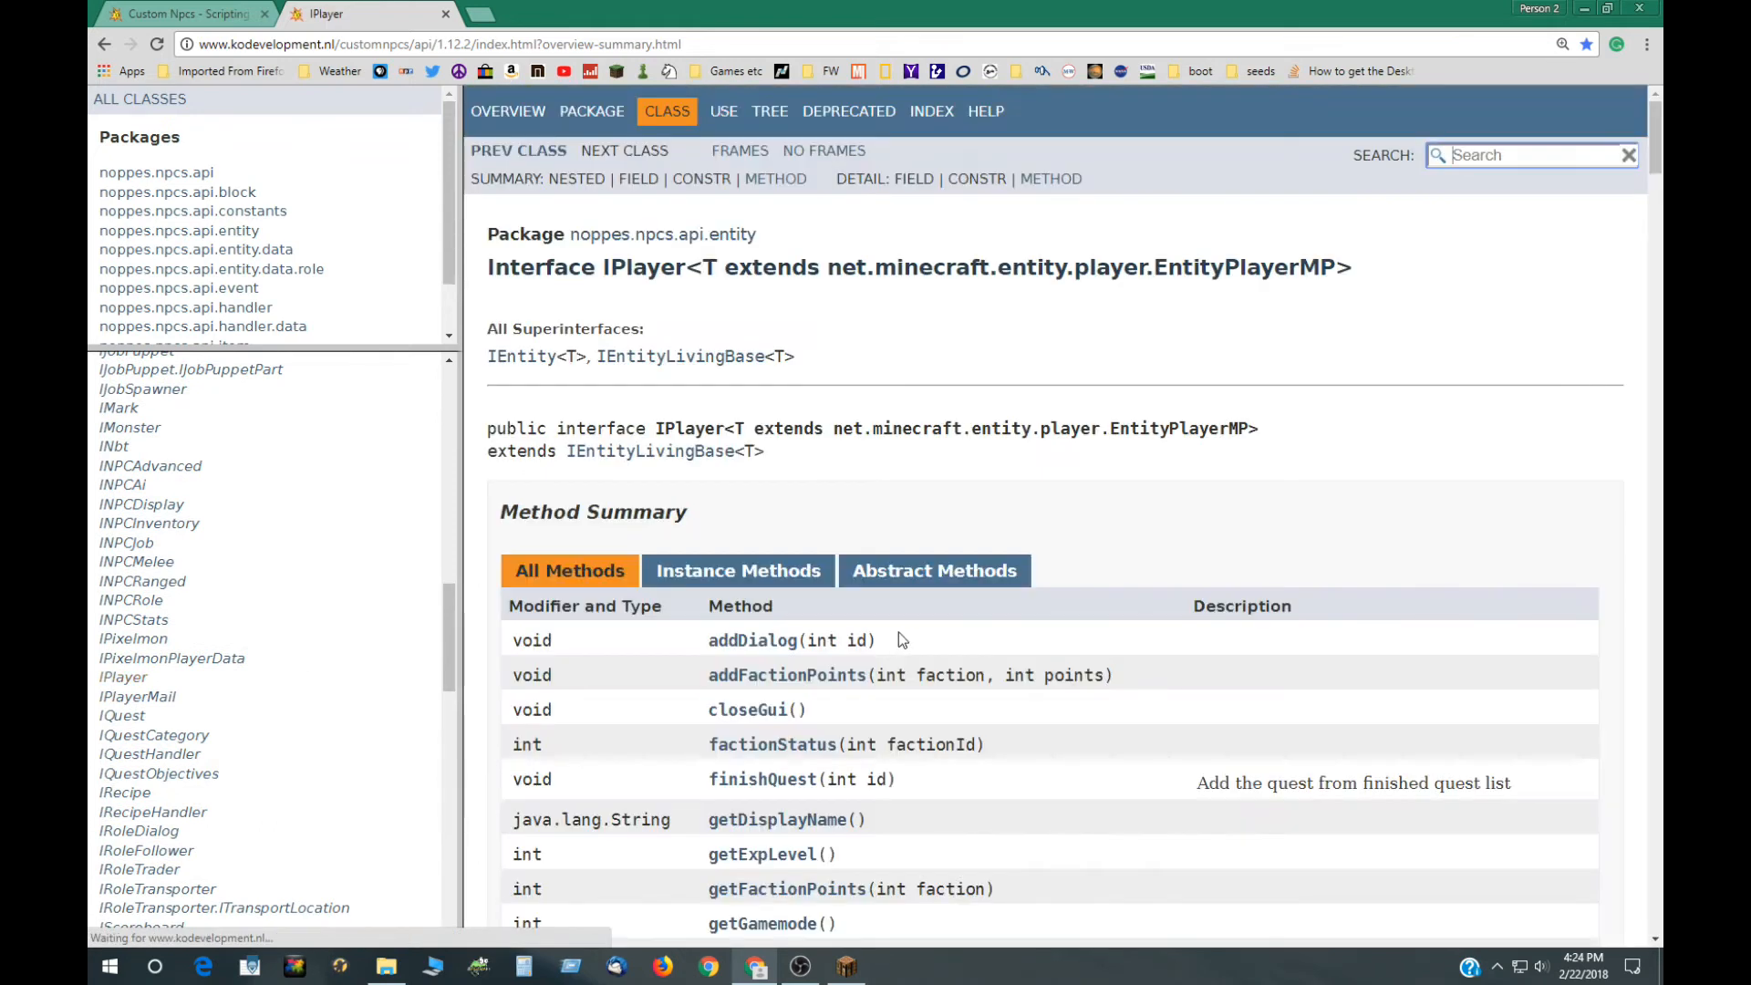
scroll(down, 3)
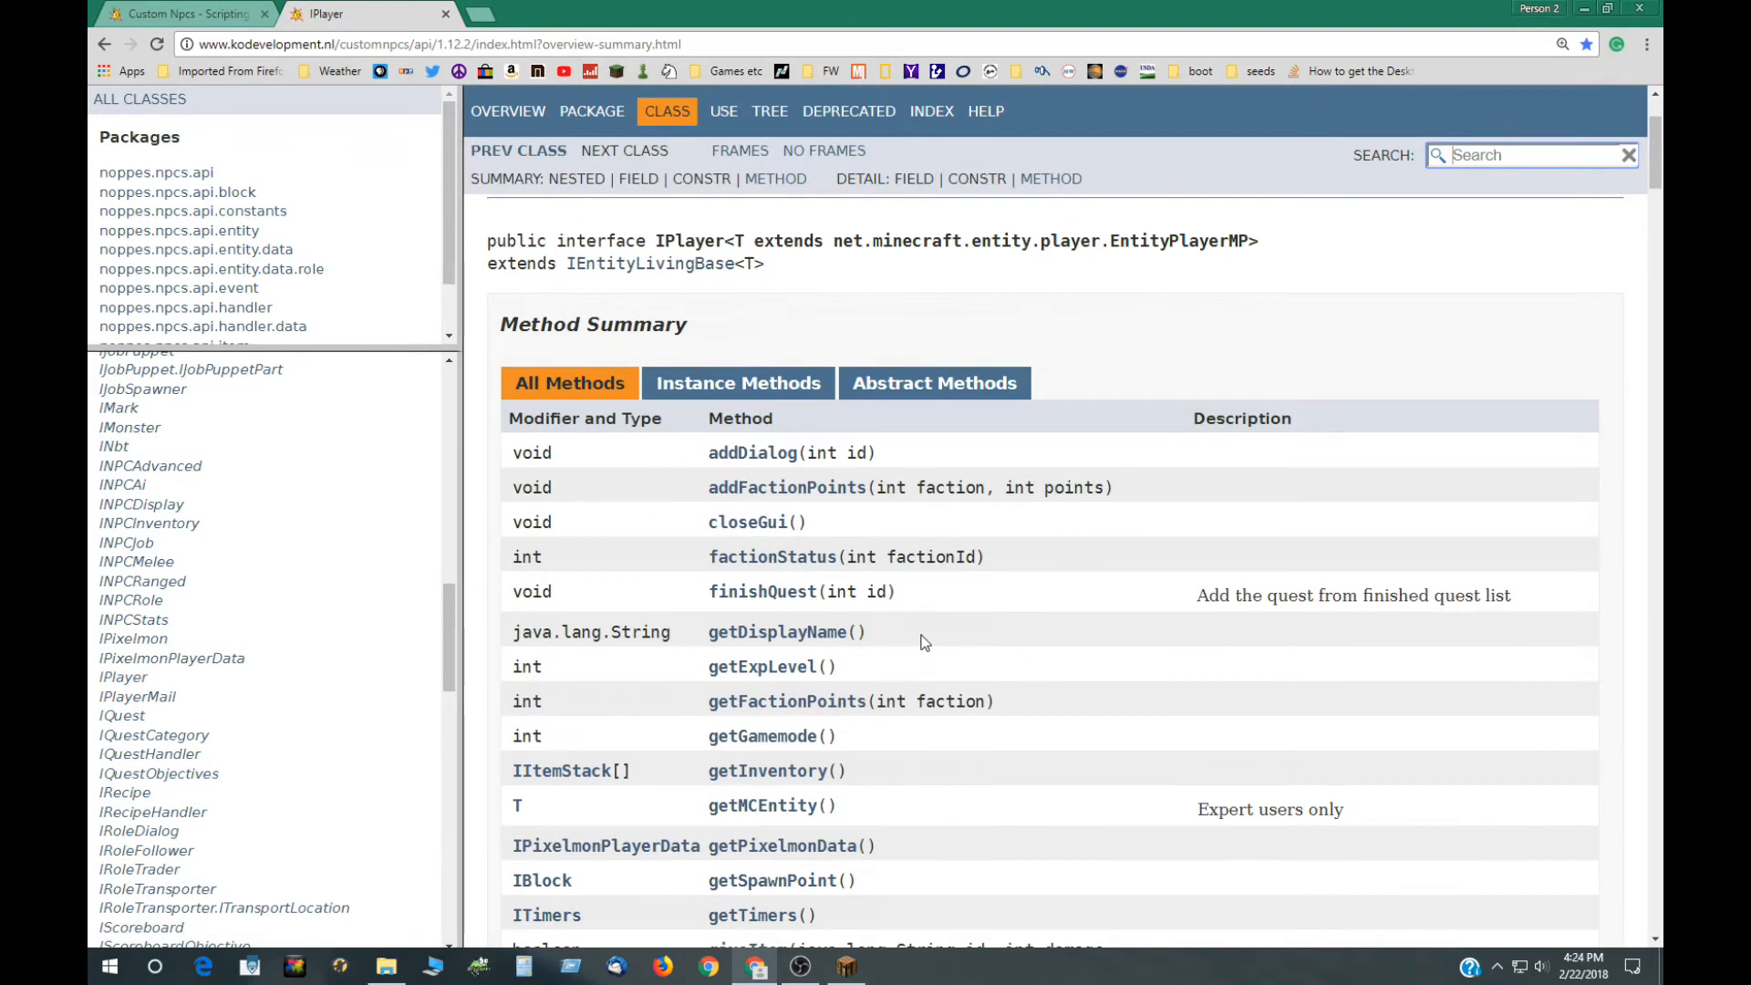
scroll(down, 3)
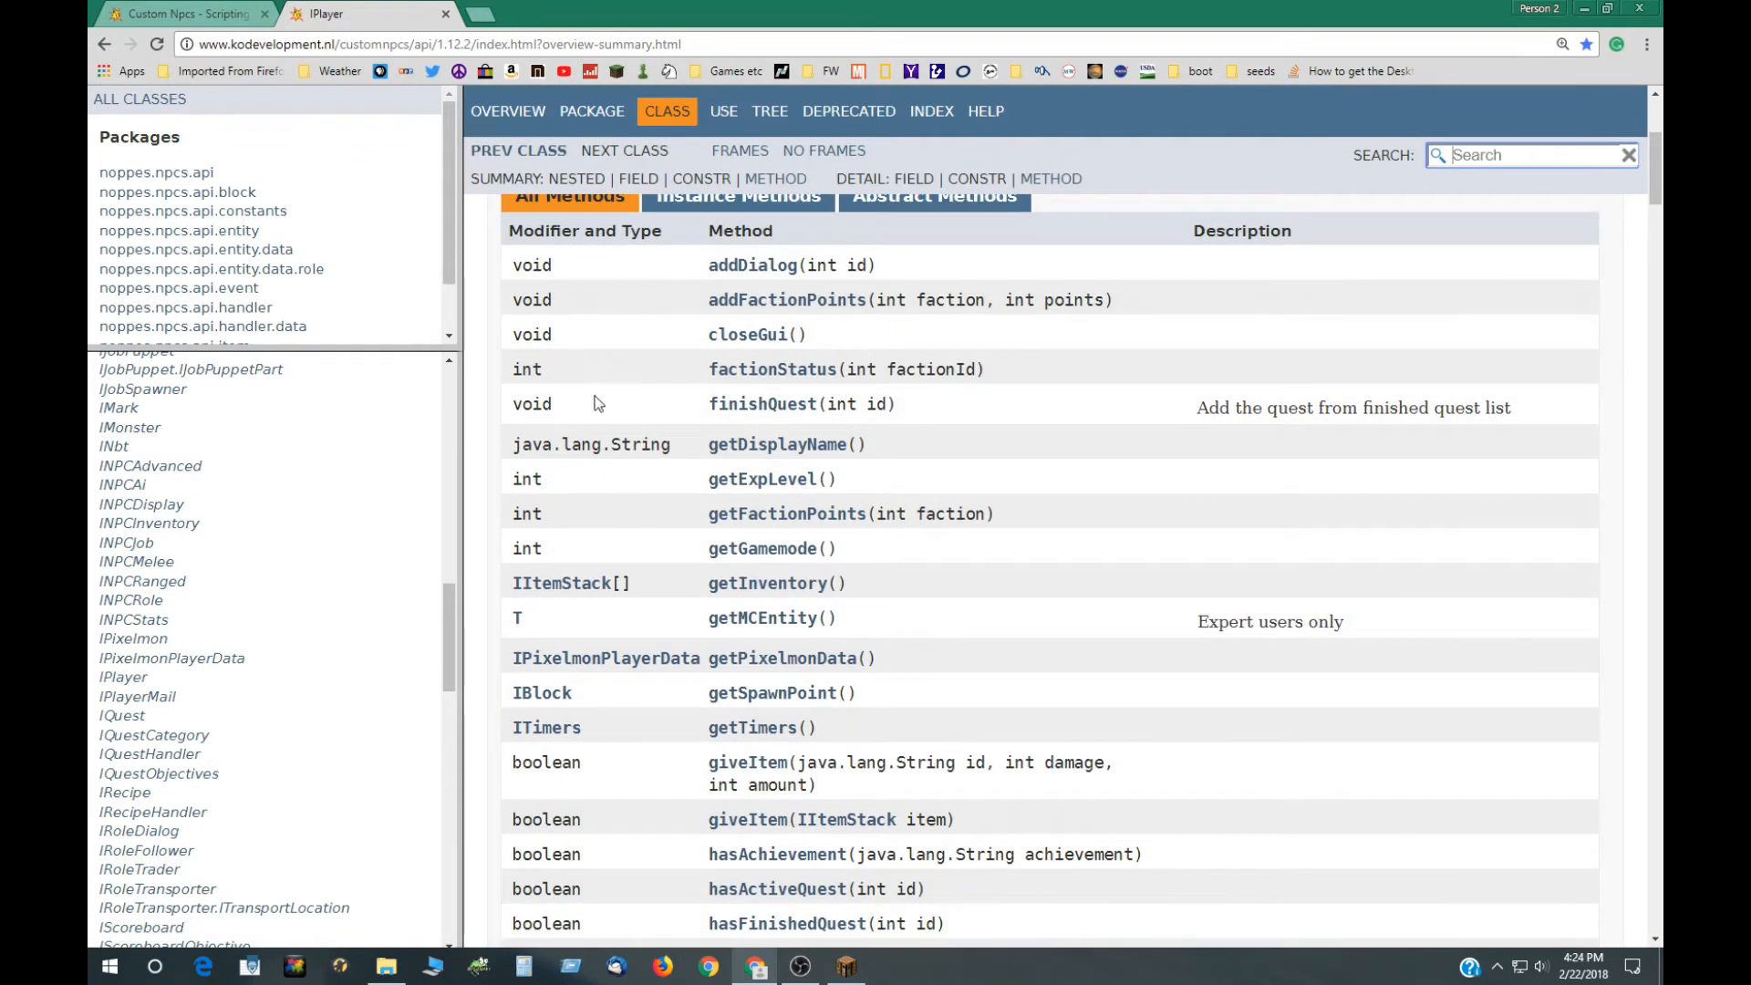
double_click(639, 444)
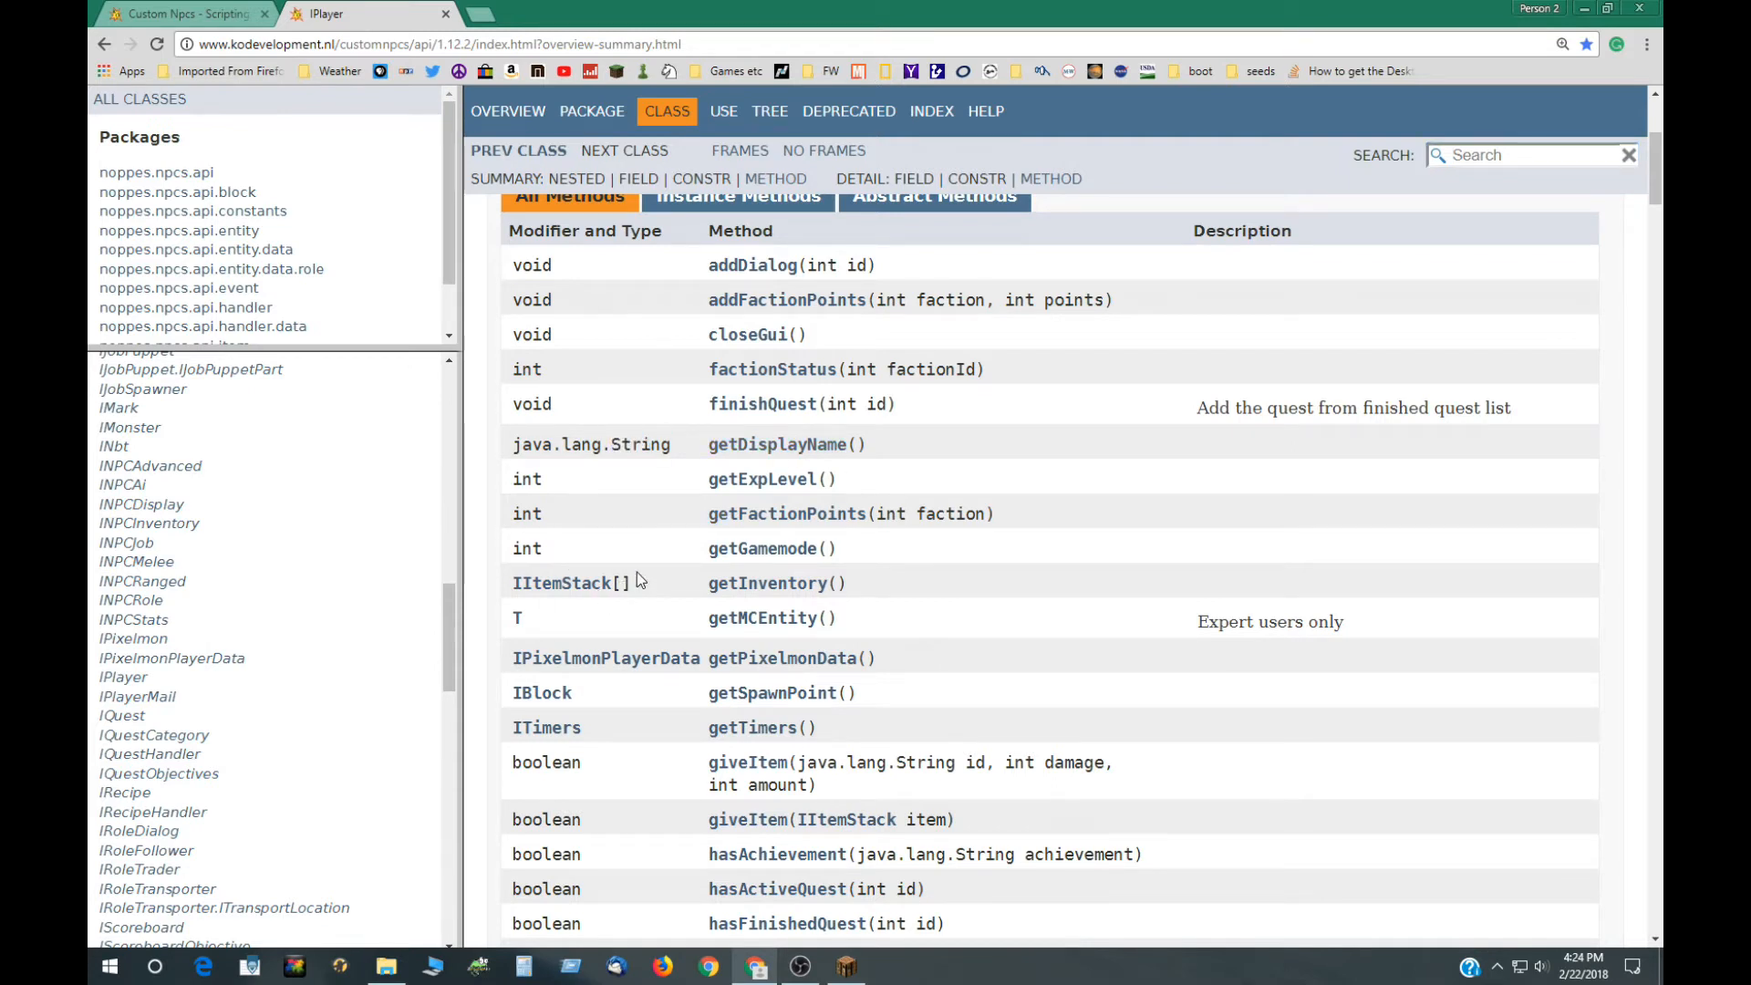
double_click(620, 584)
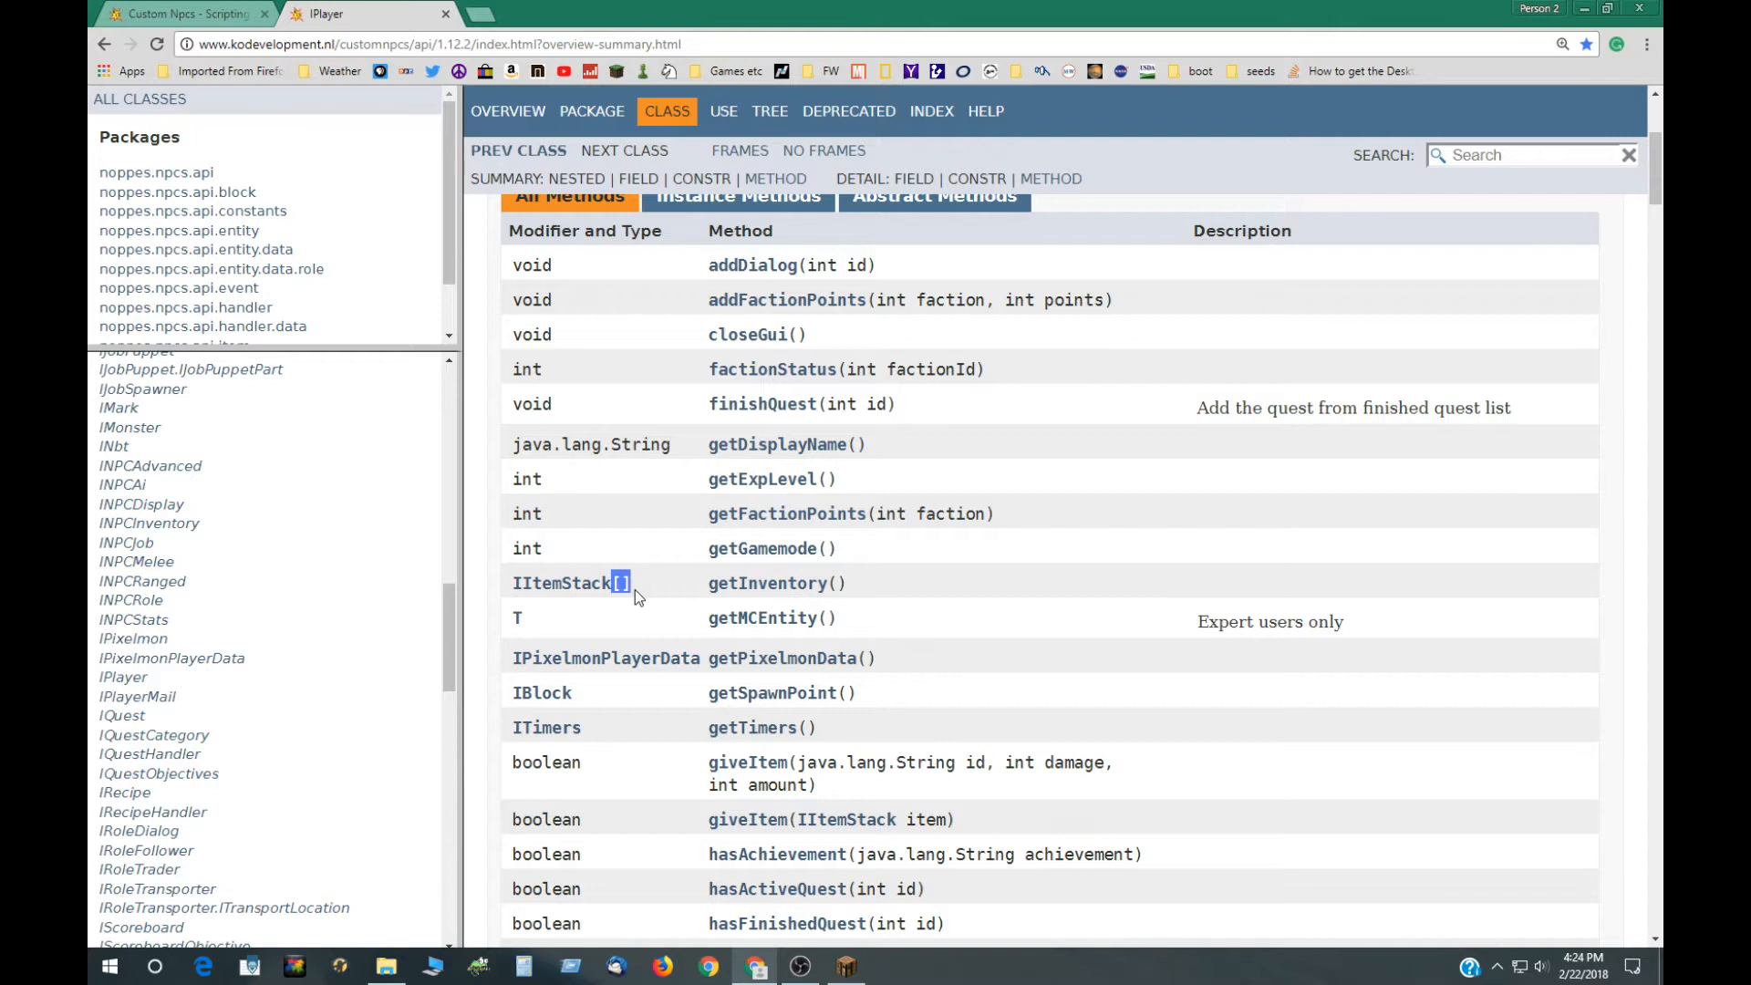
mouse_move(571, 262)
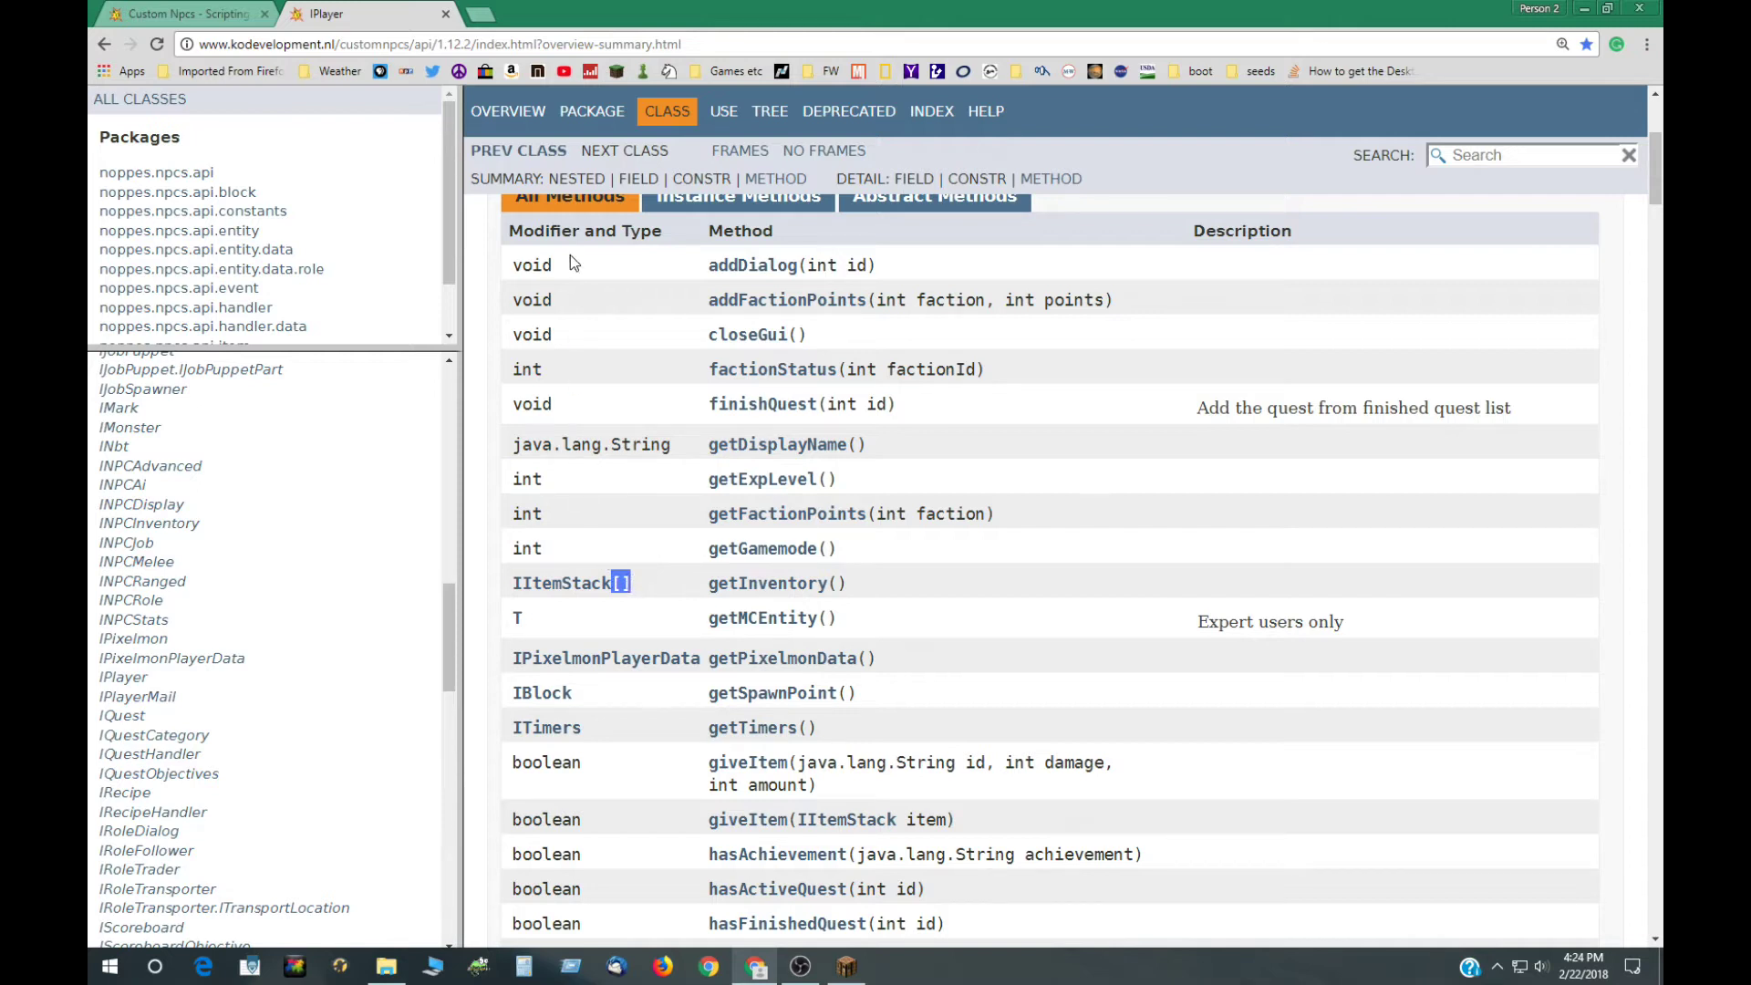
mouse_move(751, 682)
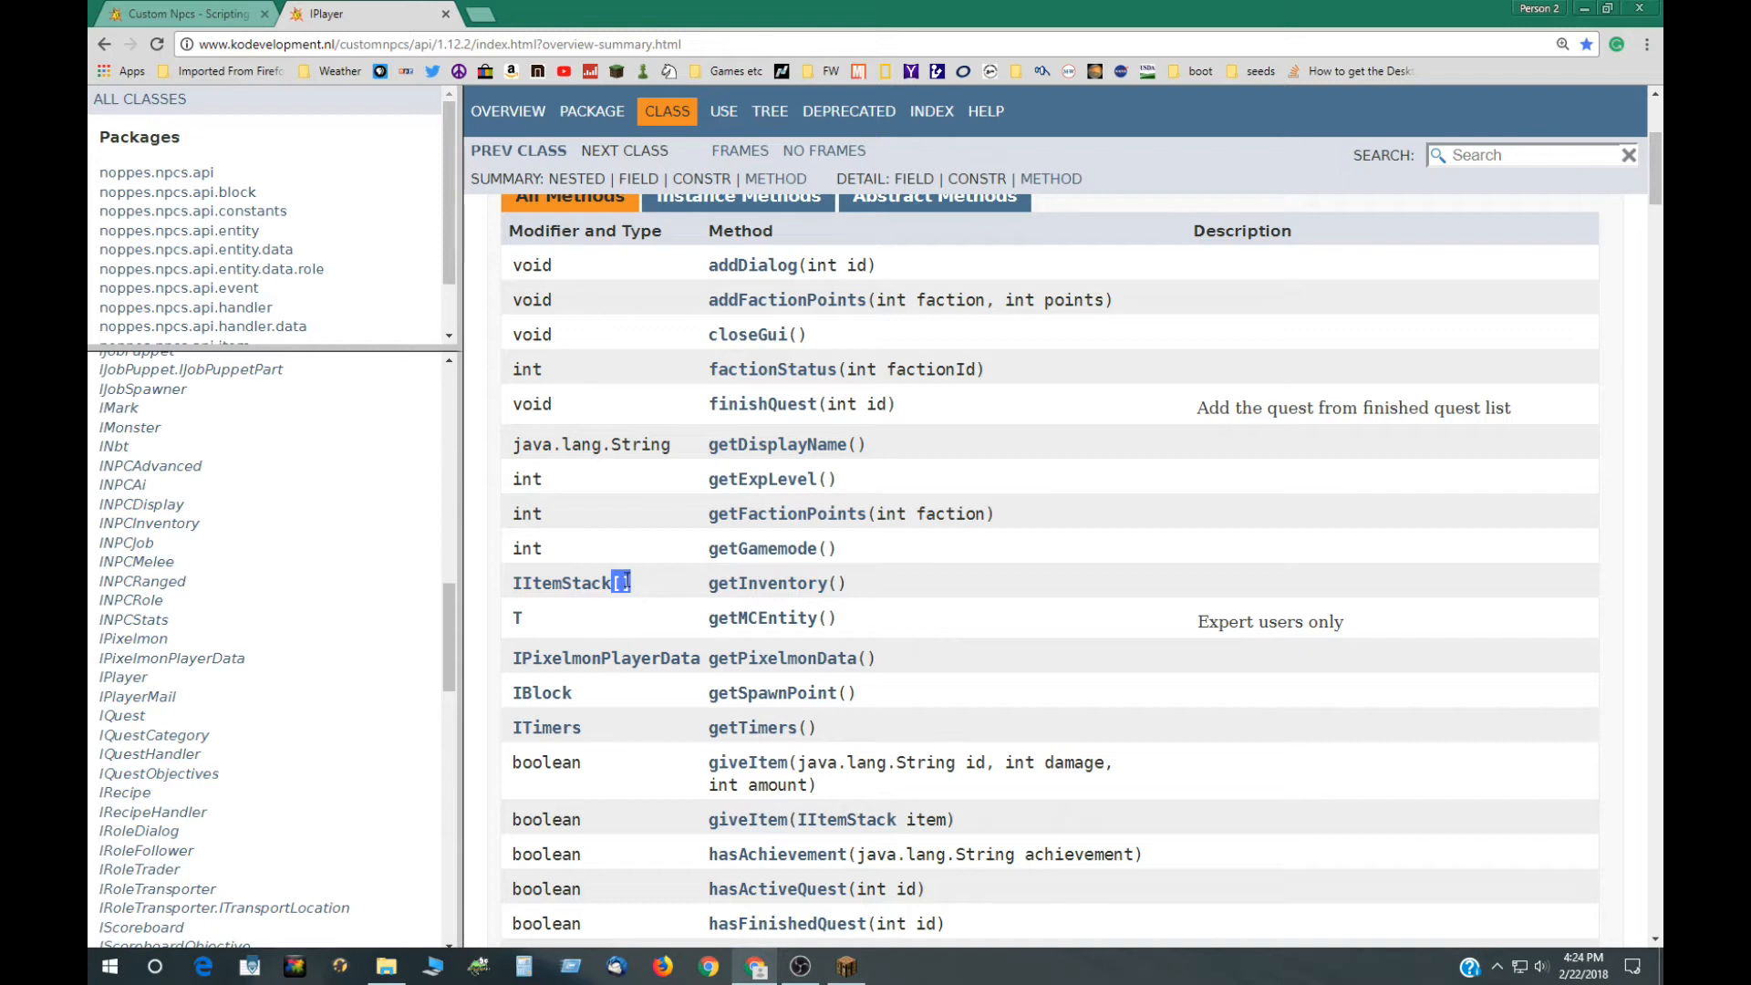
mouse_move(621, 582)
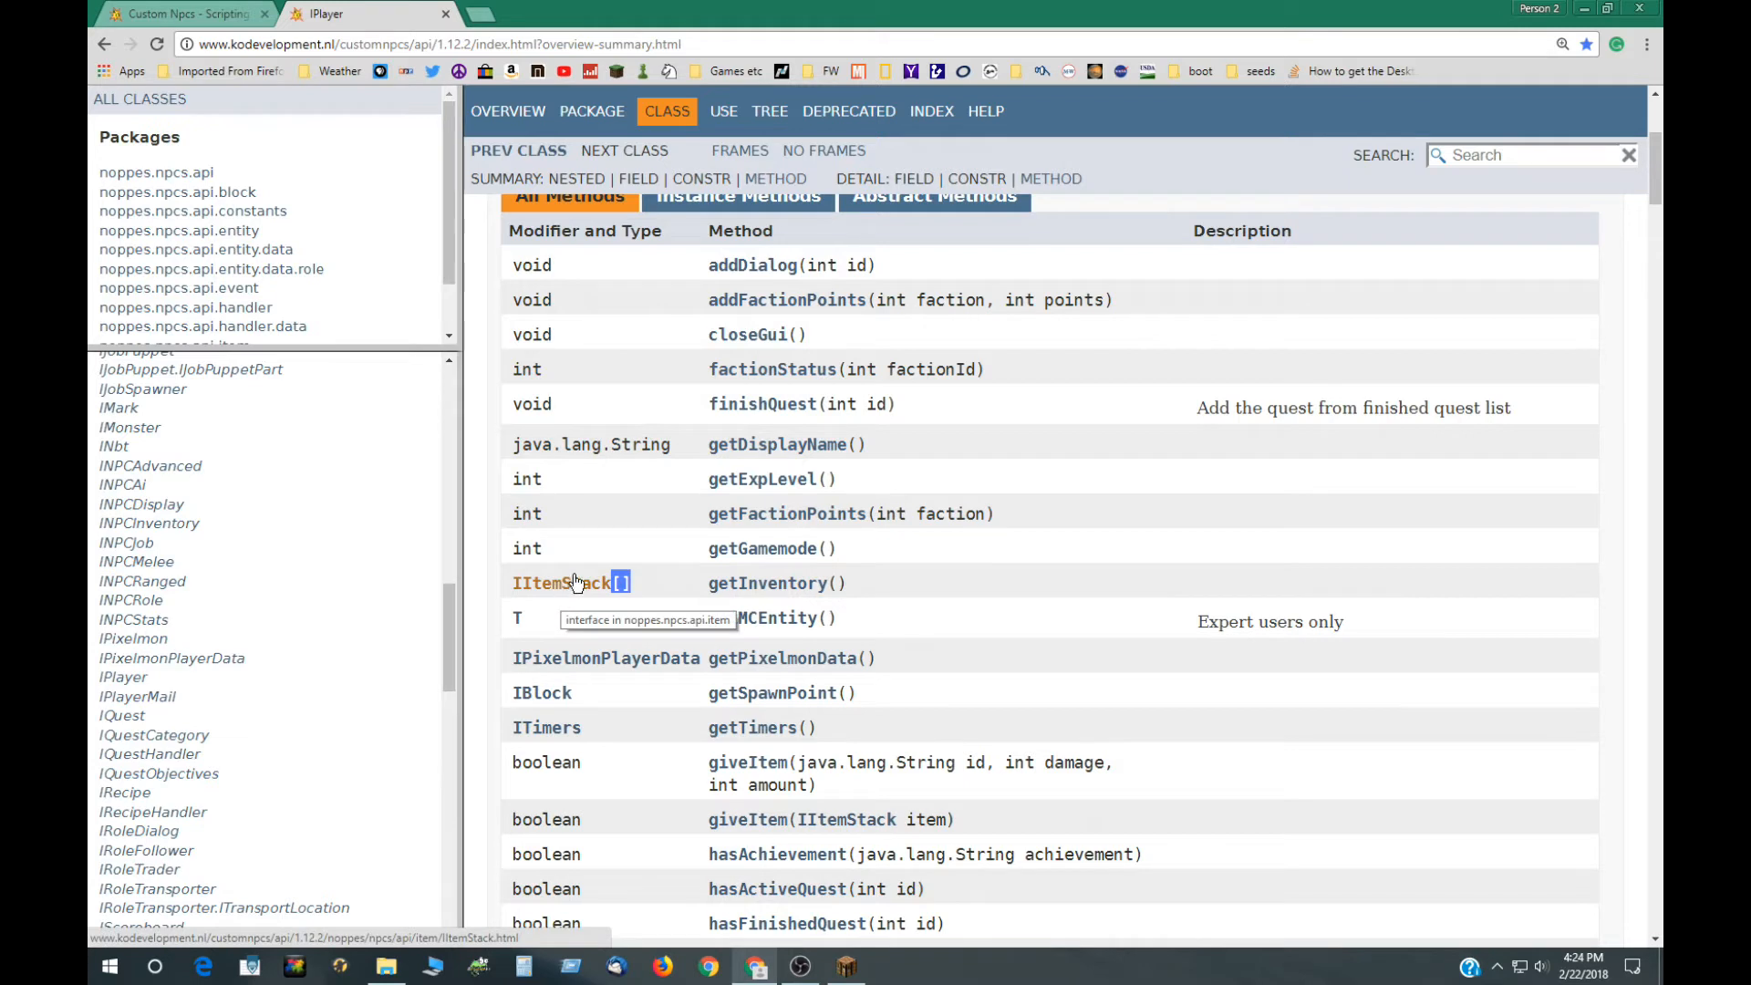
mouse_move(576, 595)
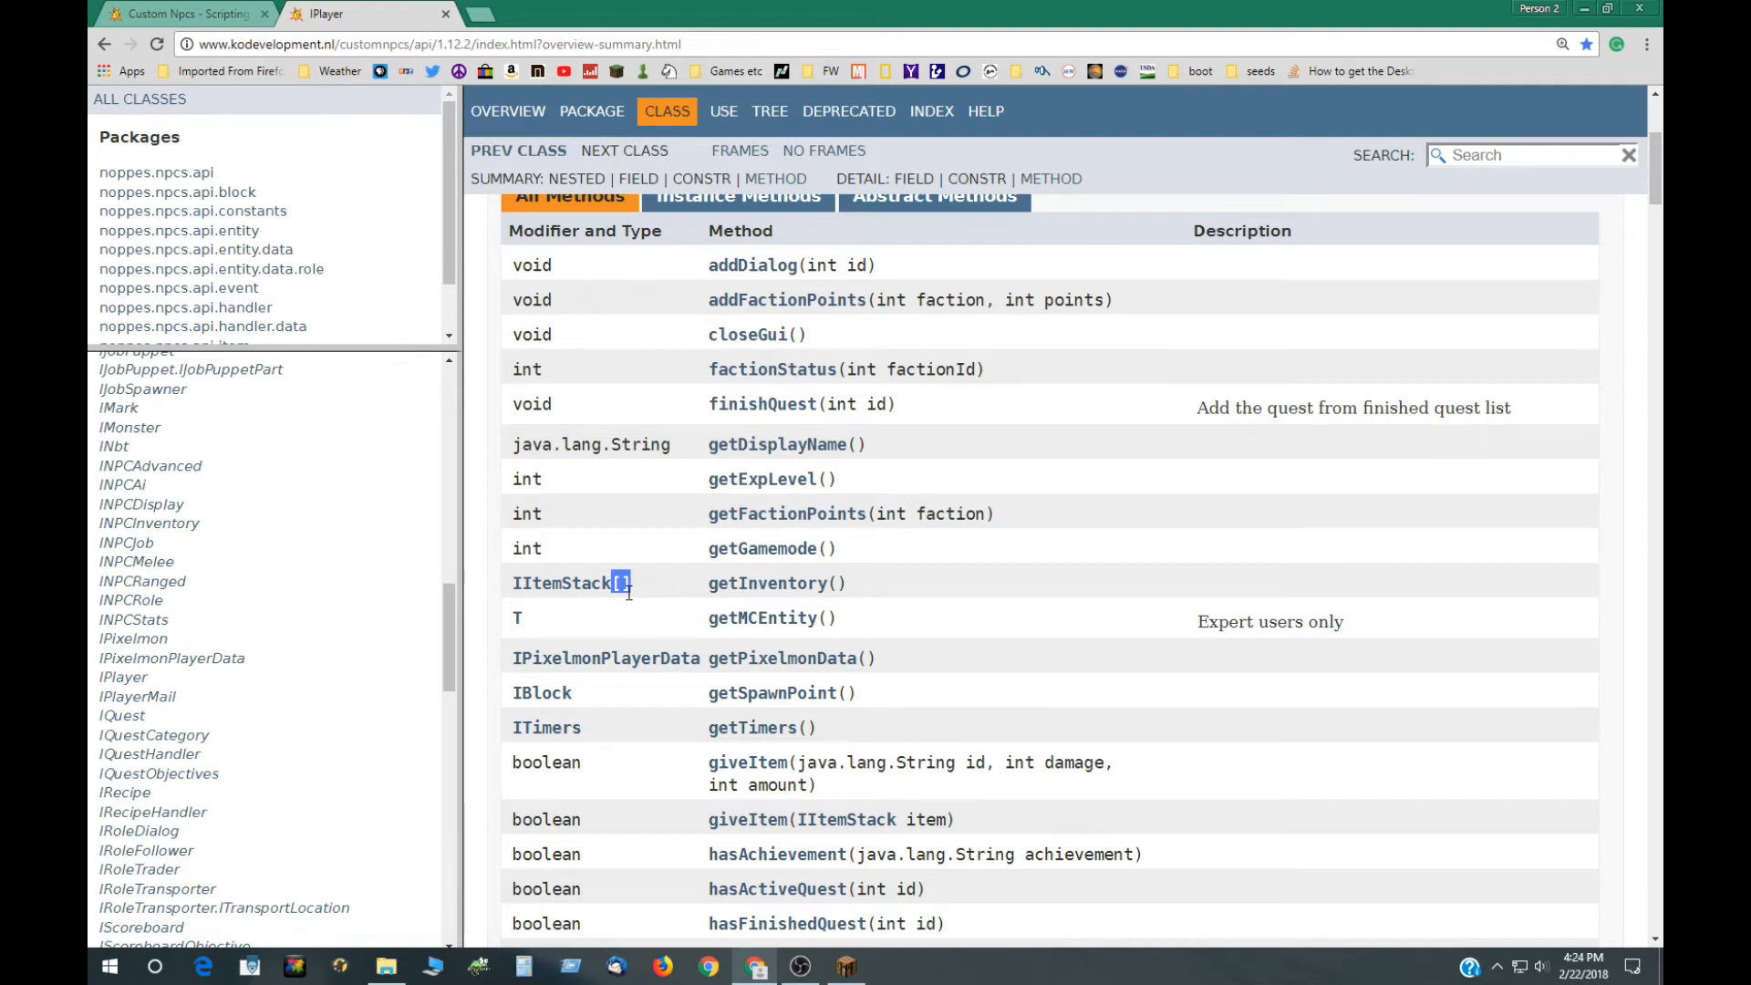
mouse_move(547, 726)
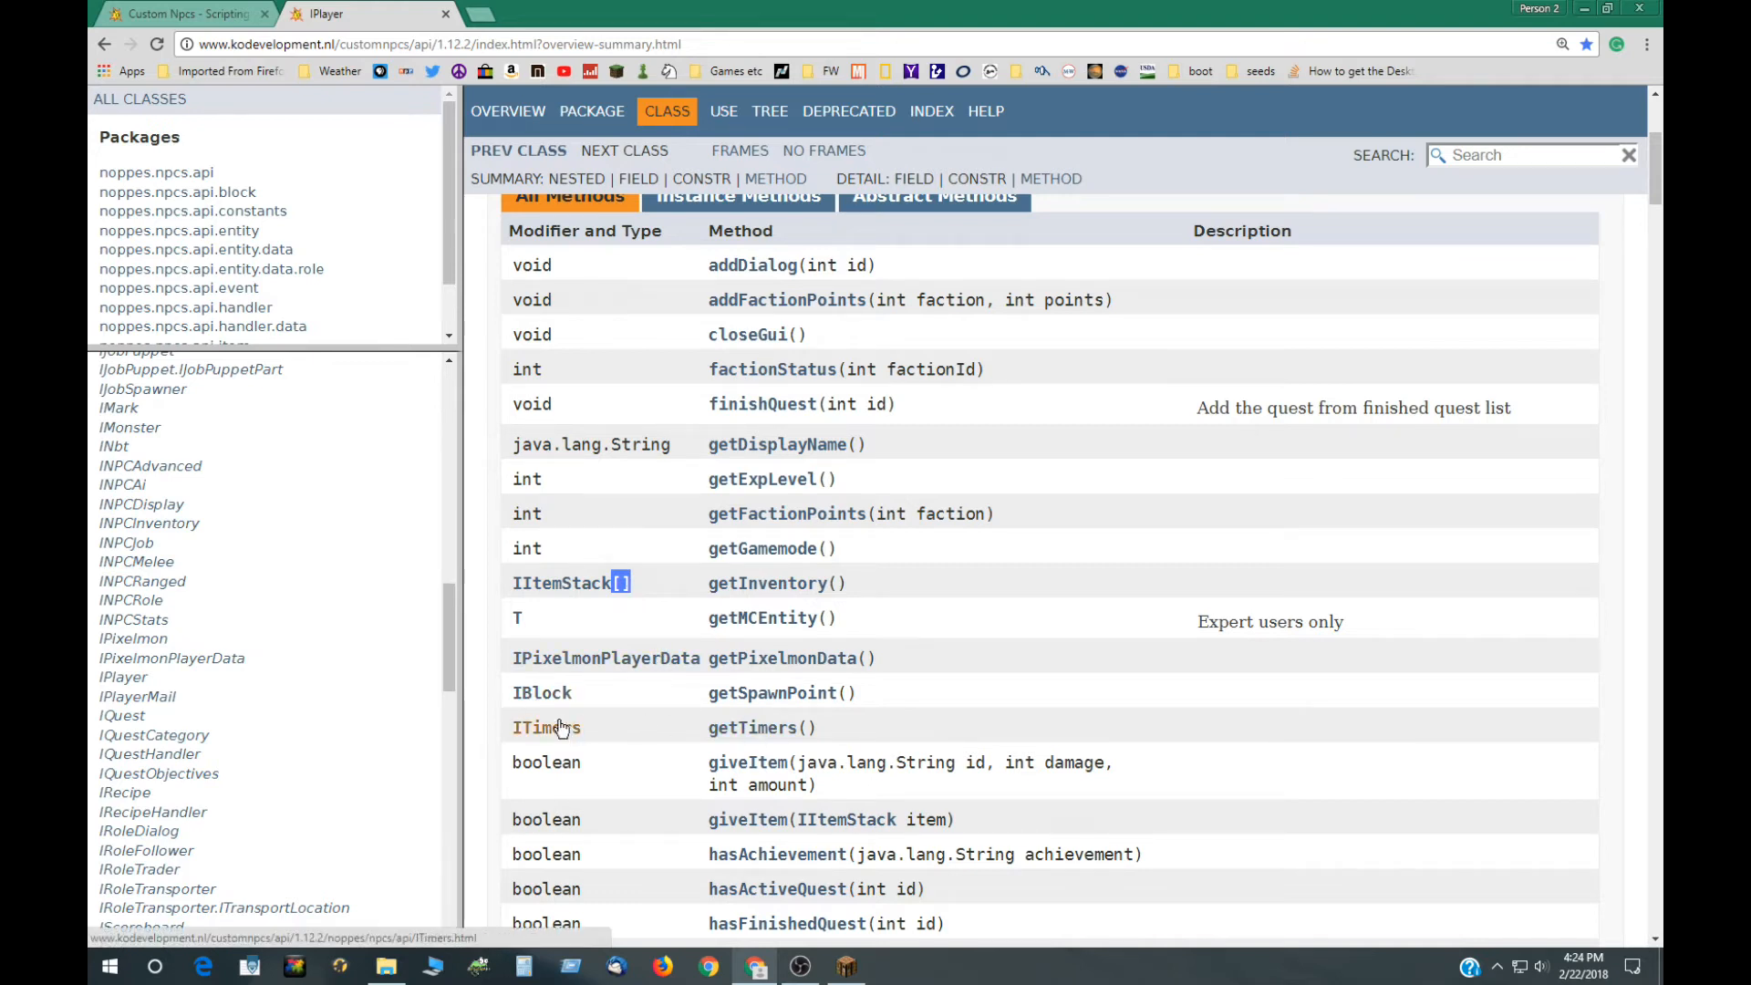
scroll(down, 3)
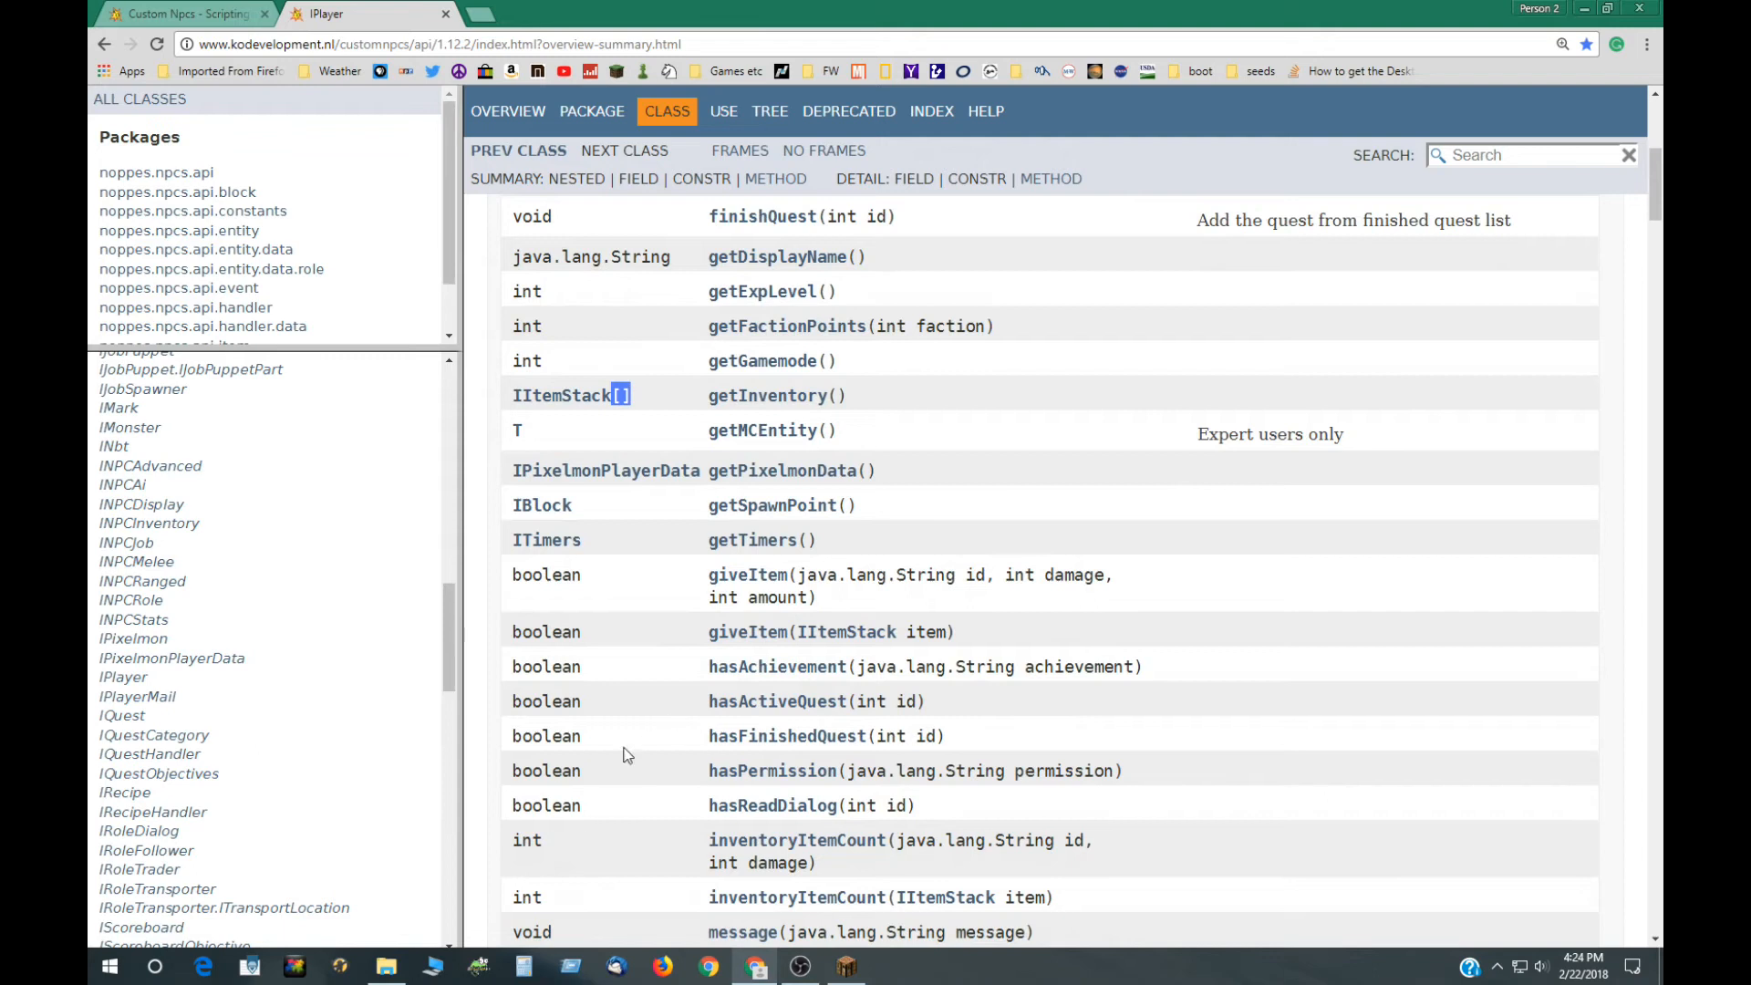
scroll(down, 3)
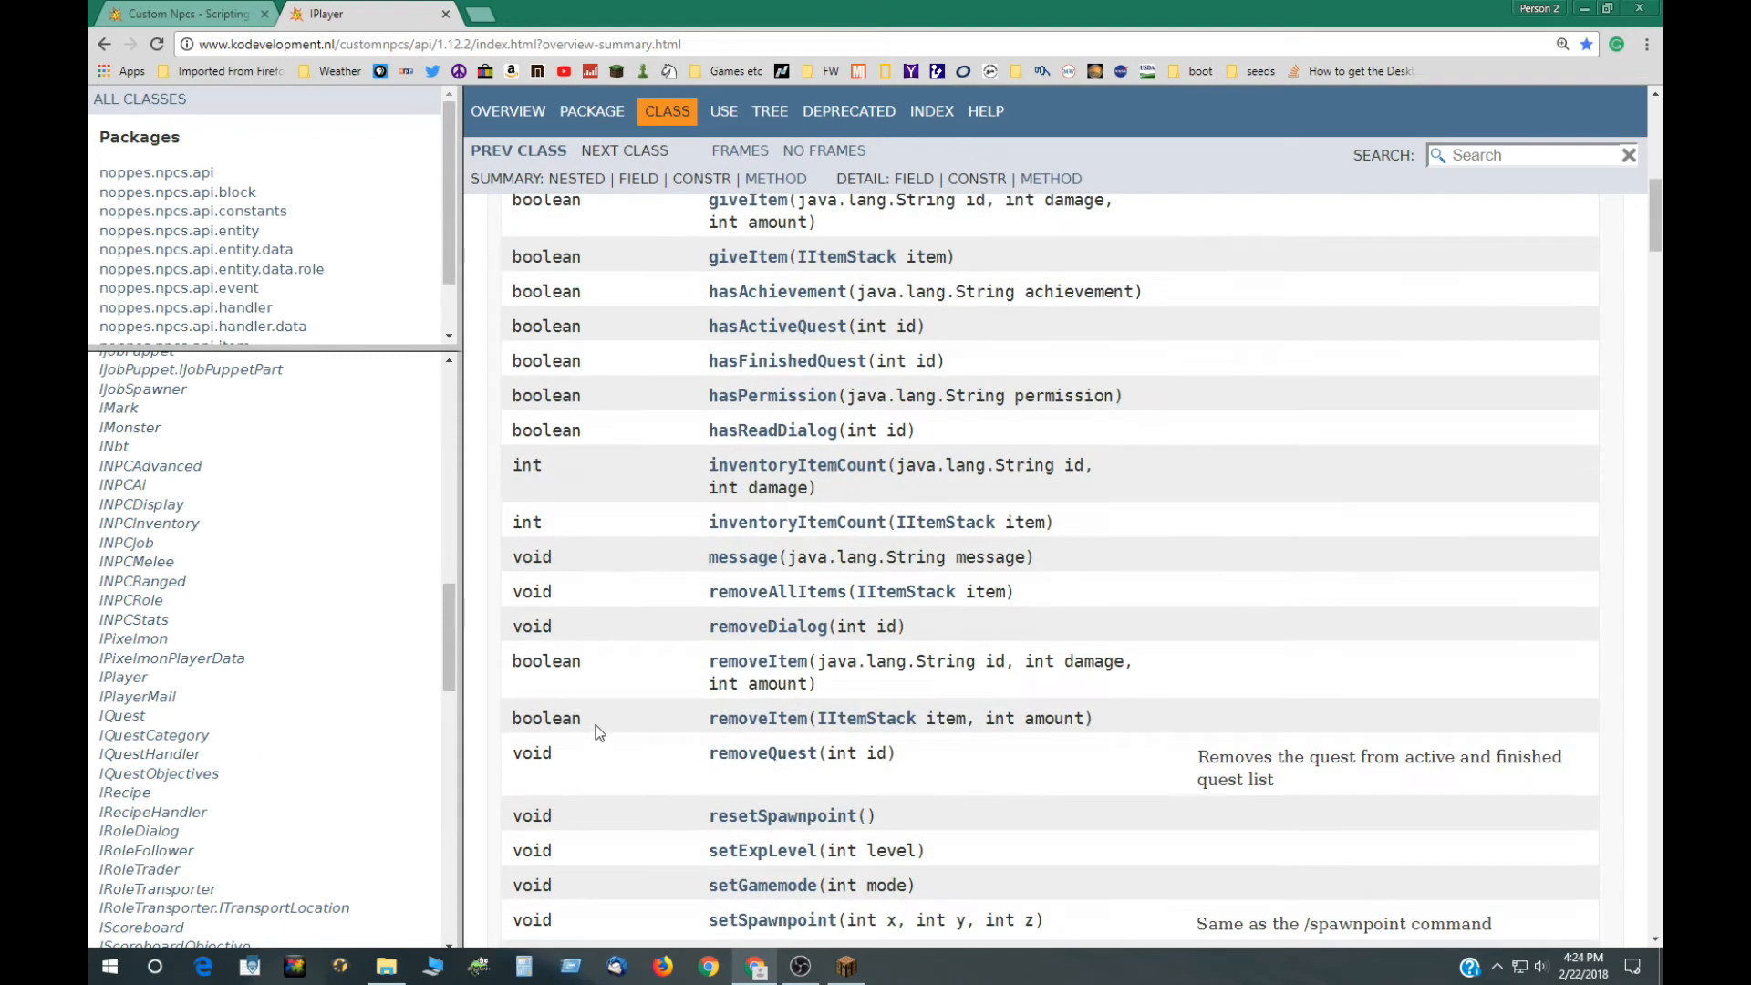
mouse_move(704, 554)
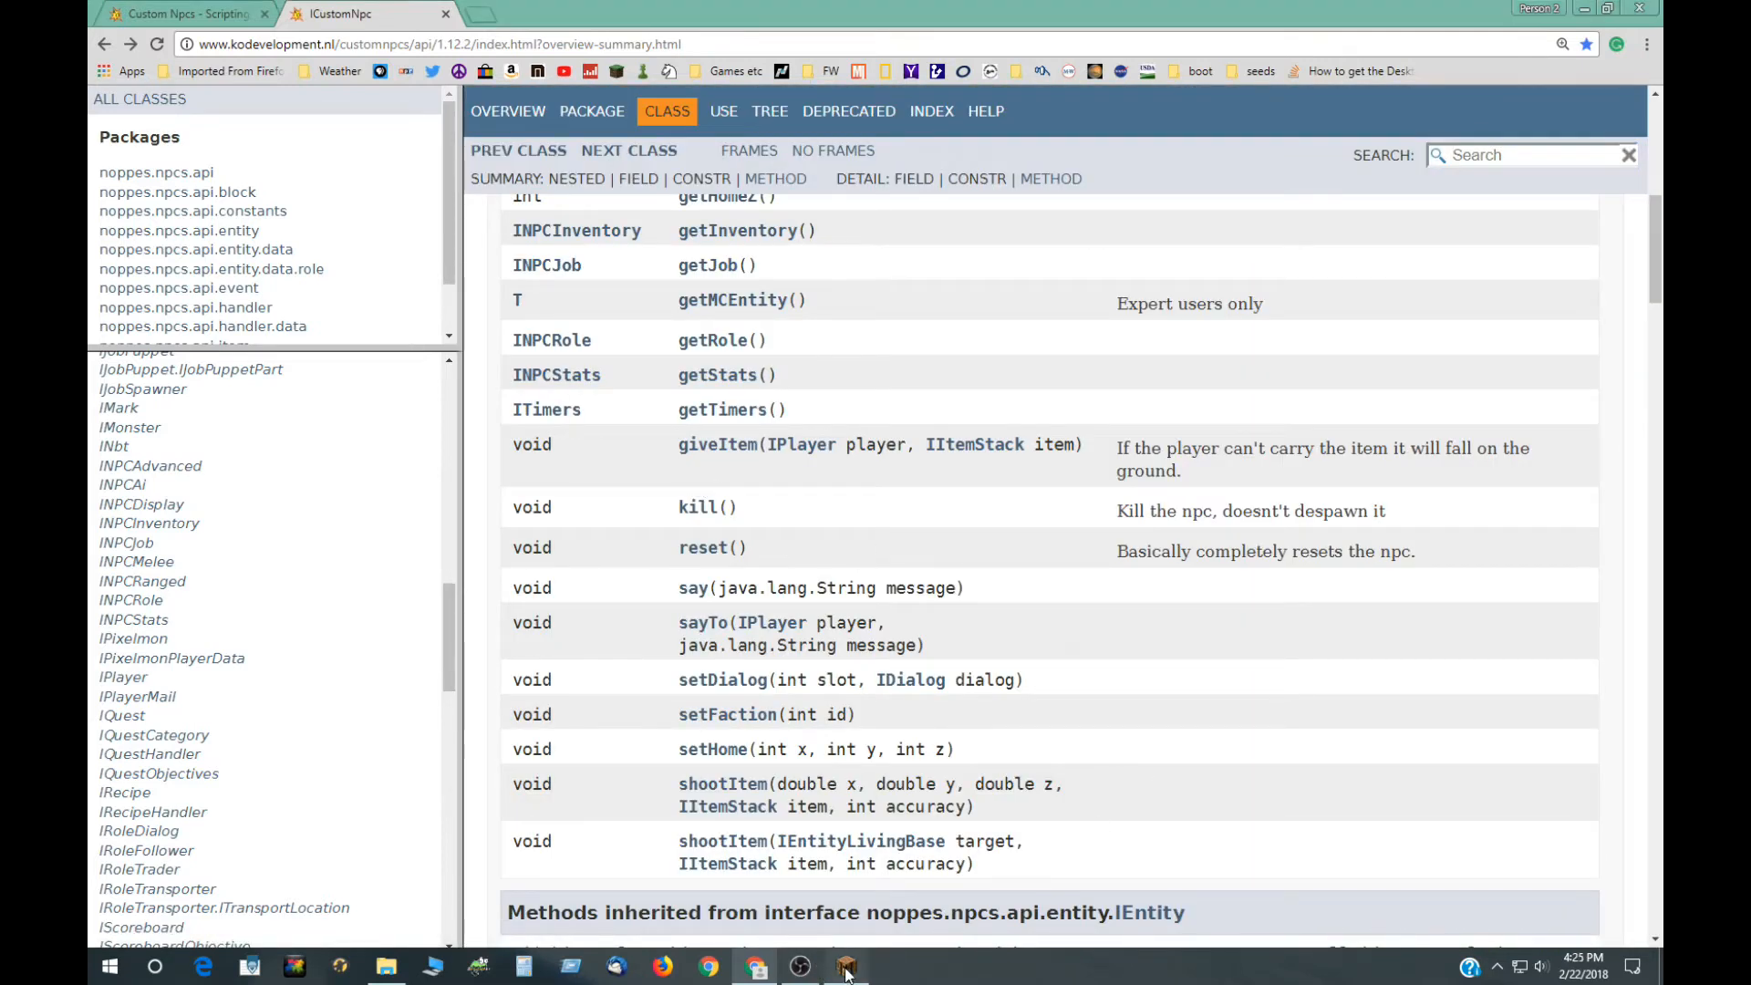
Step: Switch to Minecraft's NPC script editor with the interact script using npc.say and setHealth
click(845, 967)
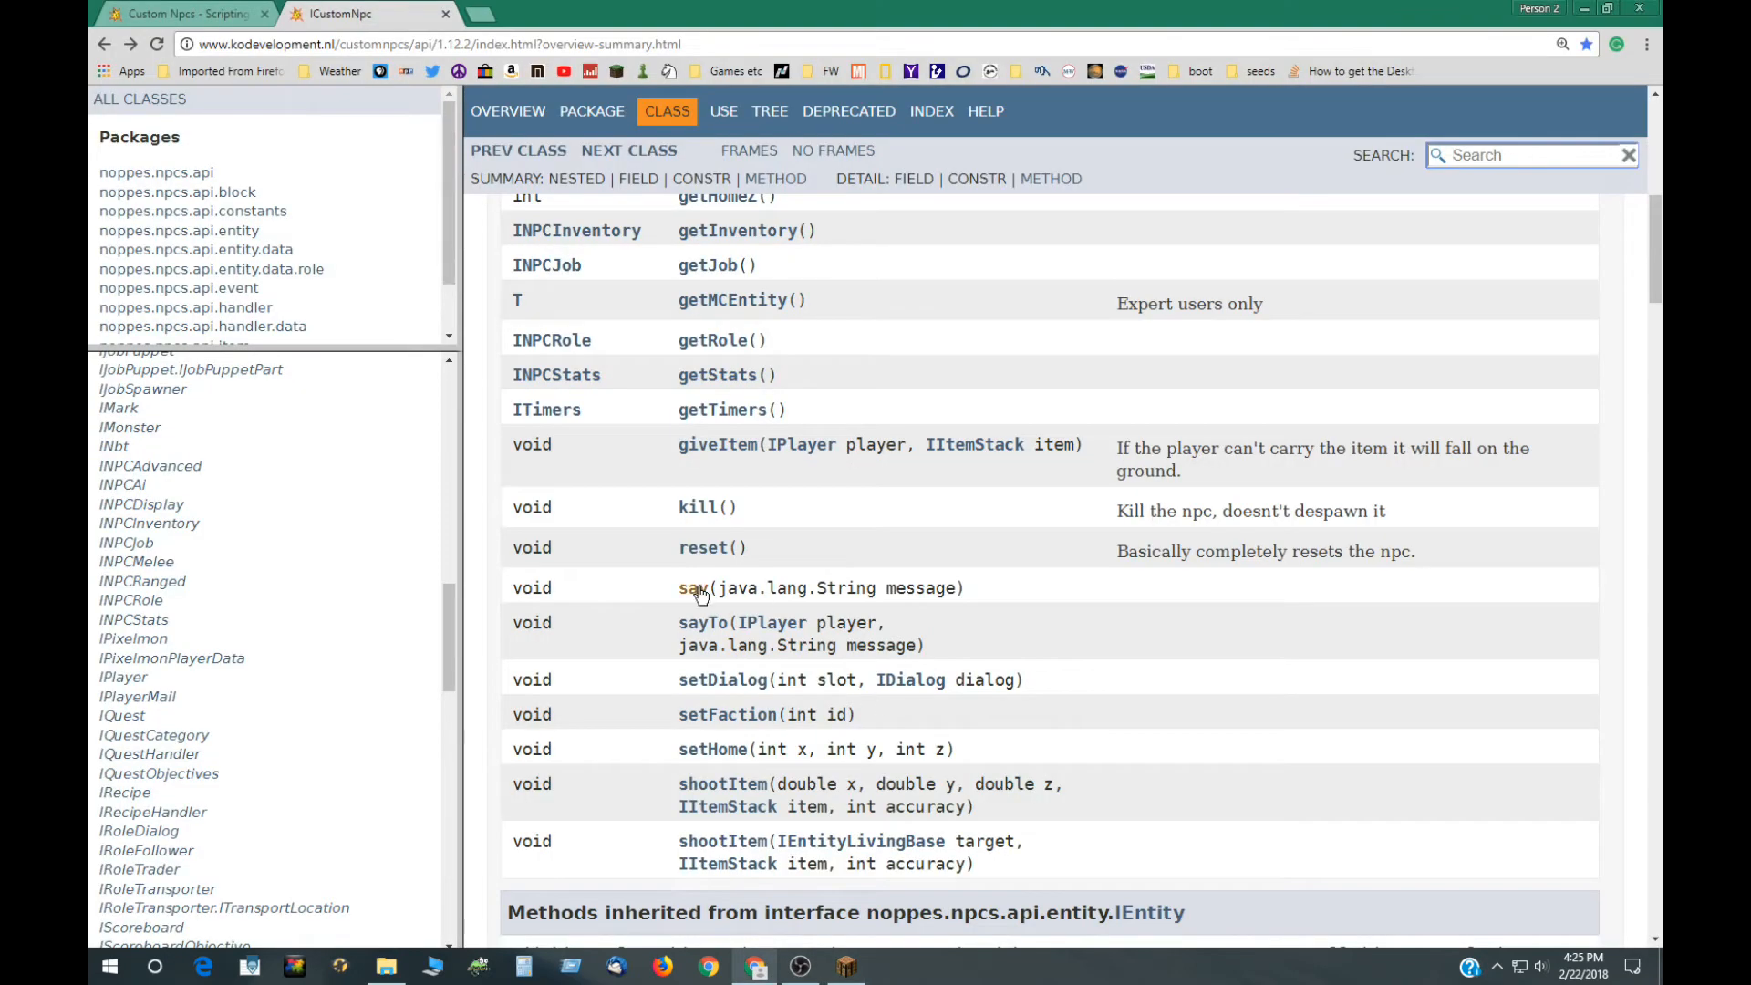
click(693, 588)
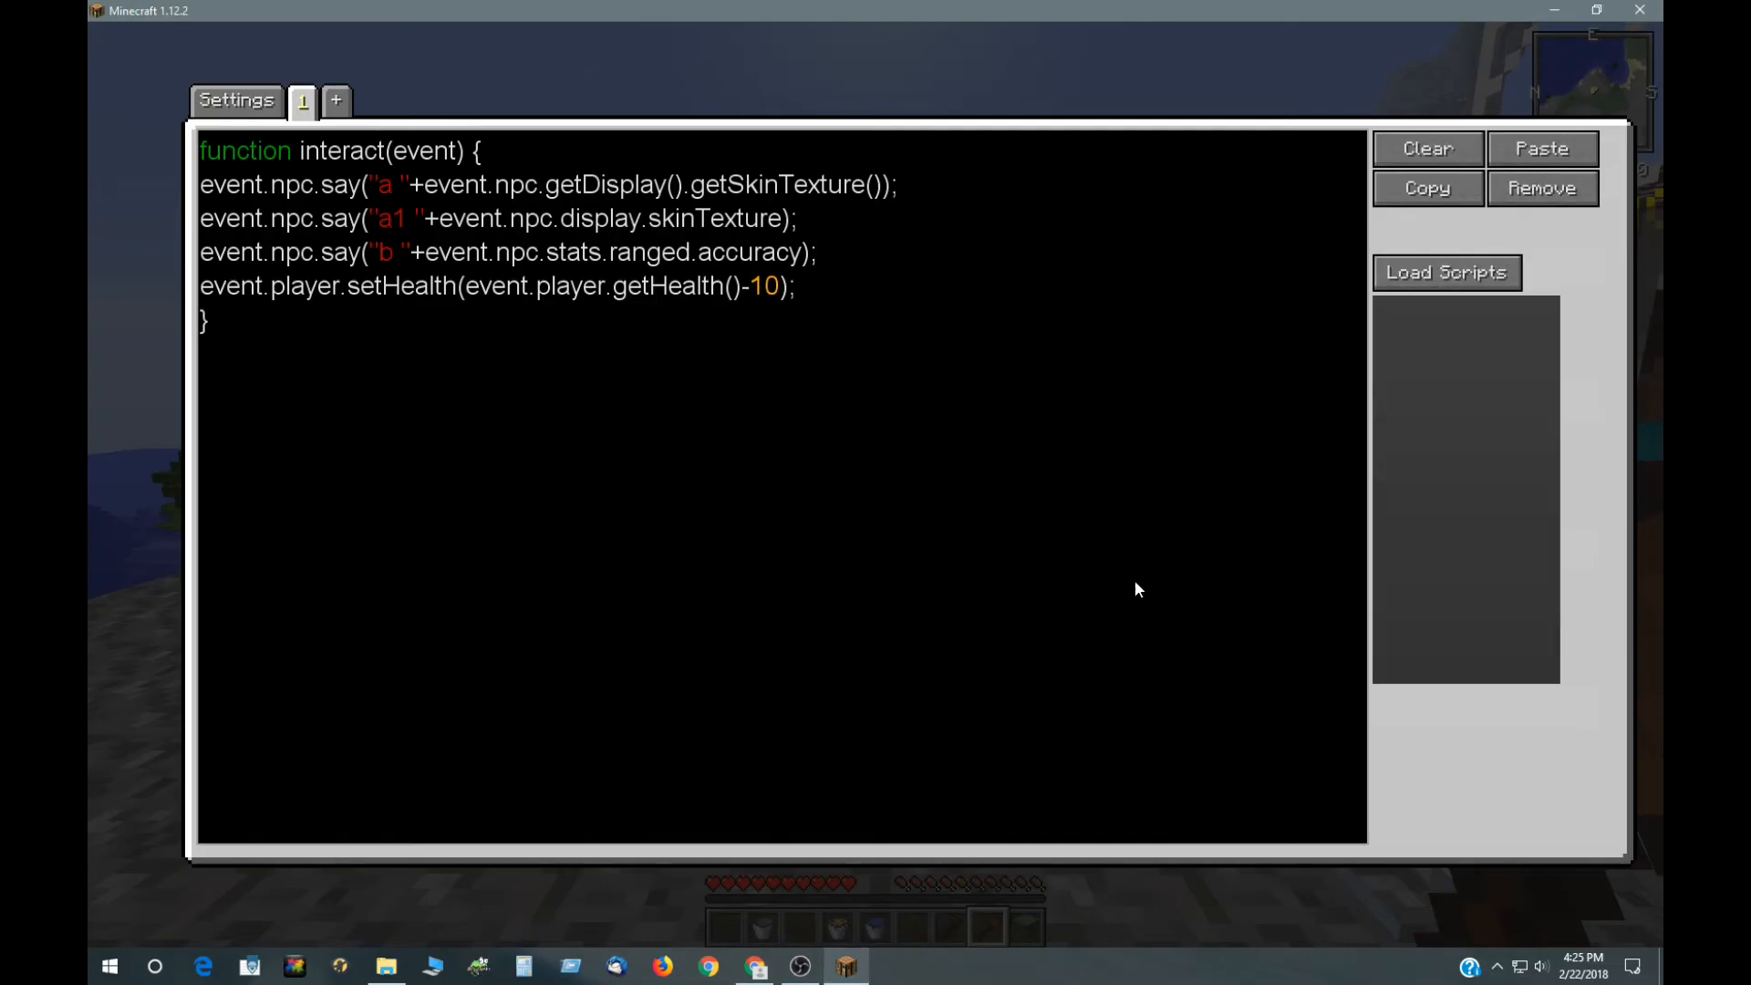
mouse_move(412, 206)
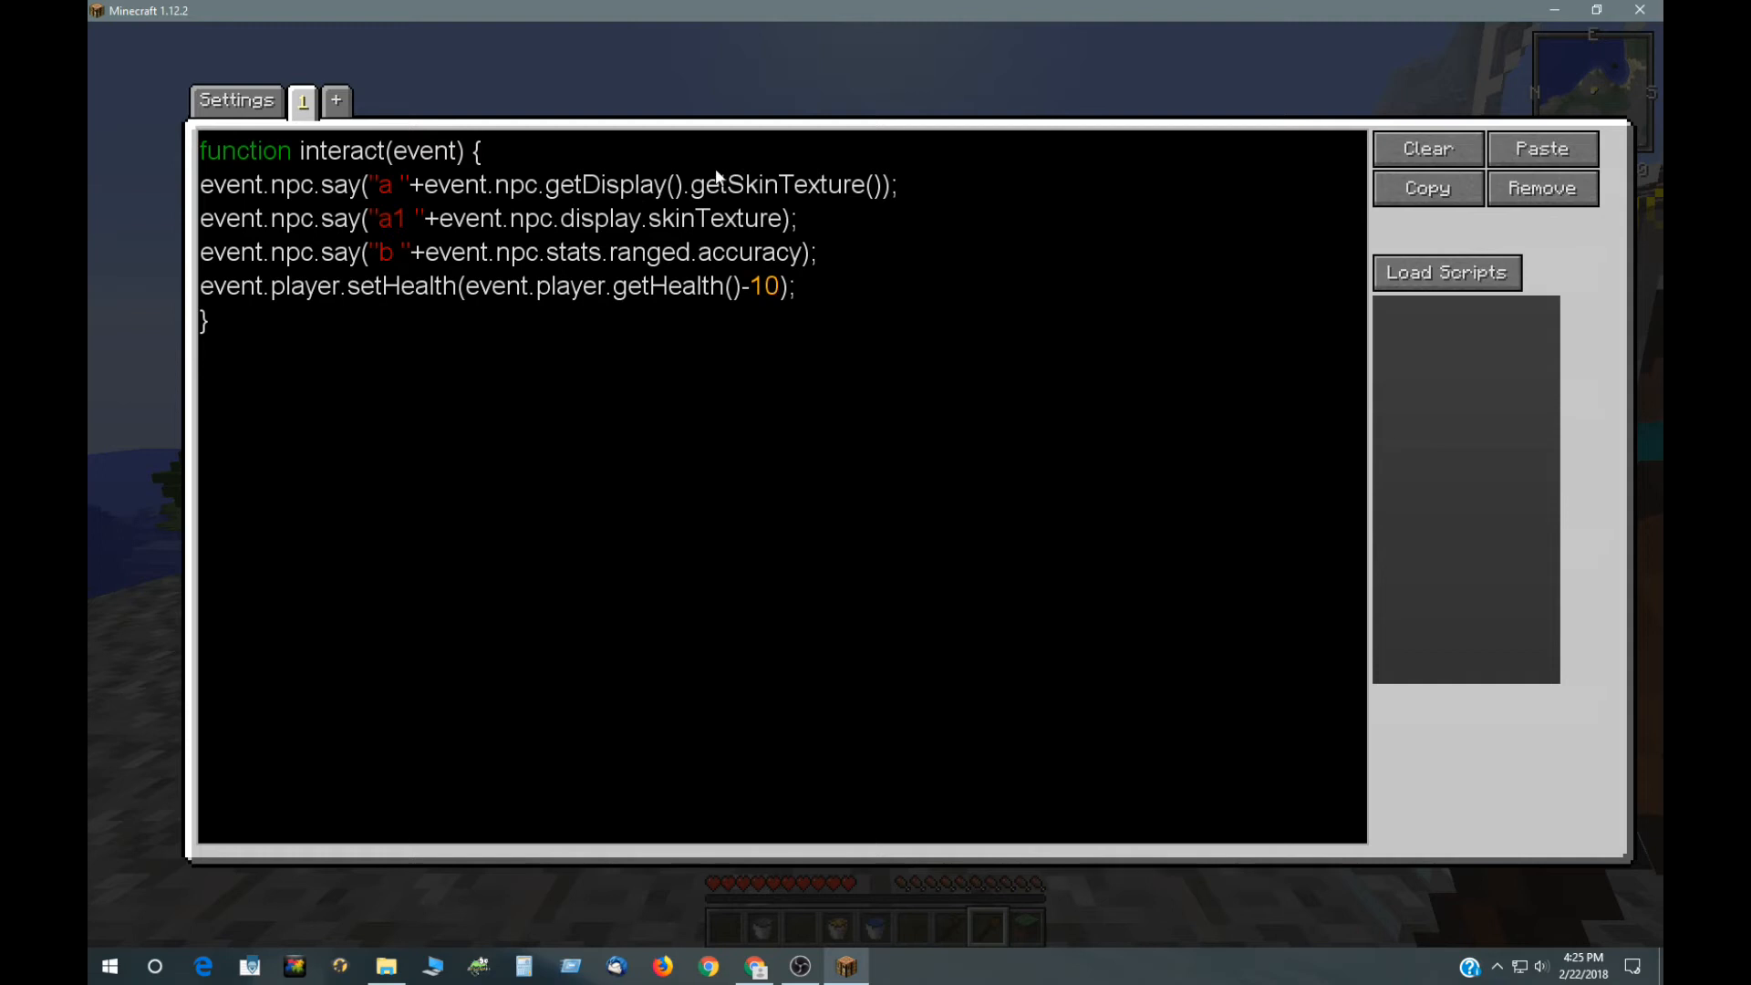
mouse_move(645, 206)
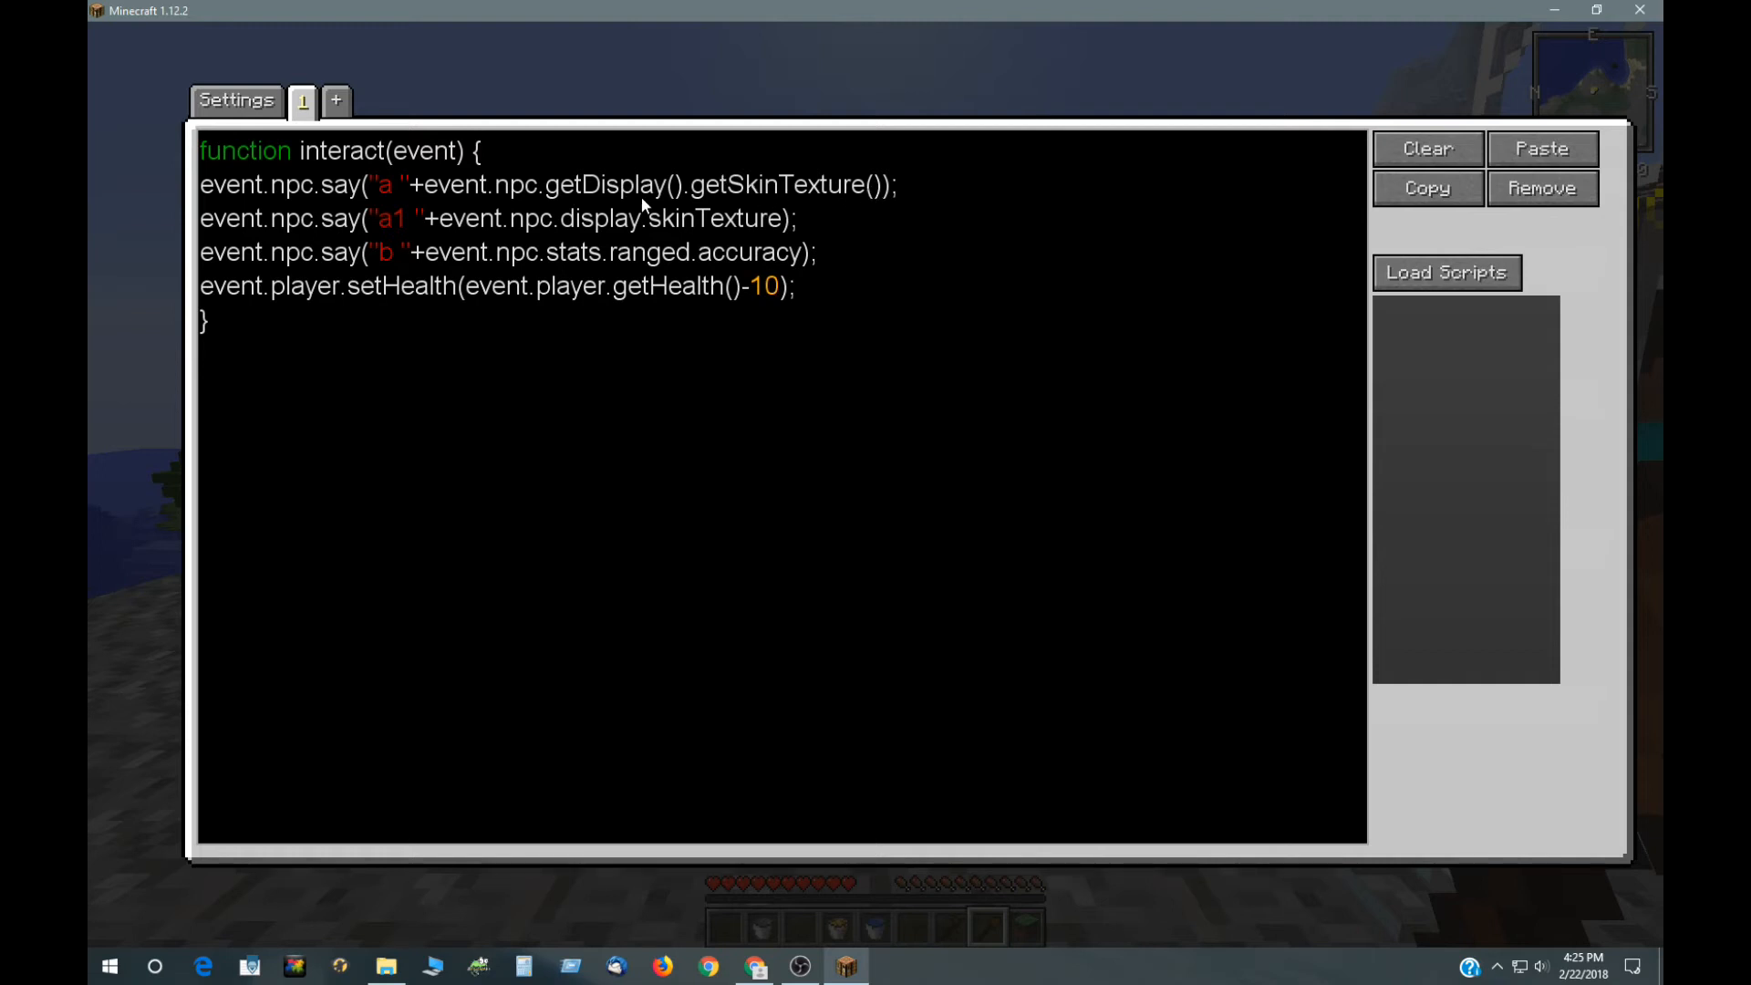
mouse_move(810, 193)
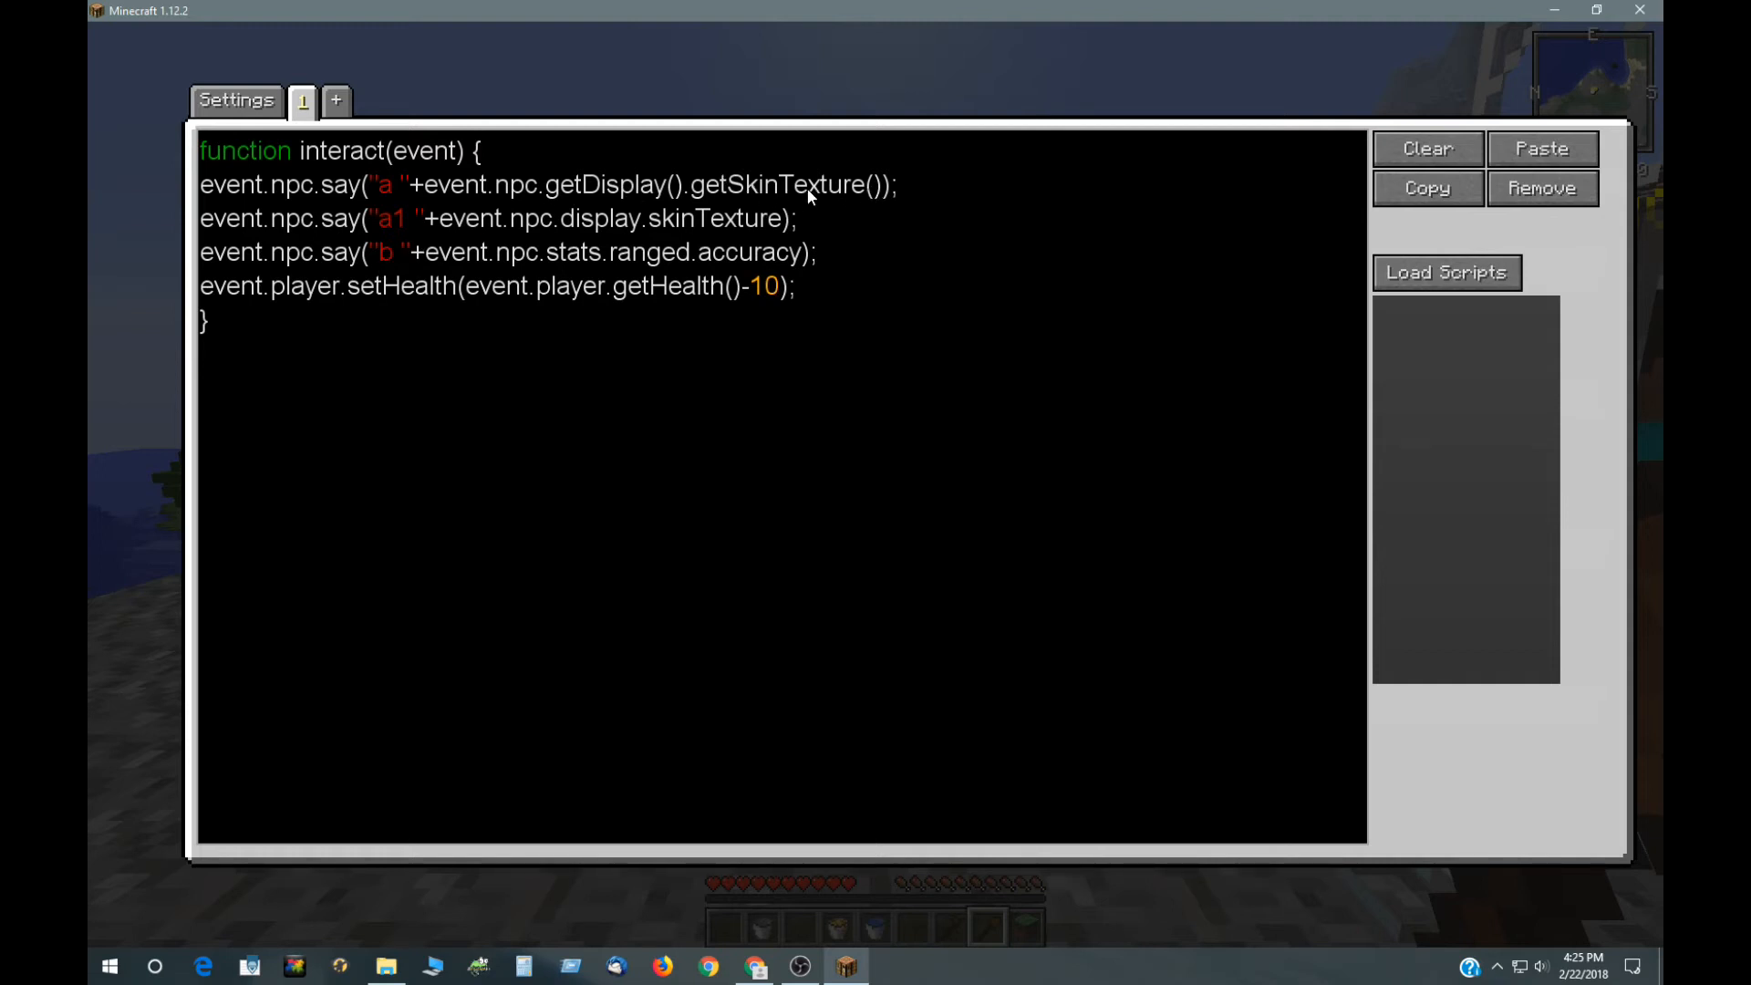
Step: Return to the ICustomNpc page and open the INPCDisplay interface documentation
click(708, 963)
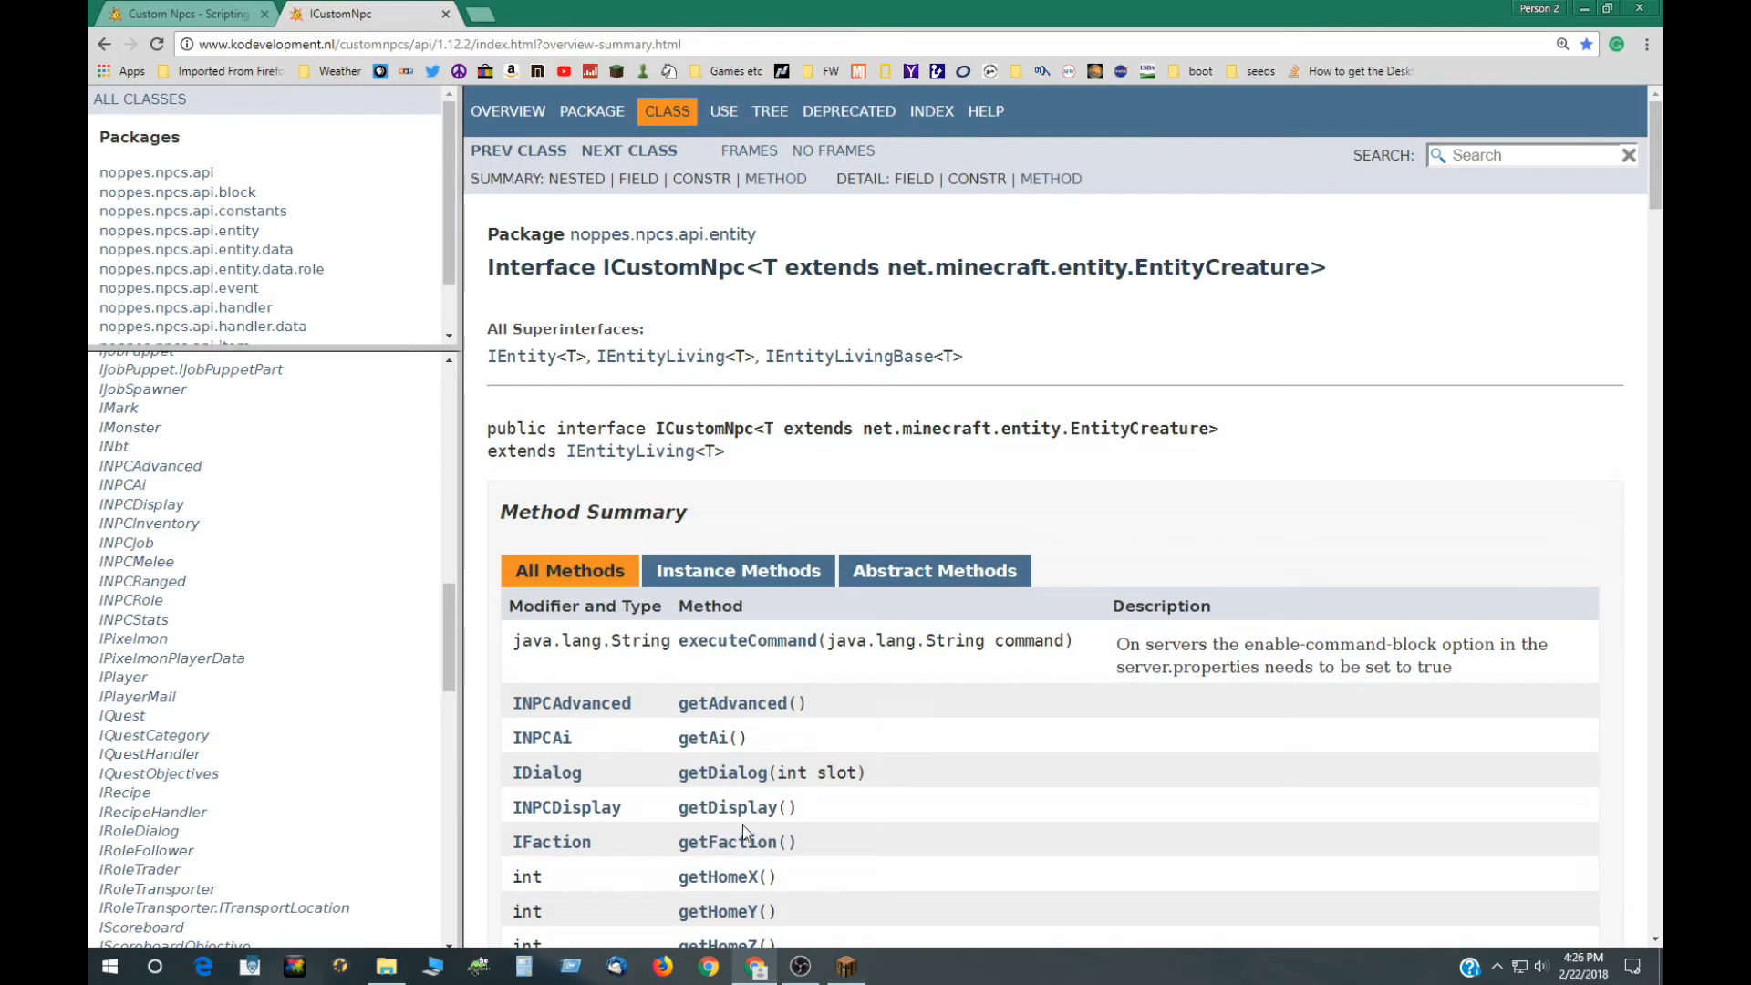
scroll(down, 3)
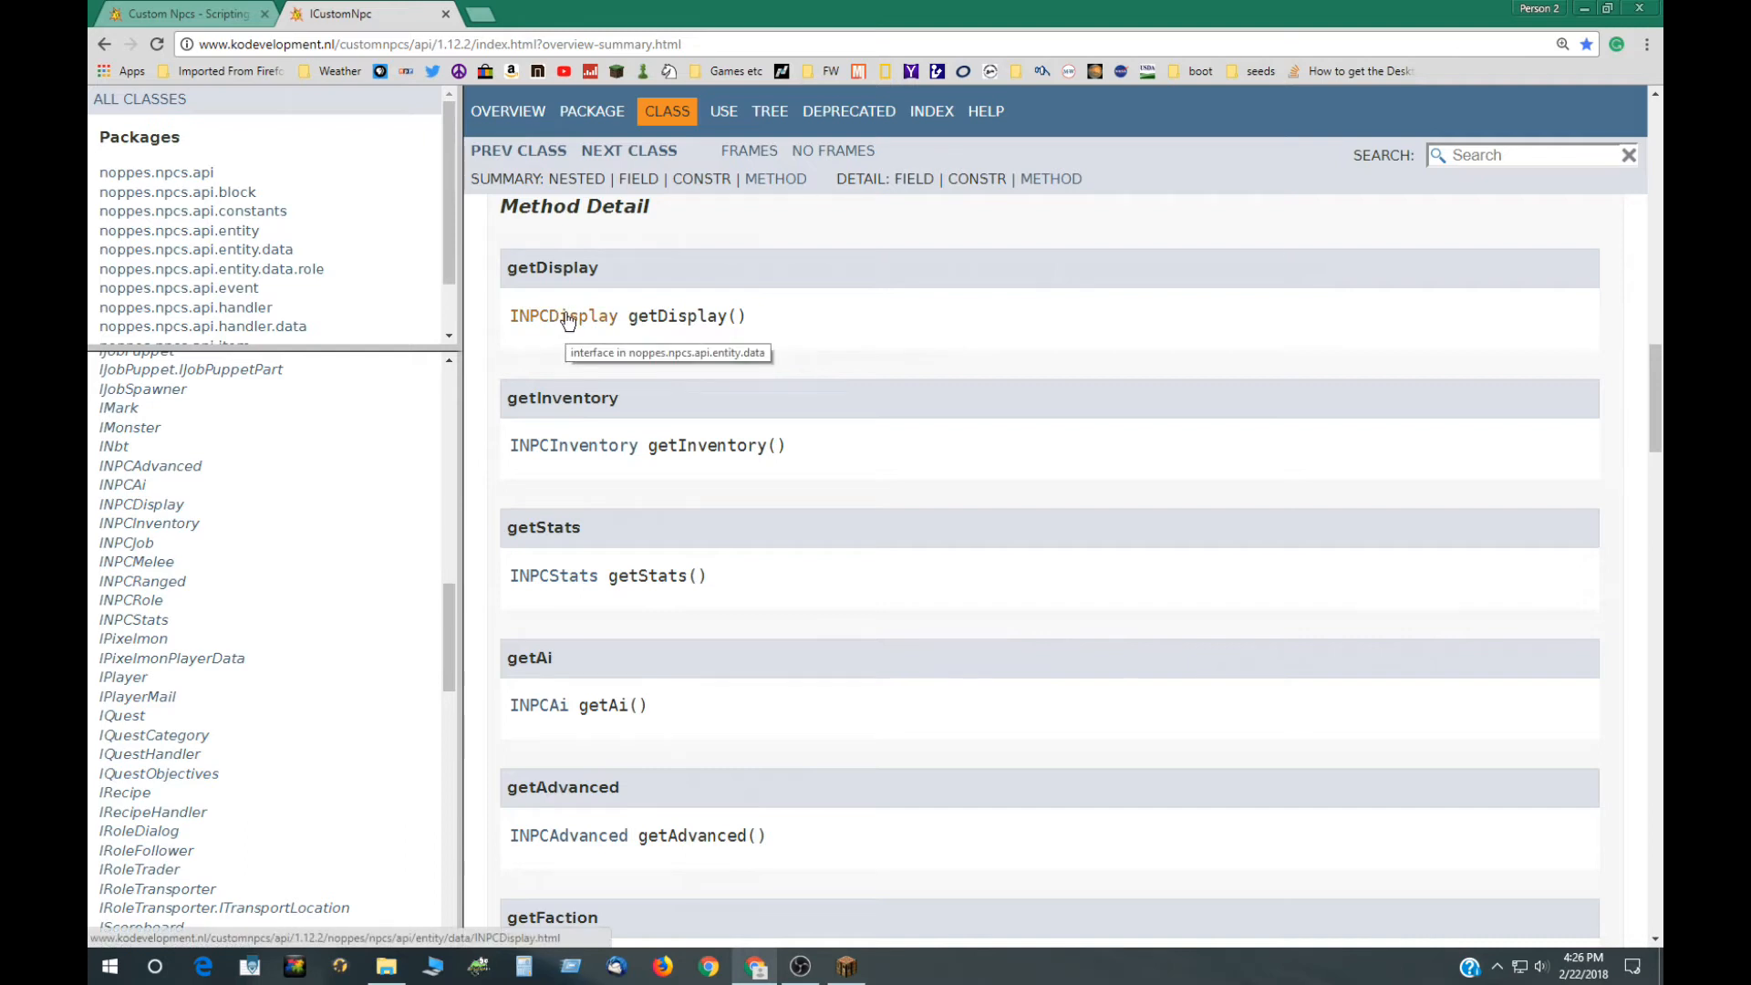
click(562, 316)
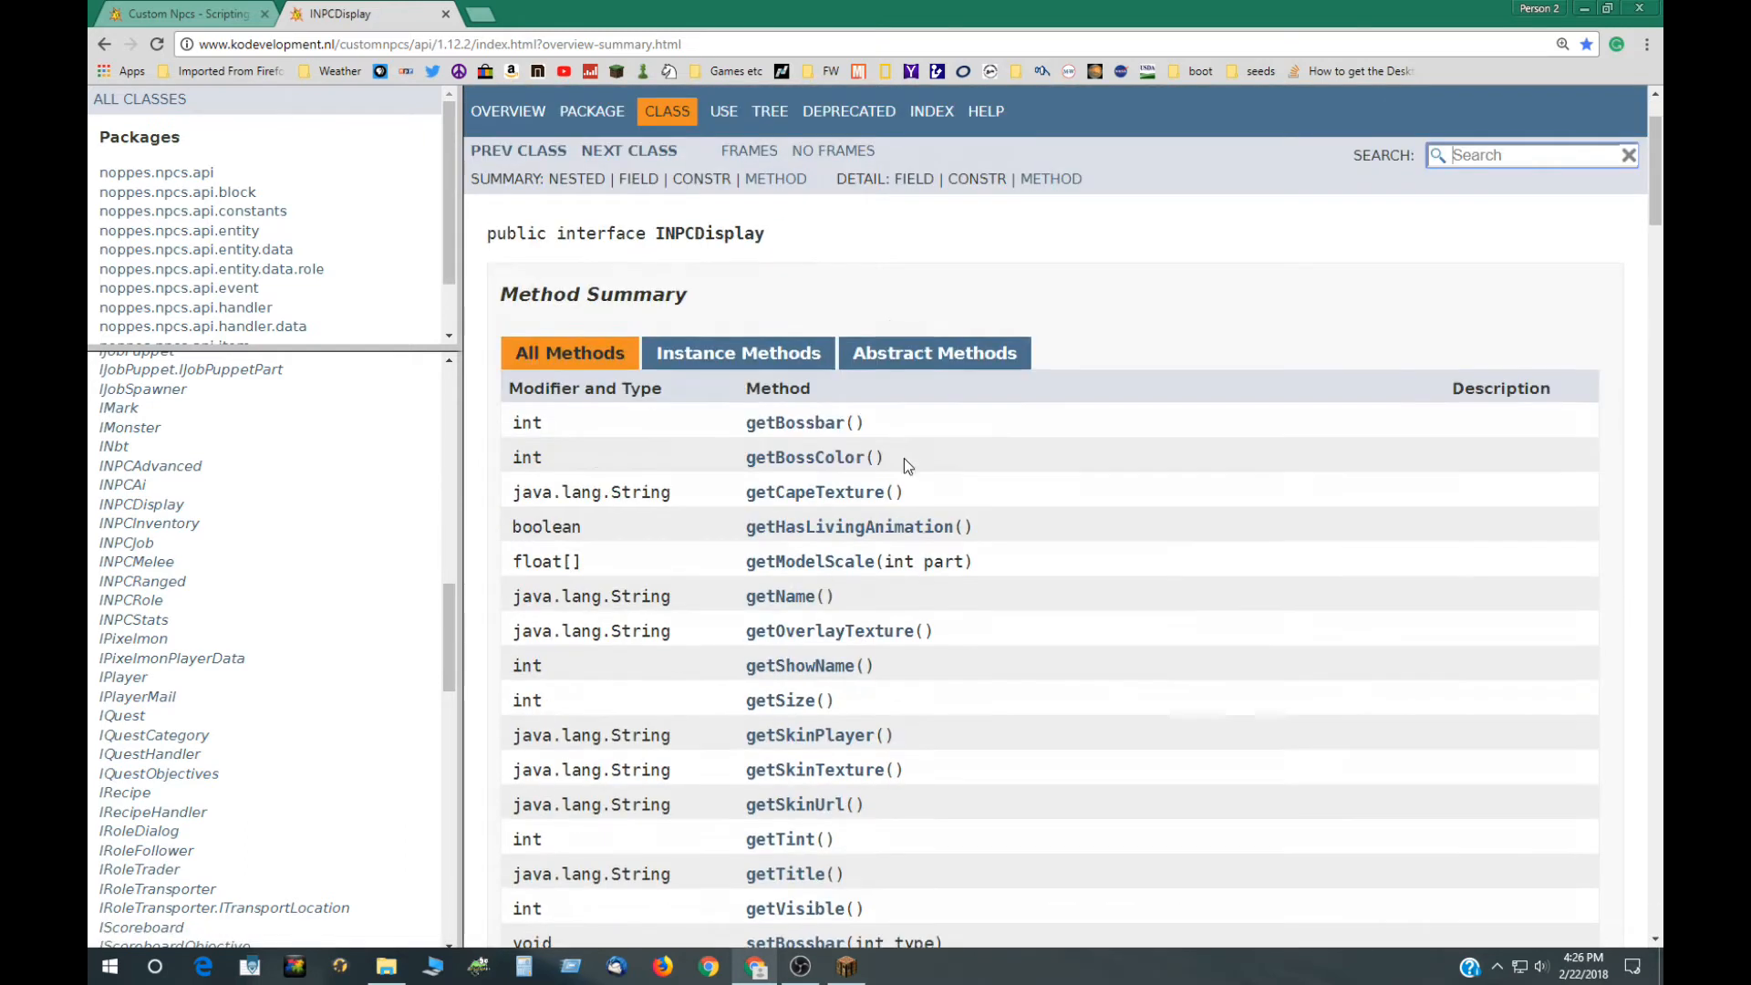
Step: Scroll the INPCDisplay method summary down to the last setter, setVisible
scroll(down, 3)
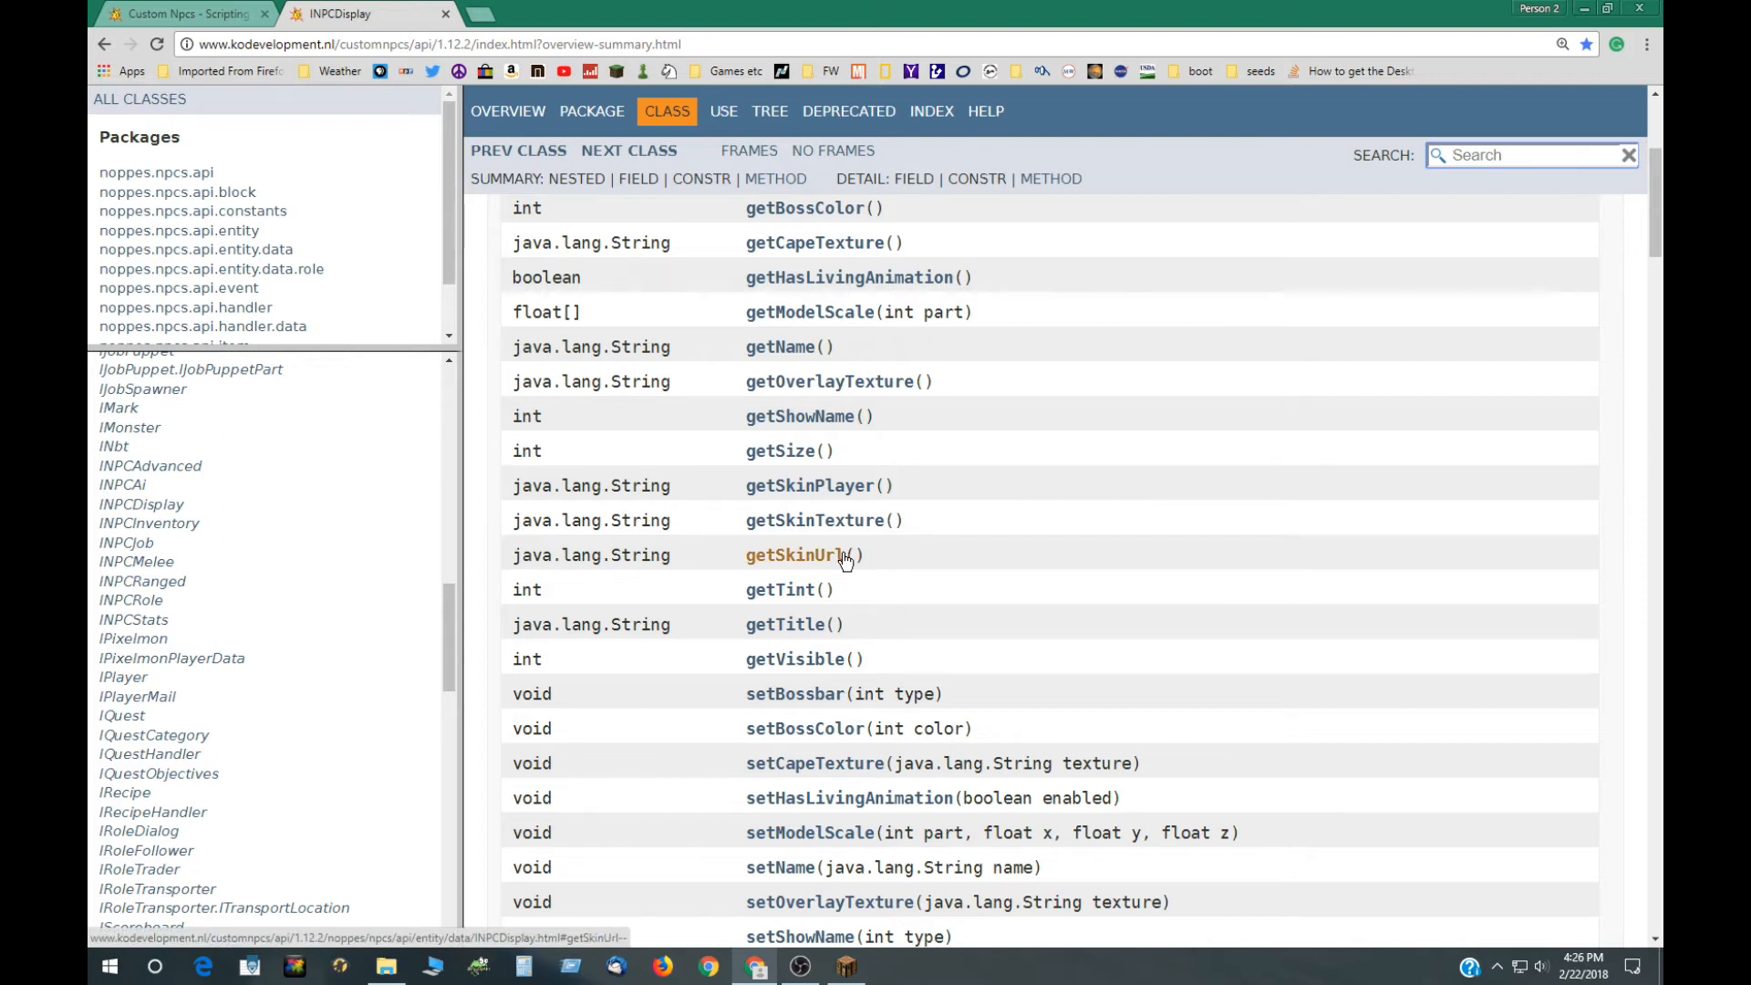
mouse_move(811, 361)
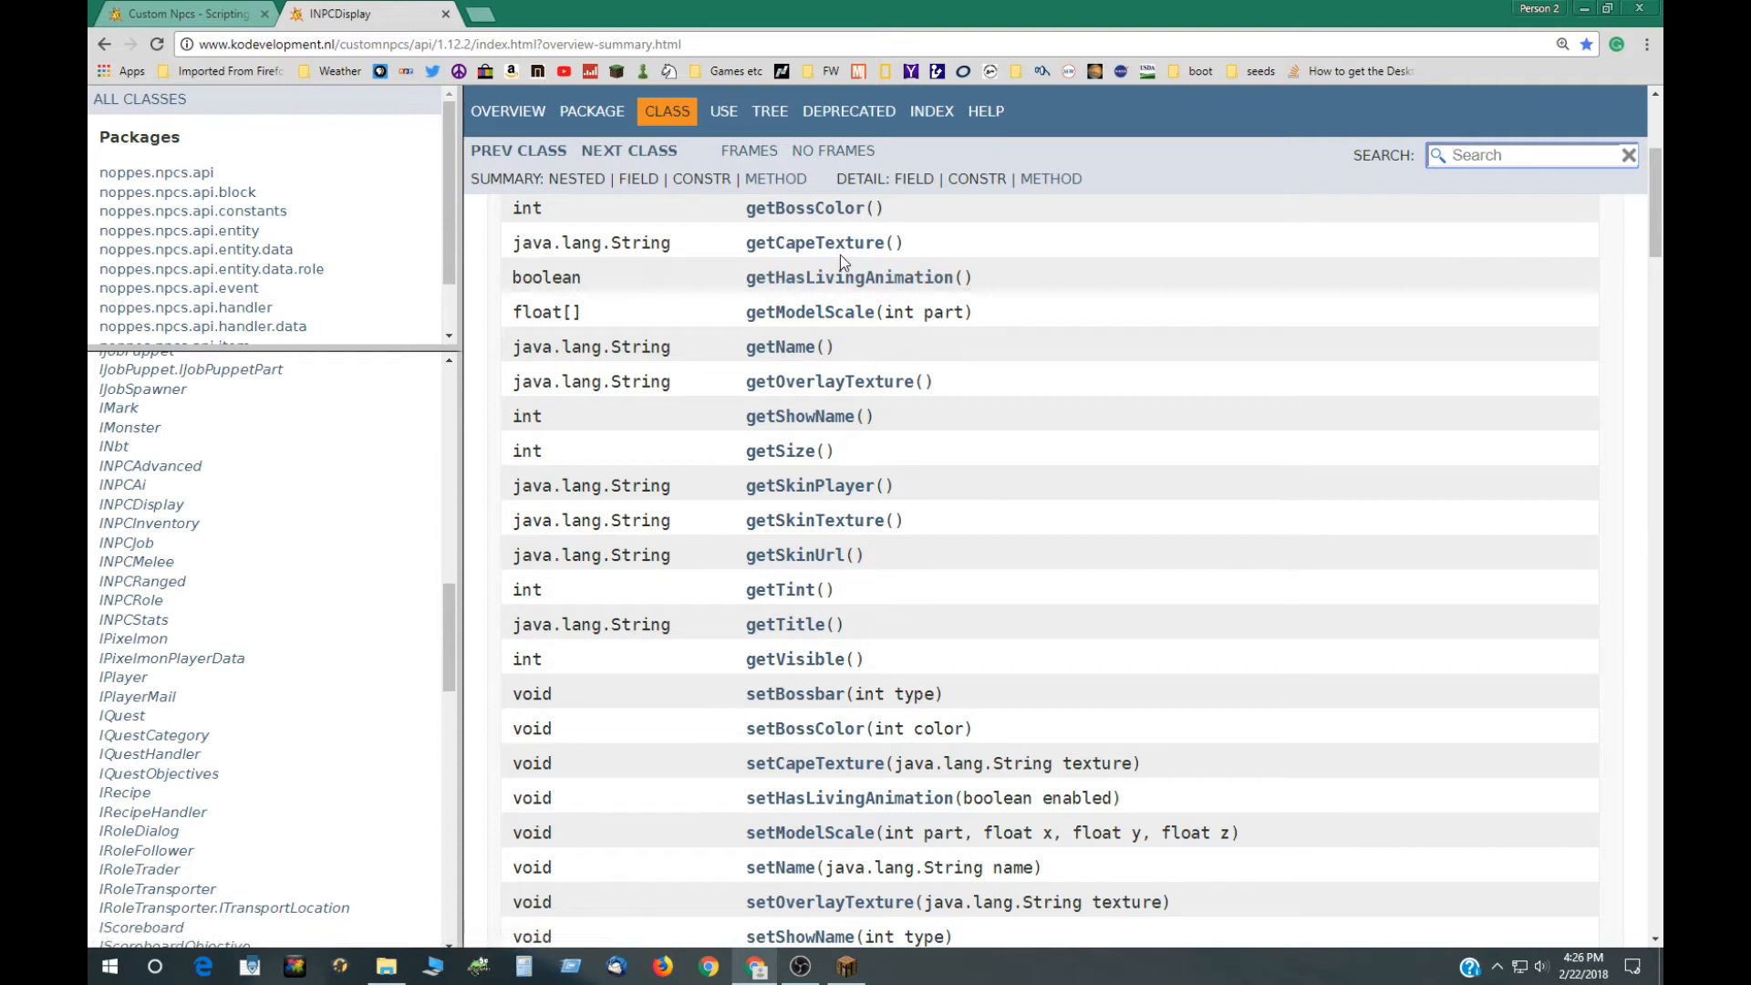
mouse_move(942, 701)
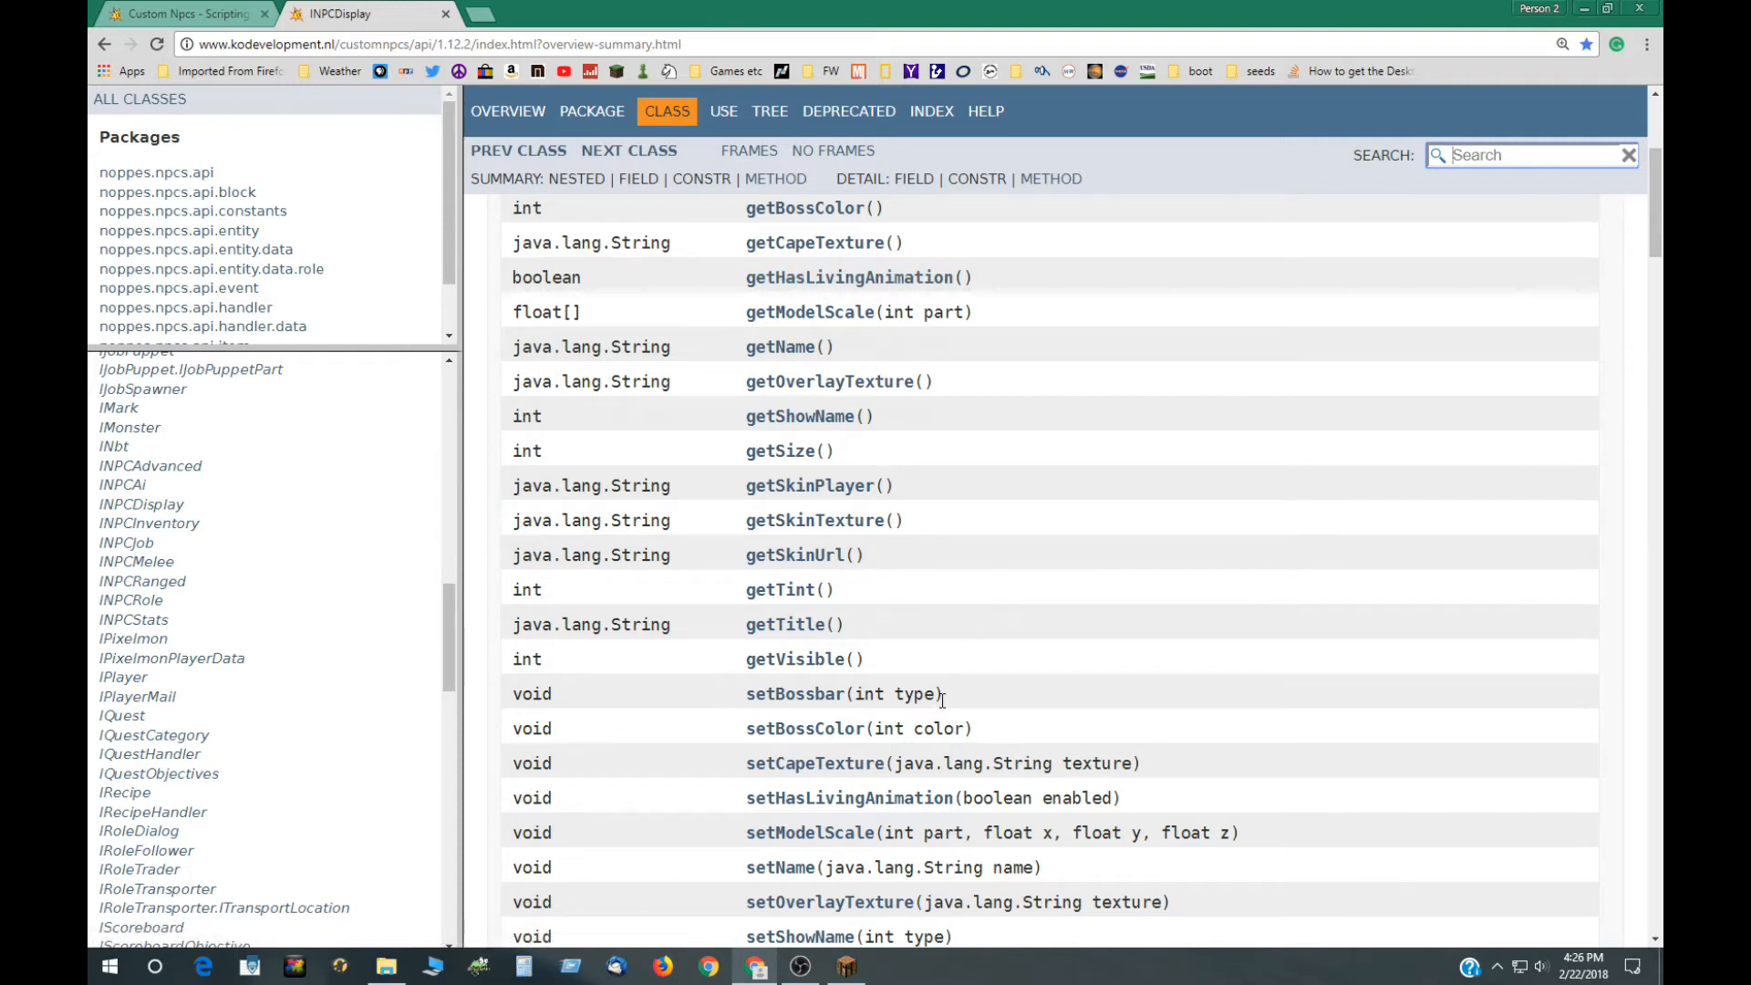
scroll(down, 3)
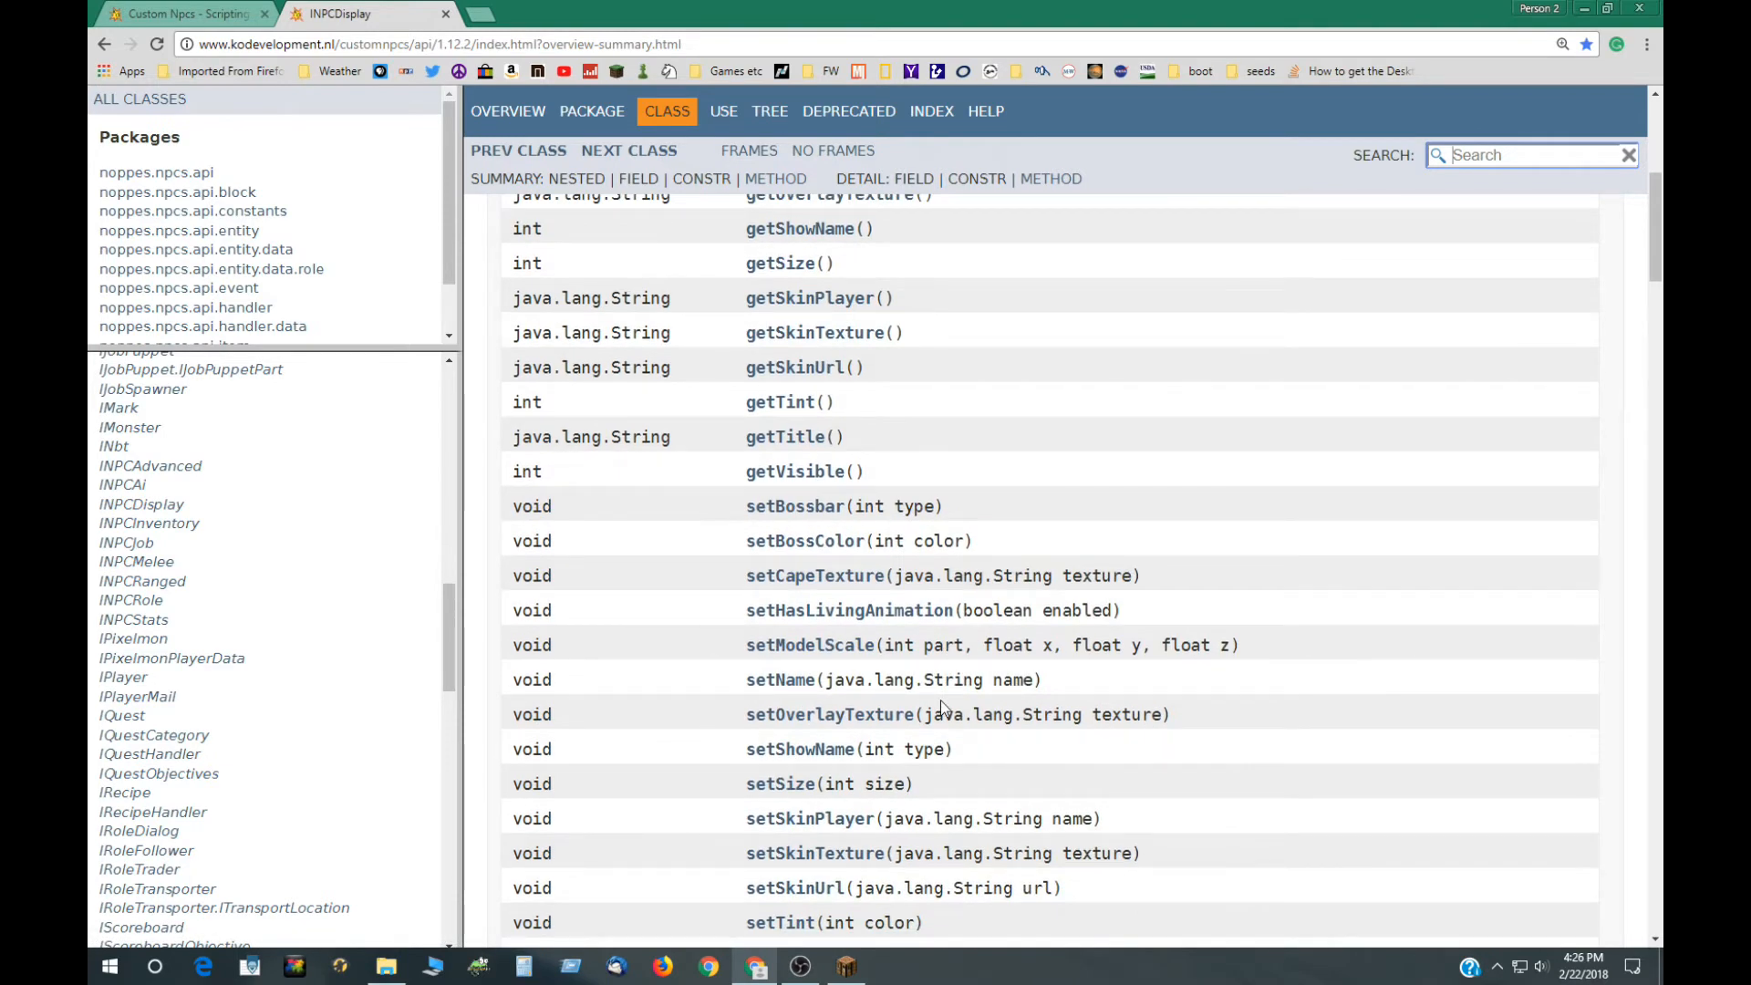
scroll(down, 3)
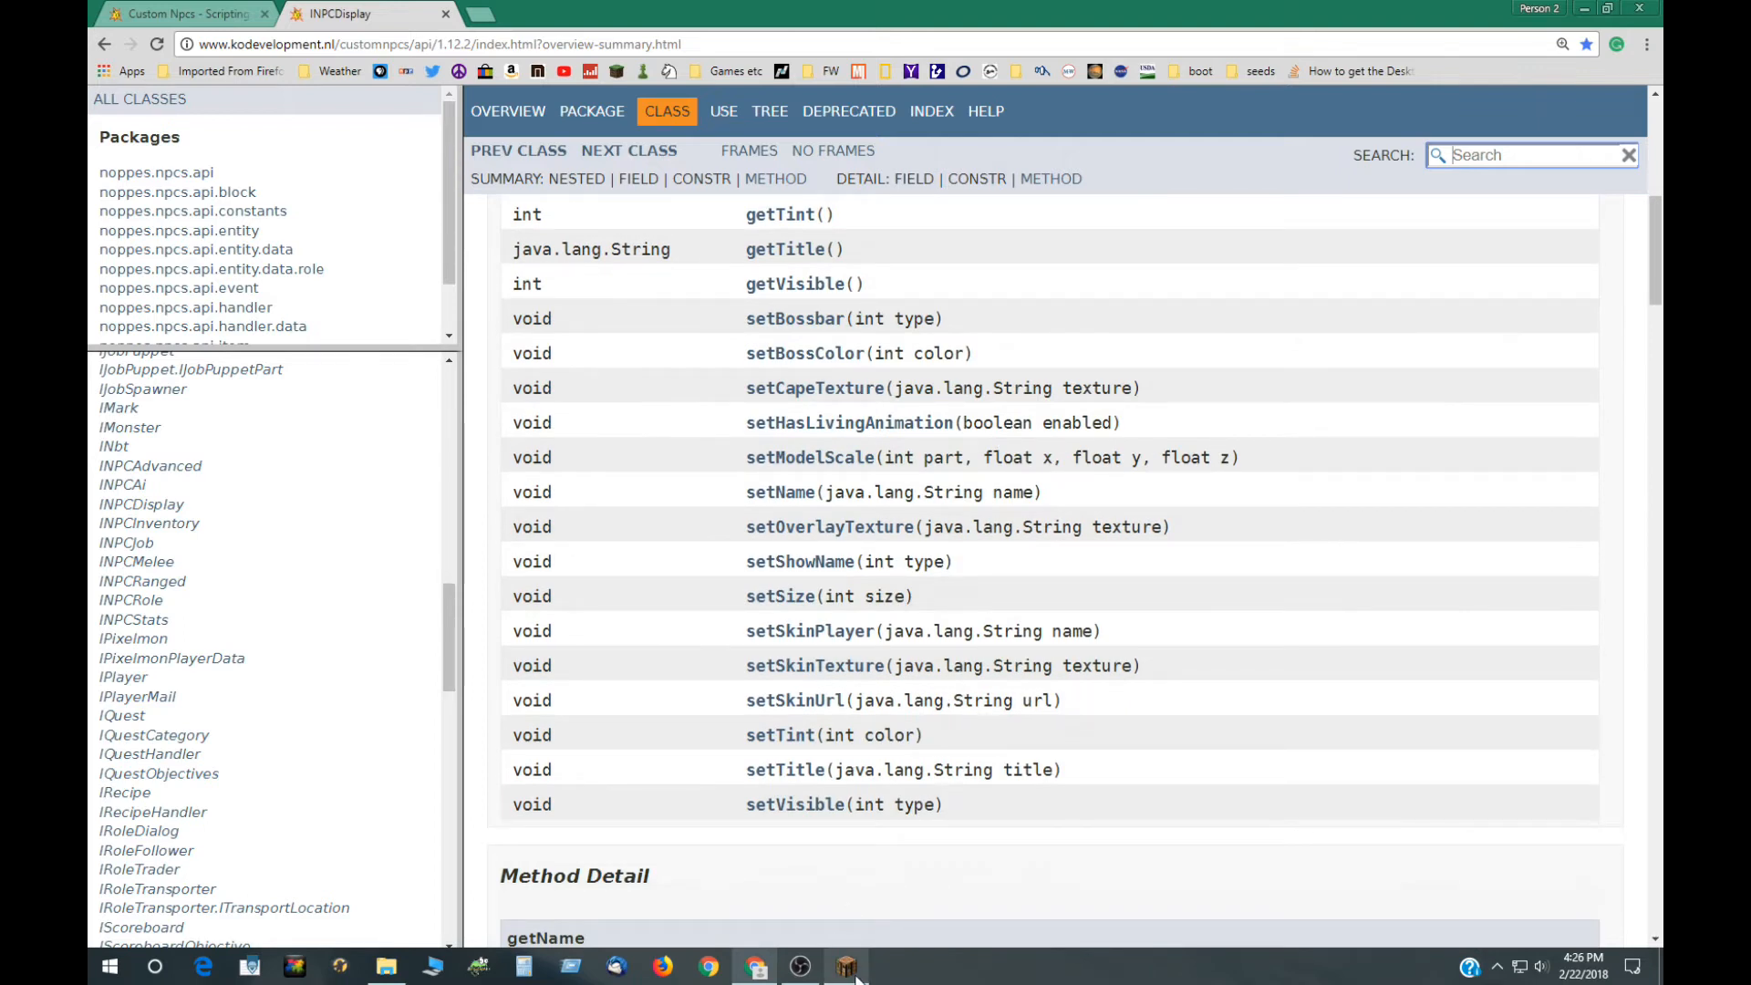
Step: Switch back to Minecraft's NPC script editor showing the interact script
click(845, 963)
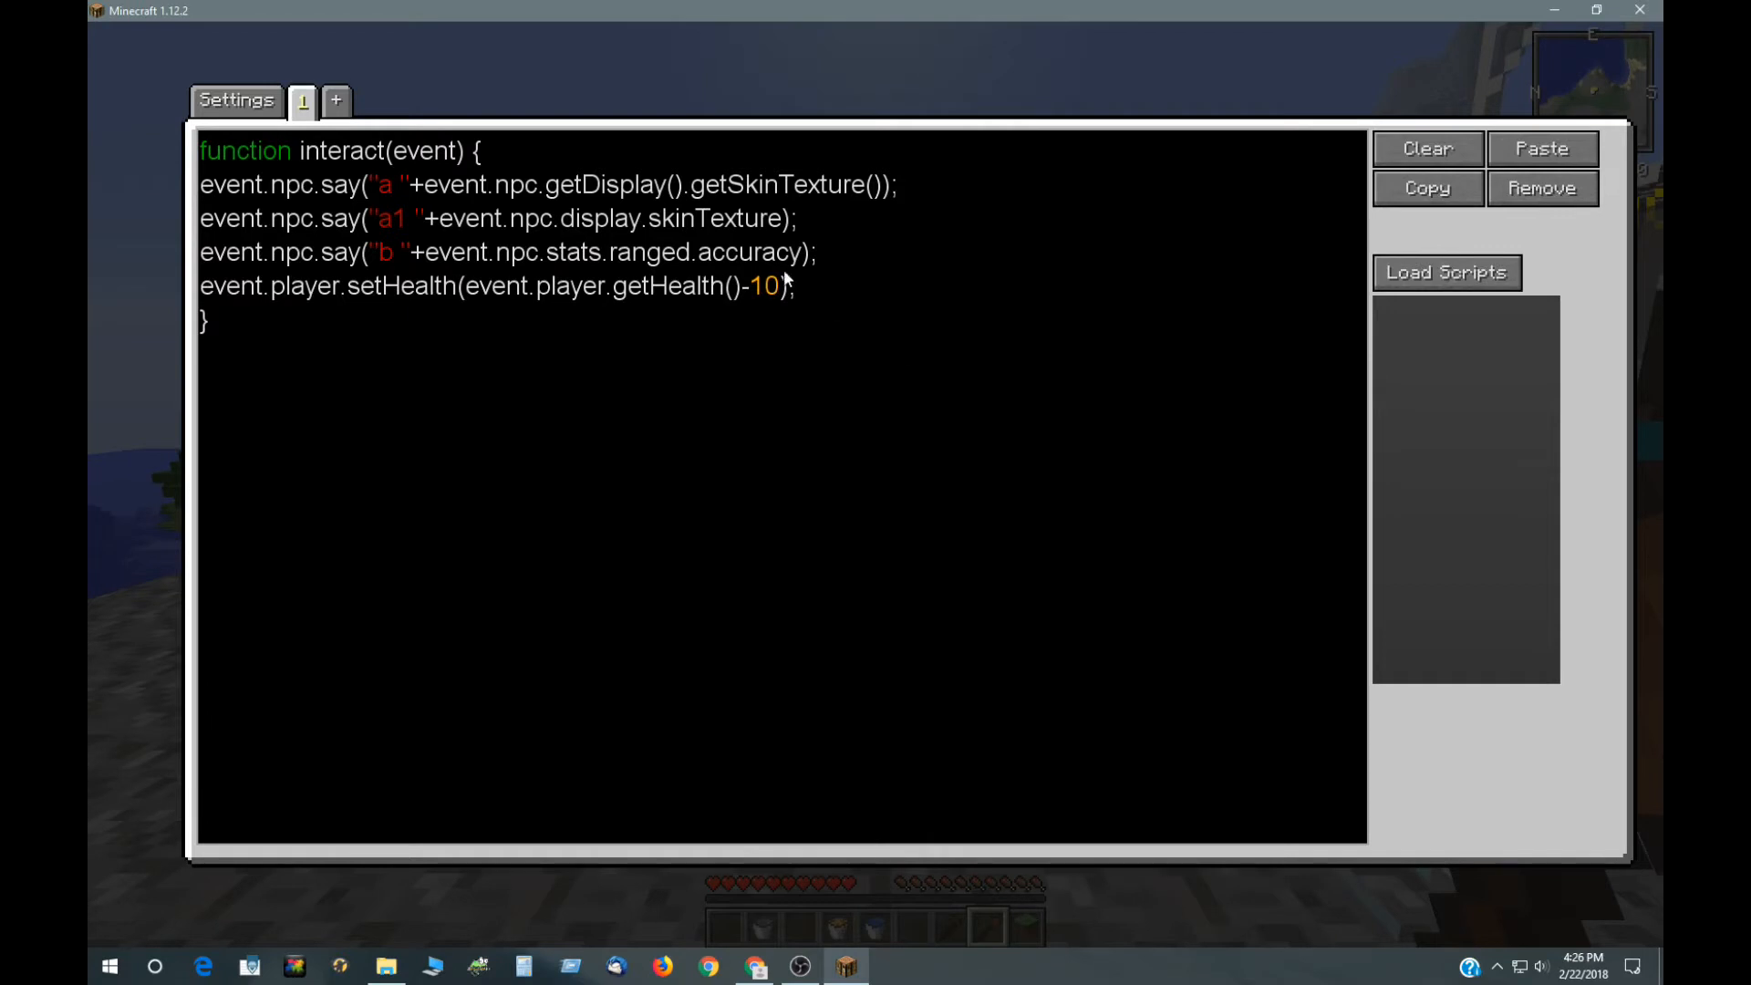
mouse_move(429, 227)
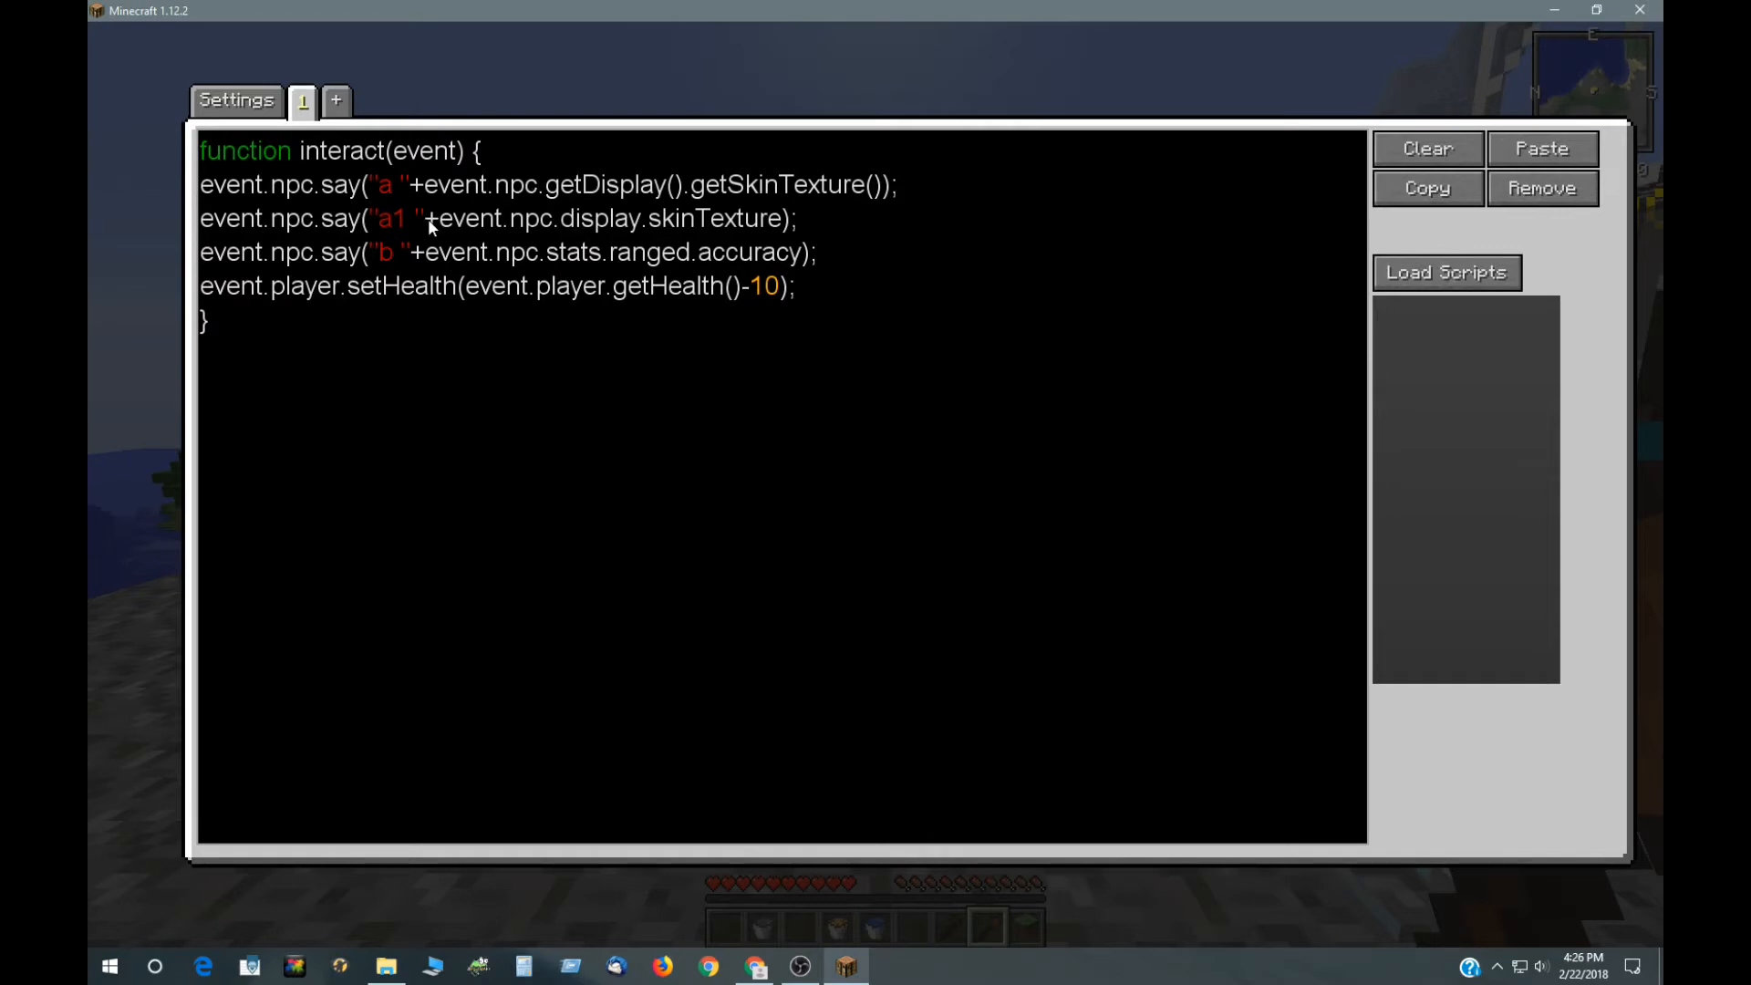
mouse_move(445, 215)
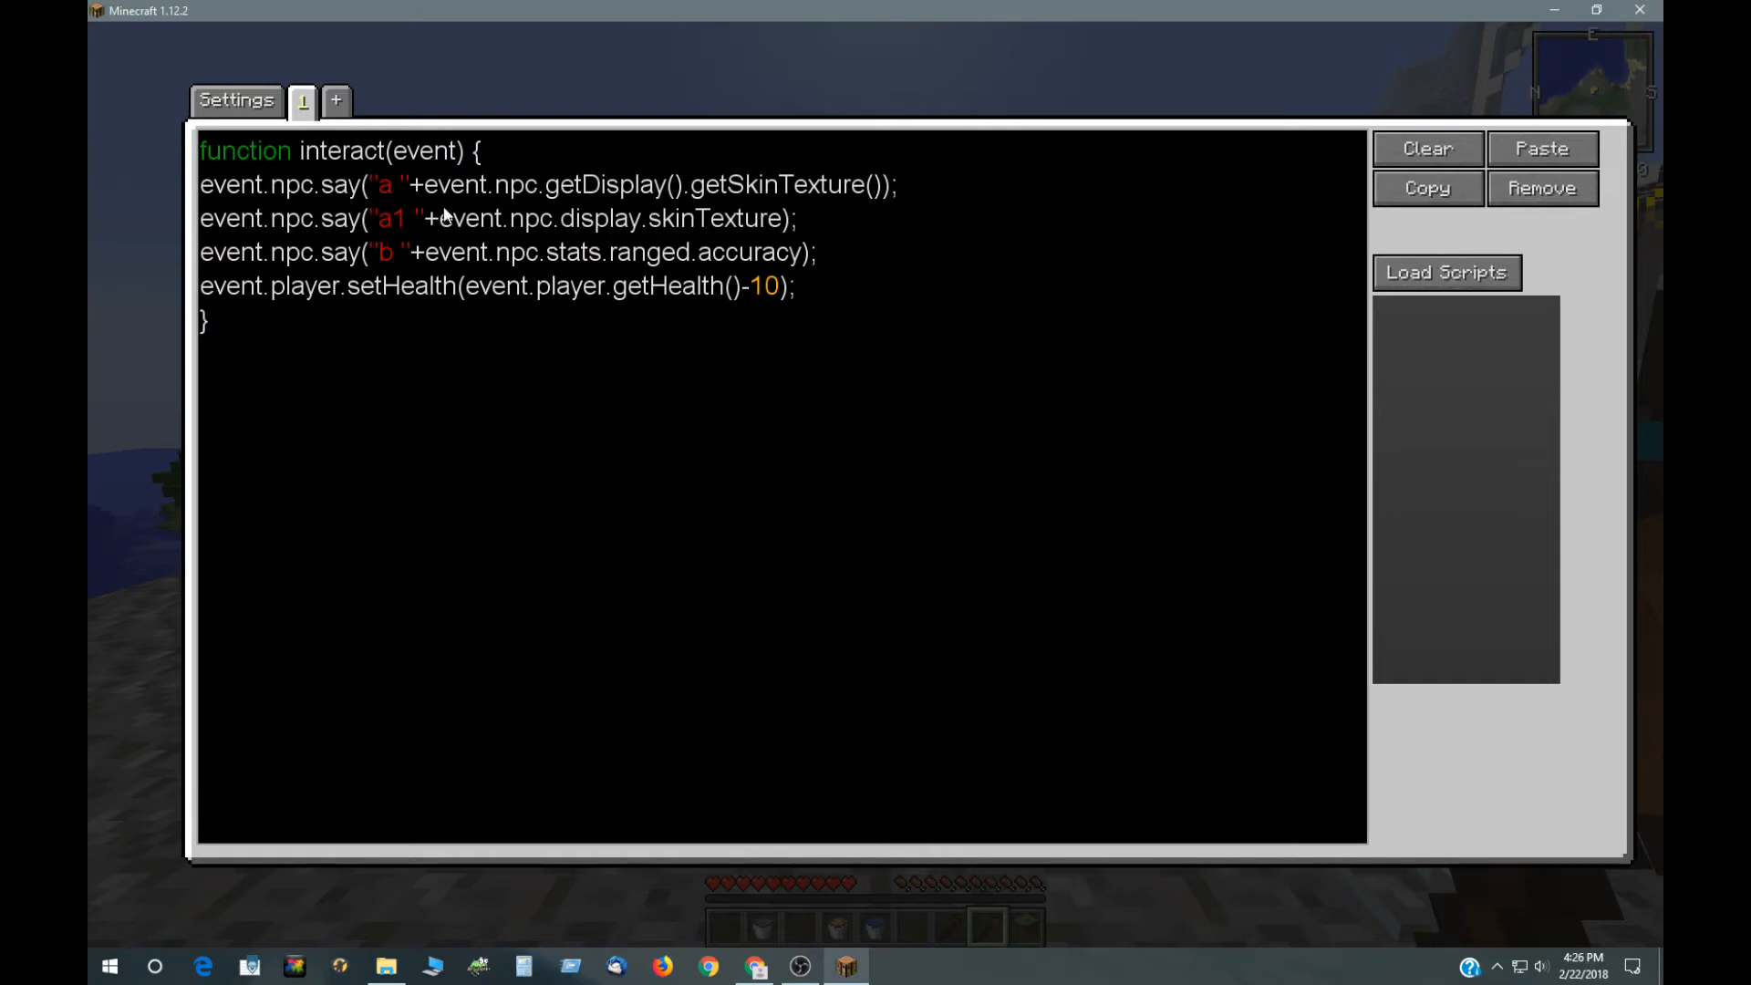
mouse_move(817, 224)
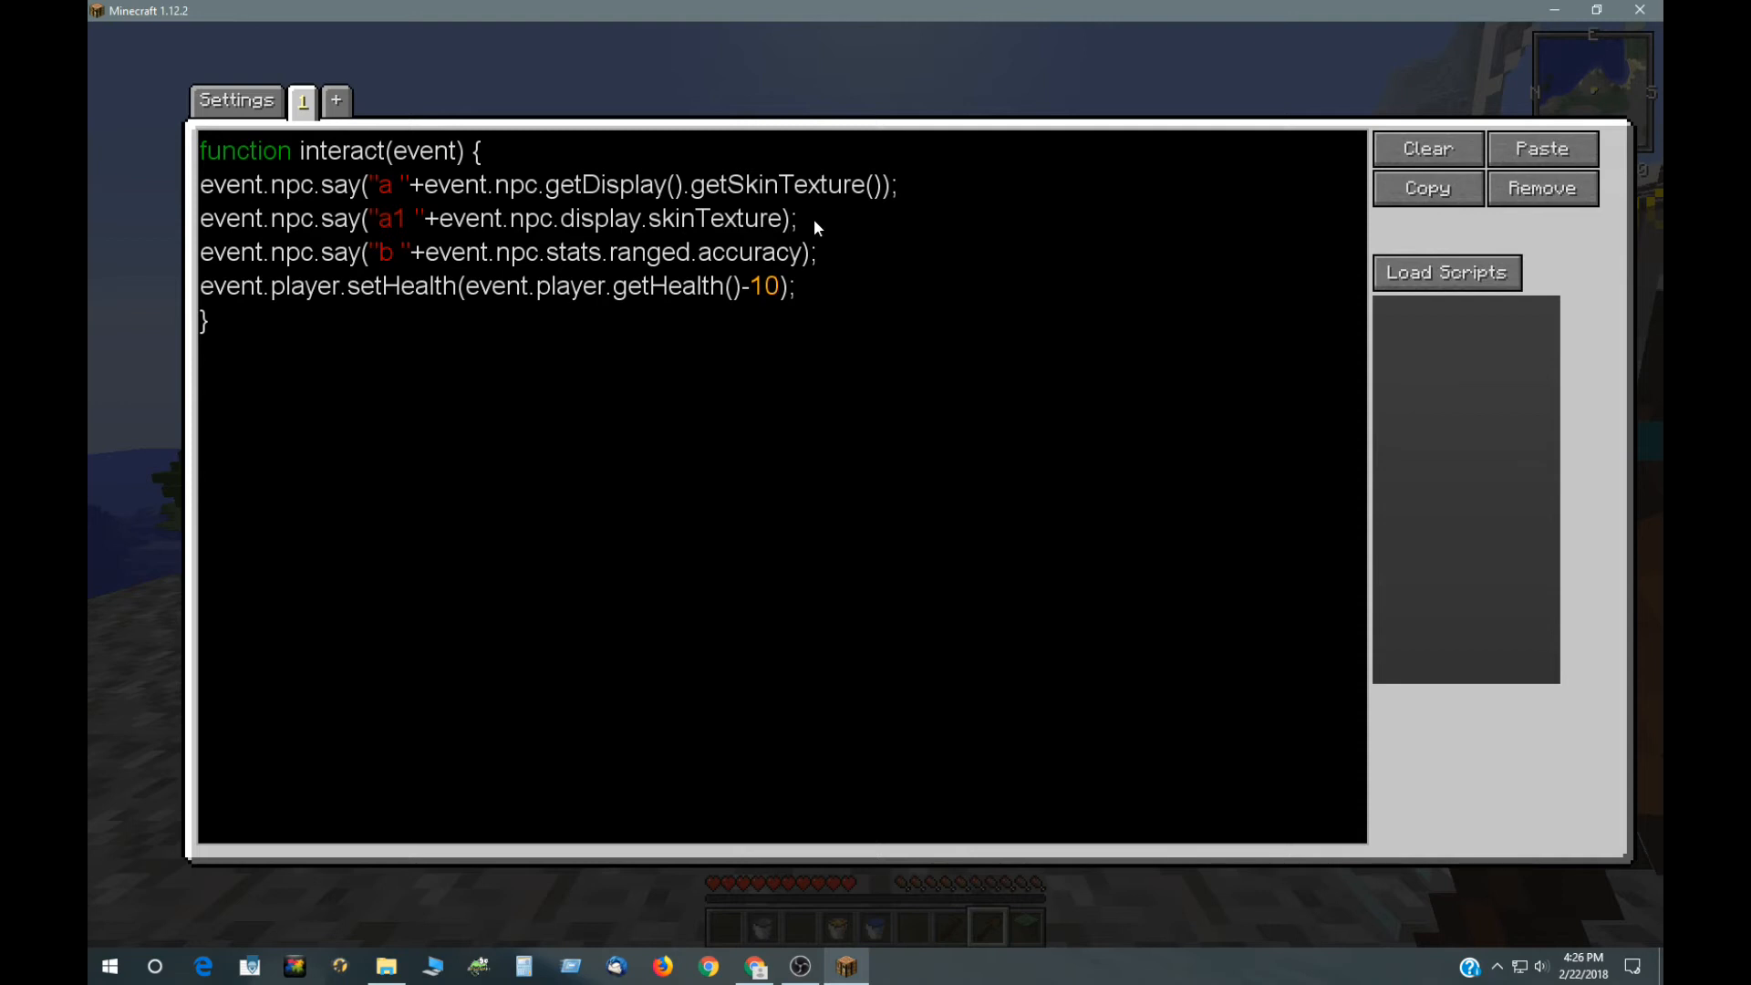
mouse_move(463, 232)
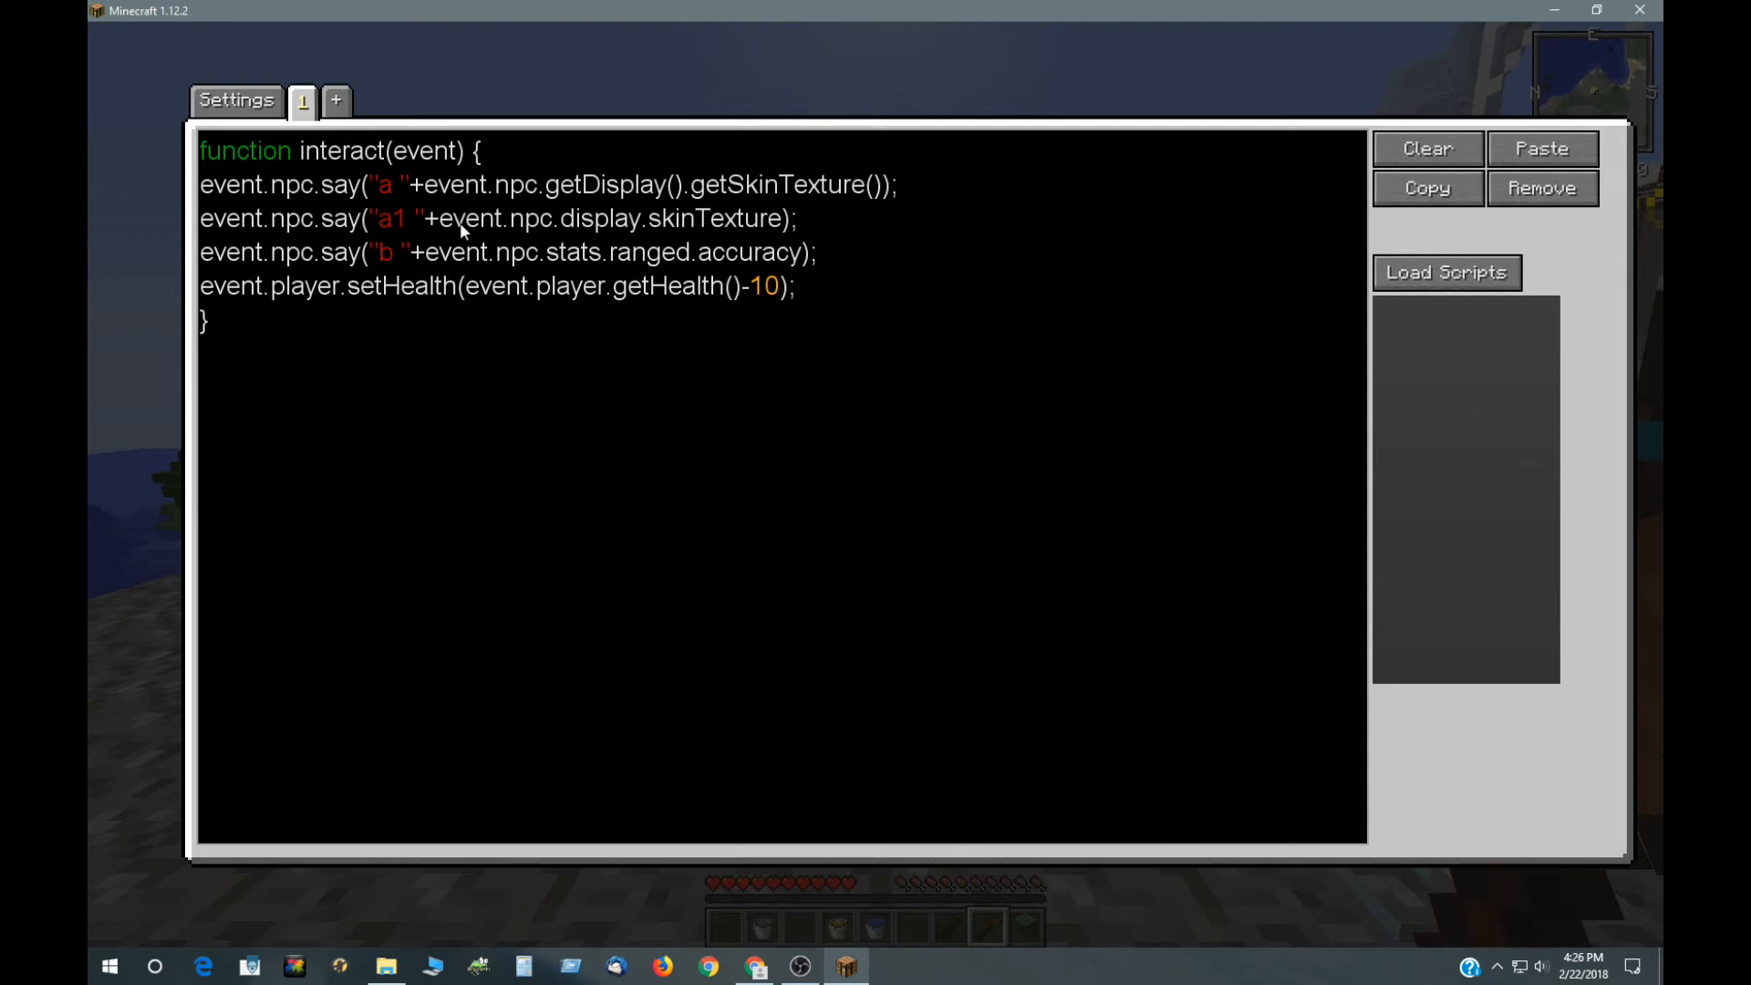
mouse_move(525, 224)
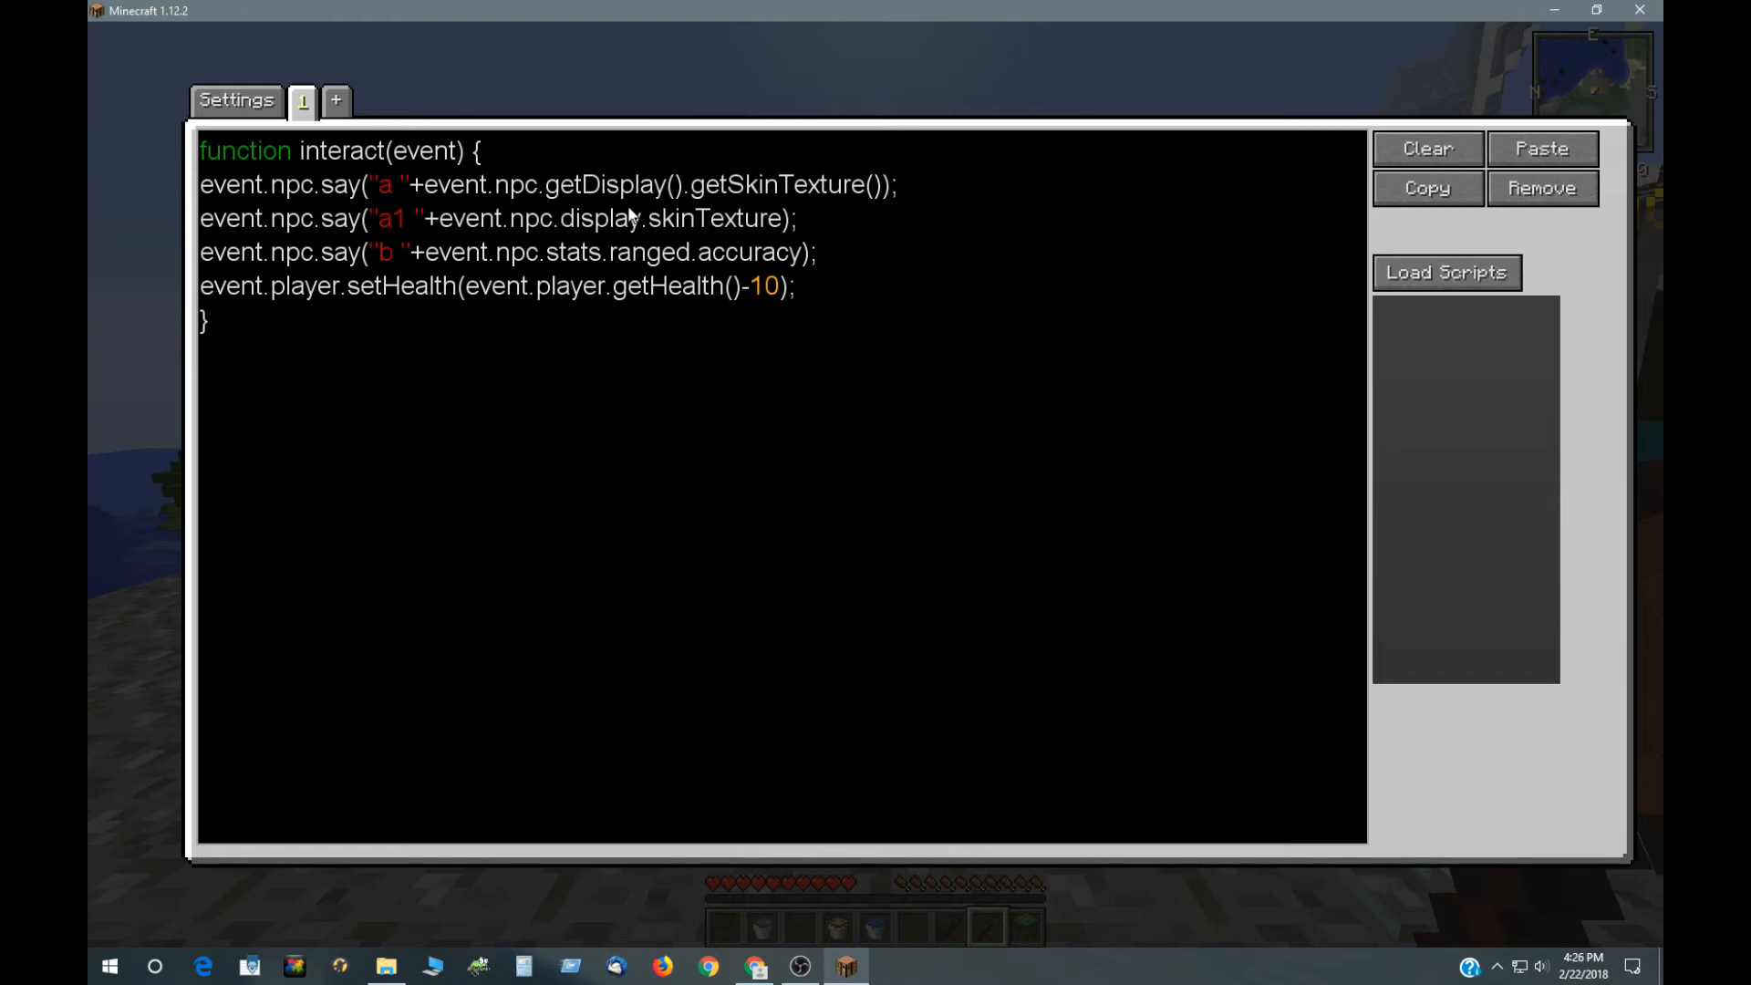
mouse_move(593, 186)
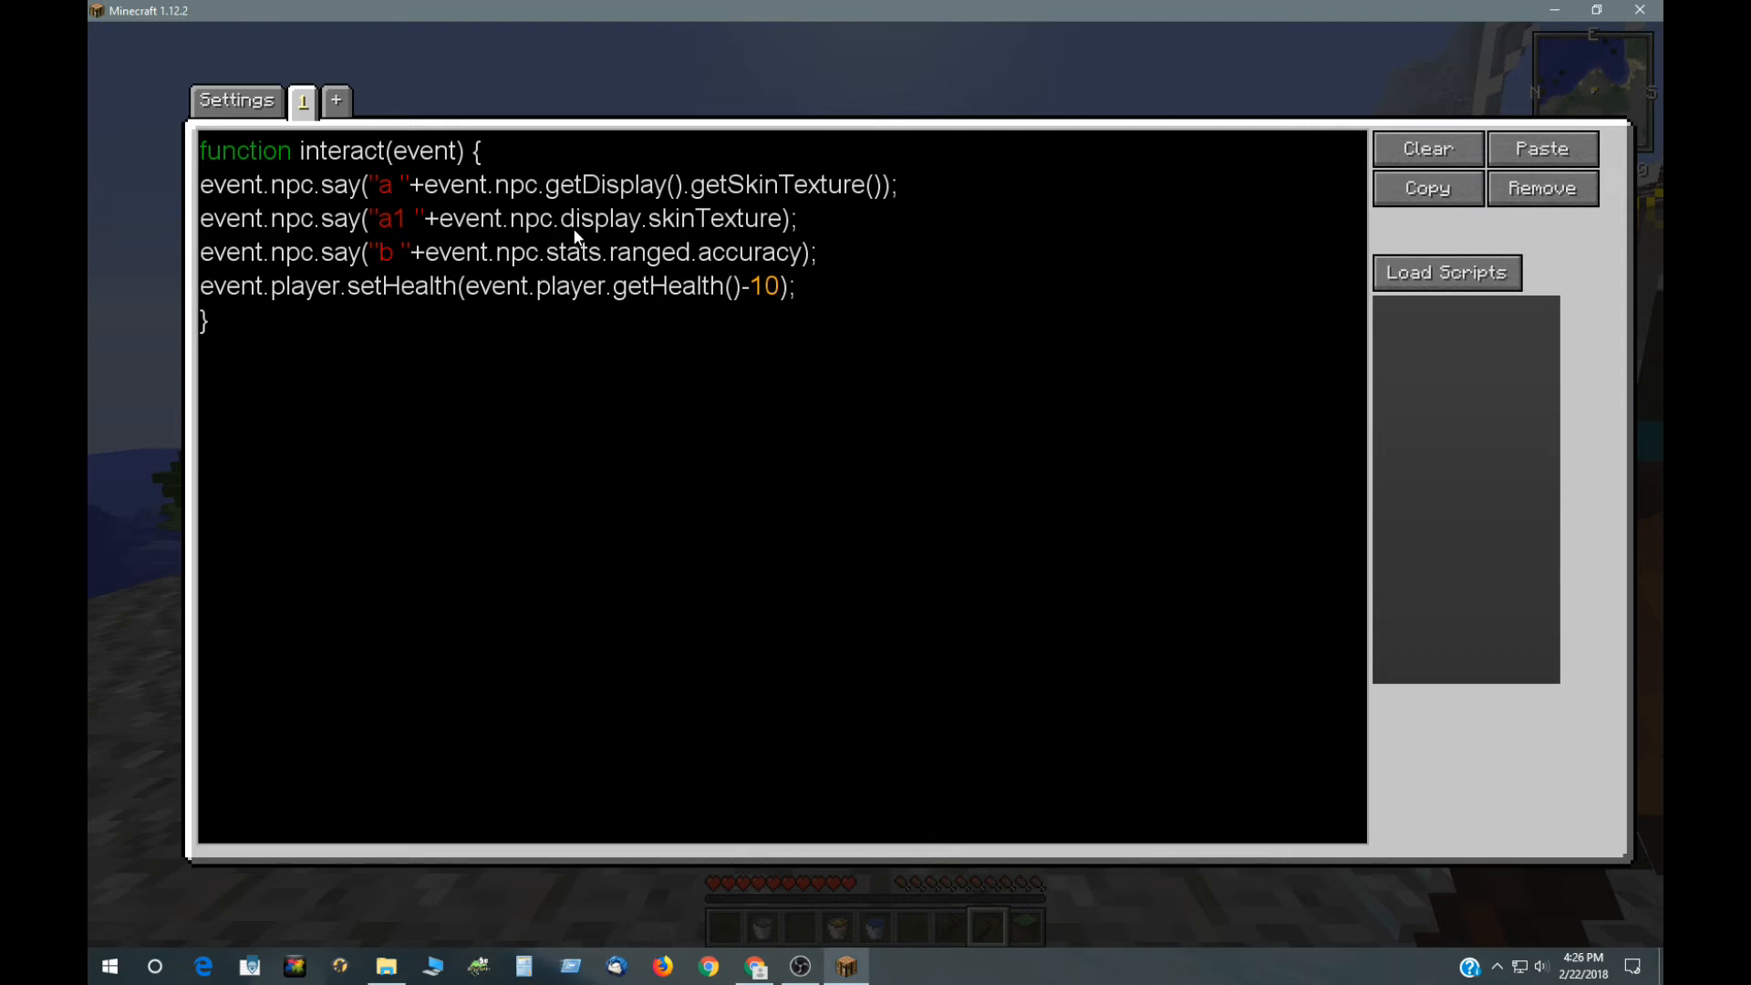
mouse_move(598, 232)
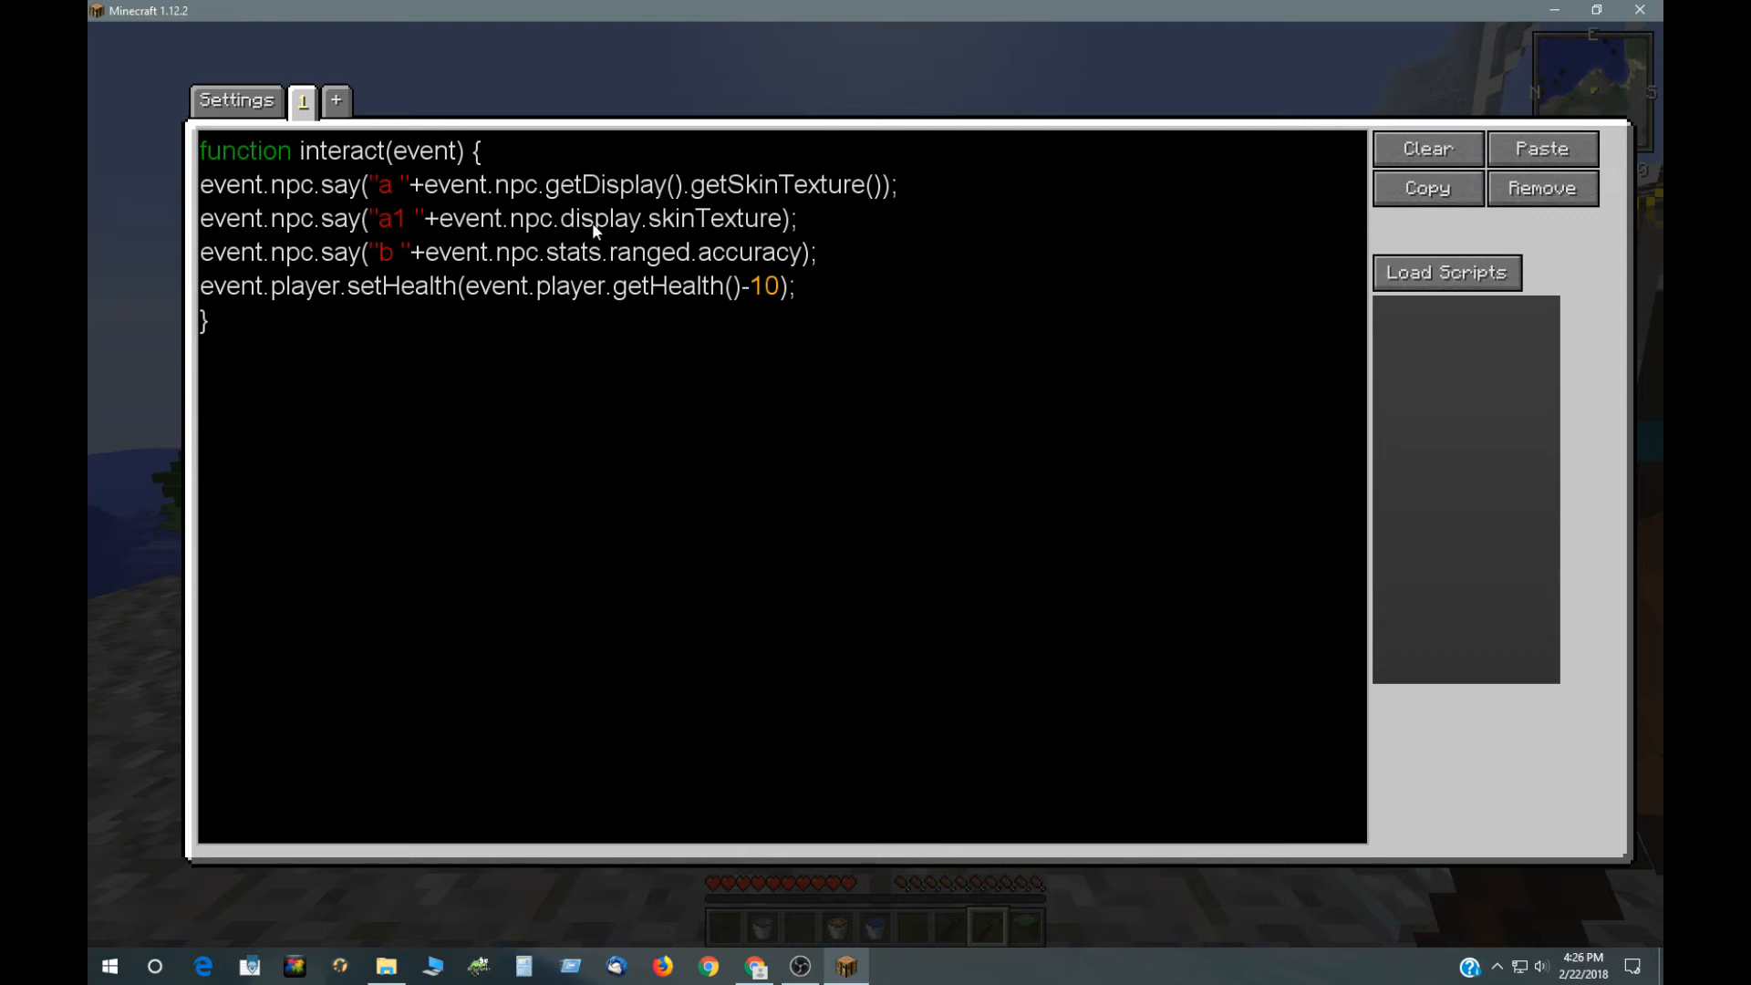
mouse_move(653, 225)
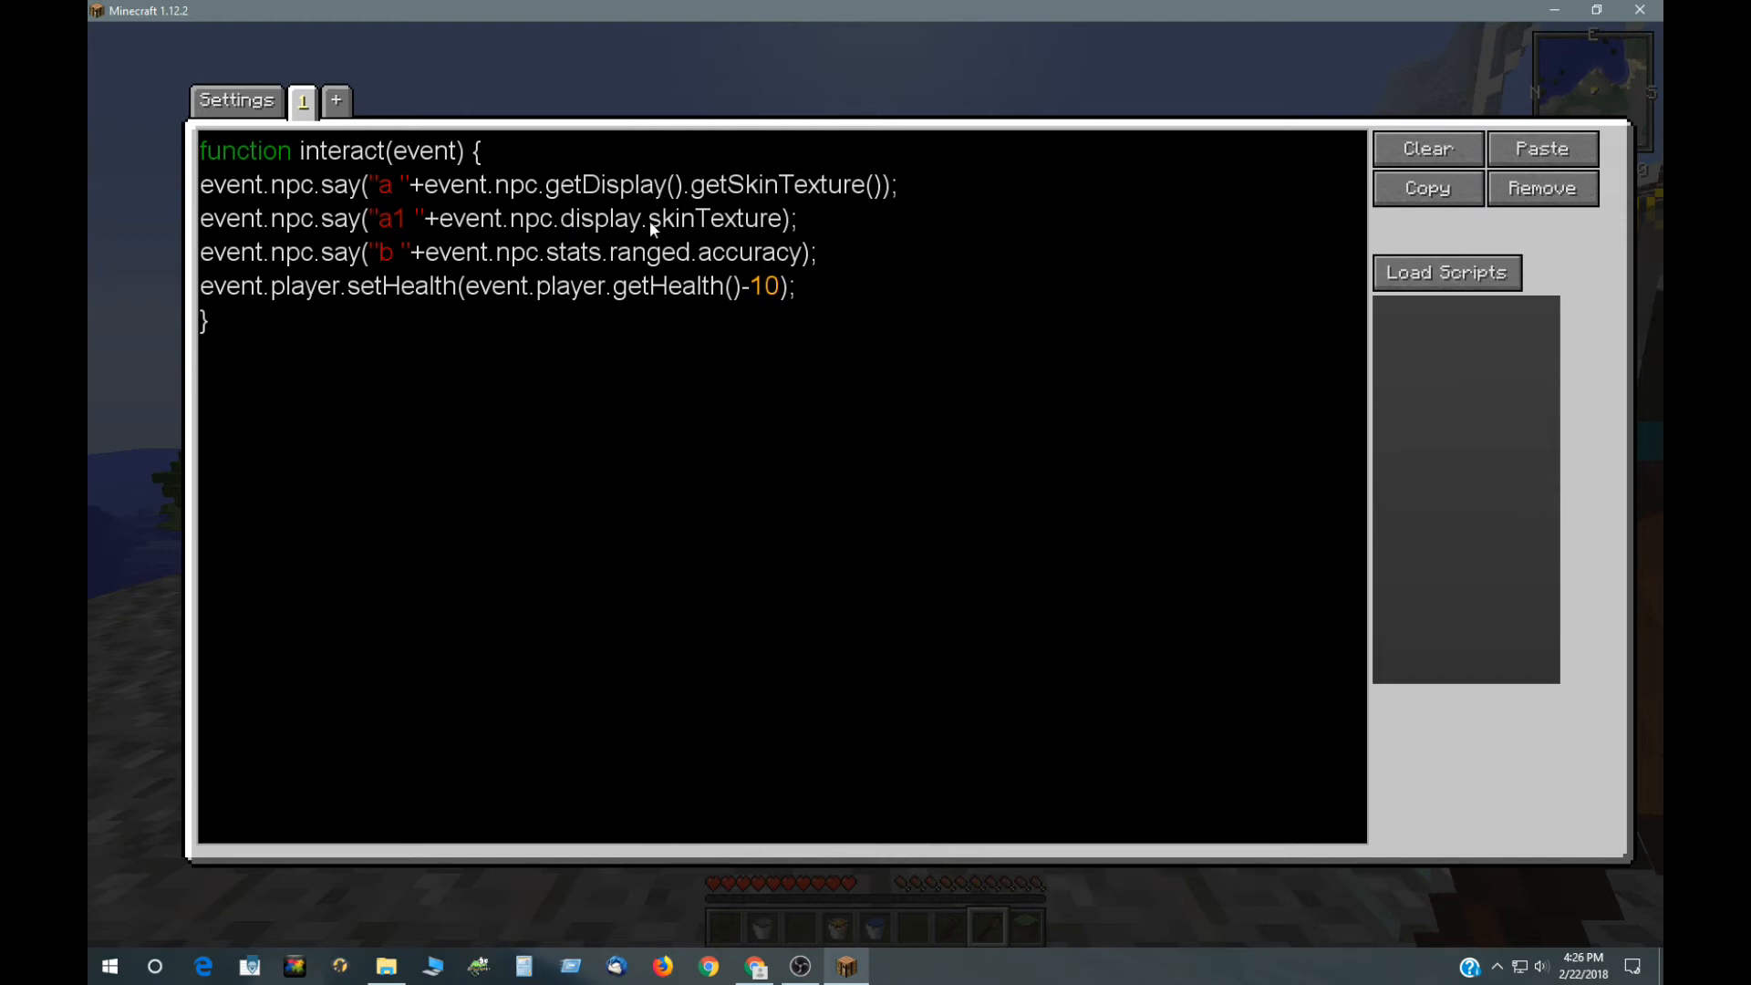
mouse_move(502, 236)
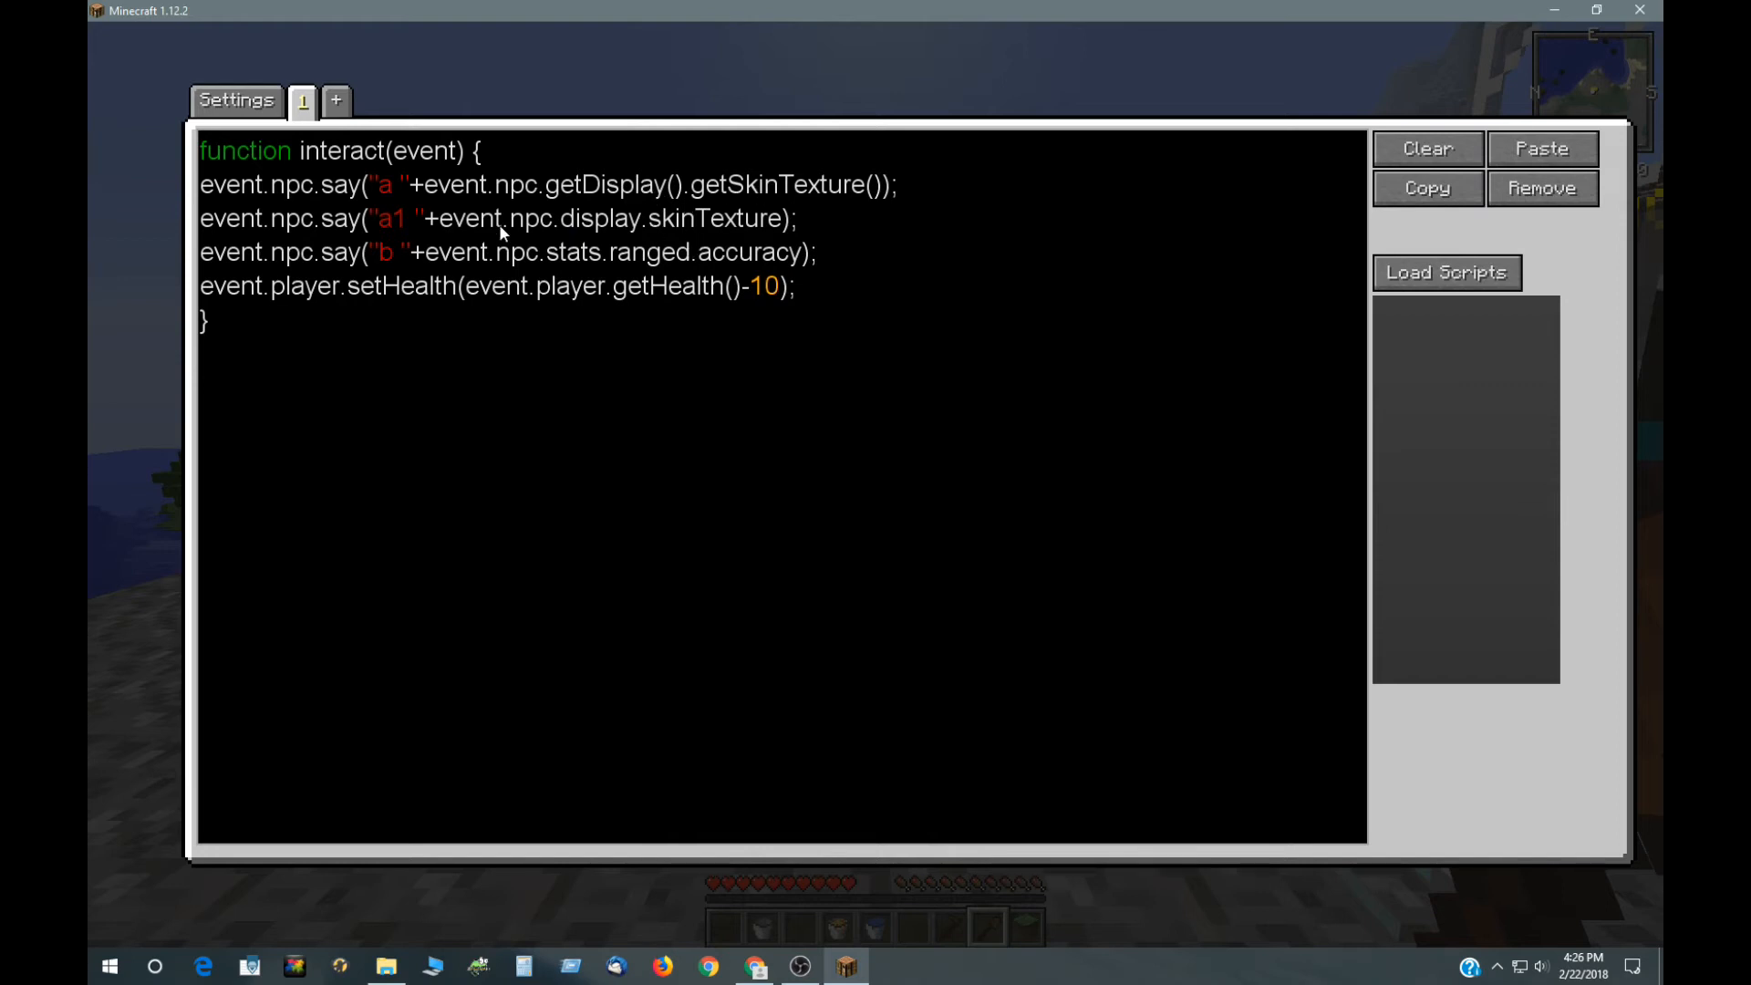
mouse_move(467, 259)
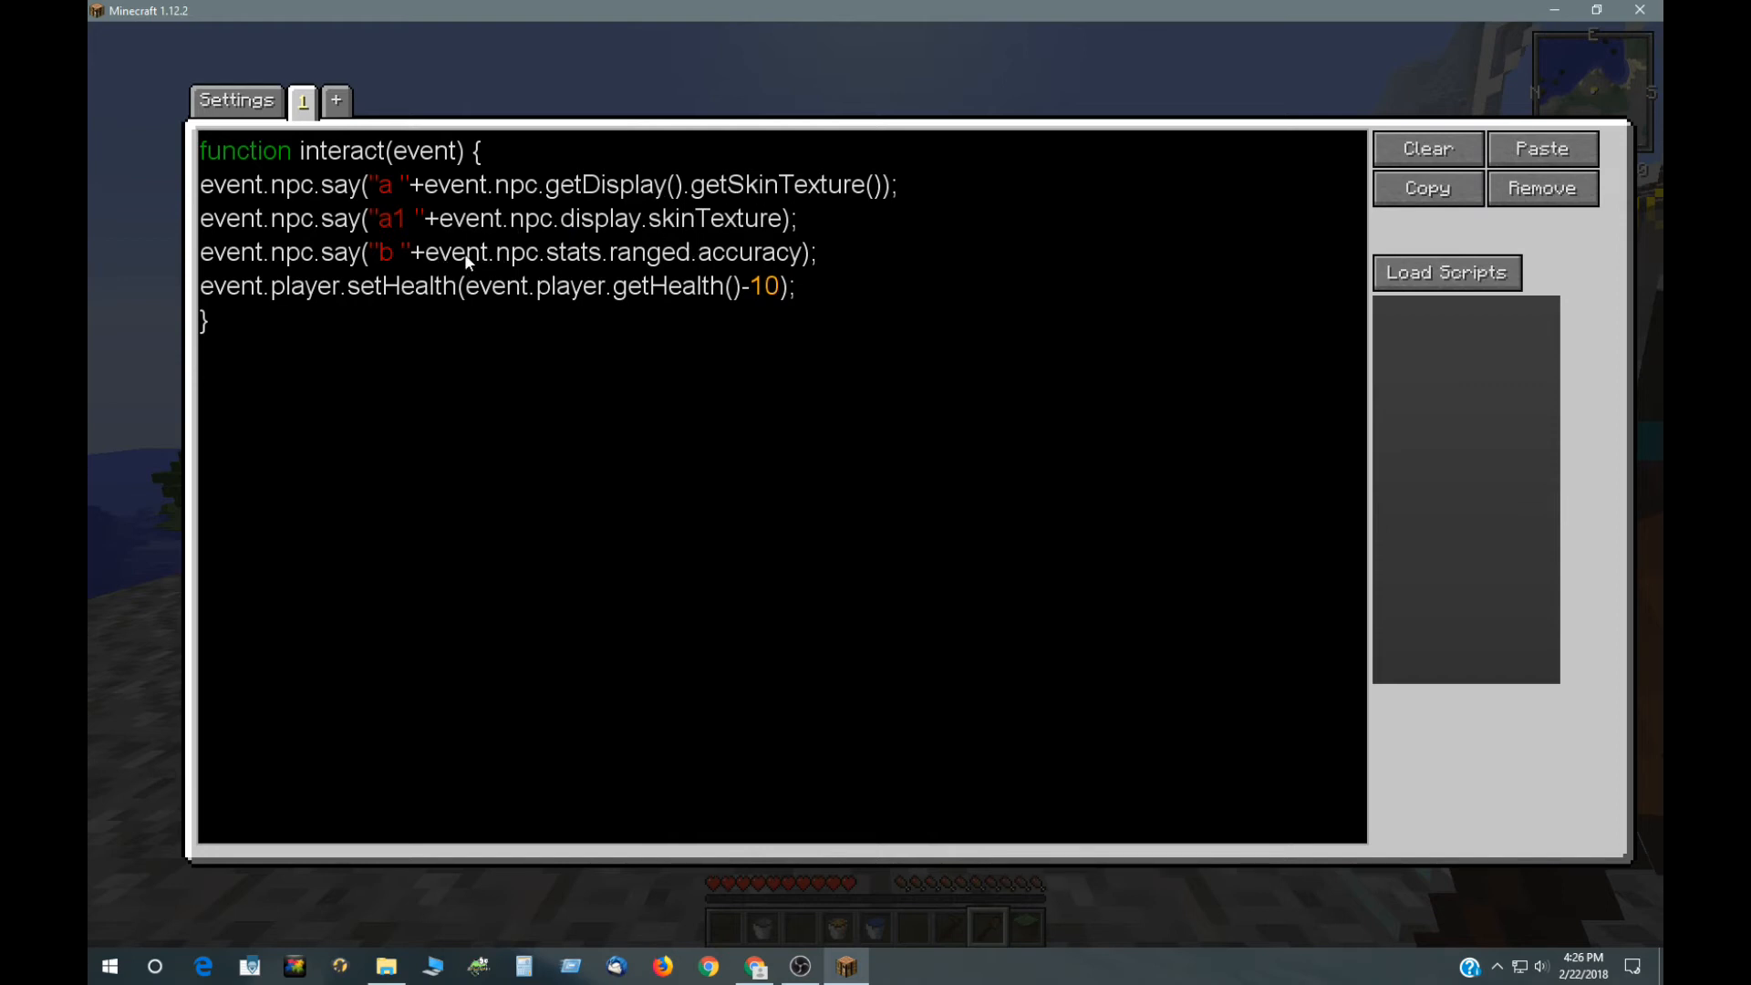
mouse_move(573, 263)
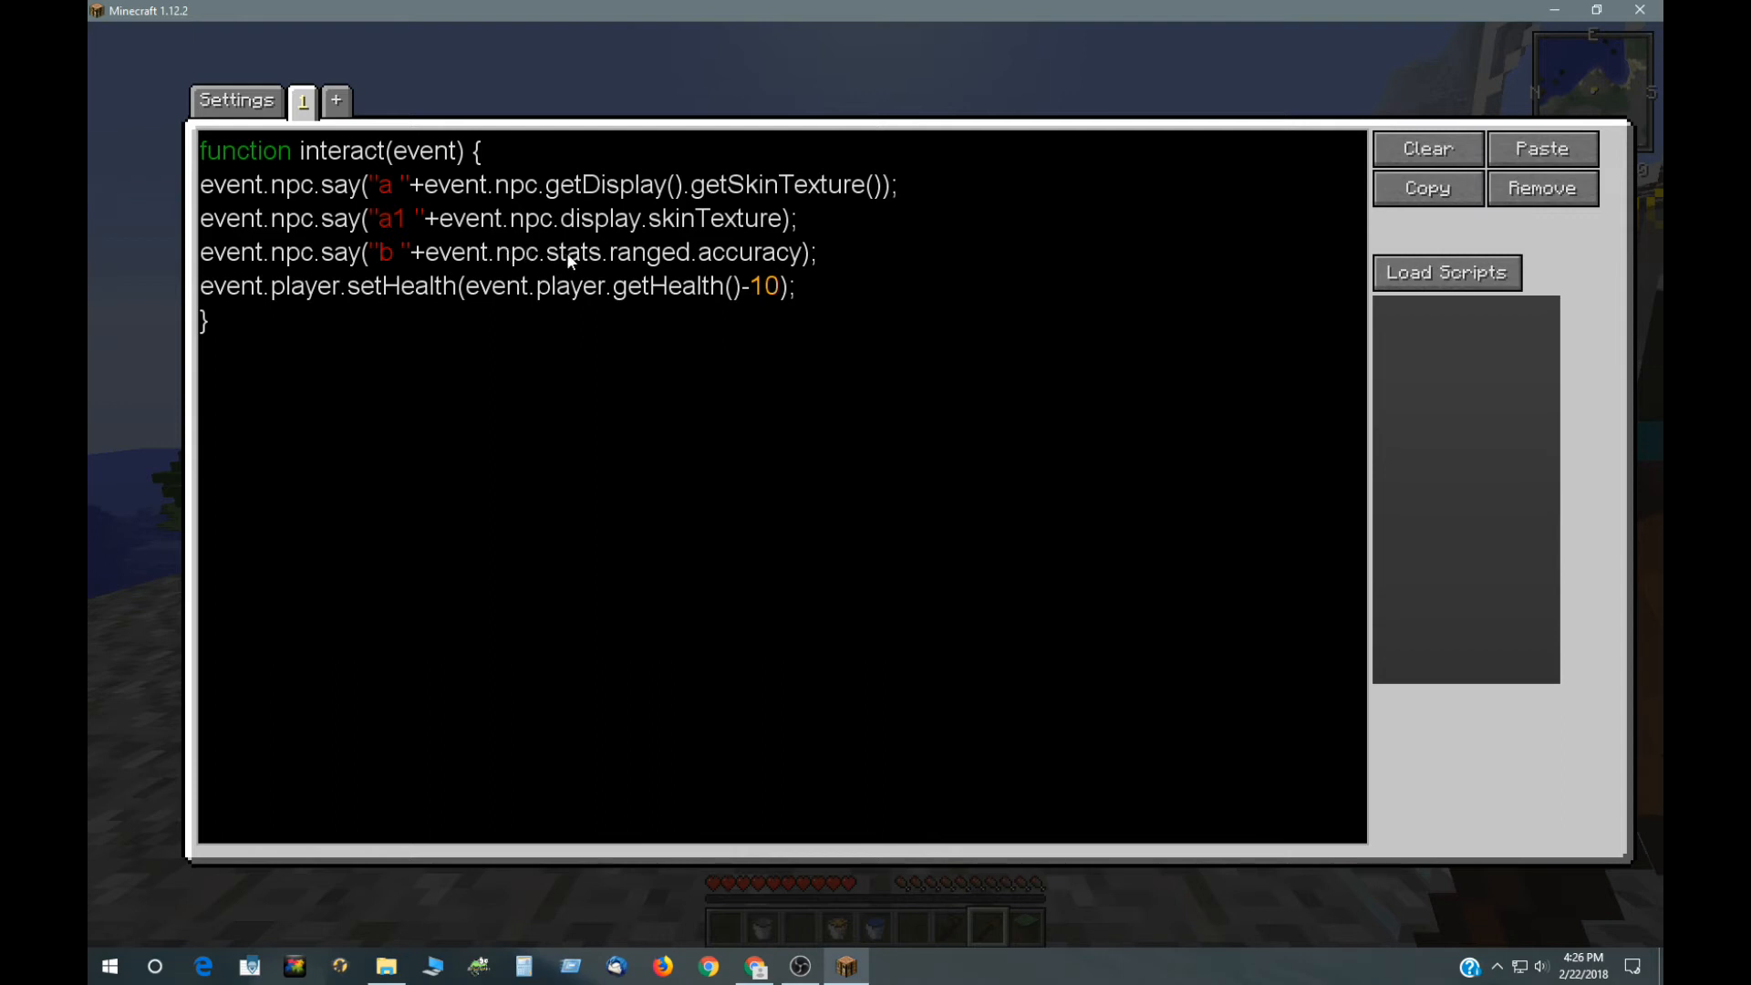
mouse_move(726, 289)
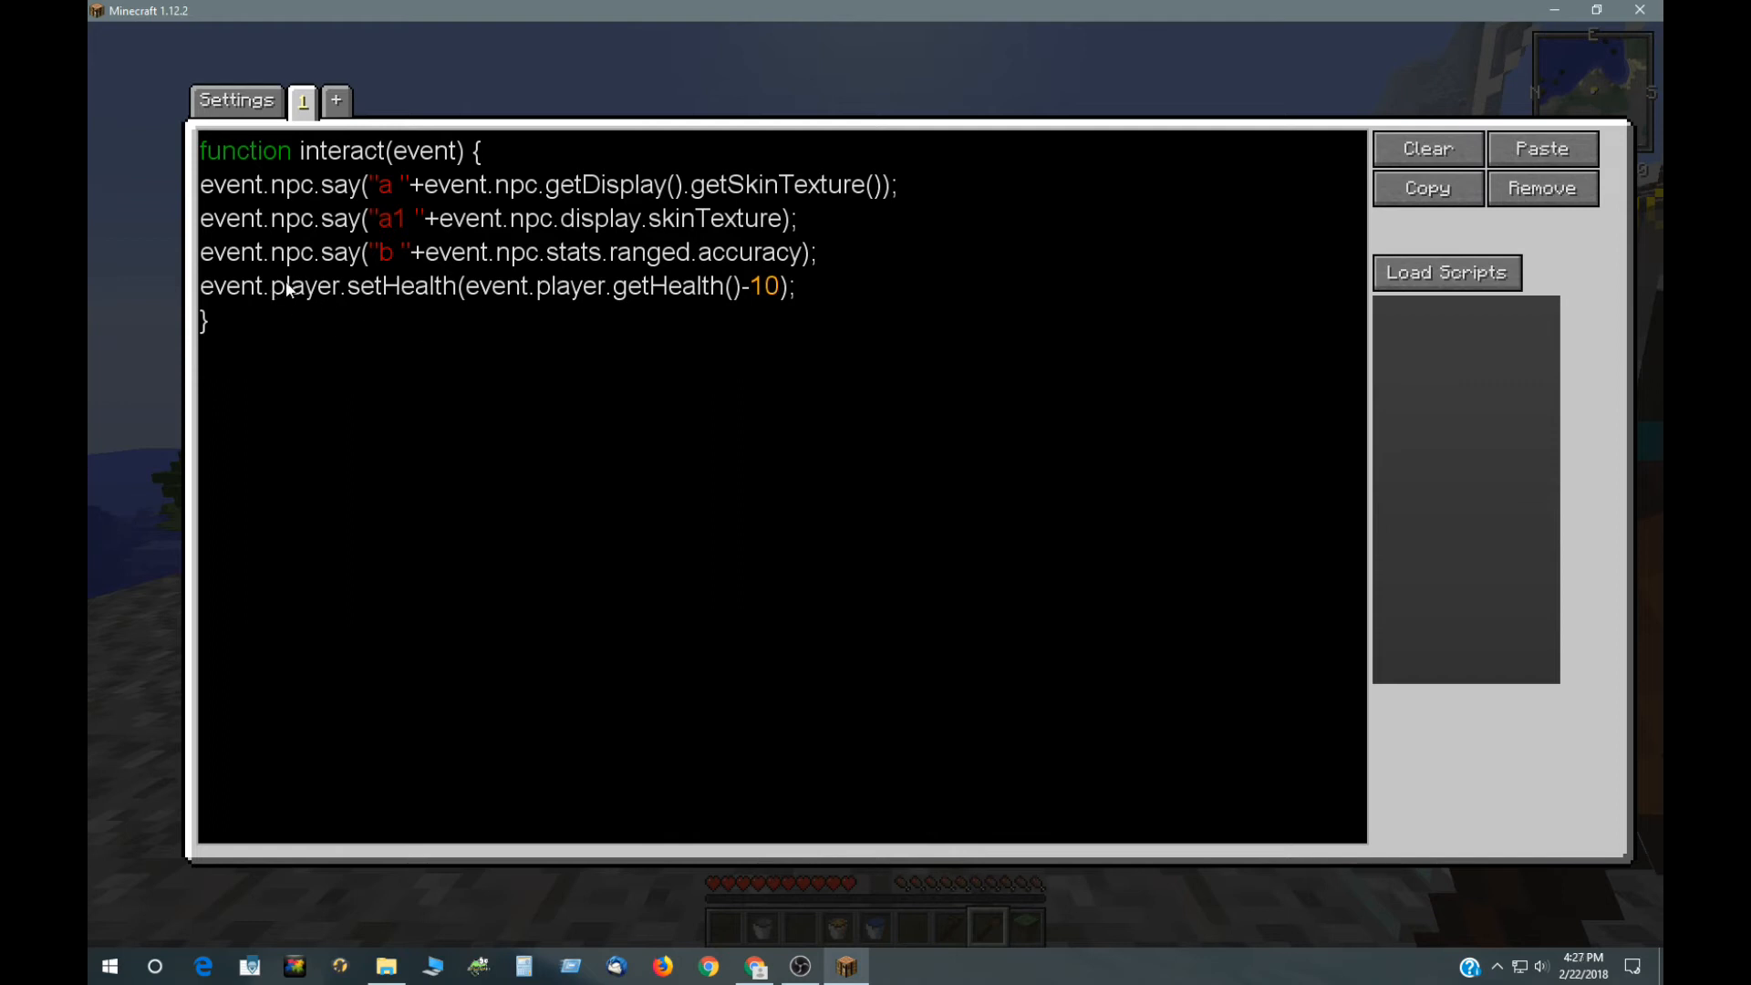
mouse_move(290, 308)
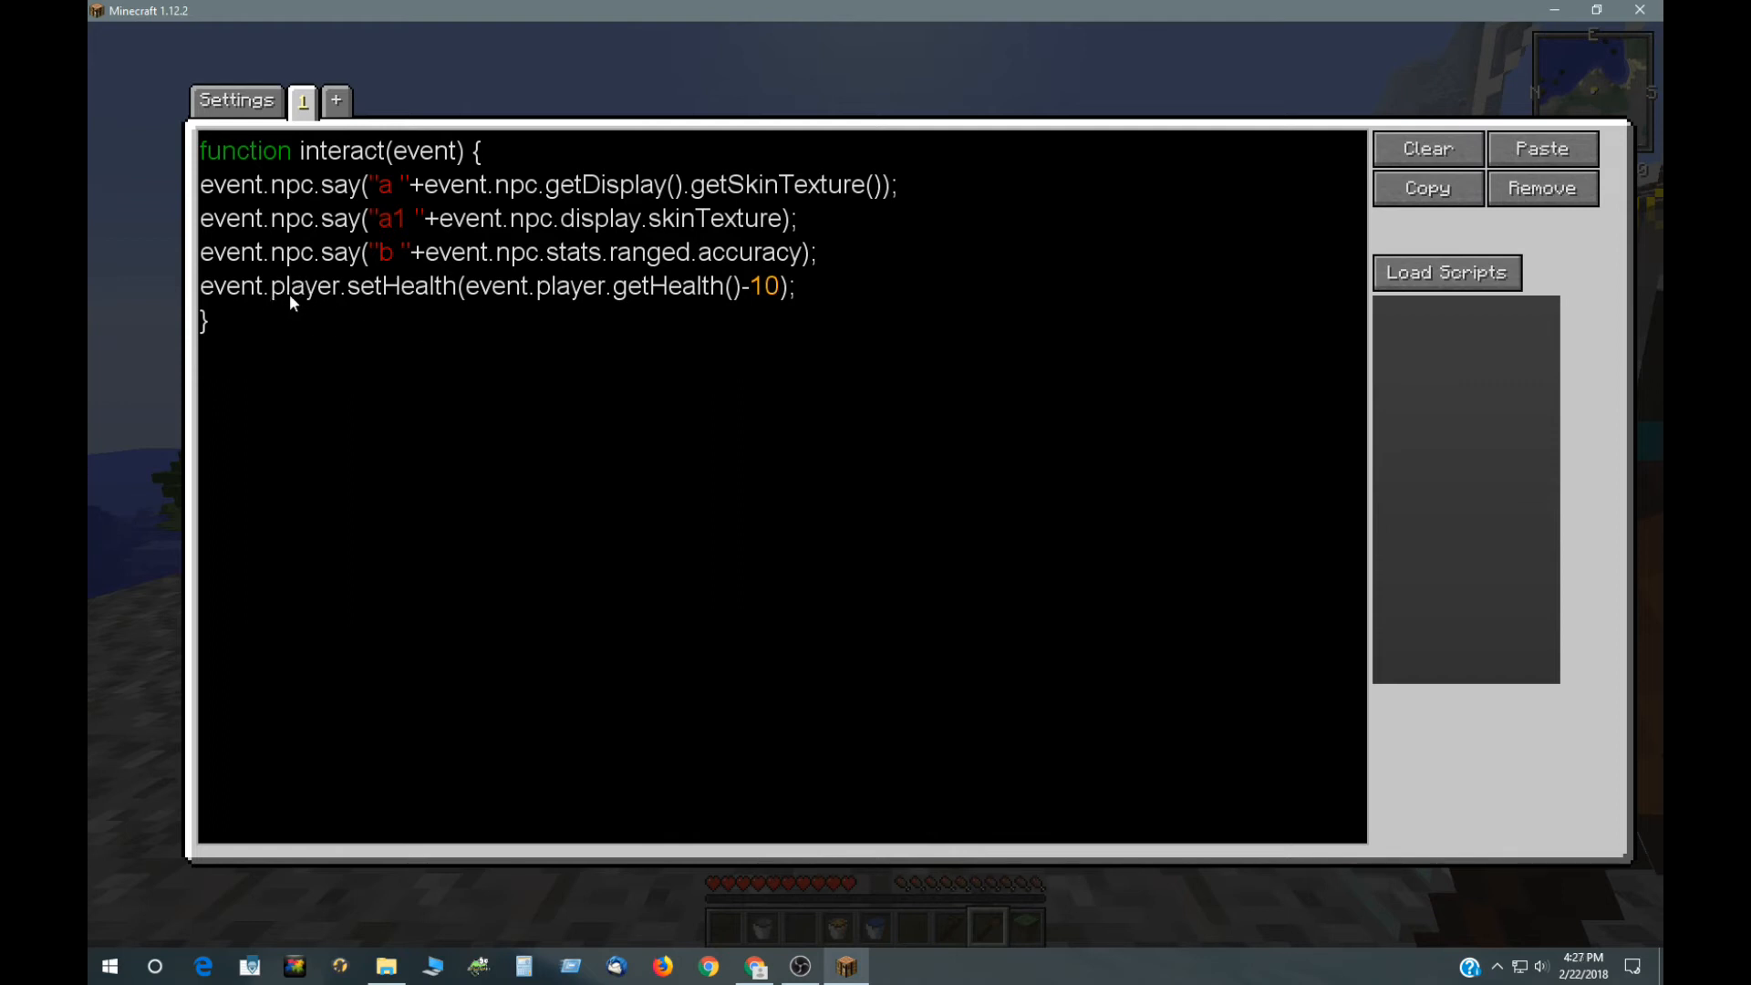
mouse_move(314, 306)
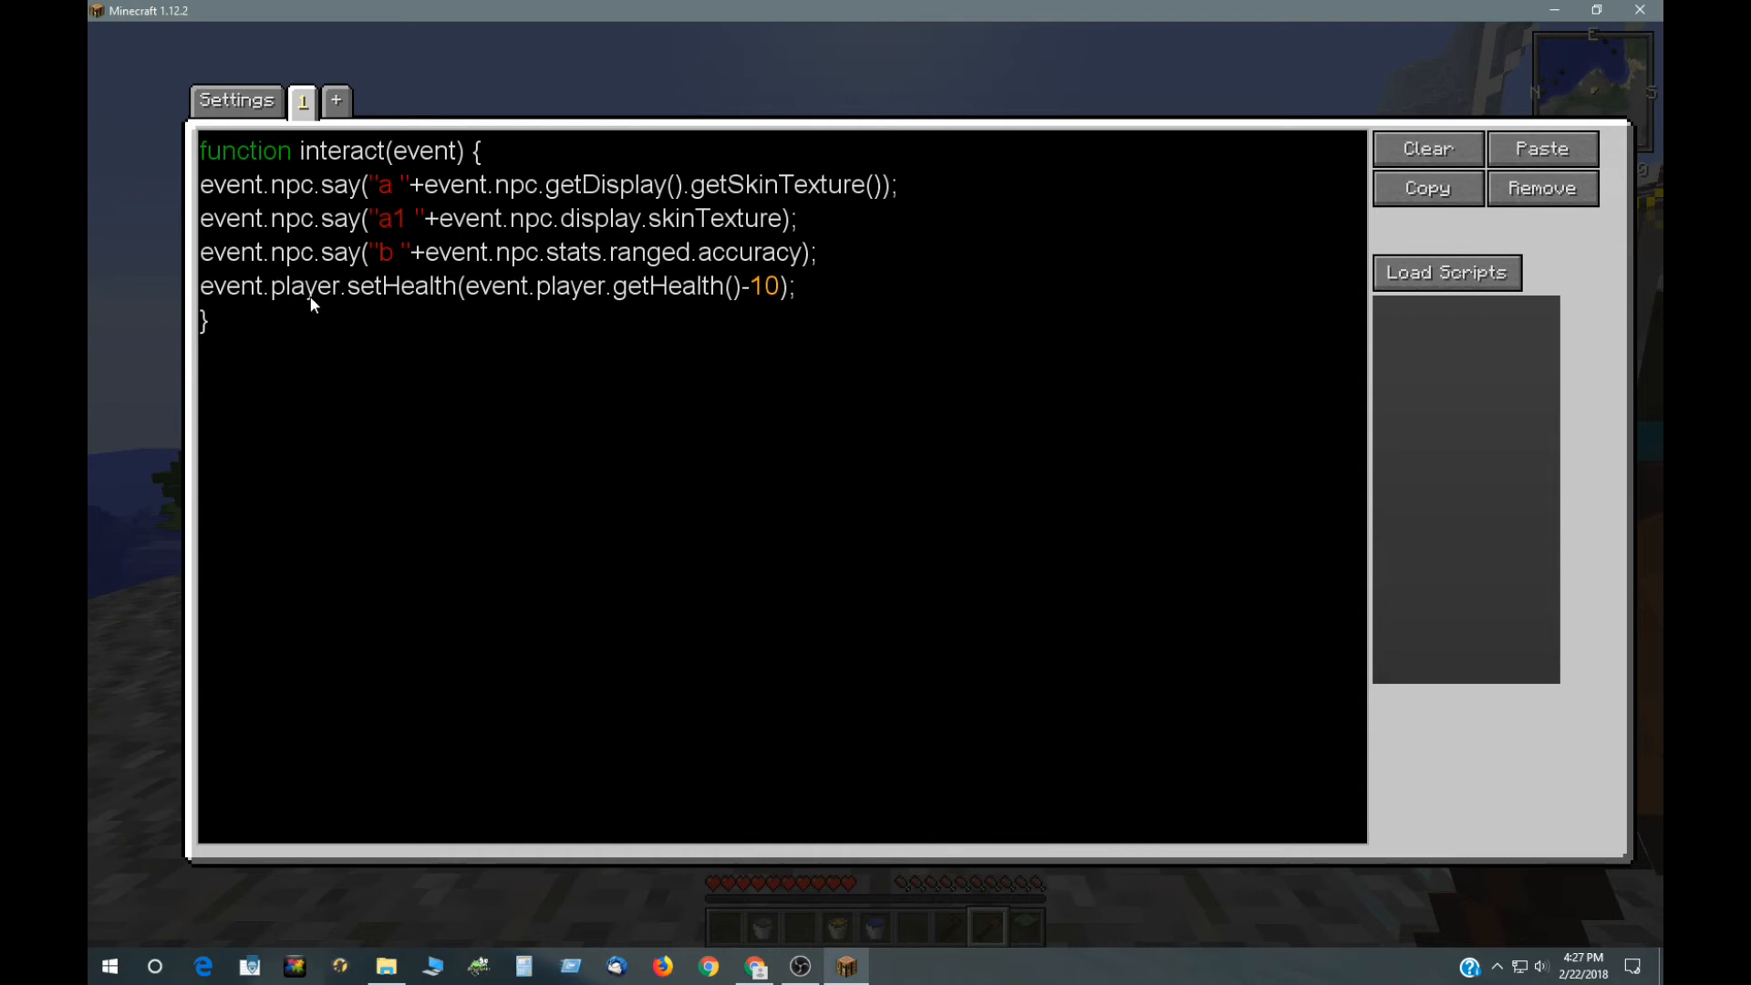
mouse_move(536, 310)
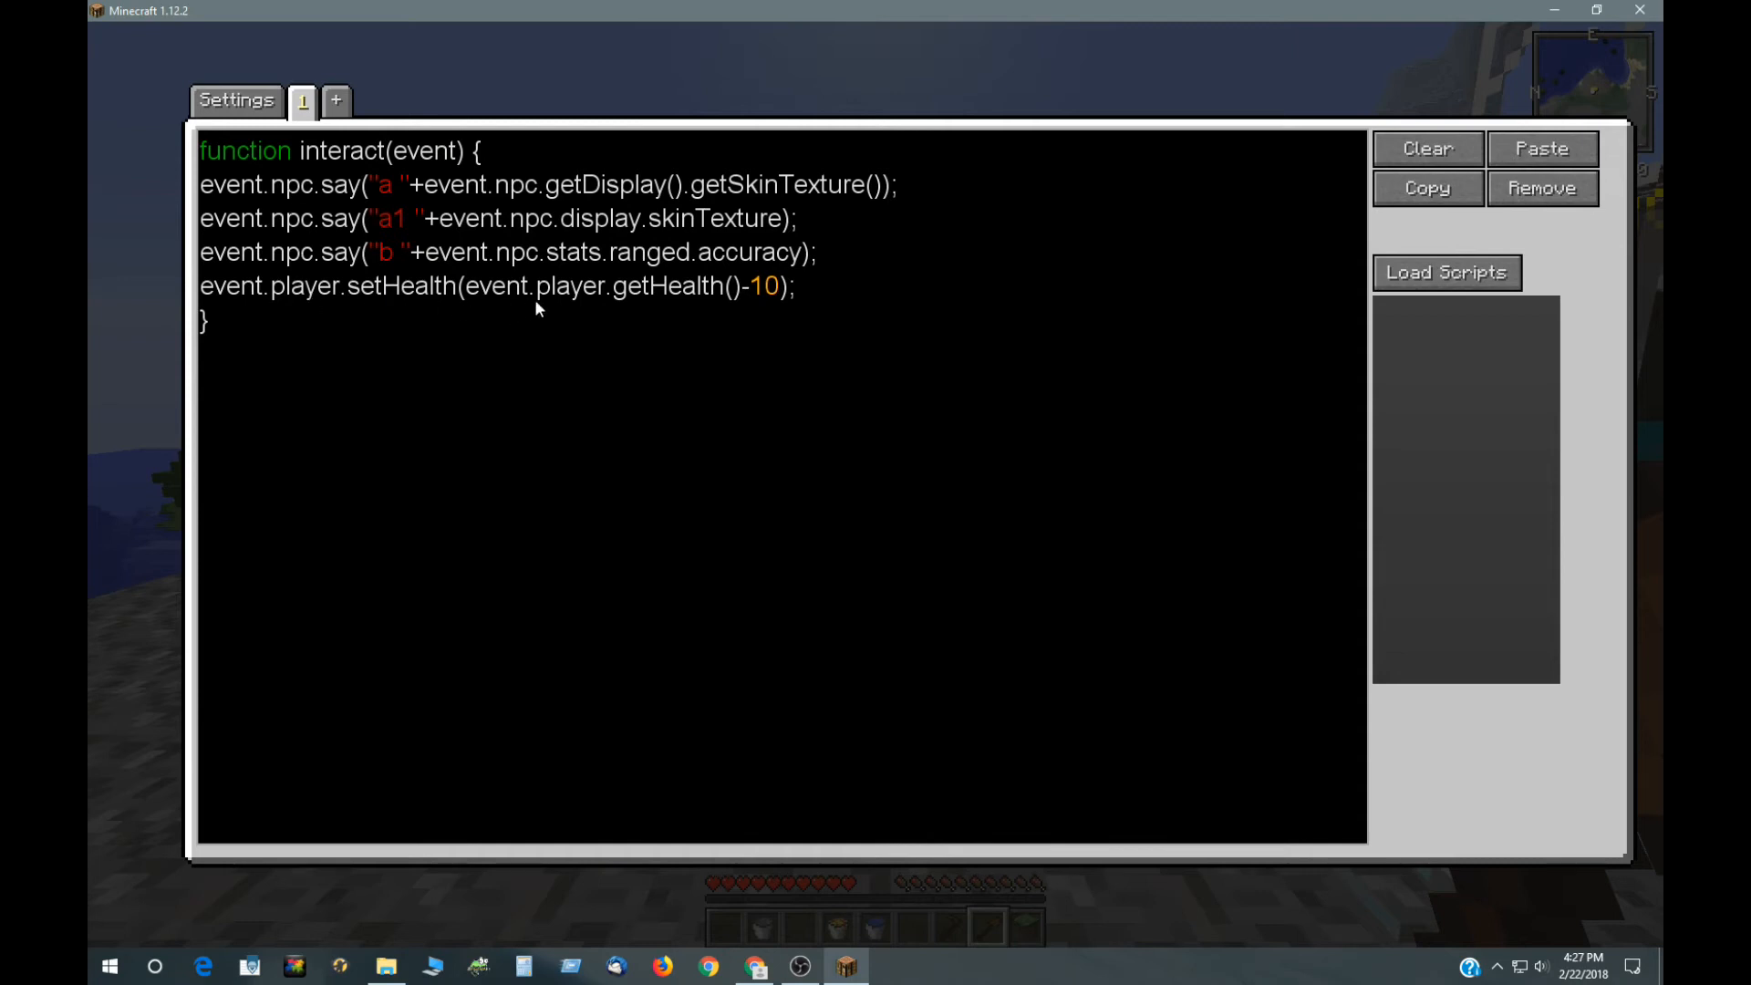
mouse_move(781, 307)
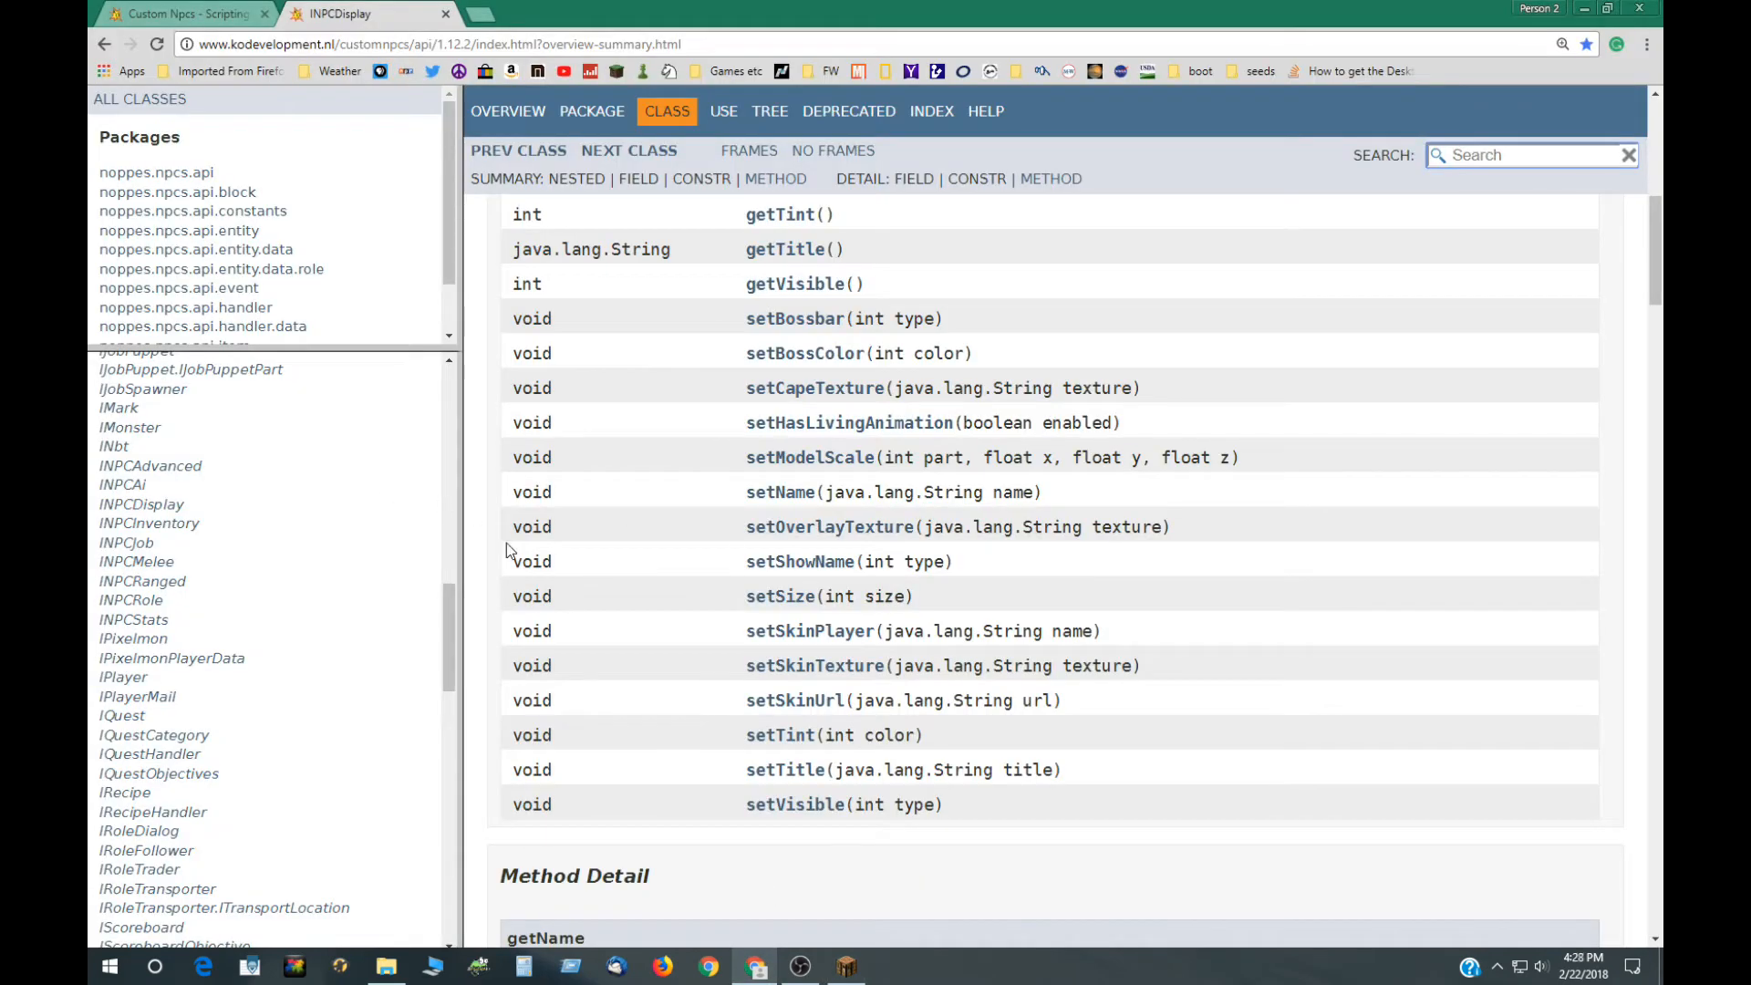
Step: Scroll the All Classes list down to the NpcEvent and PlayerEvent entries
scroll(down, 3)
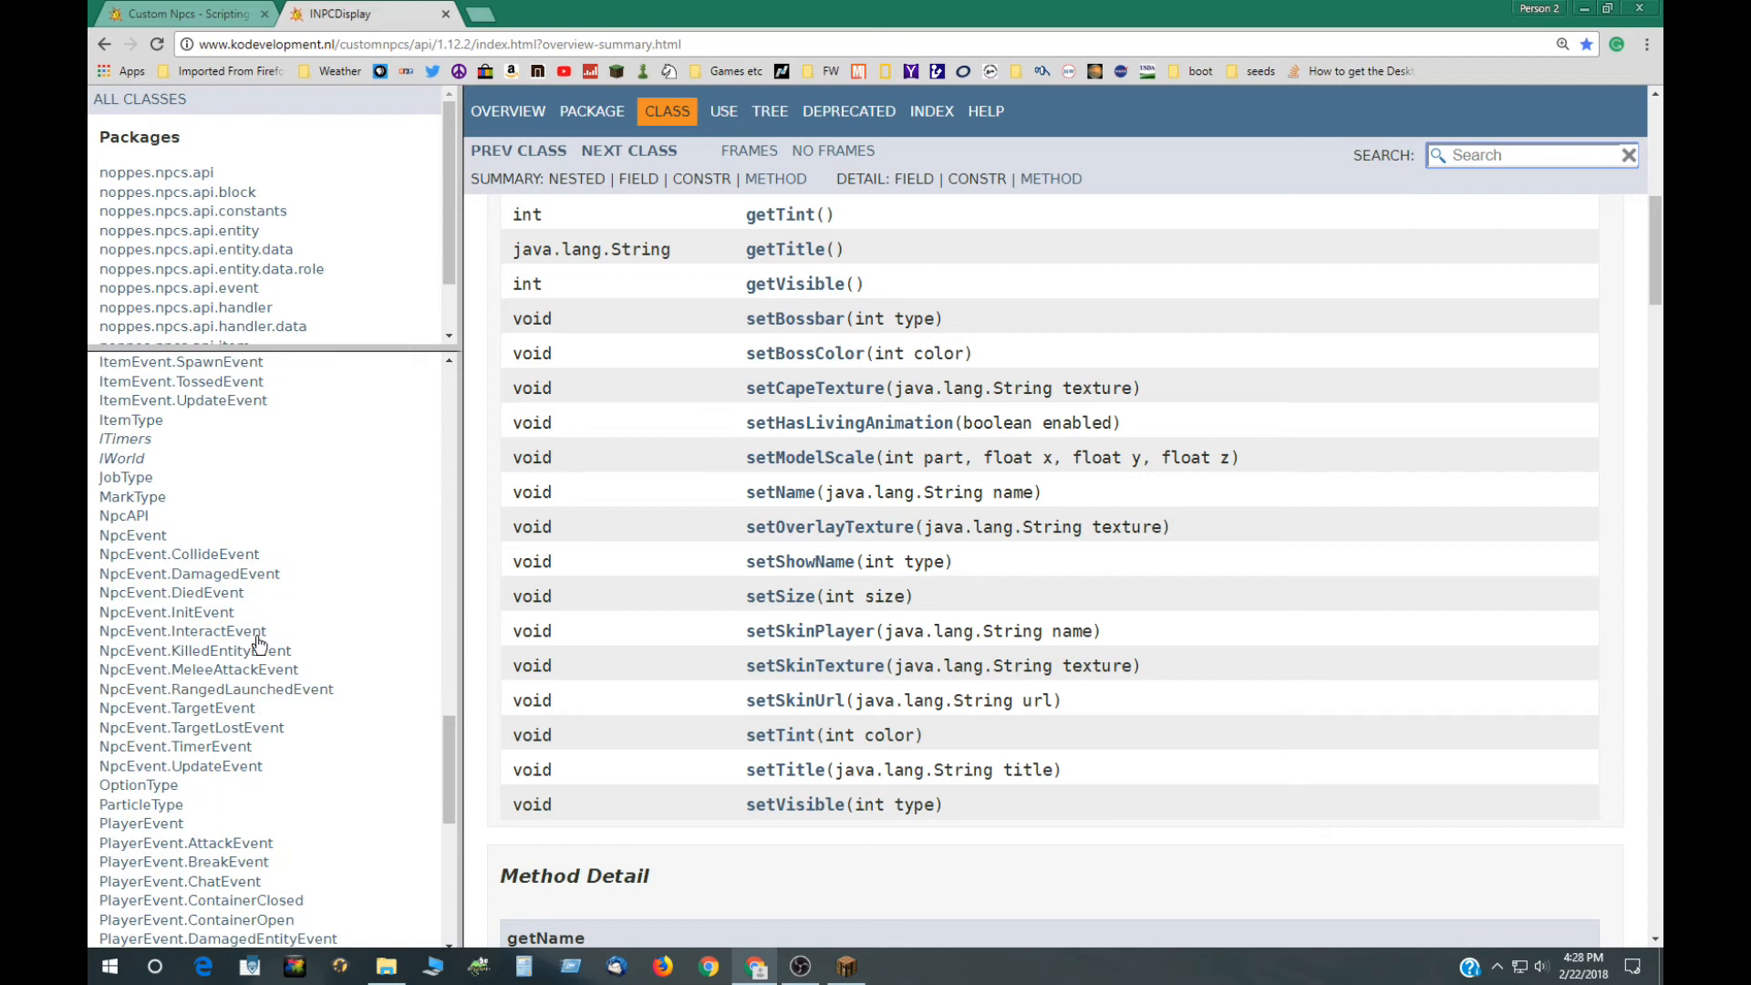
Step: View NpcEvent.DamagedEvent's Field Summary, then follow its damageSource type to the IDamageSource interface
click(188, 573)
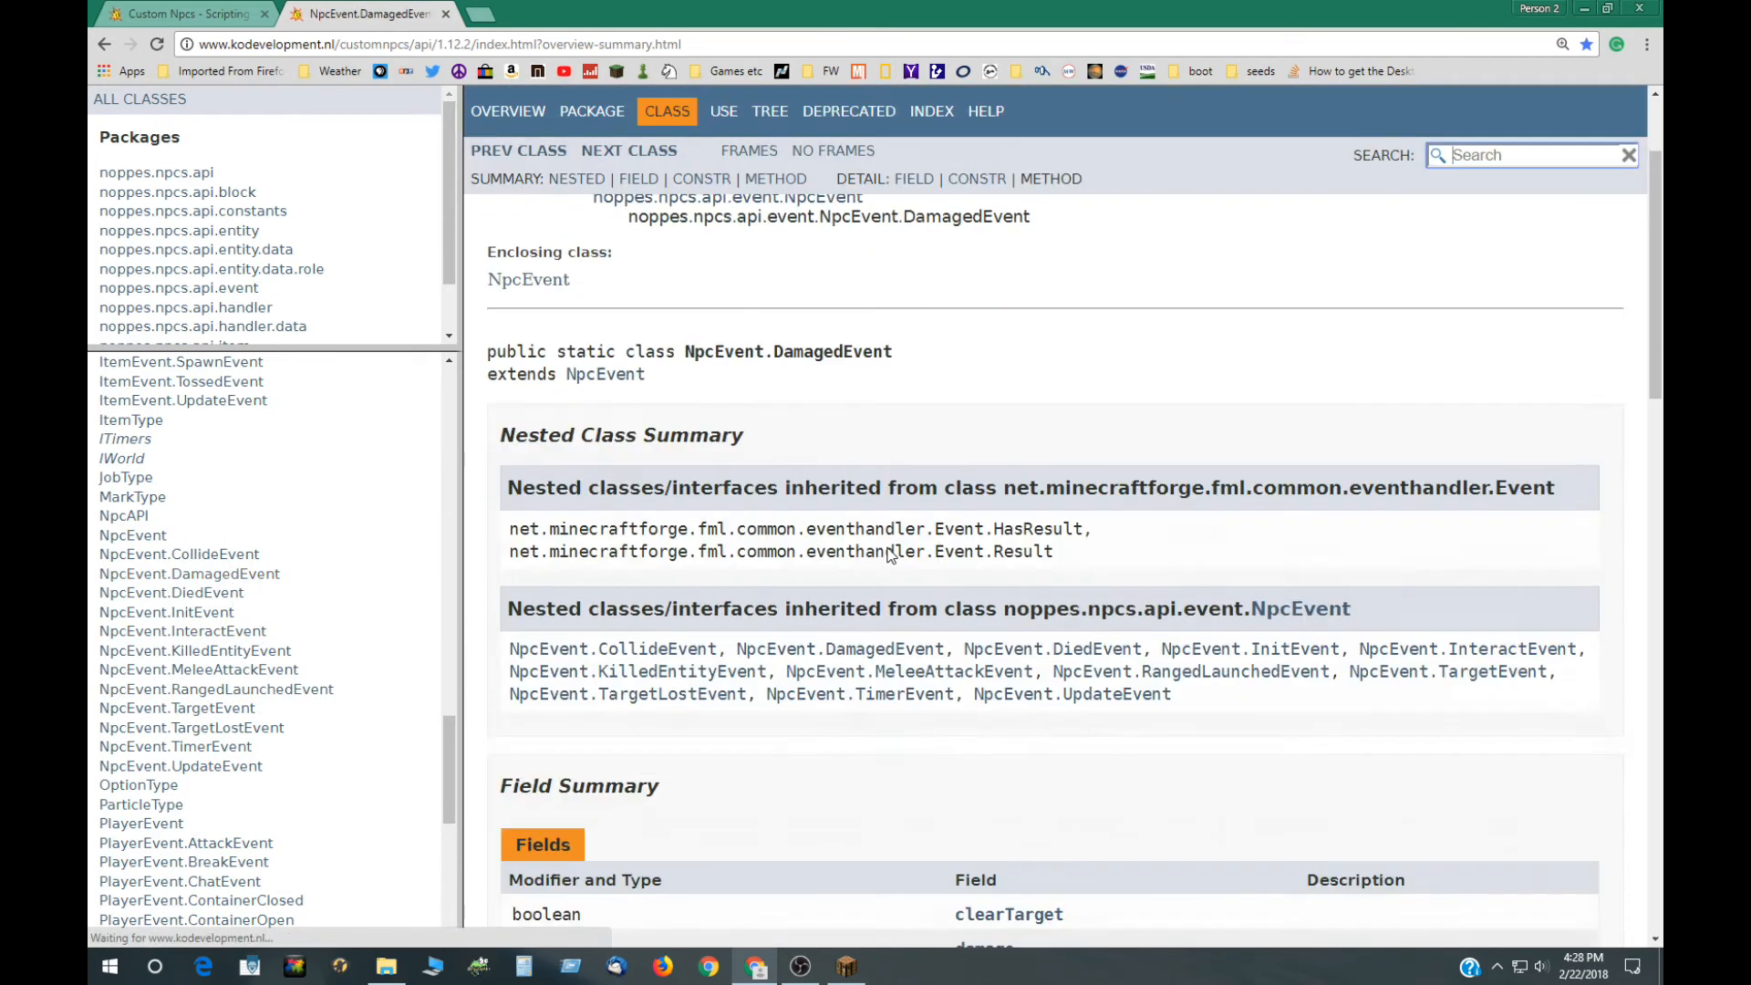
scroll(down, 3)
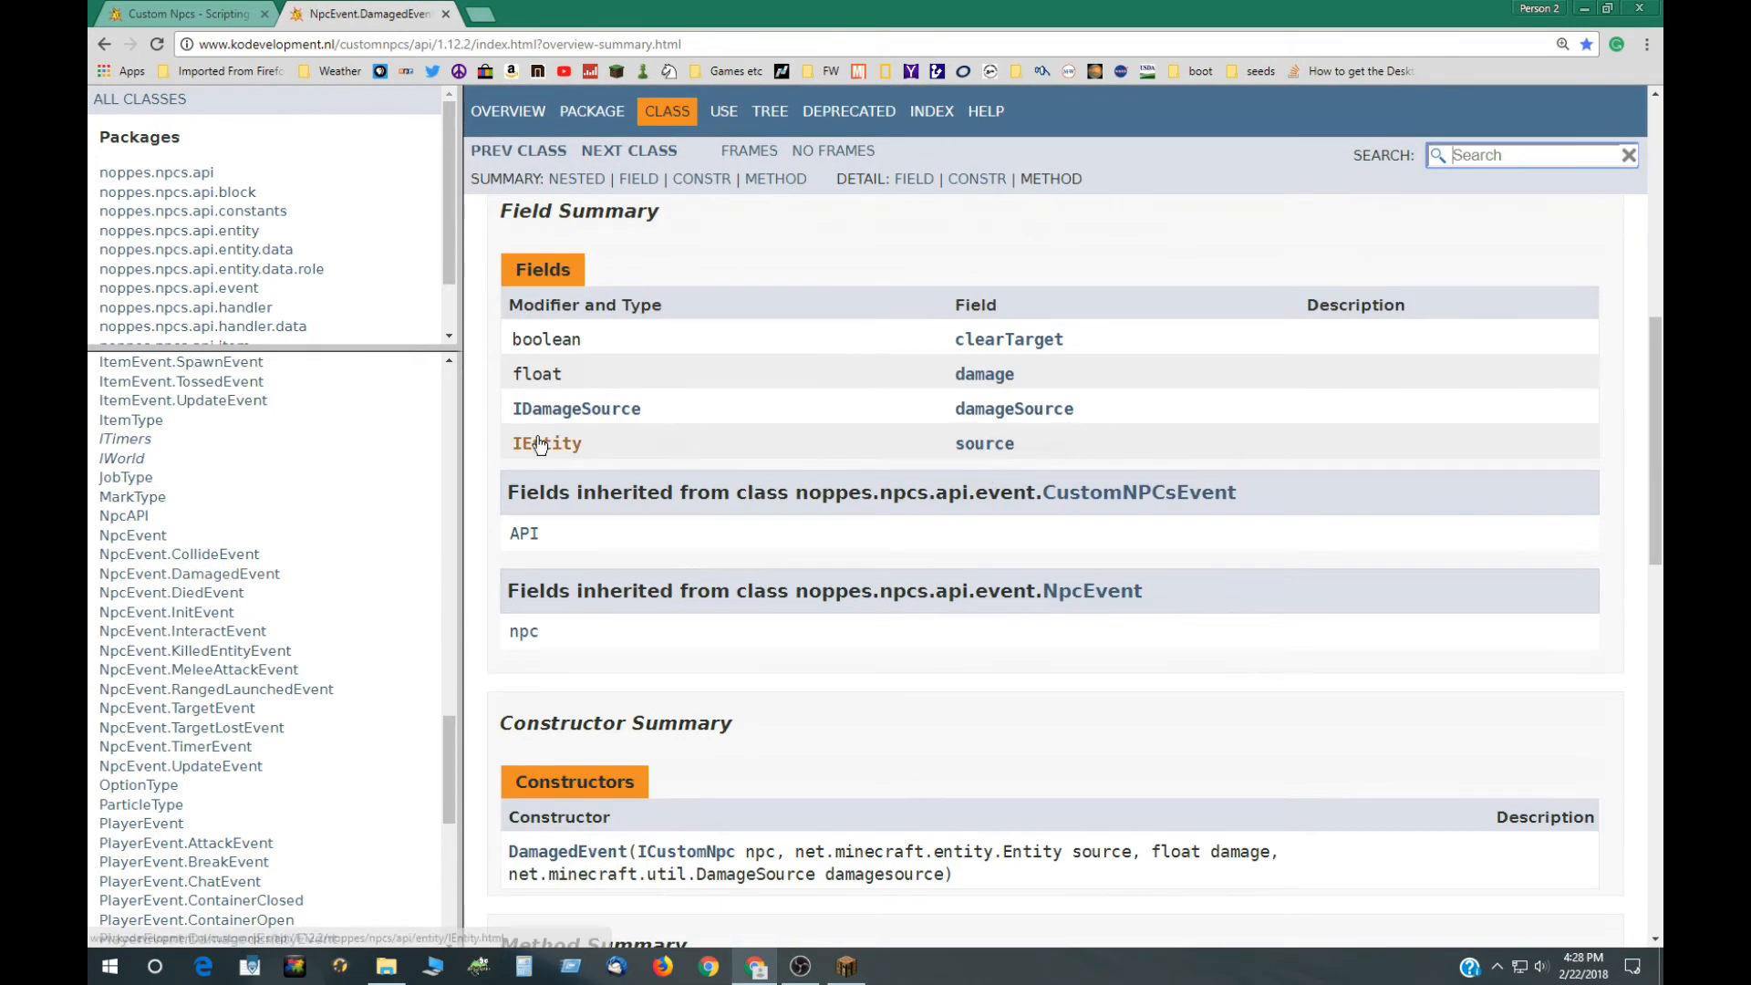
mouse_move(875, 464)
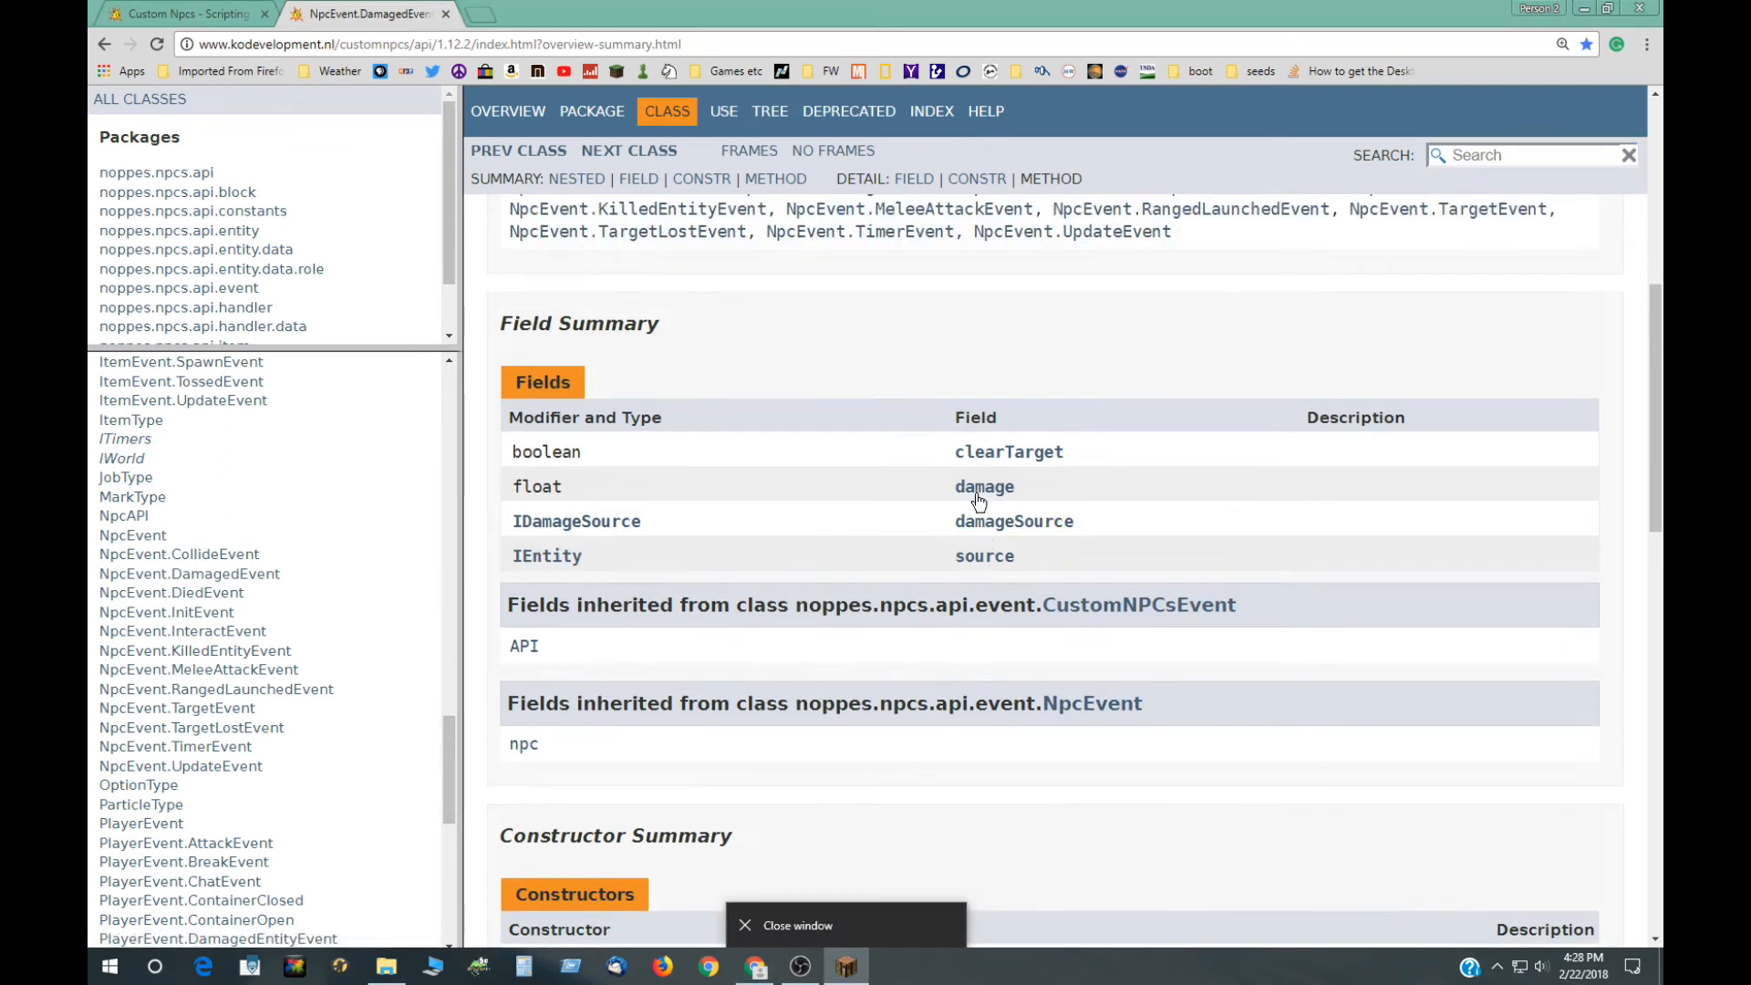
mouse_move(1014, 529)
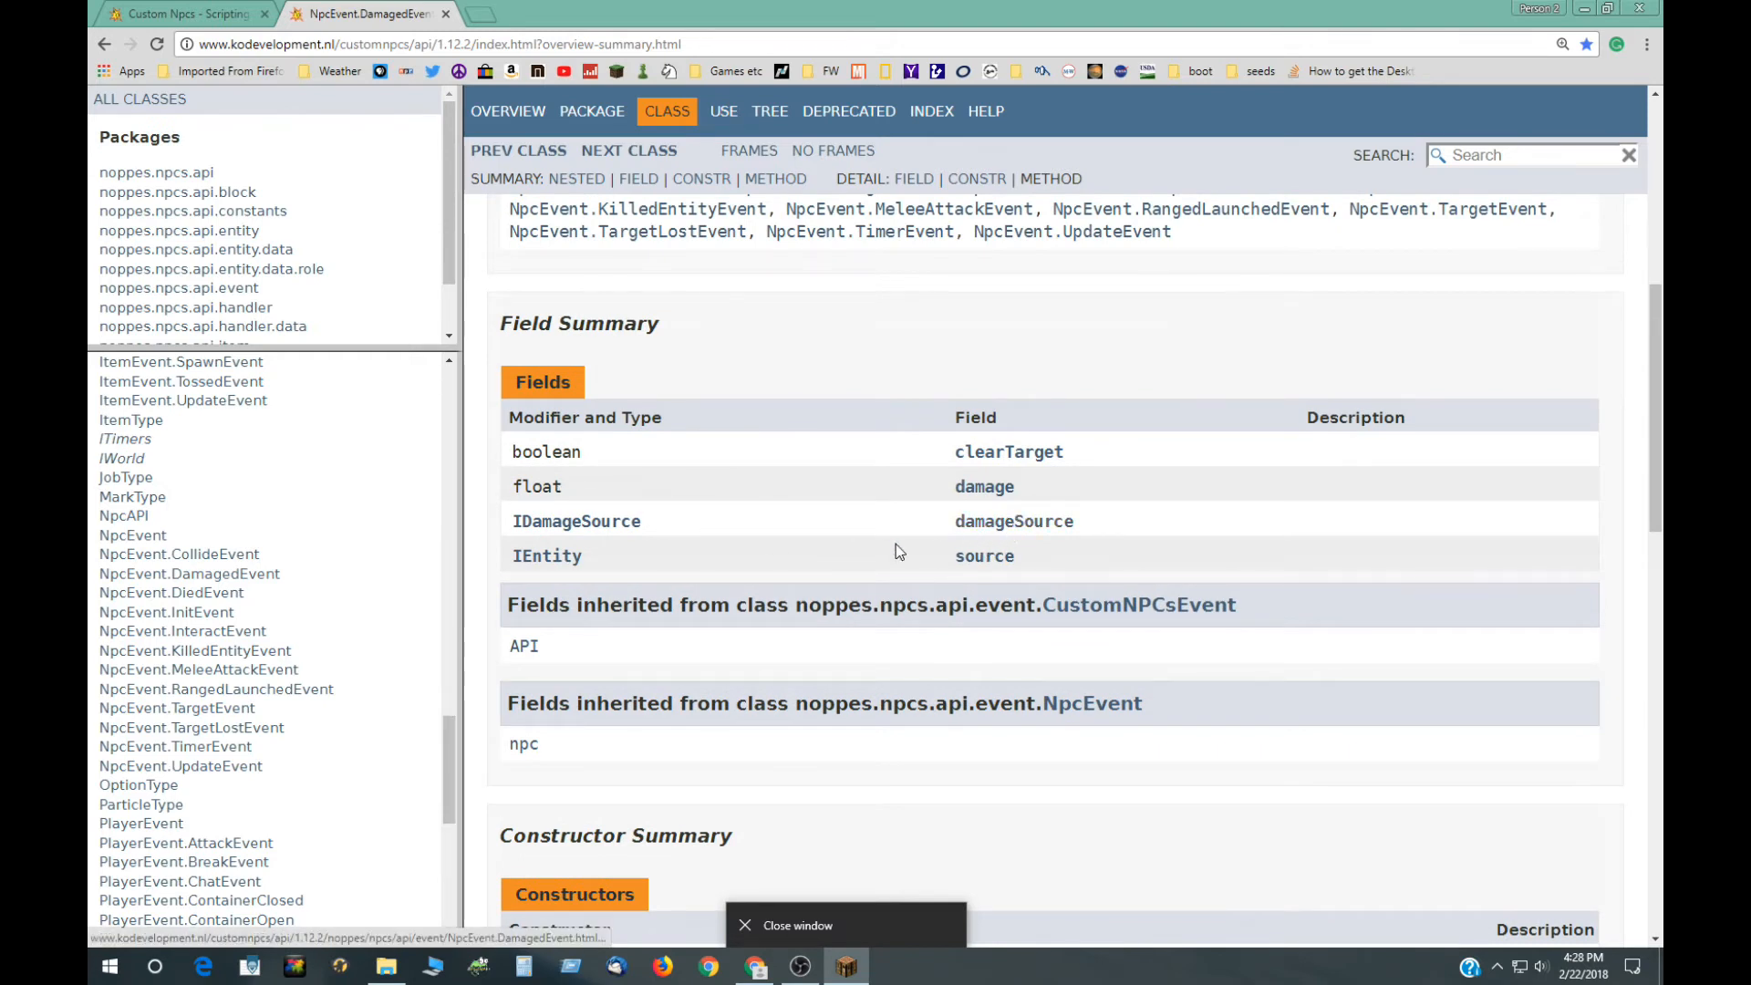
mouse_move(582, 531)
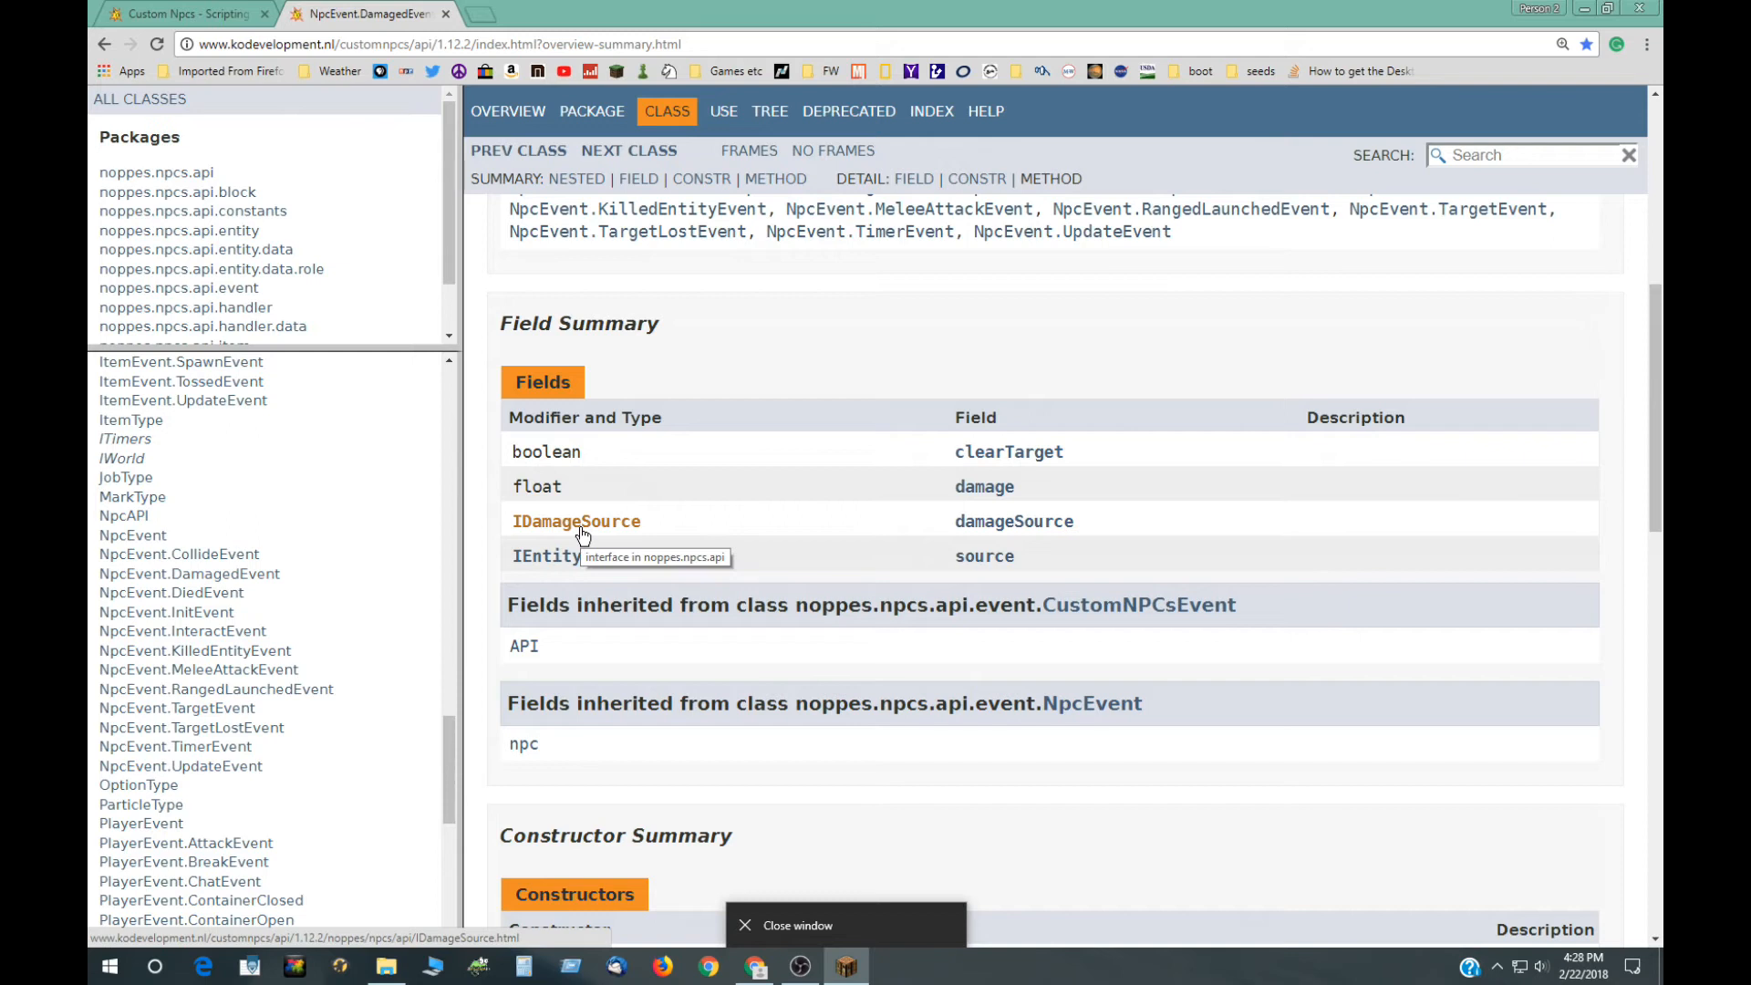
mouse_move(562, 561)
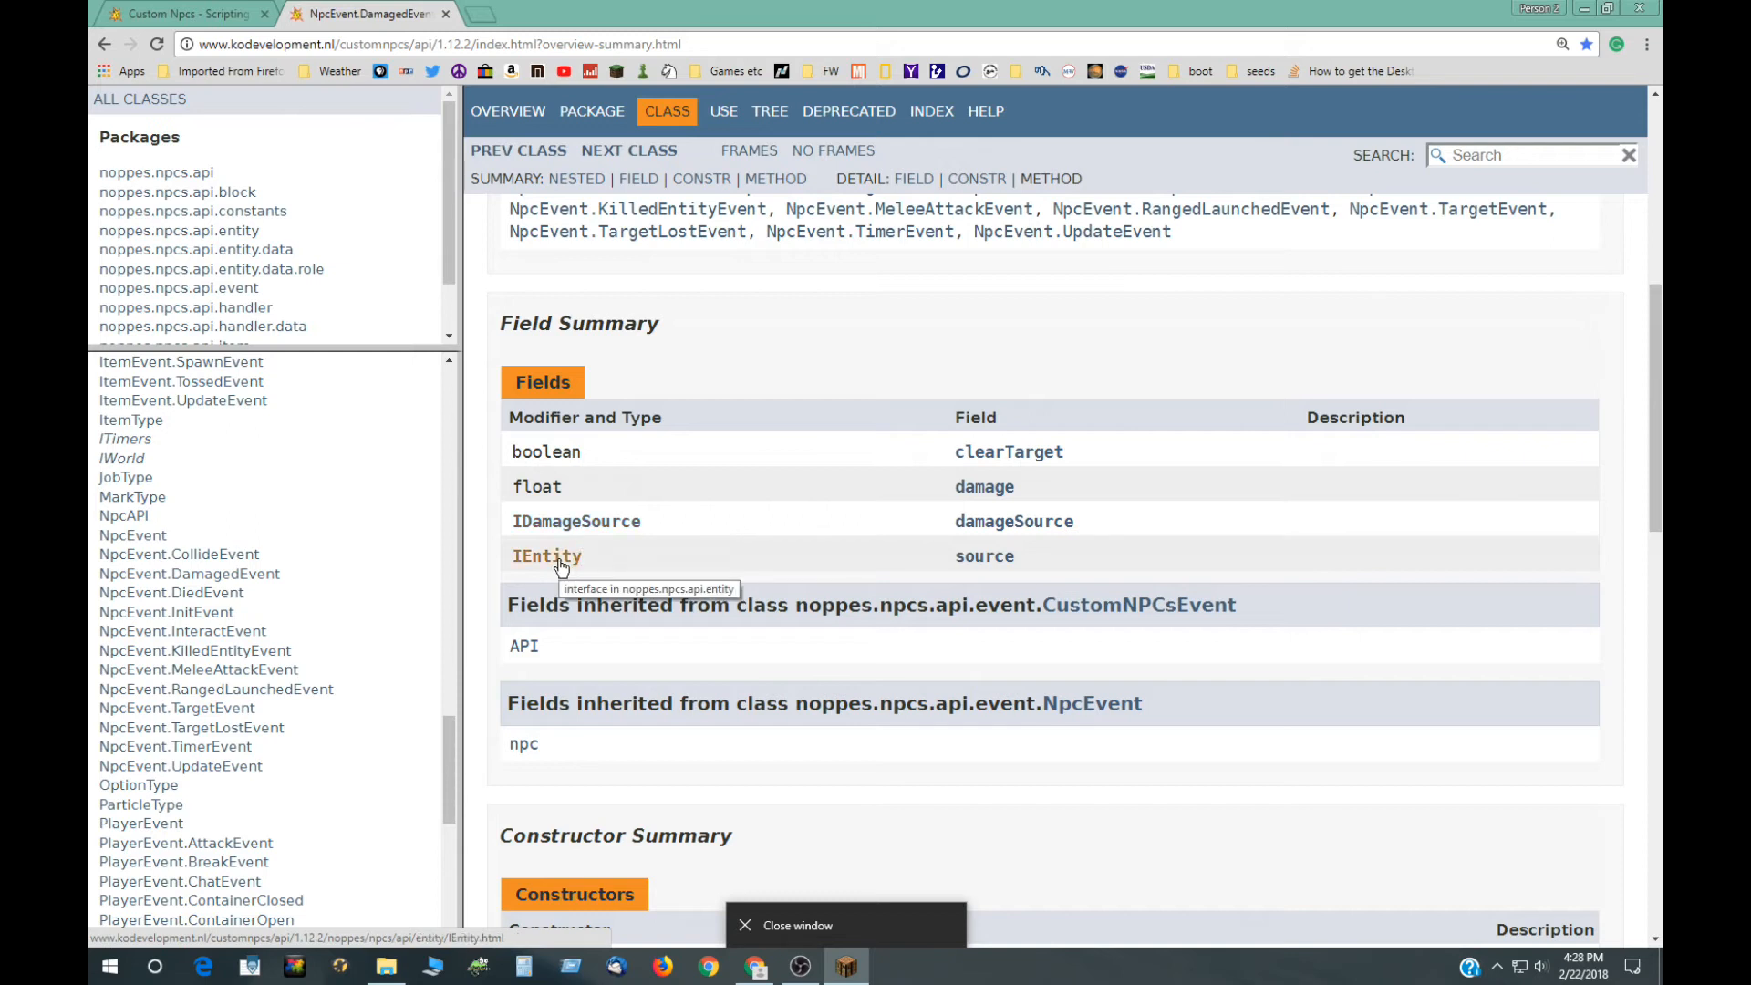
click(576, 521)
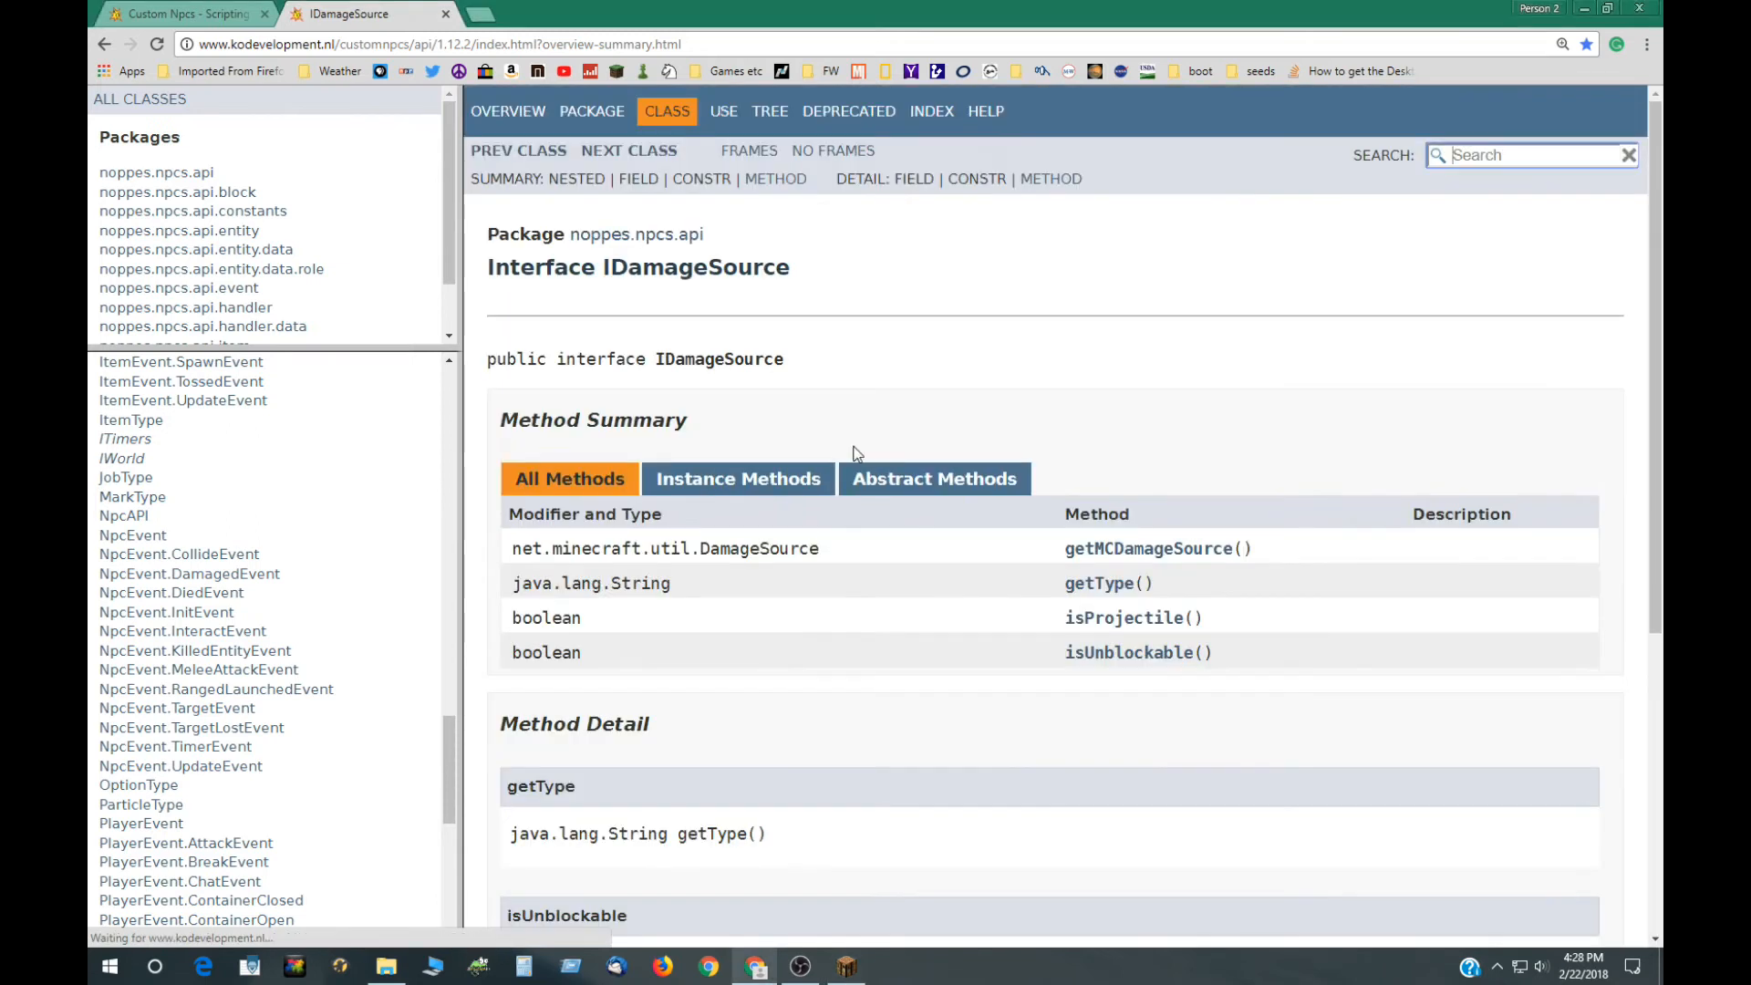
mouse_move(1109, 592)
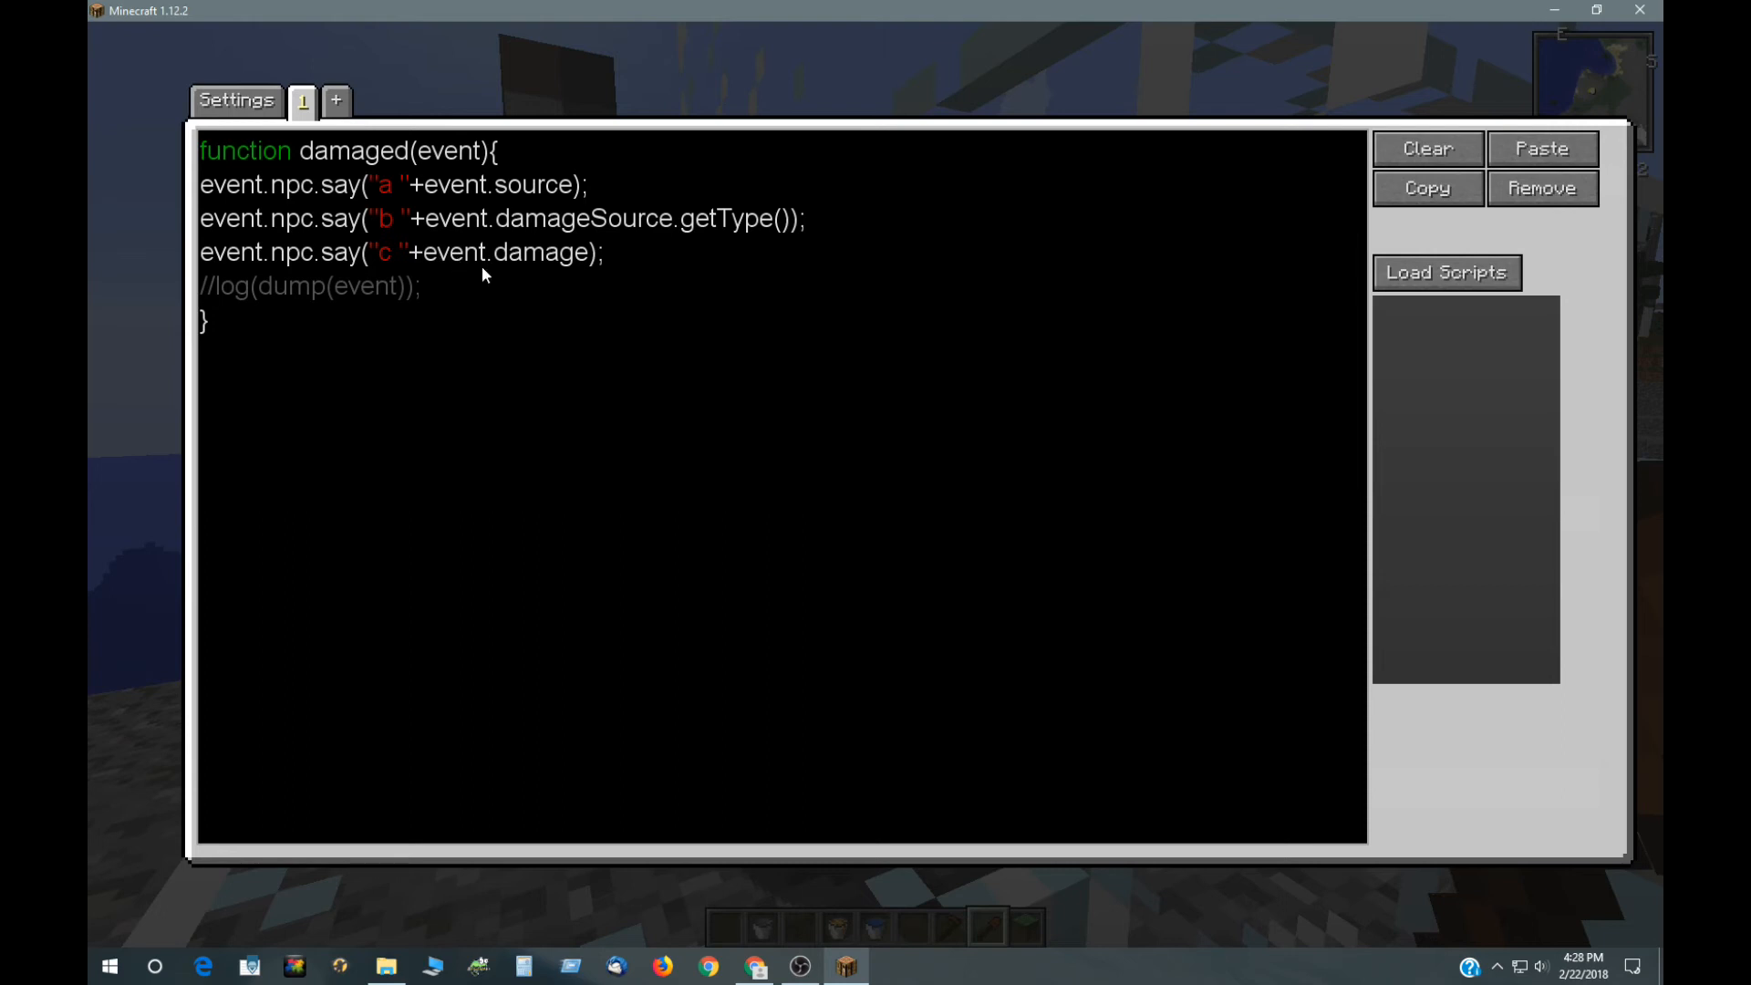
mouse_move(547, 265)
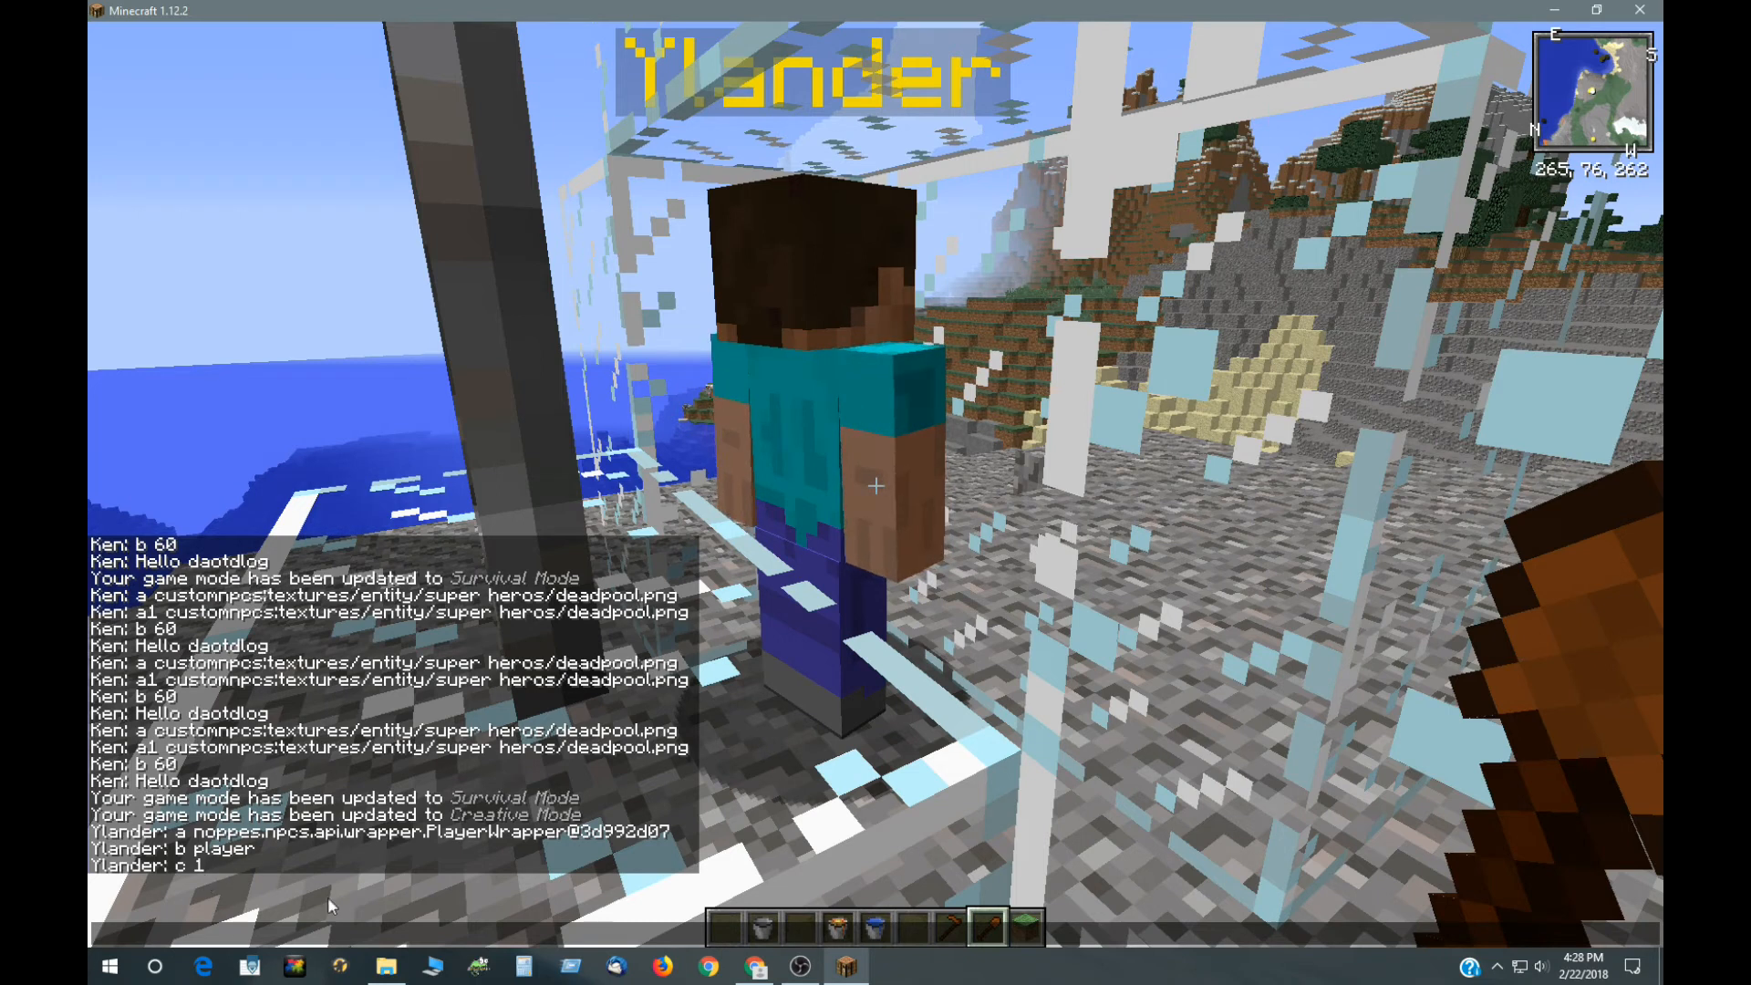
Step: Strike the NPC so its damaged script prints source, damage type player and damage 1 in chat
click(756, 967)
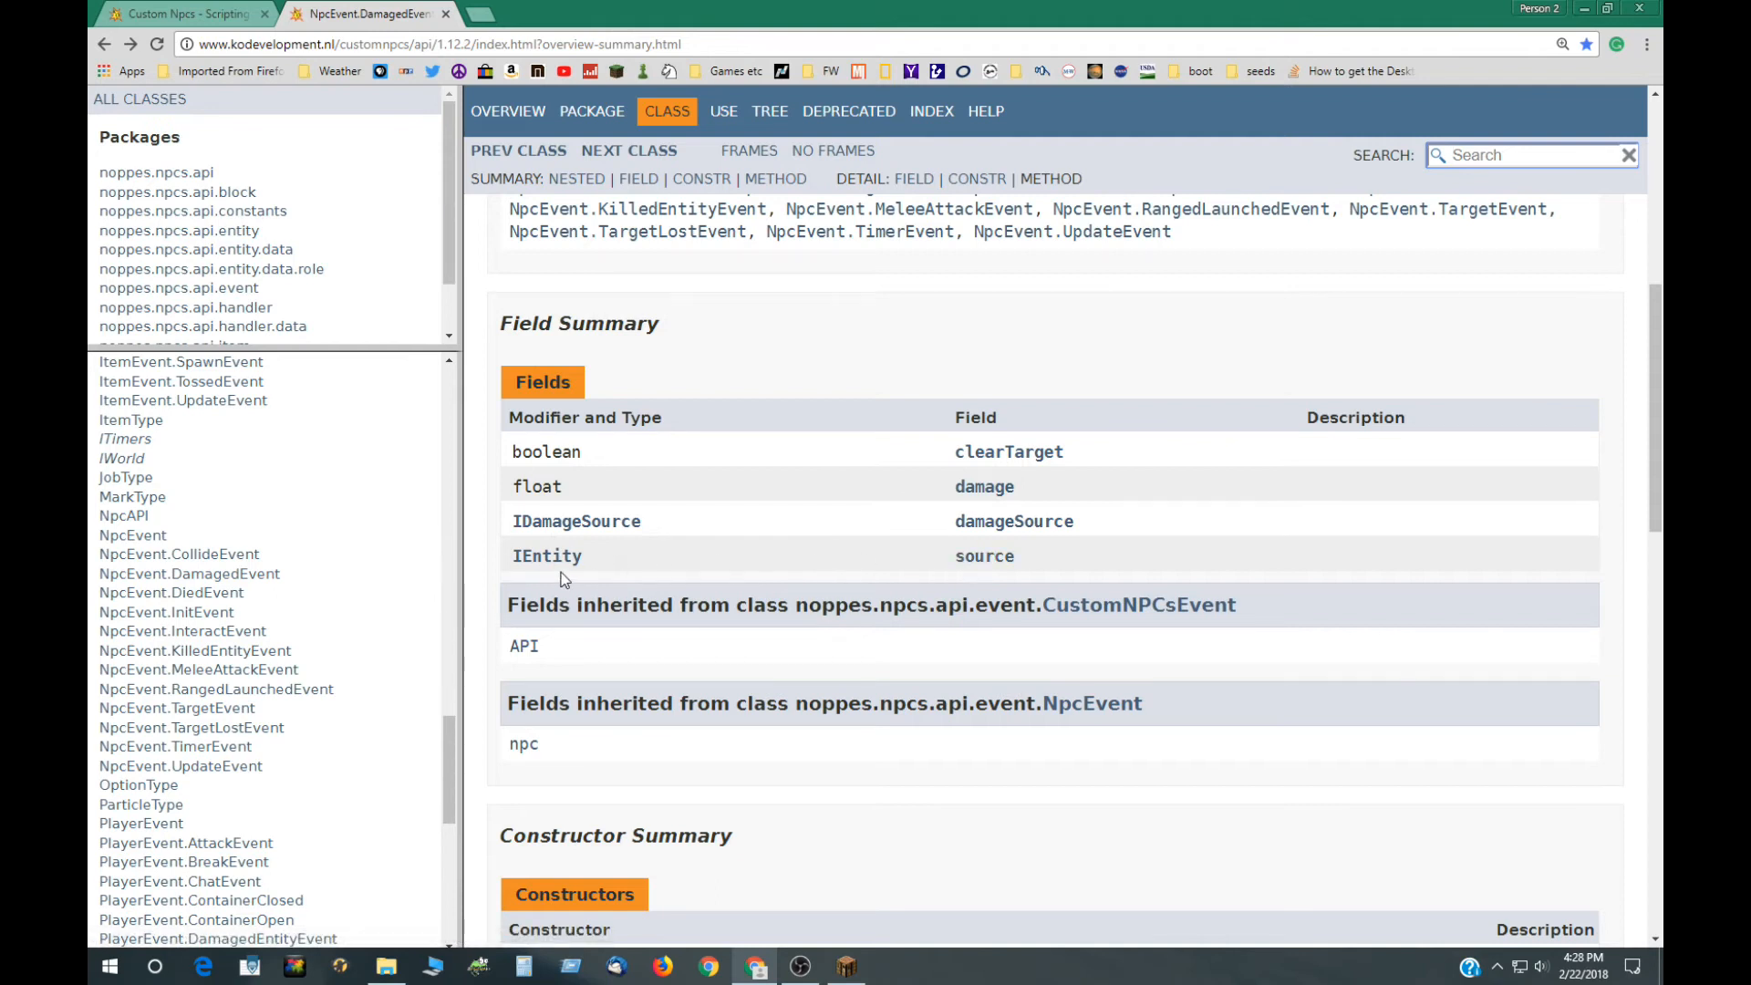
mouse_move(723, 796)
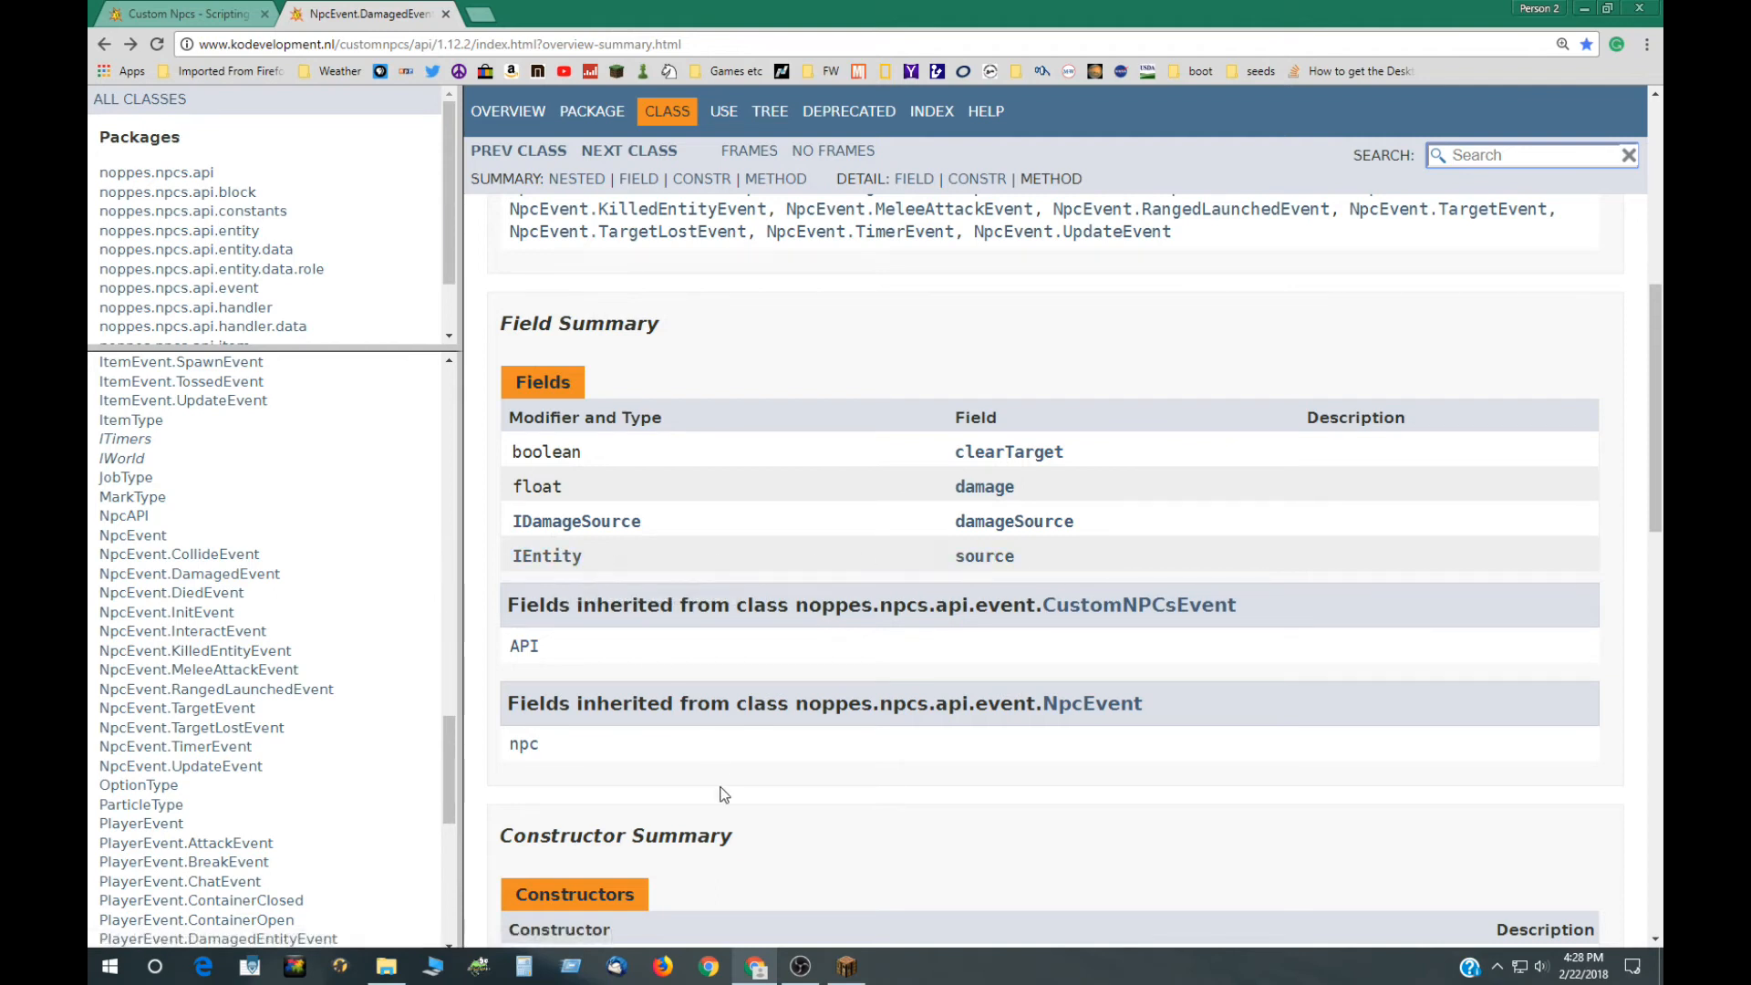
mouse_move(726, 765)
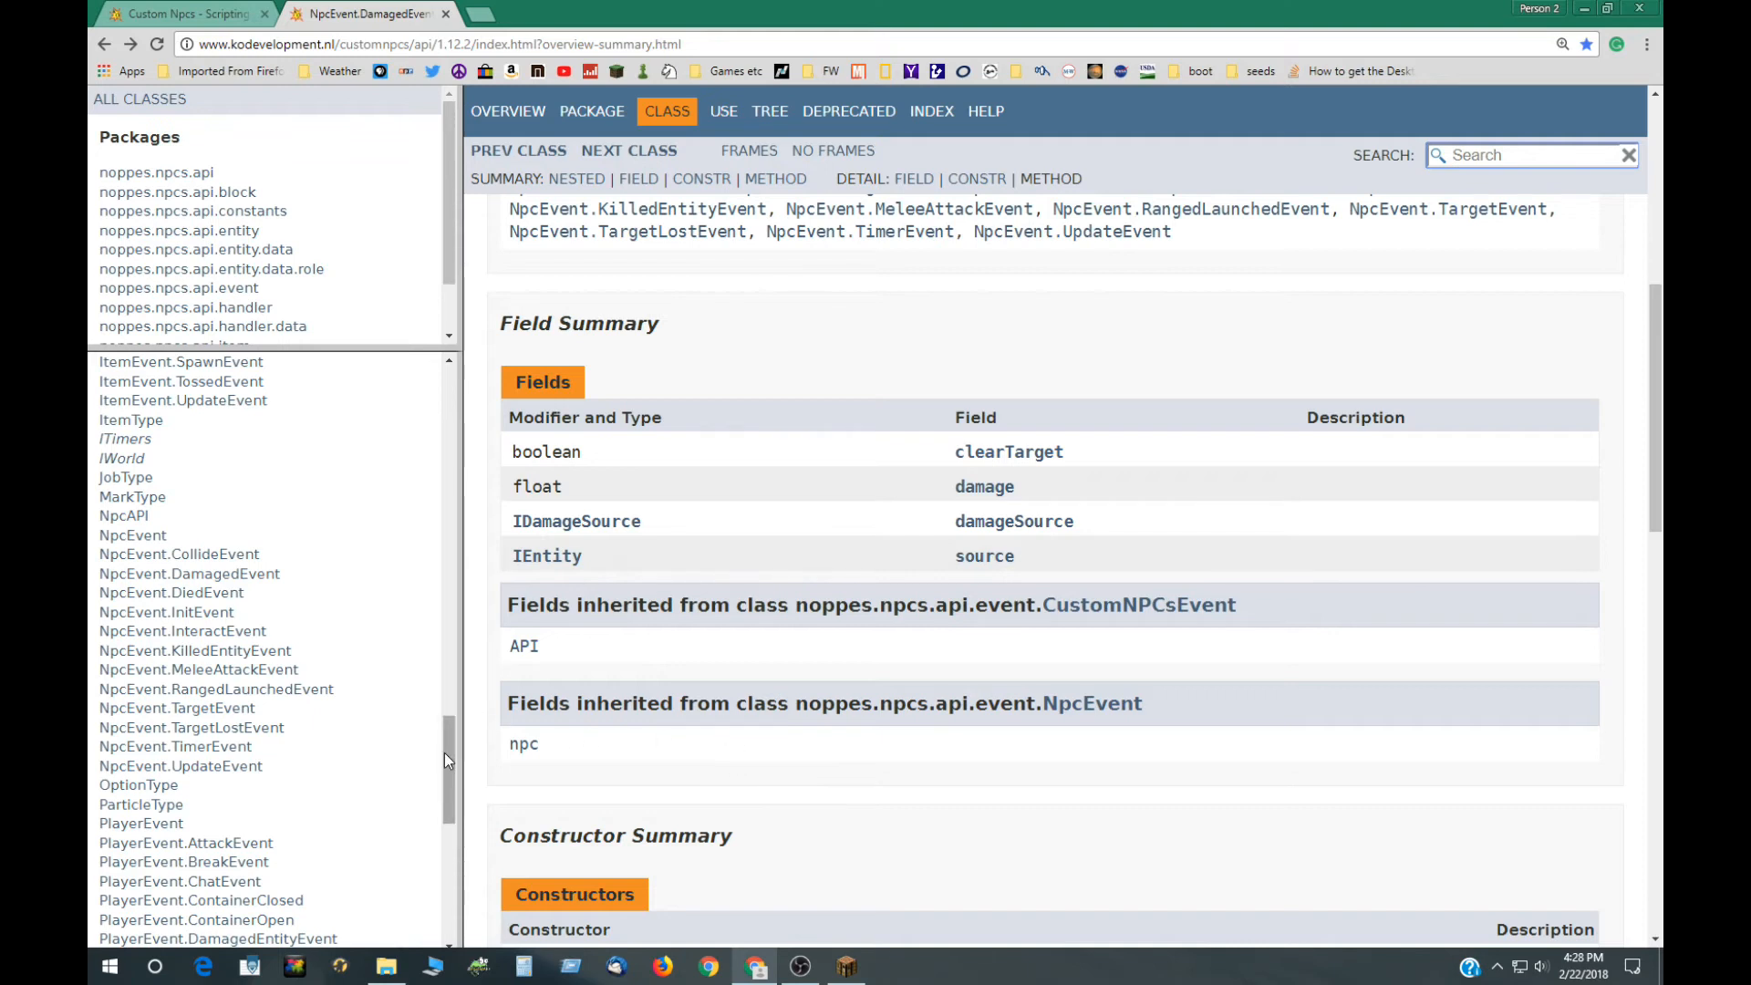
Step: Scroll All Classes past NpcEvent.DamagedEvent, then switch back to the Minecraft window
scroll(down, 3)
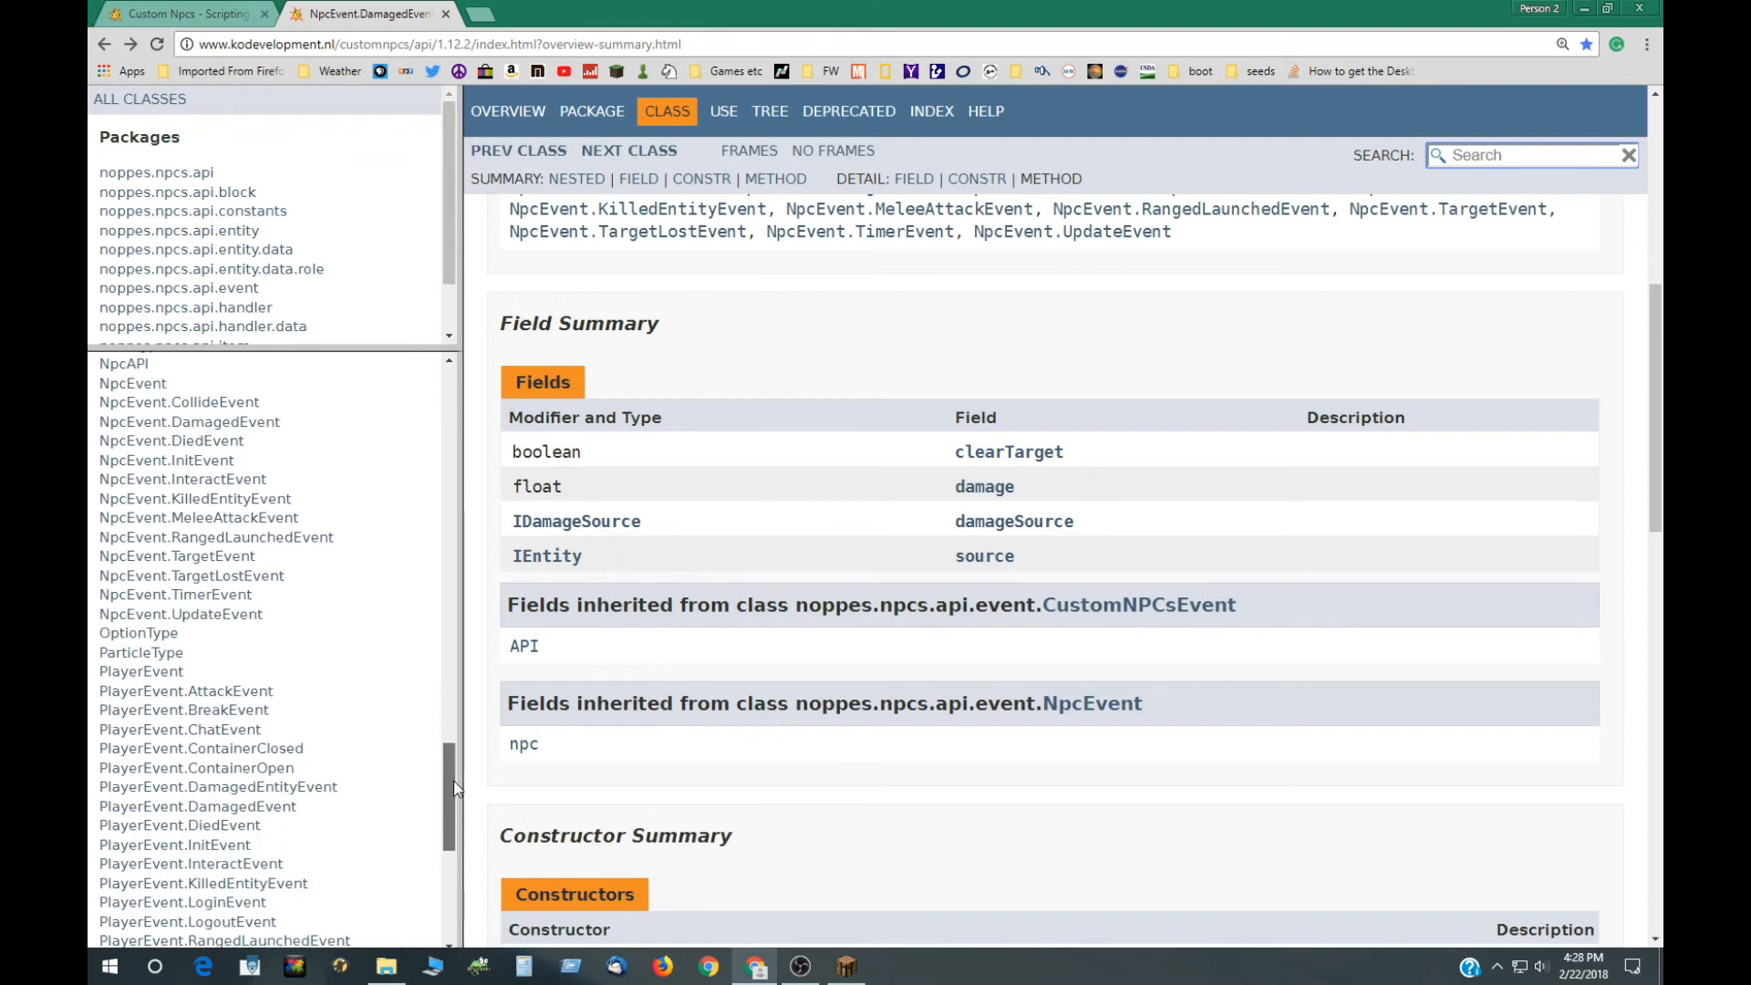
scroll(down, 3)
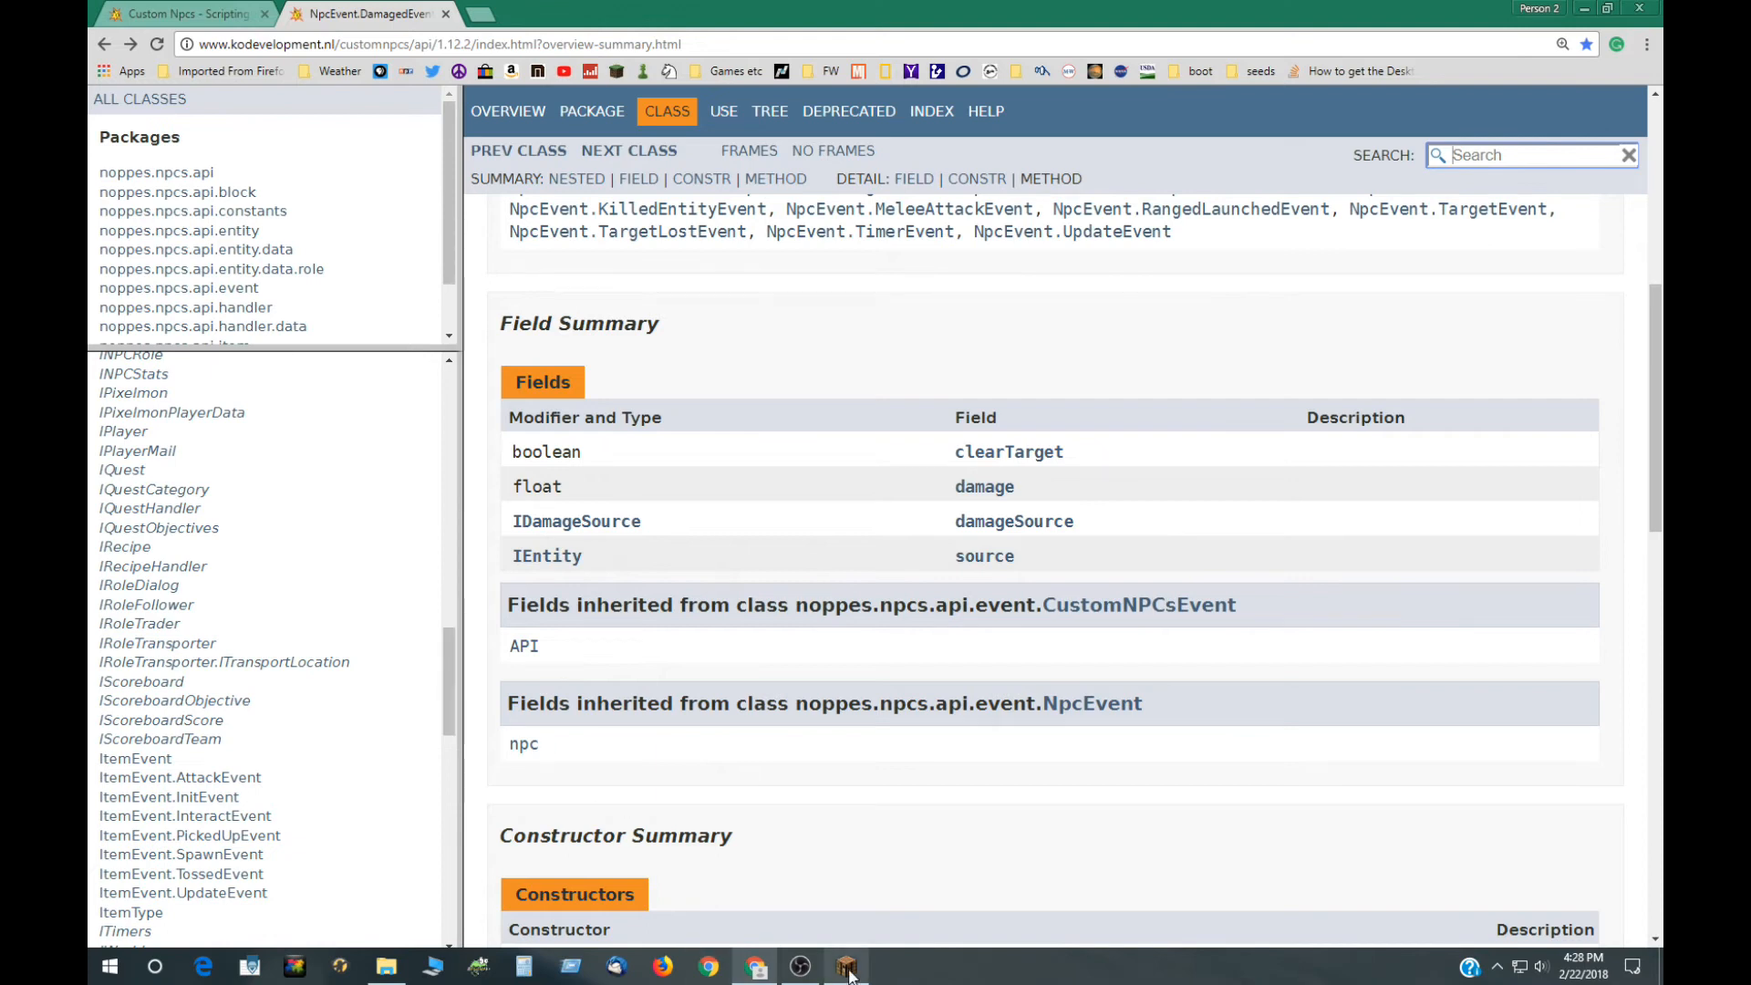
click(851, 967)
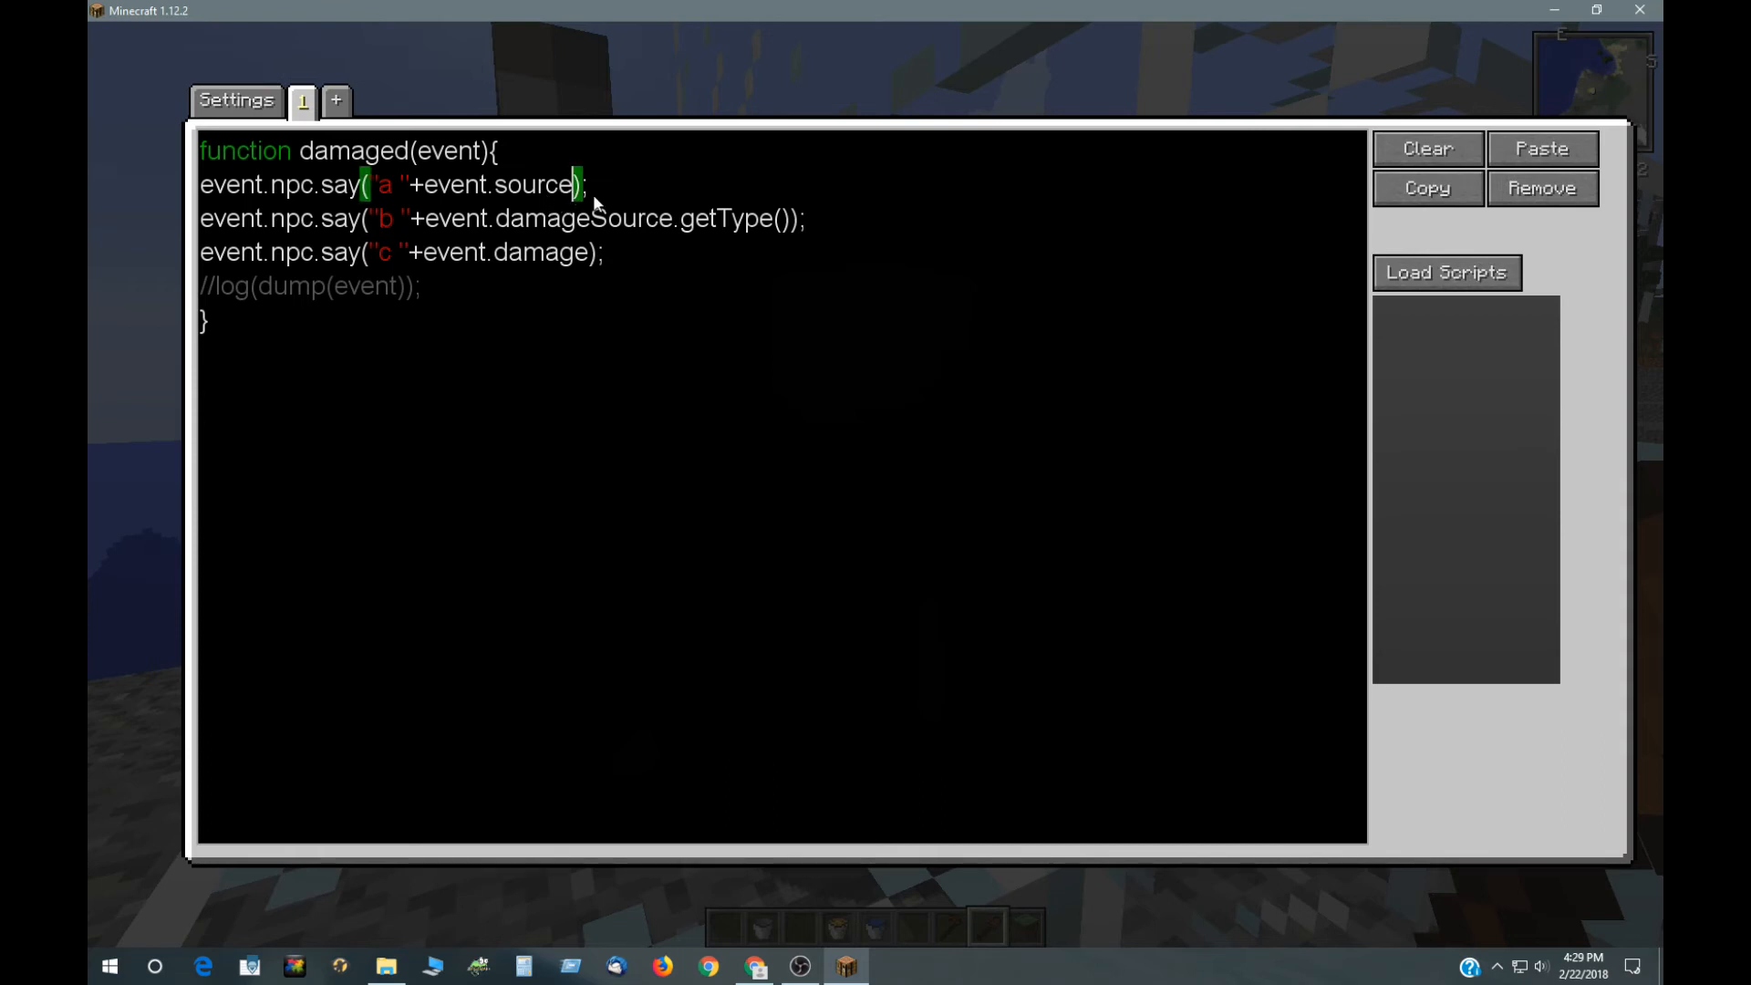
Step: Append .getName() to event.source in the first say call on line 2
text(.)
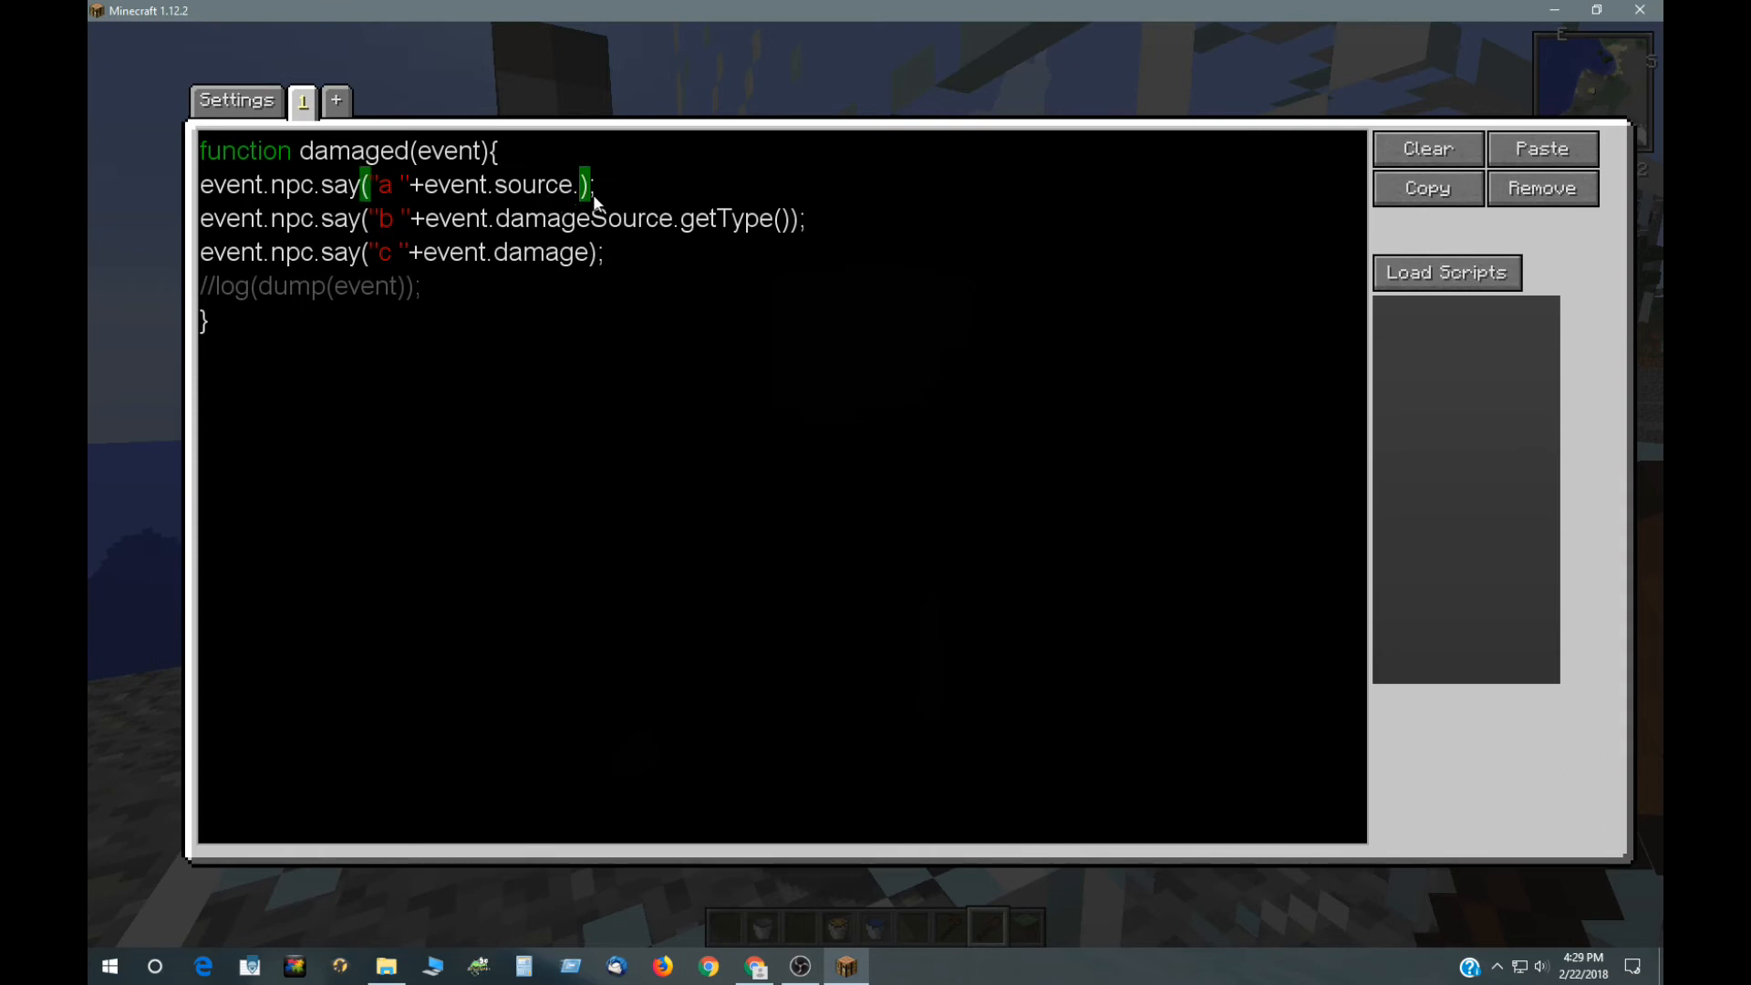
text(getNam)
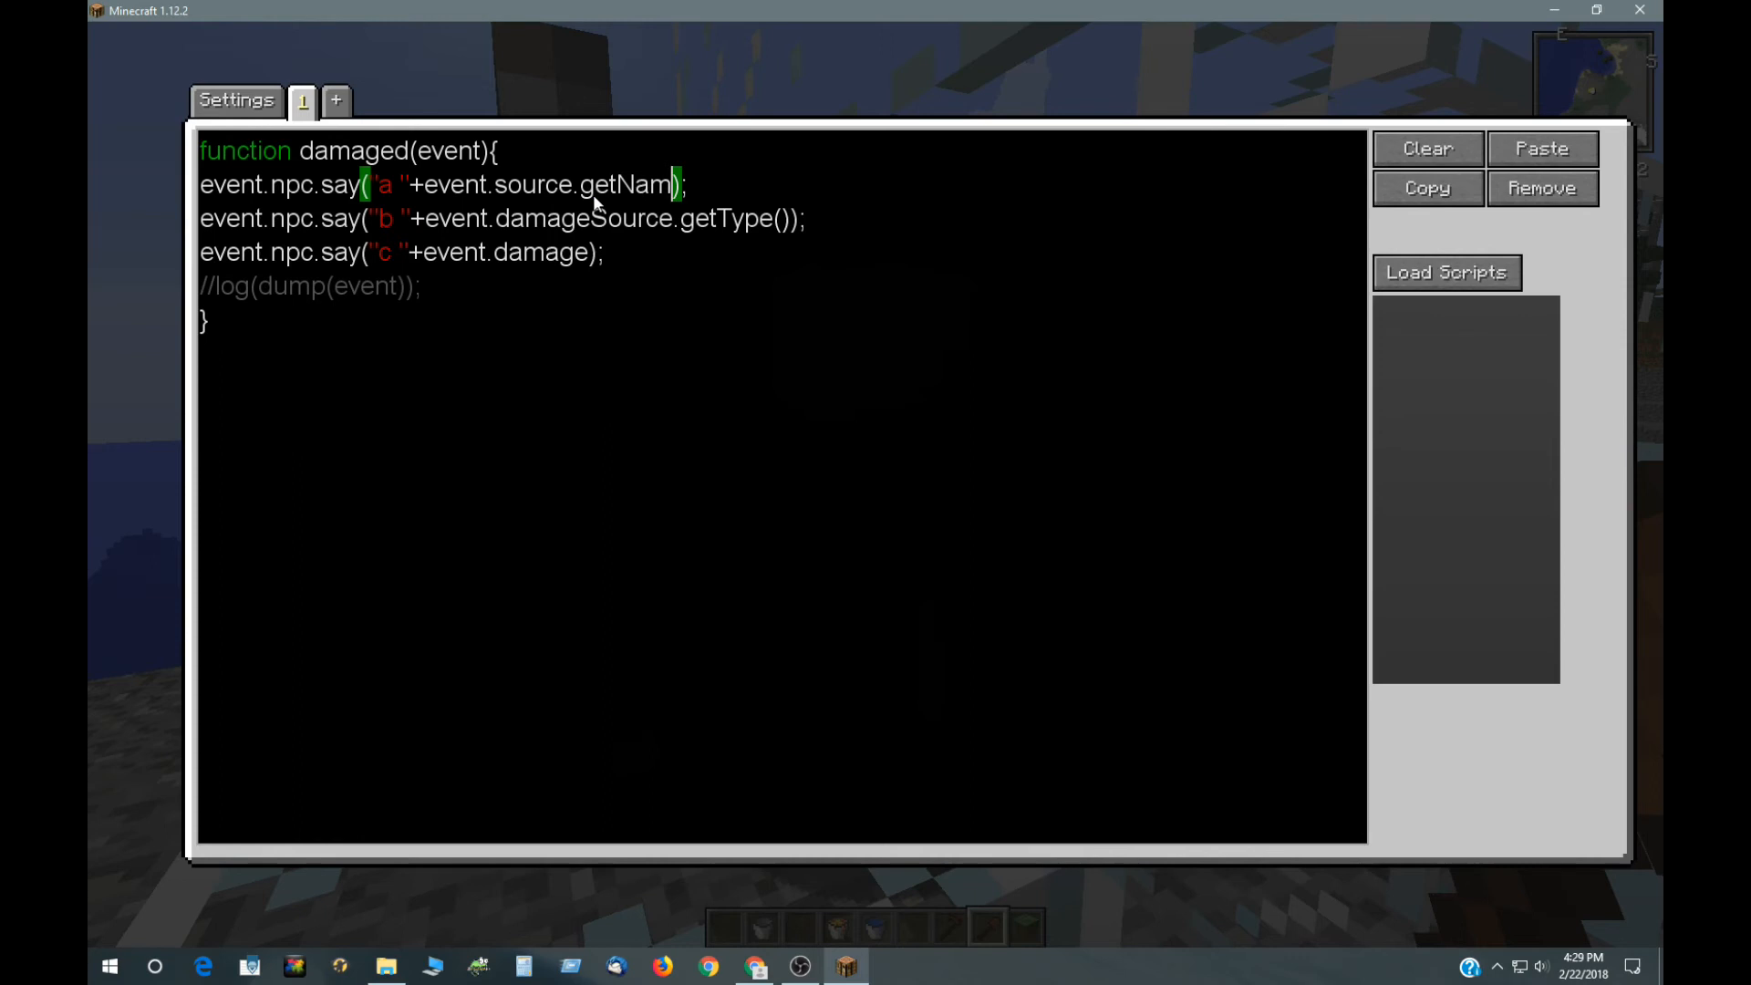
text(e())
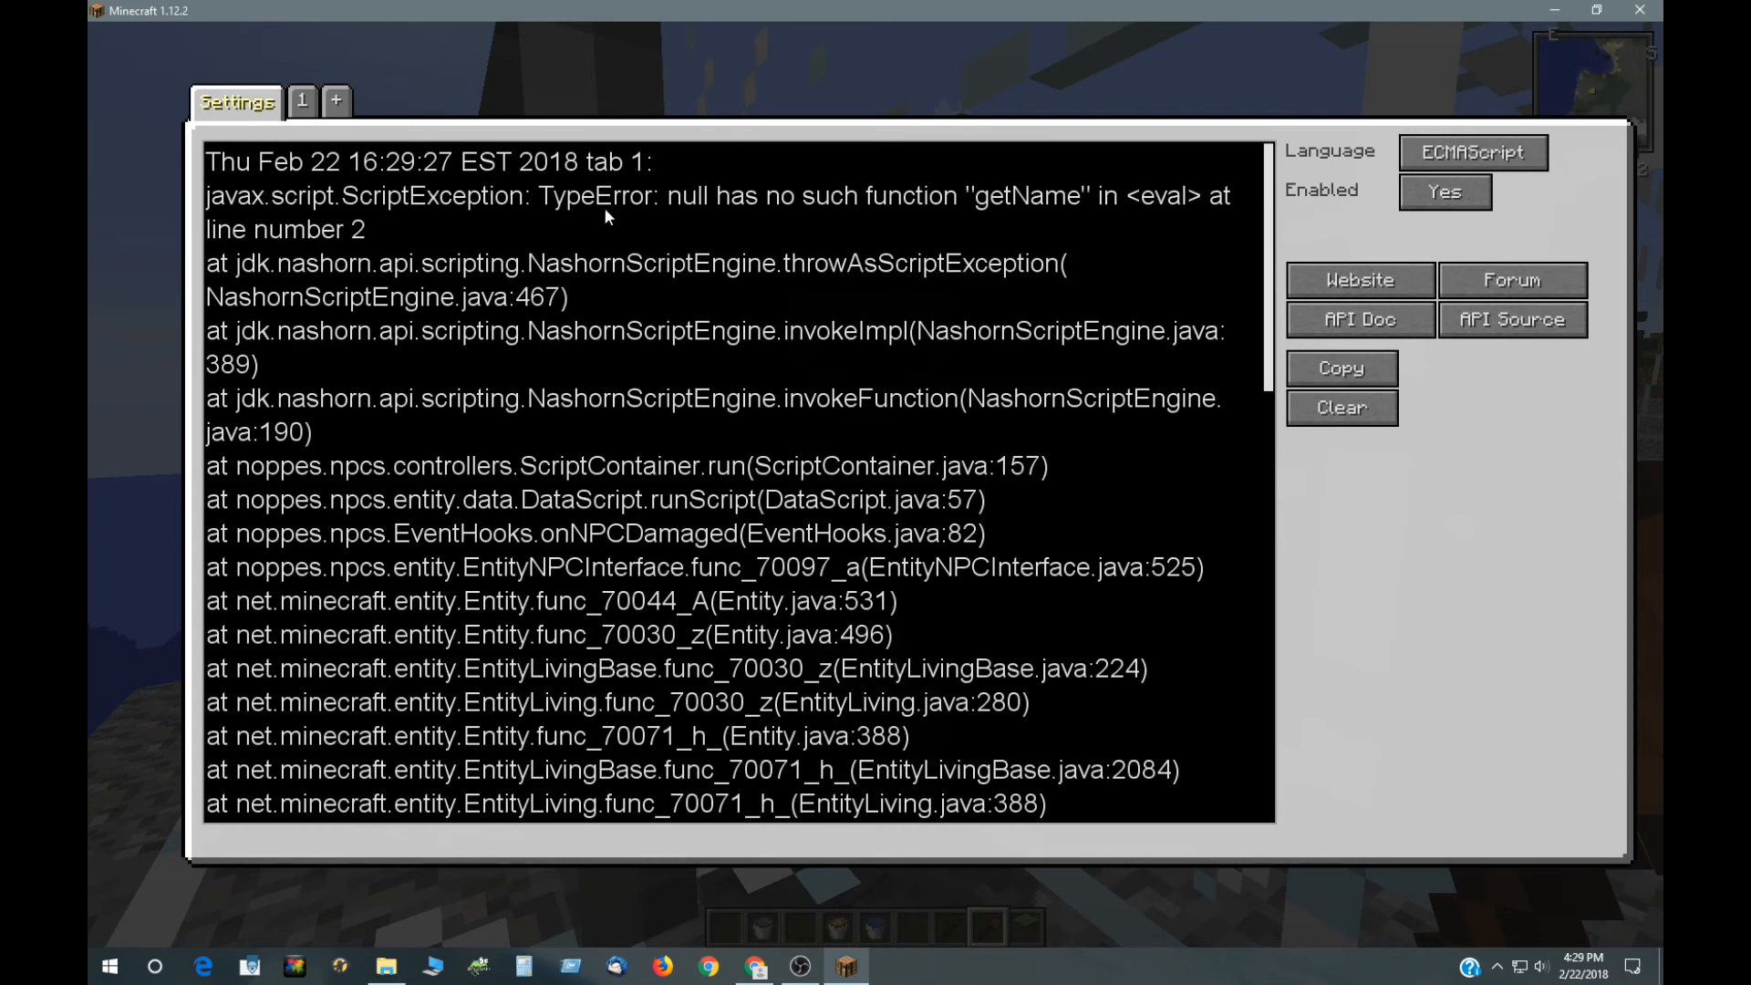
Step: Remove .getName() from the first say line and clear the old getName error from the script log
click(299, 100)
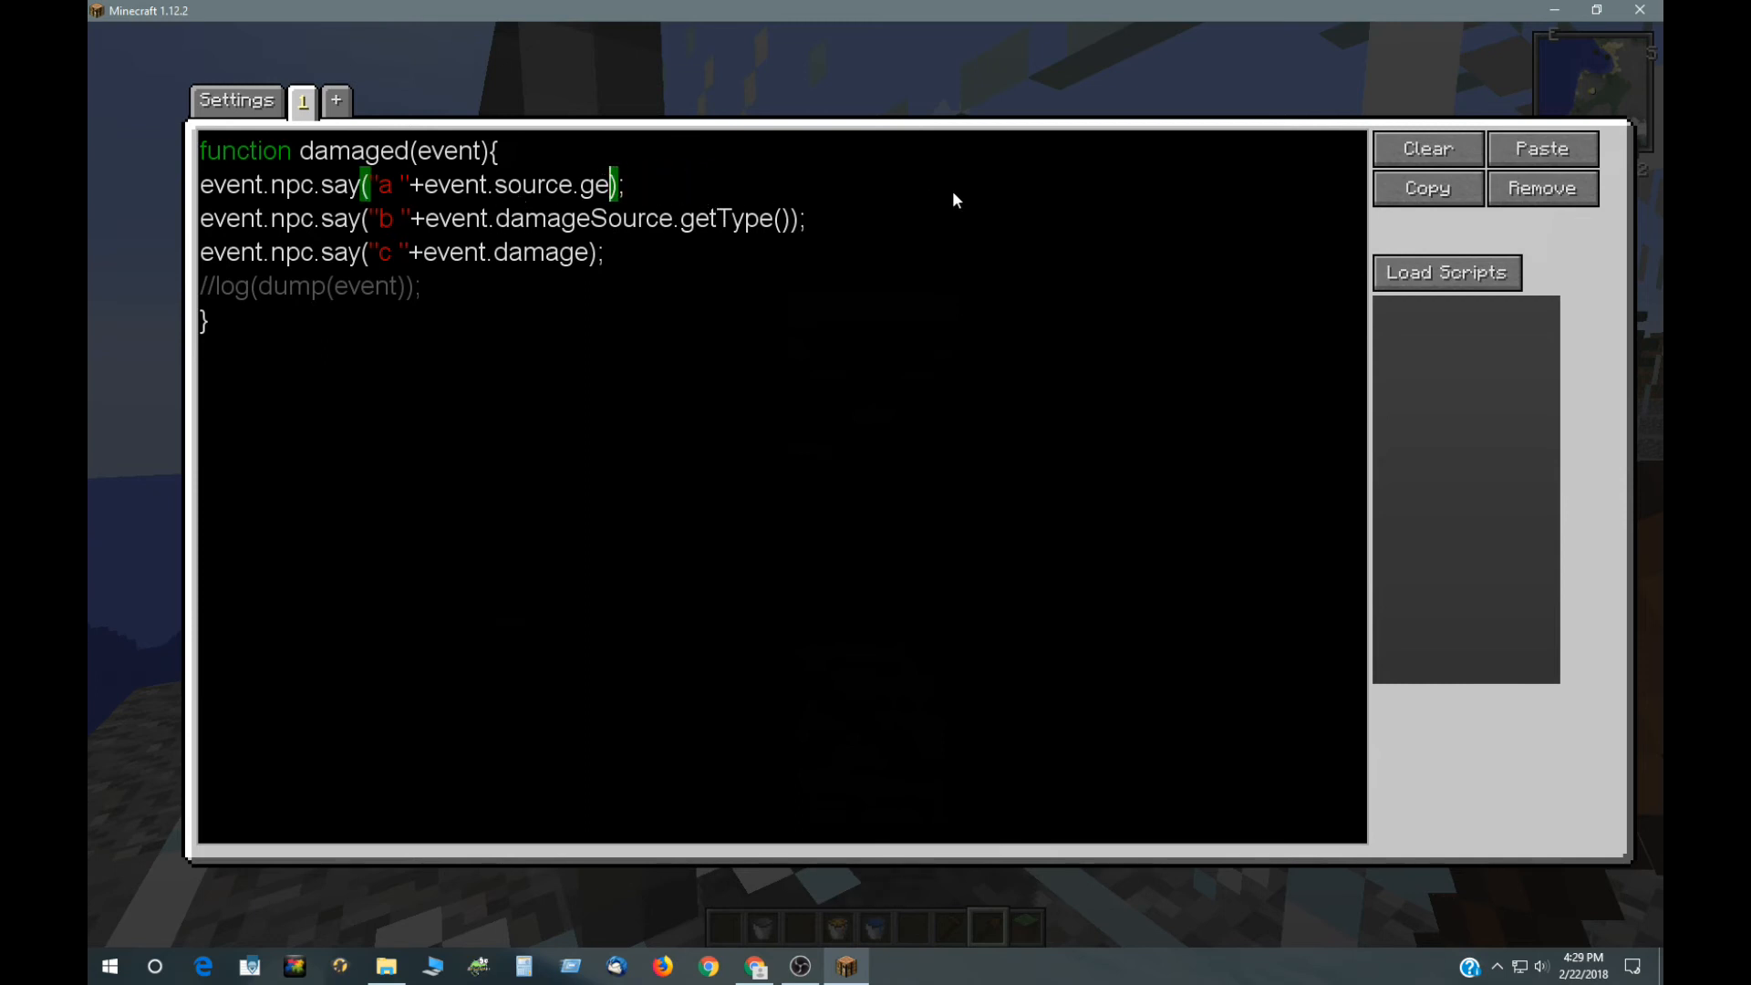
key(Backspace)
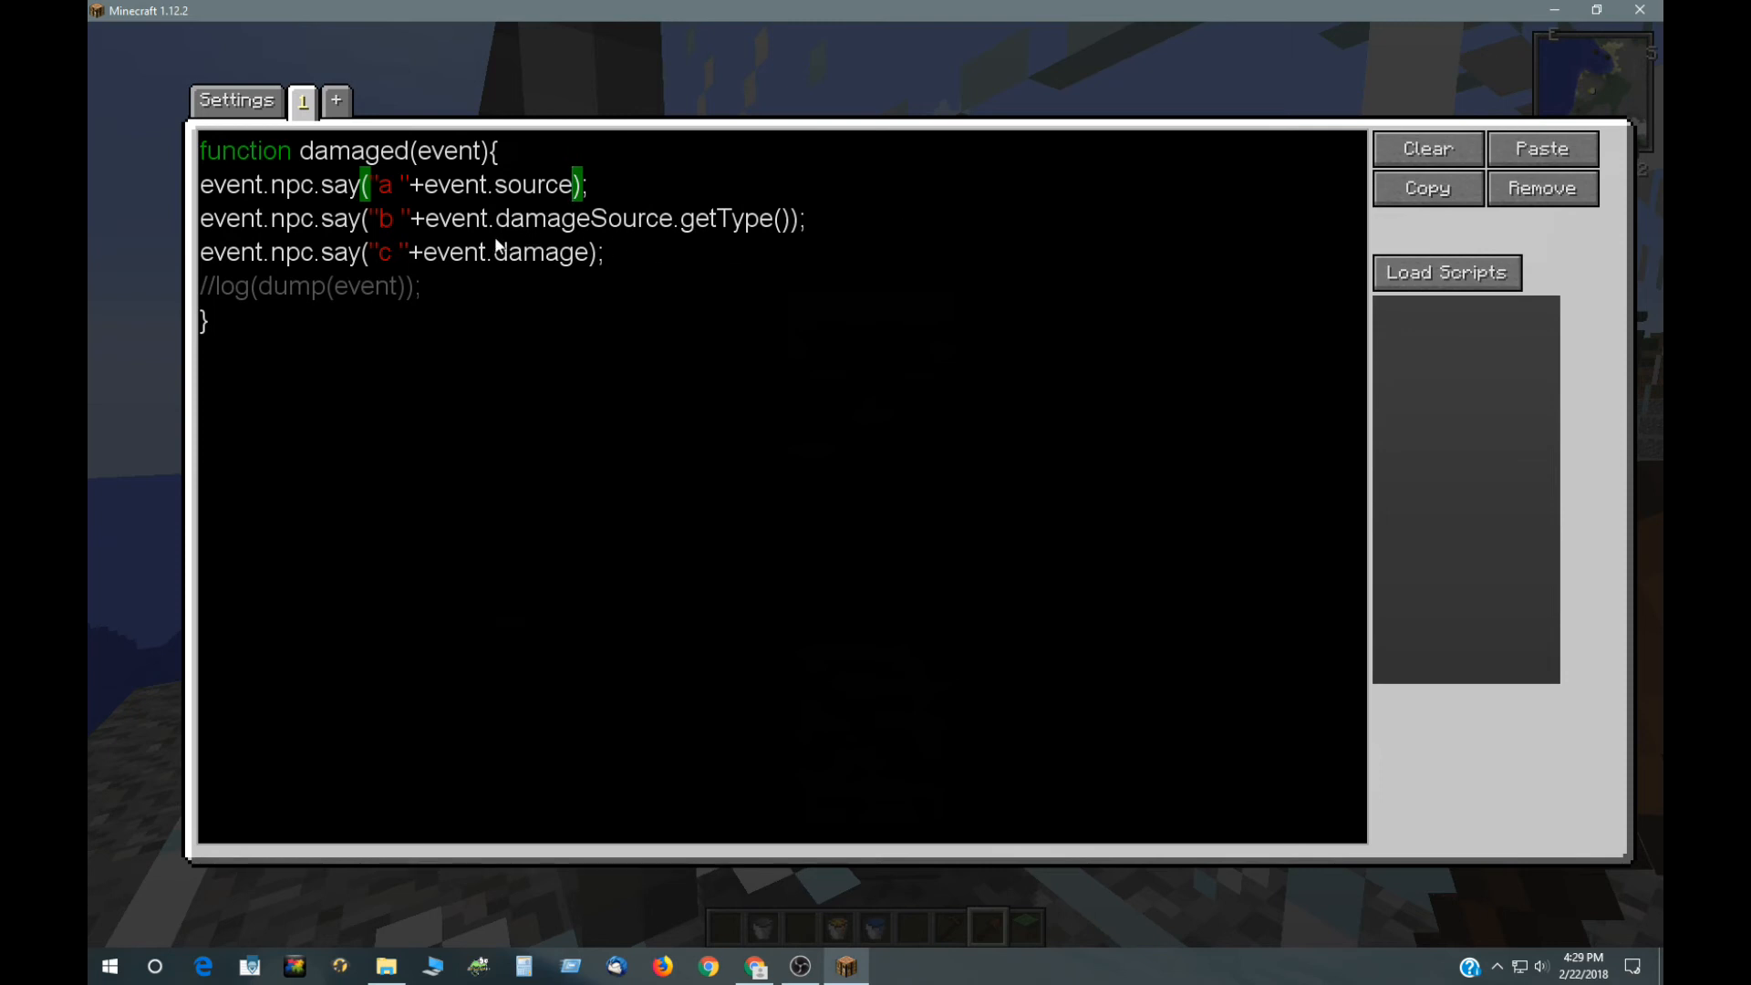
mouse_move(675, 236)
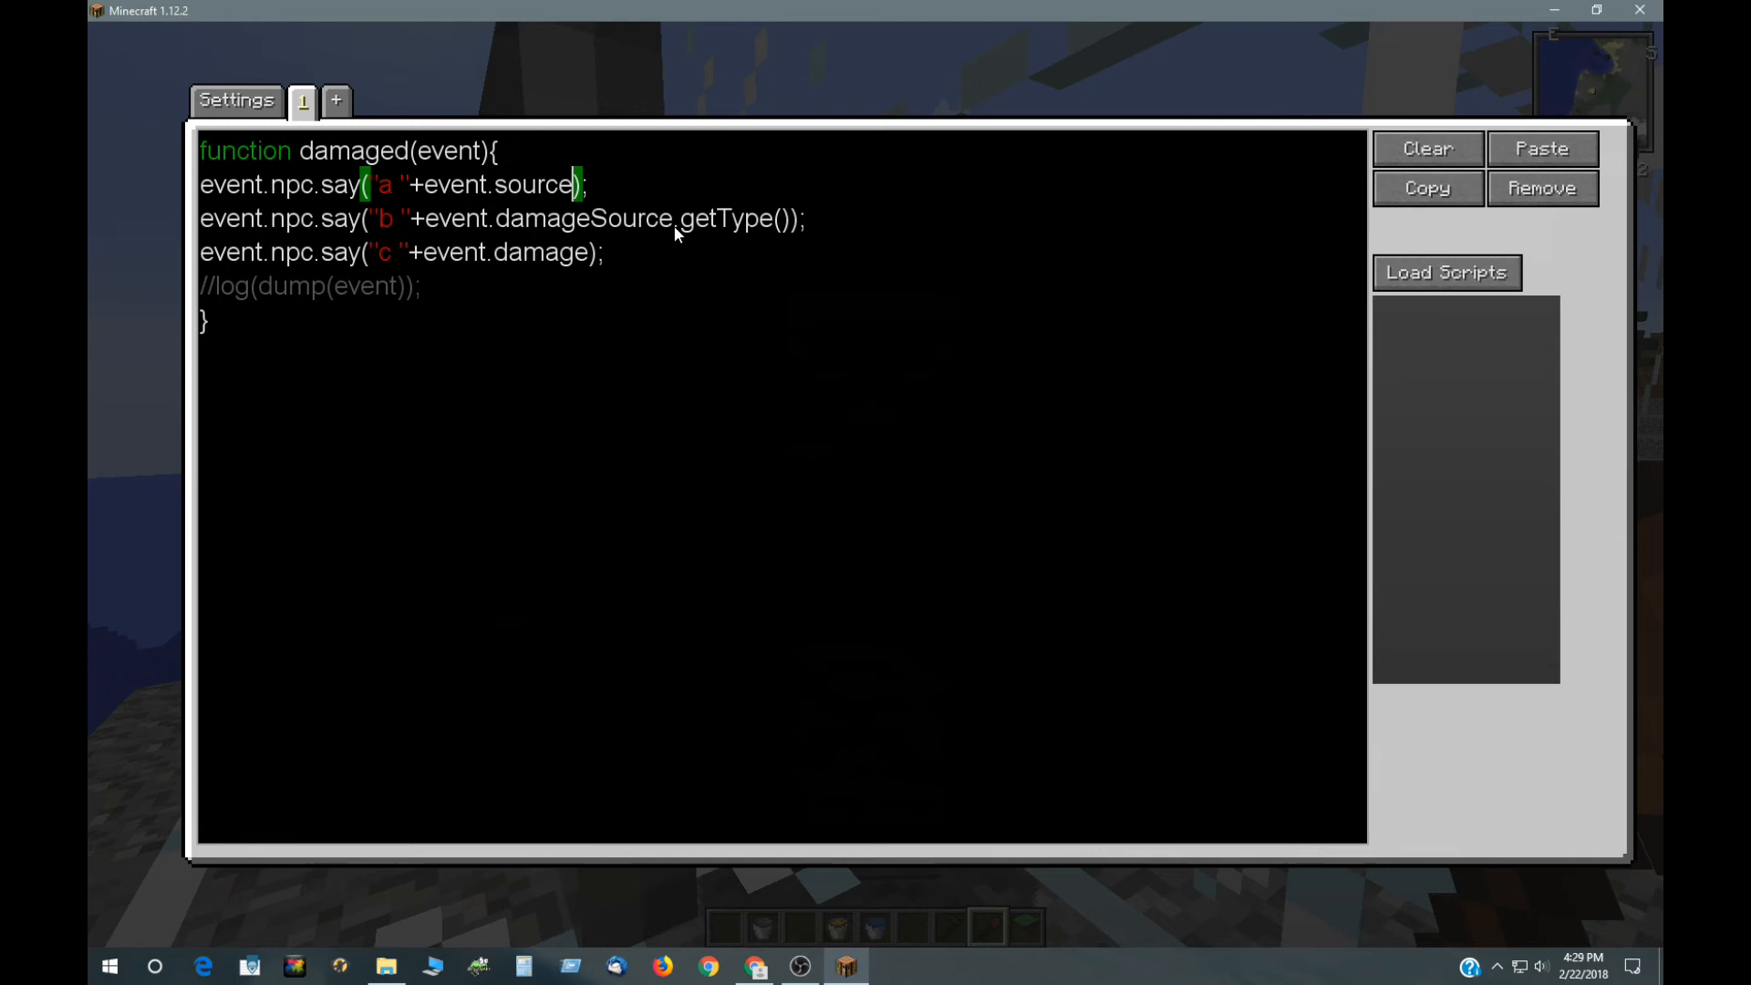
mouse_move(733, 250)
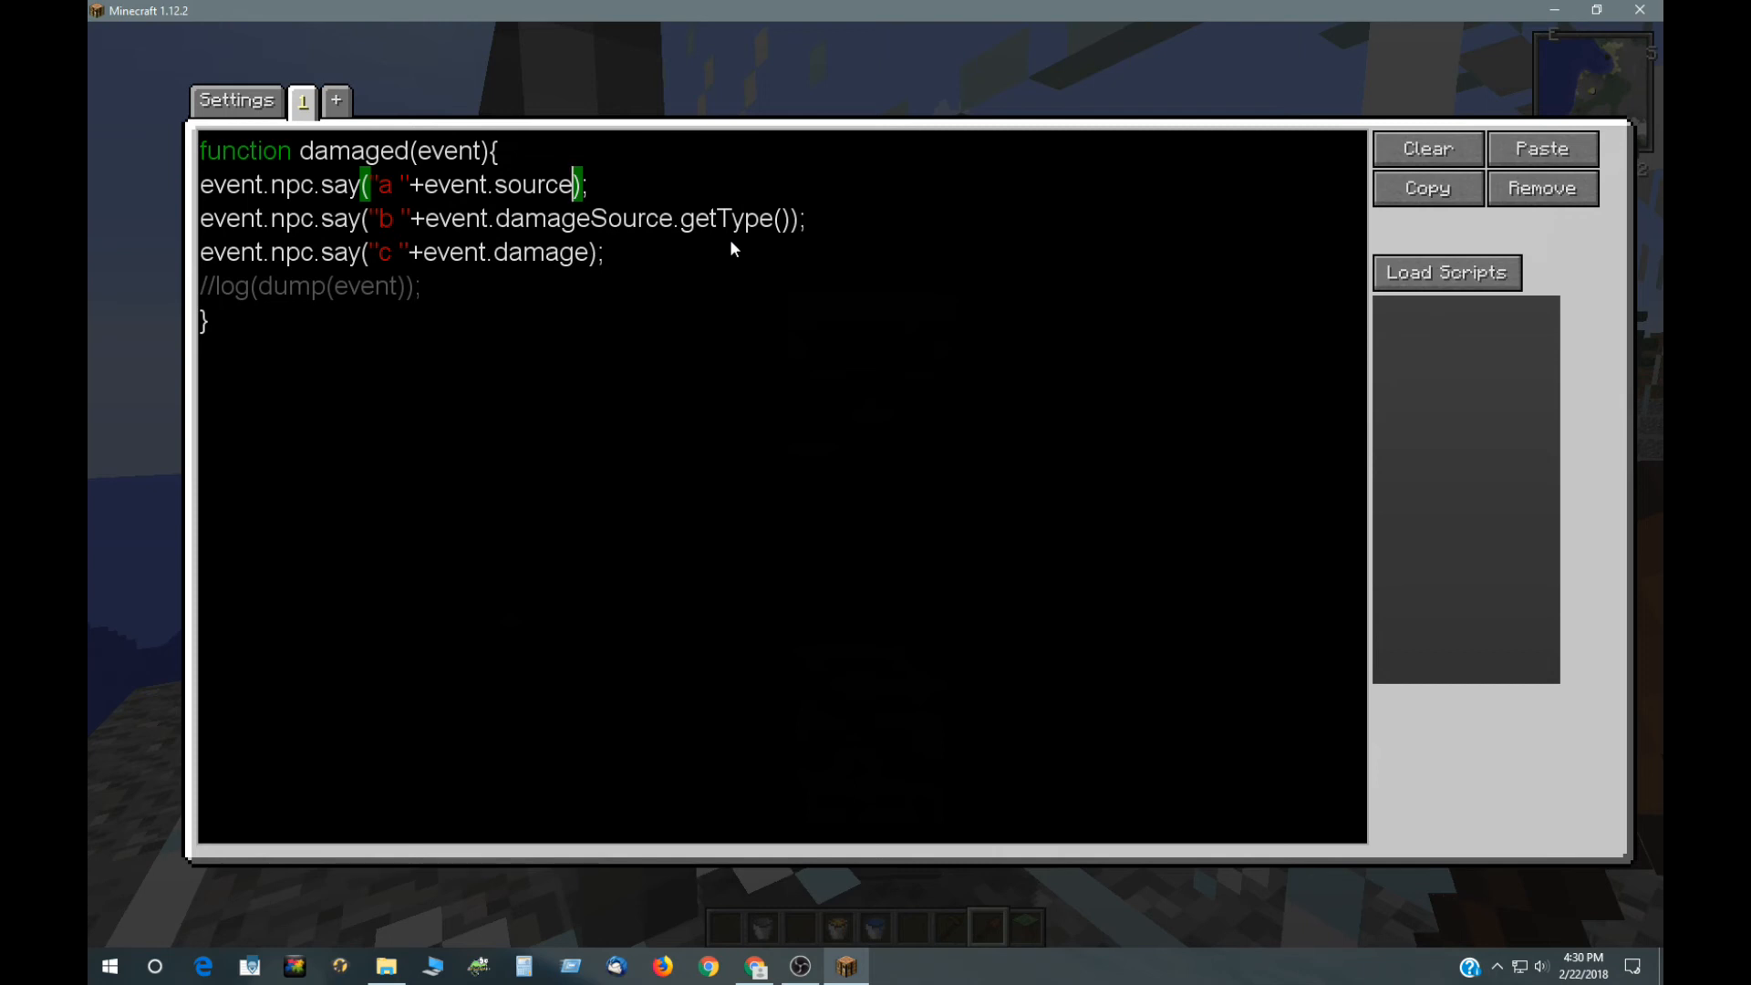
mouse_move(622, 239)
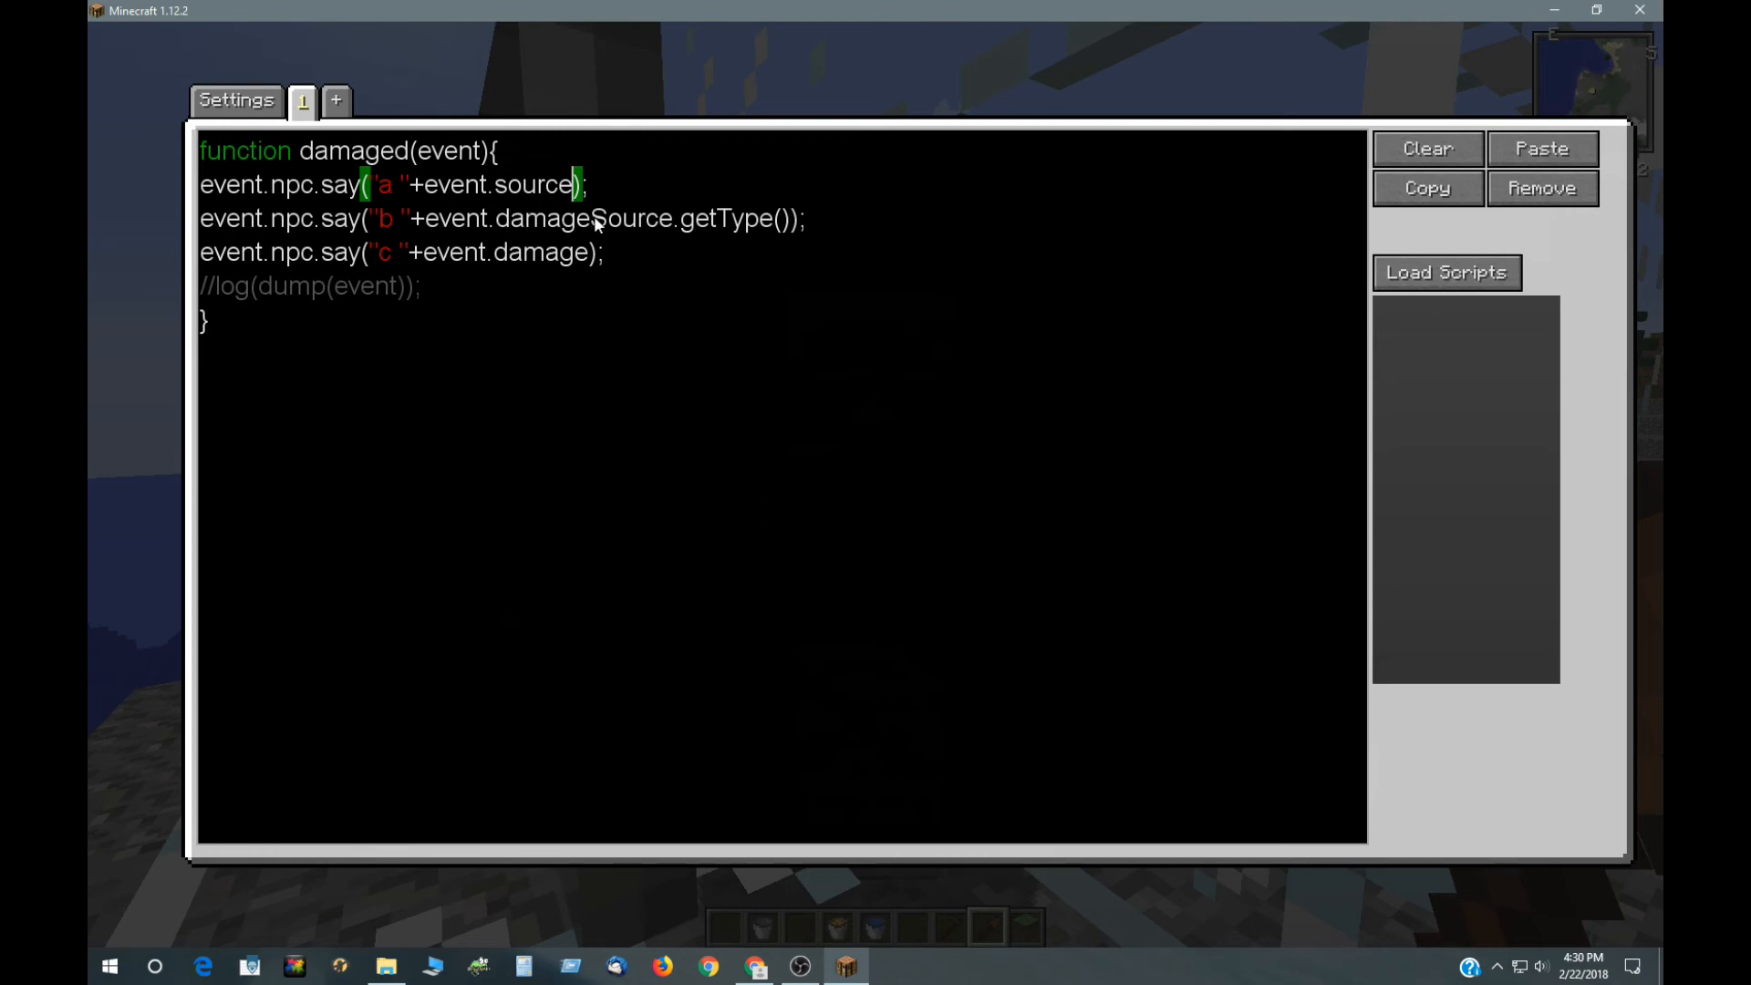
click(237, 99)
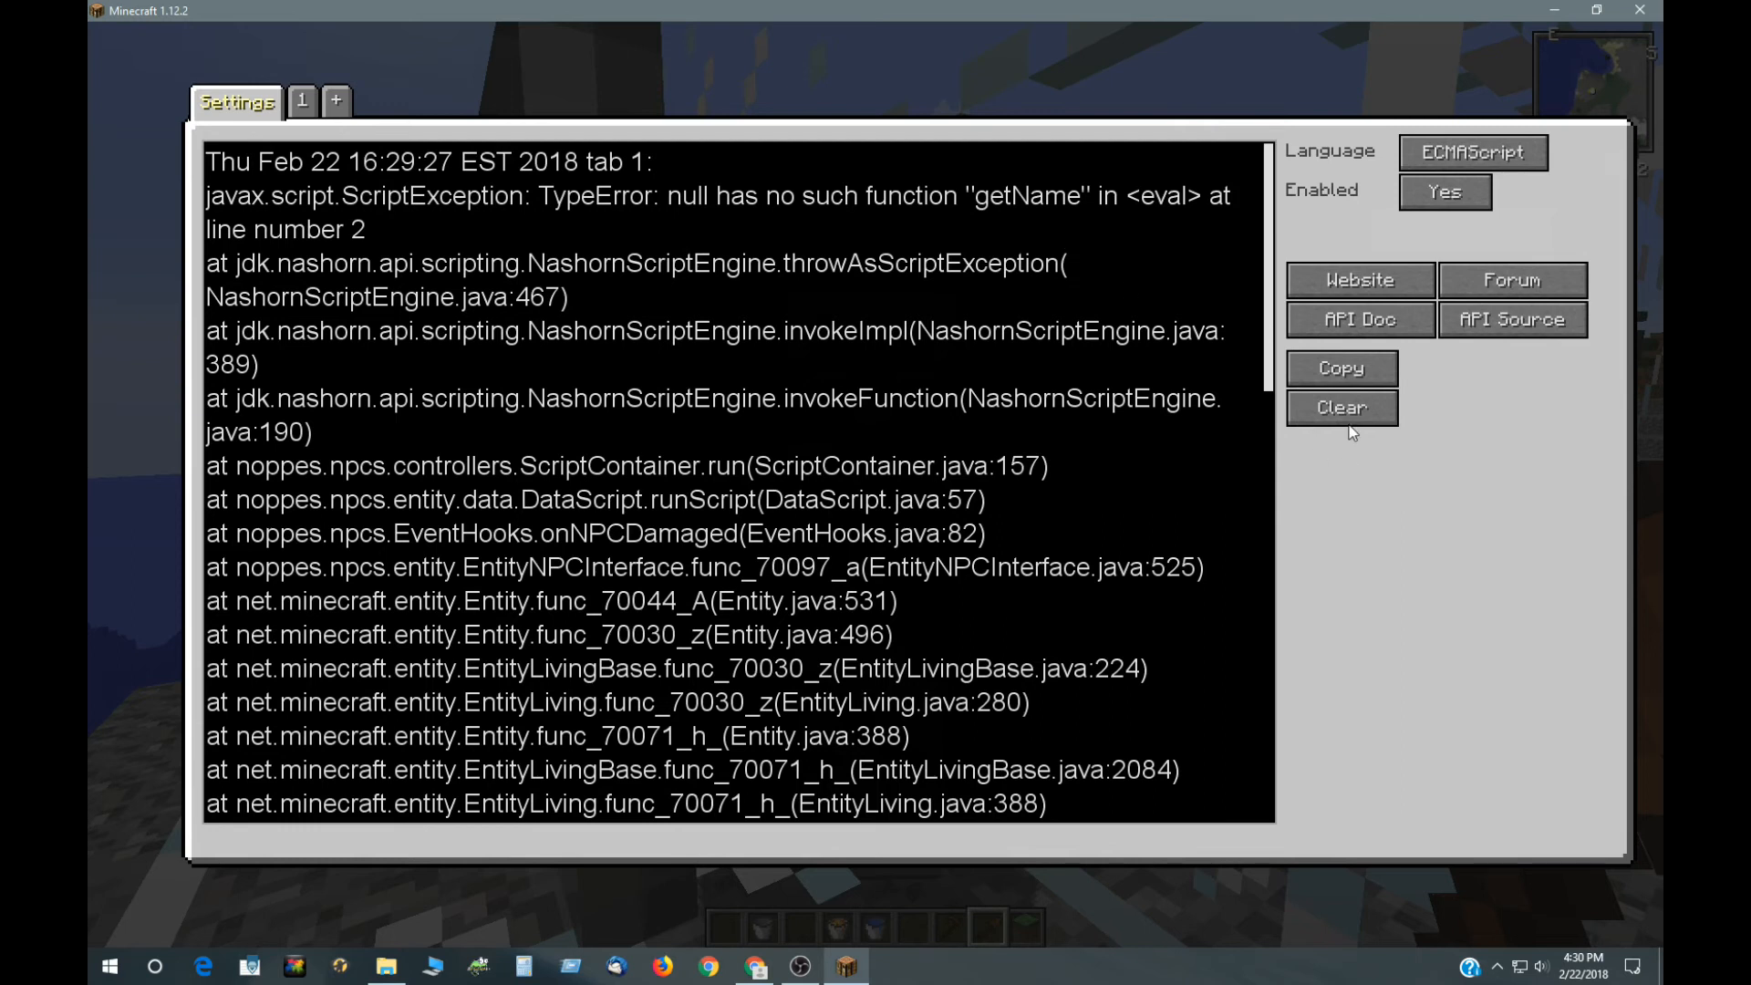
click(1342, 409)
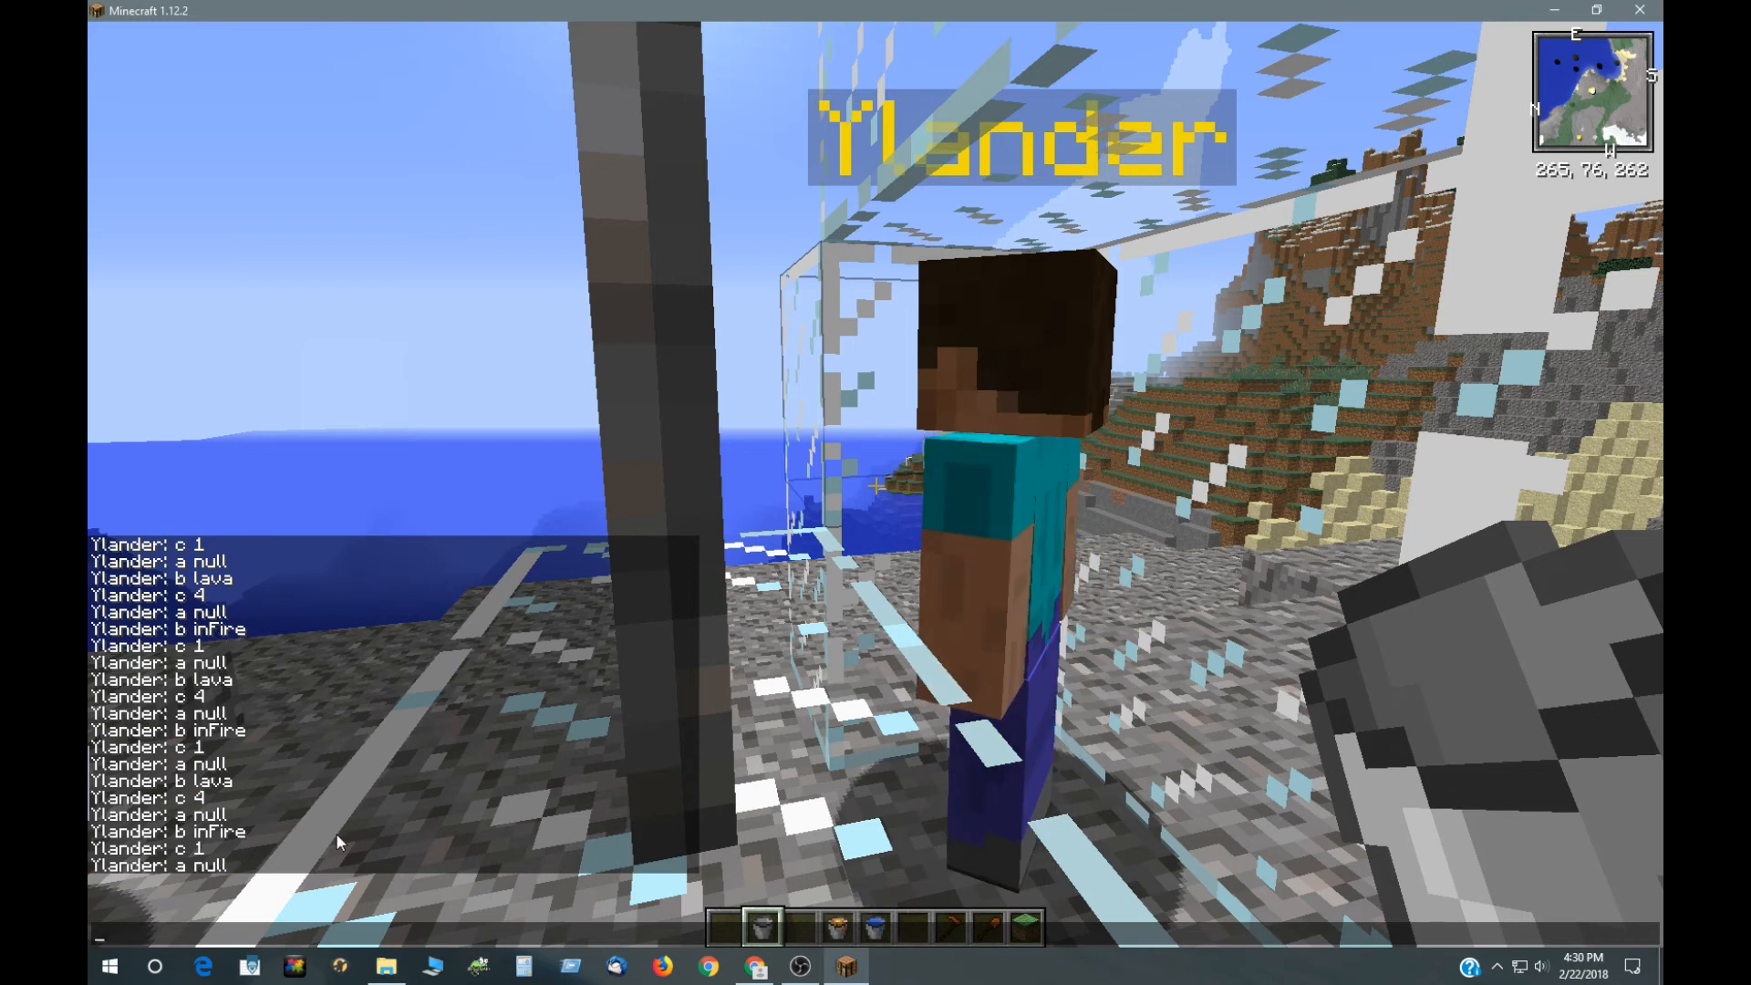
mouse_move(234, 657)
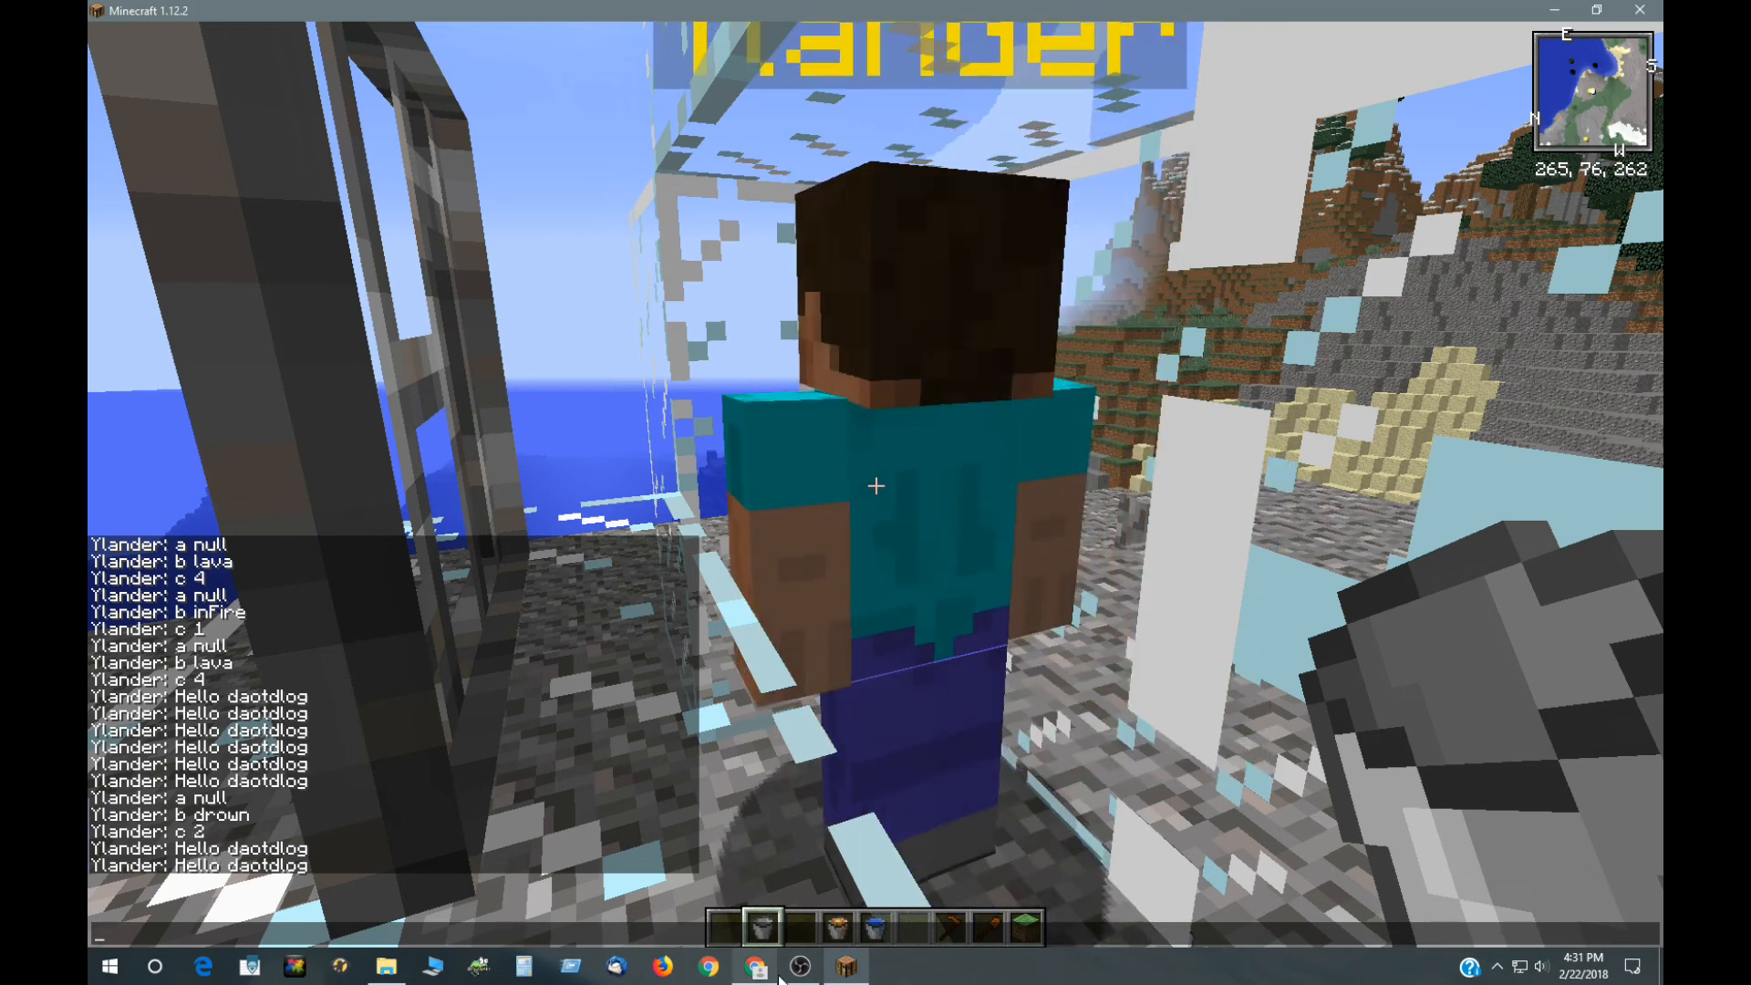
Step: After the lava, fire and drown damage chat output, switch back to Chrome on the DamagedEvent page
click(748, 967)
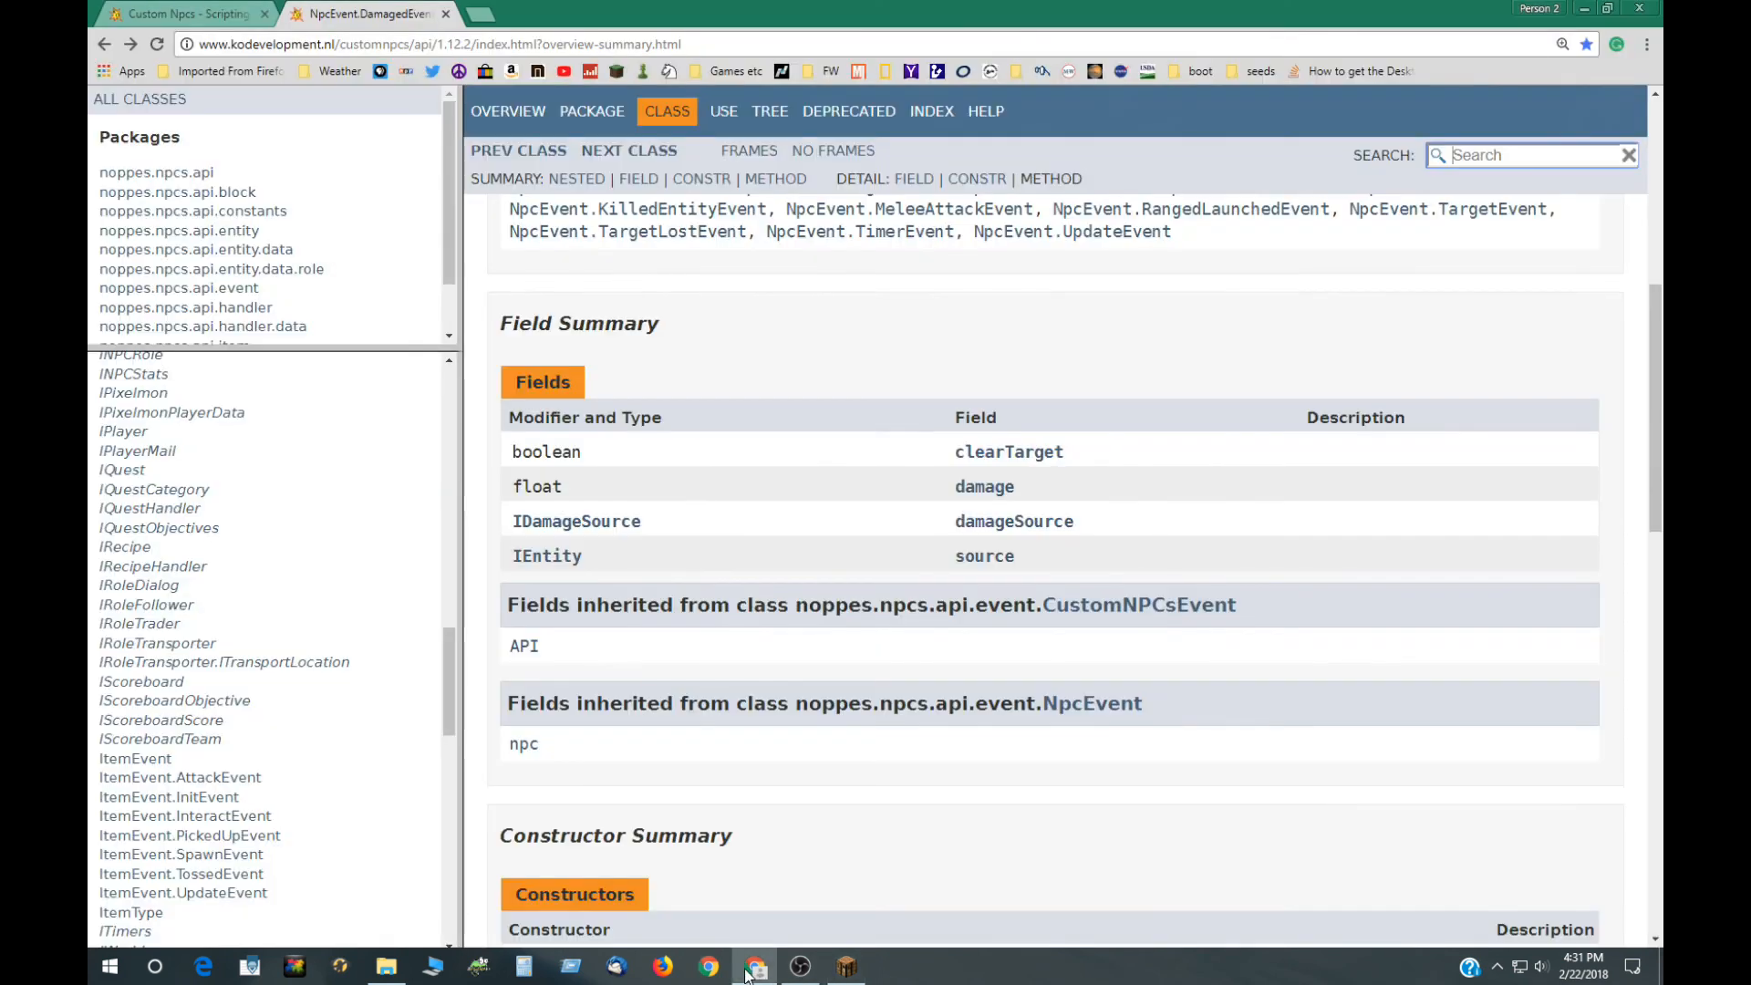
mouse_move(784, 571)
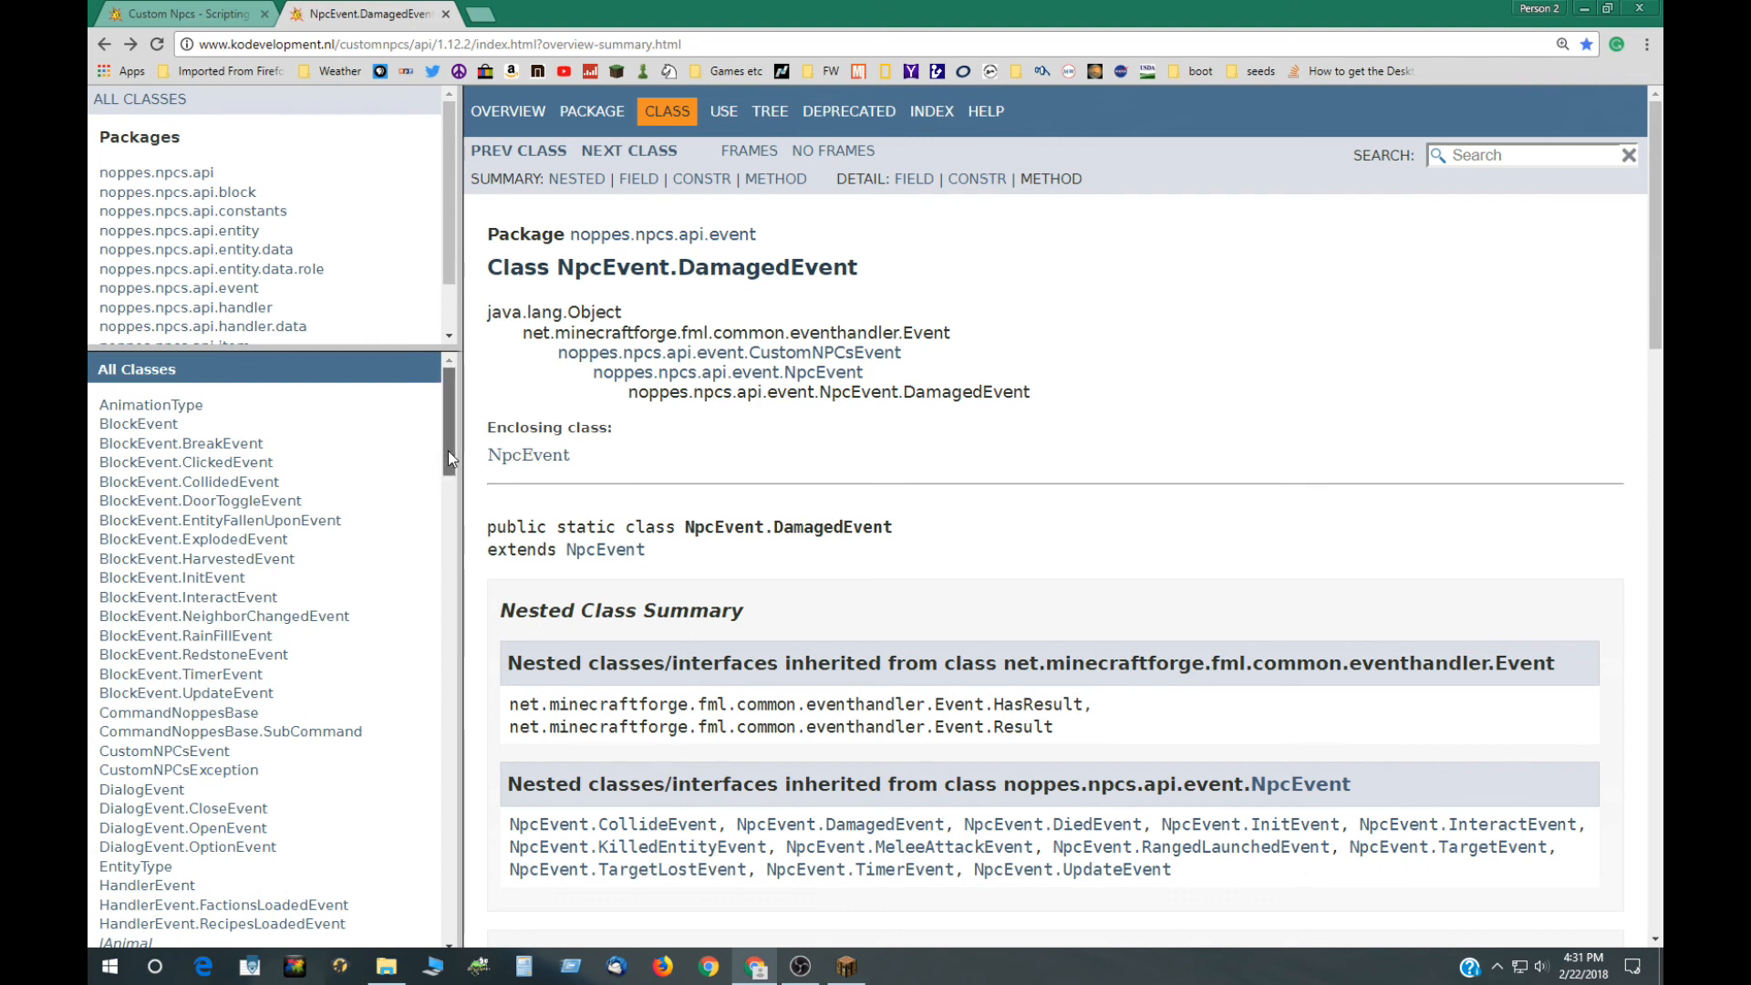
Step: Scroll the DamagedEvent page through its fields to the constructor taking npc, source, damage and damagesource
scroll(down, 3)
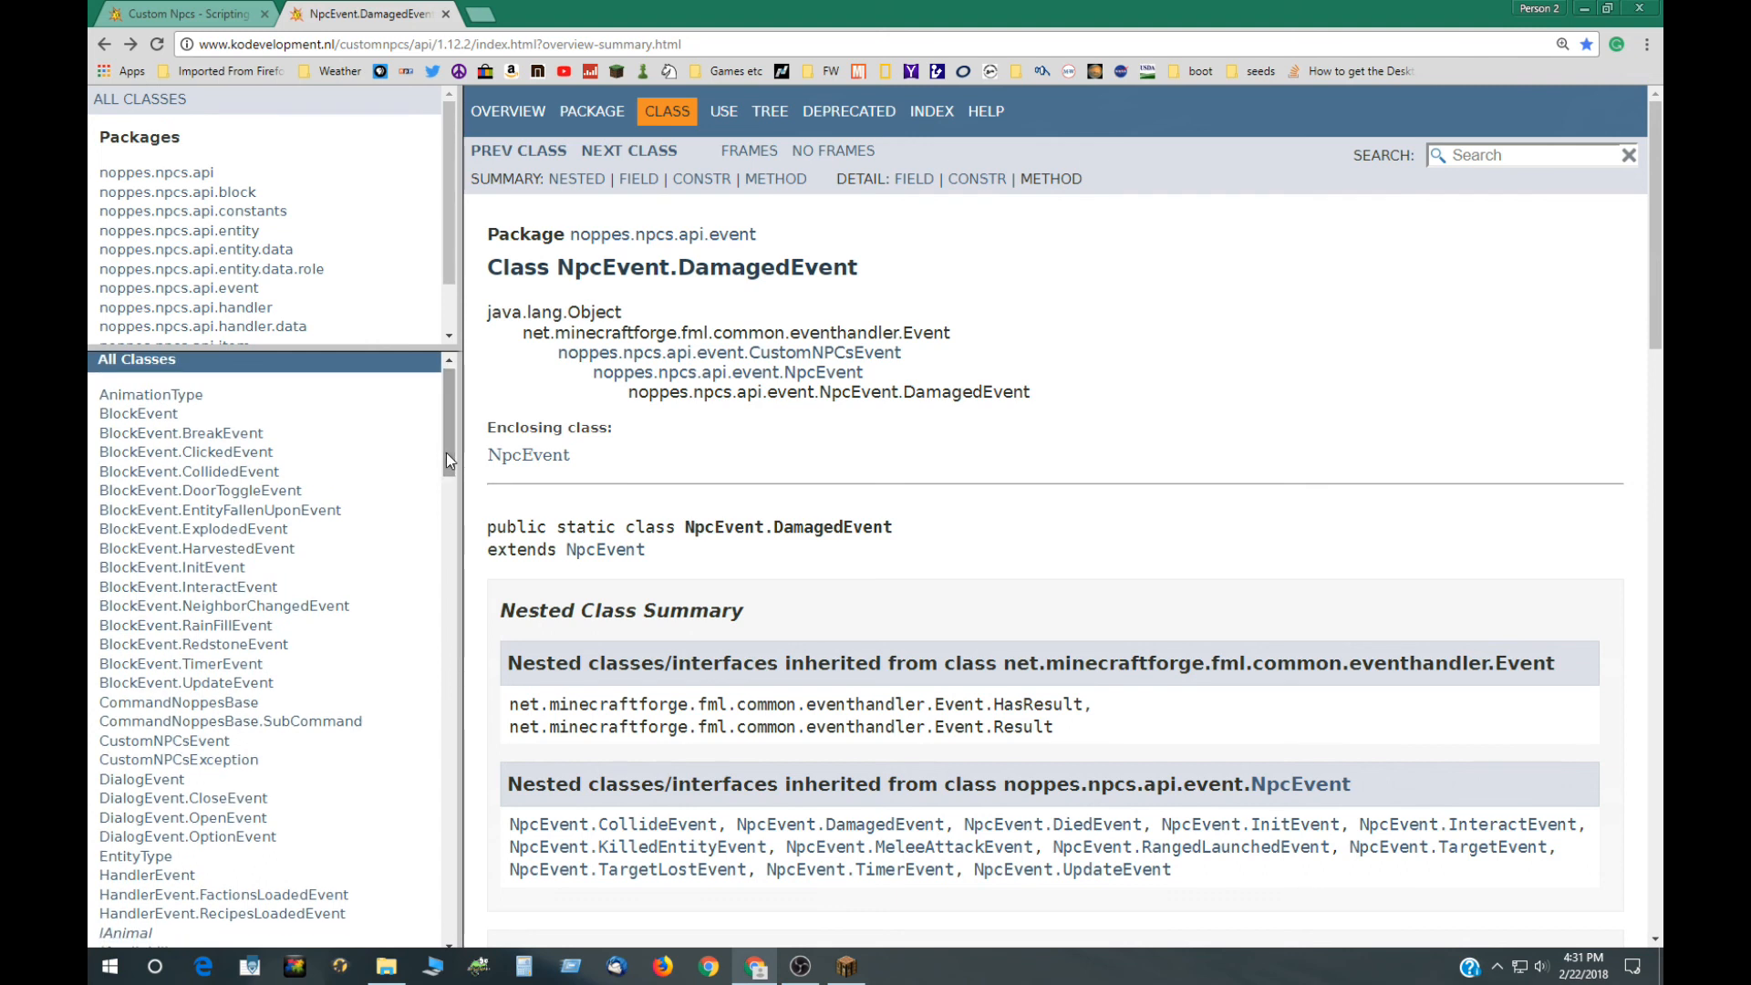
scroll(down, 3)
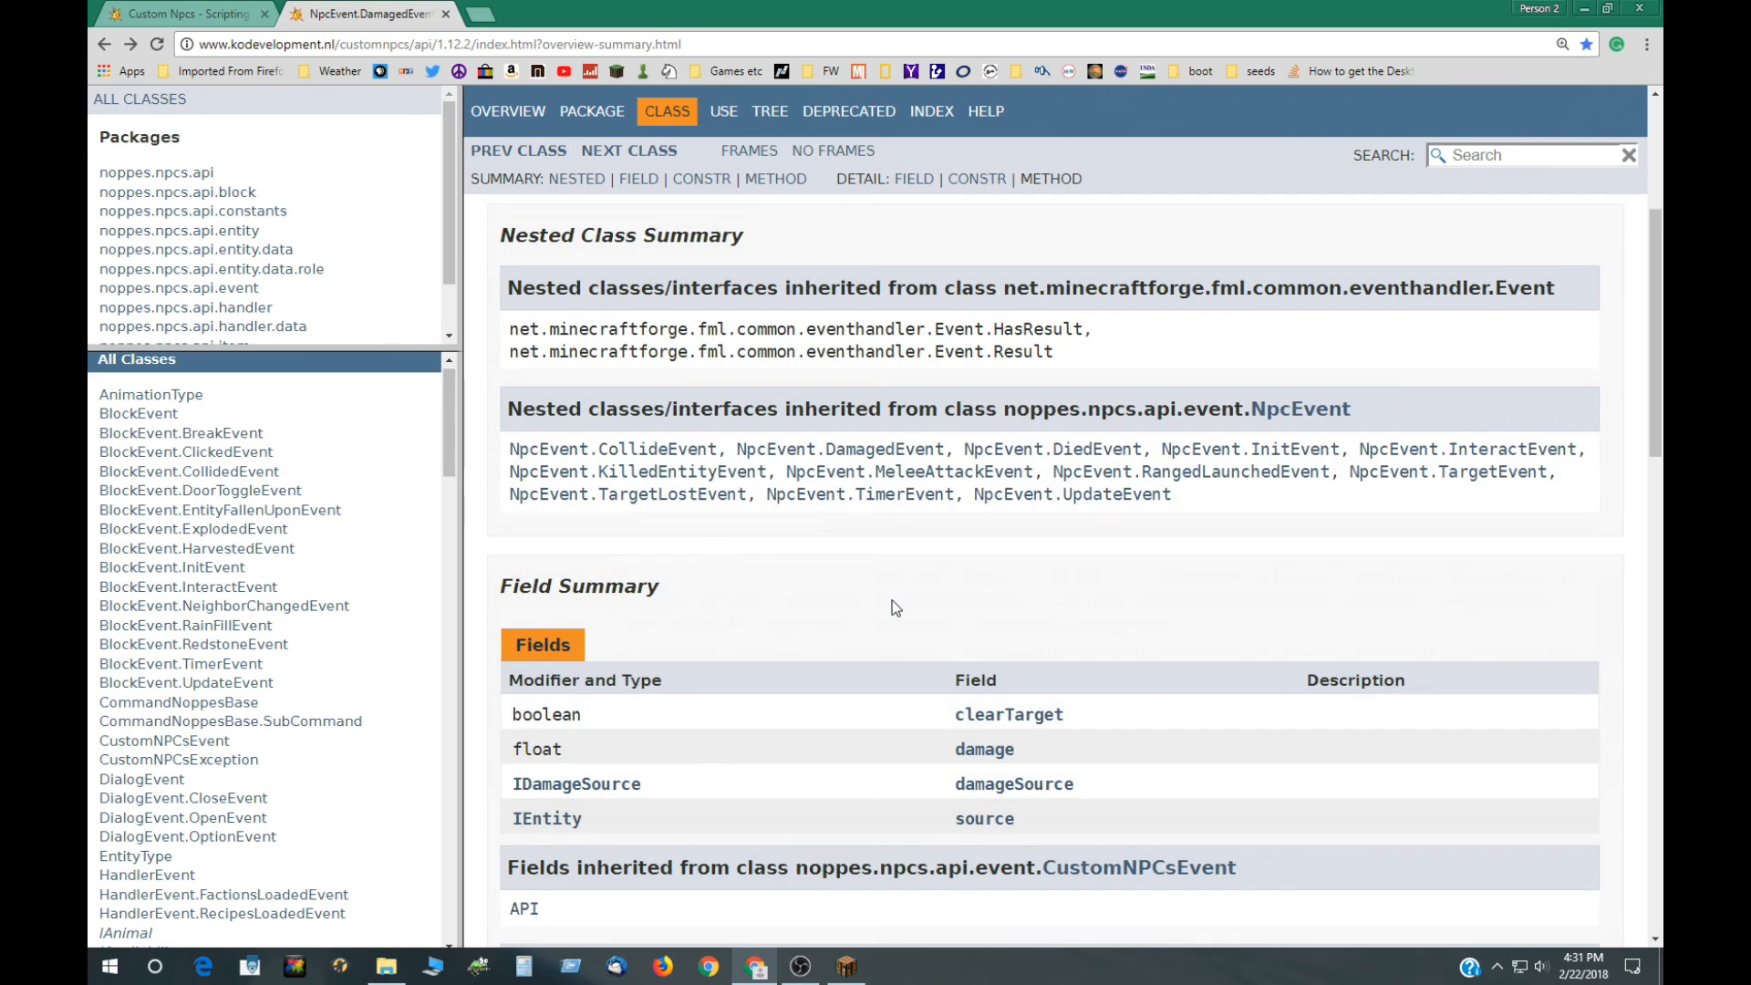
scroll(down, 3)
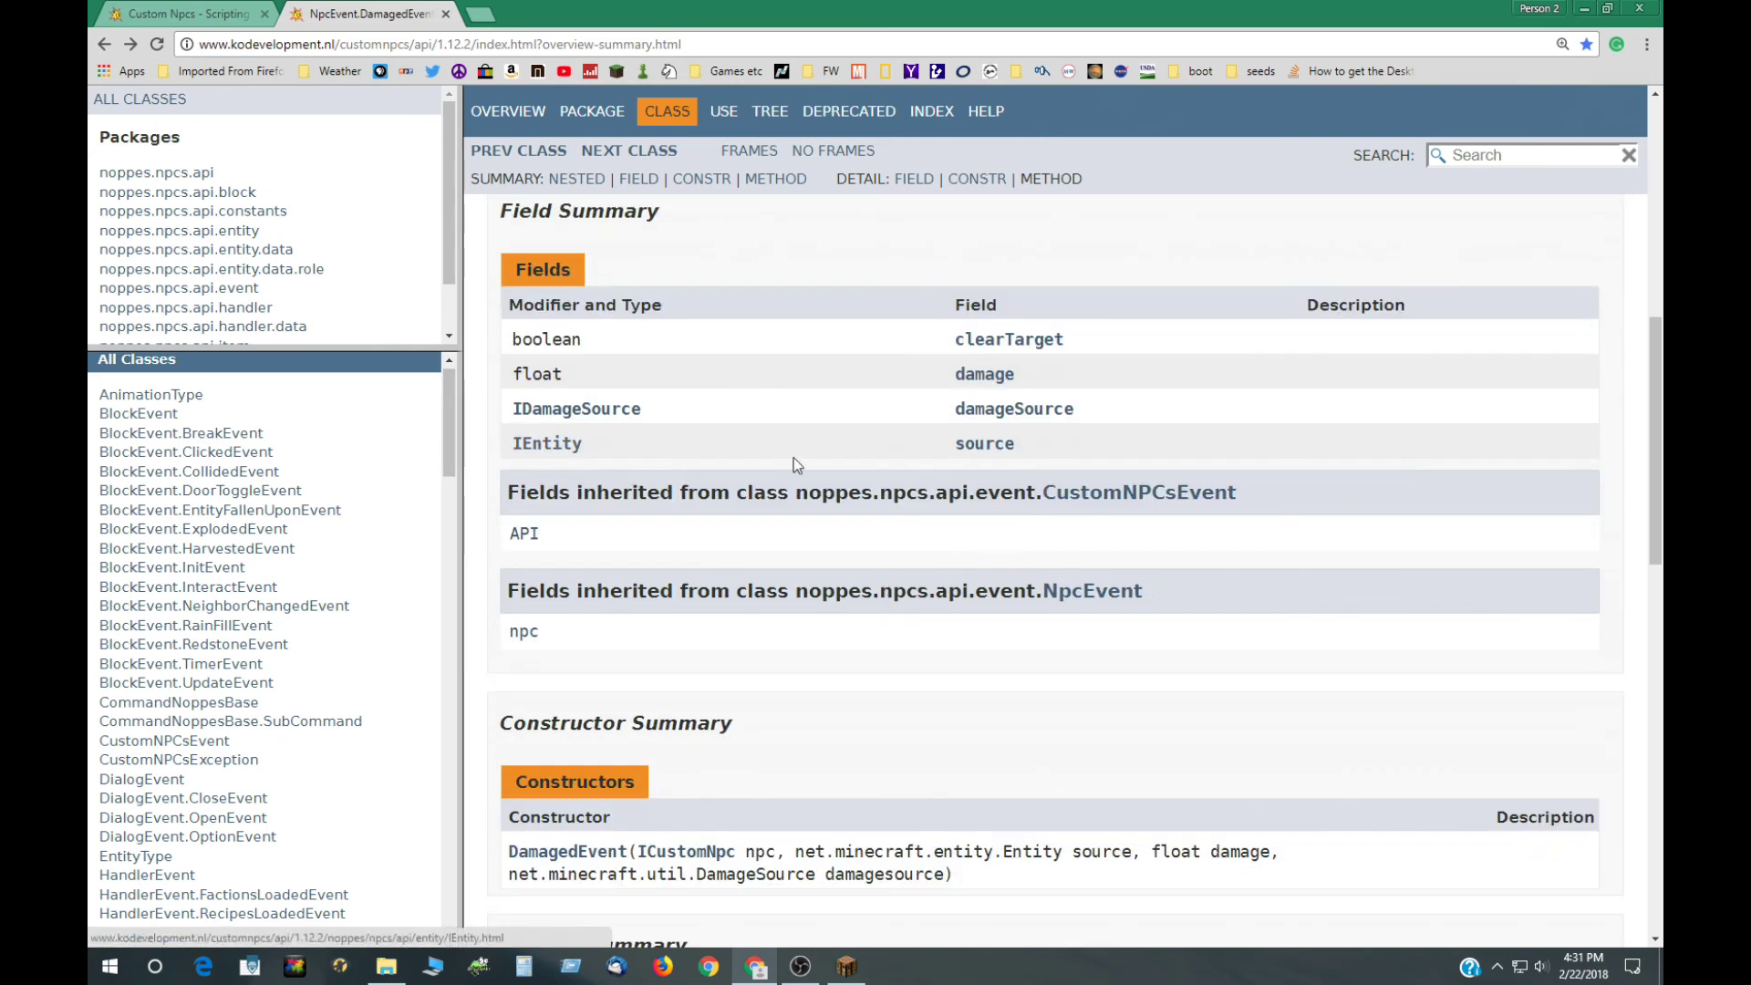
mouse_move(564, 450)
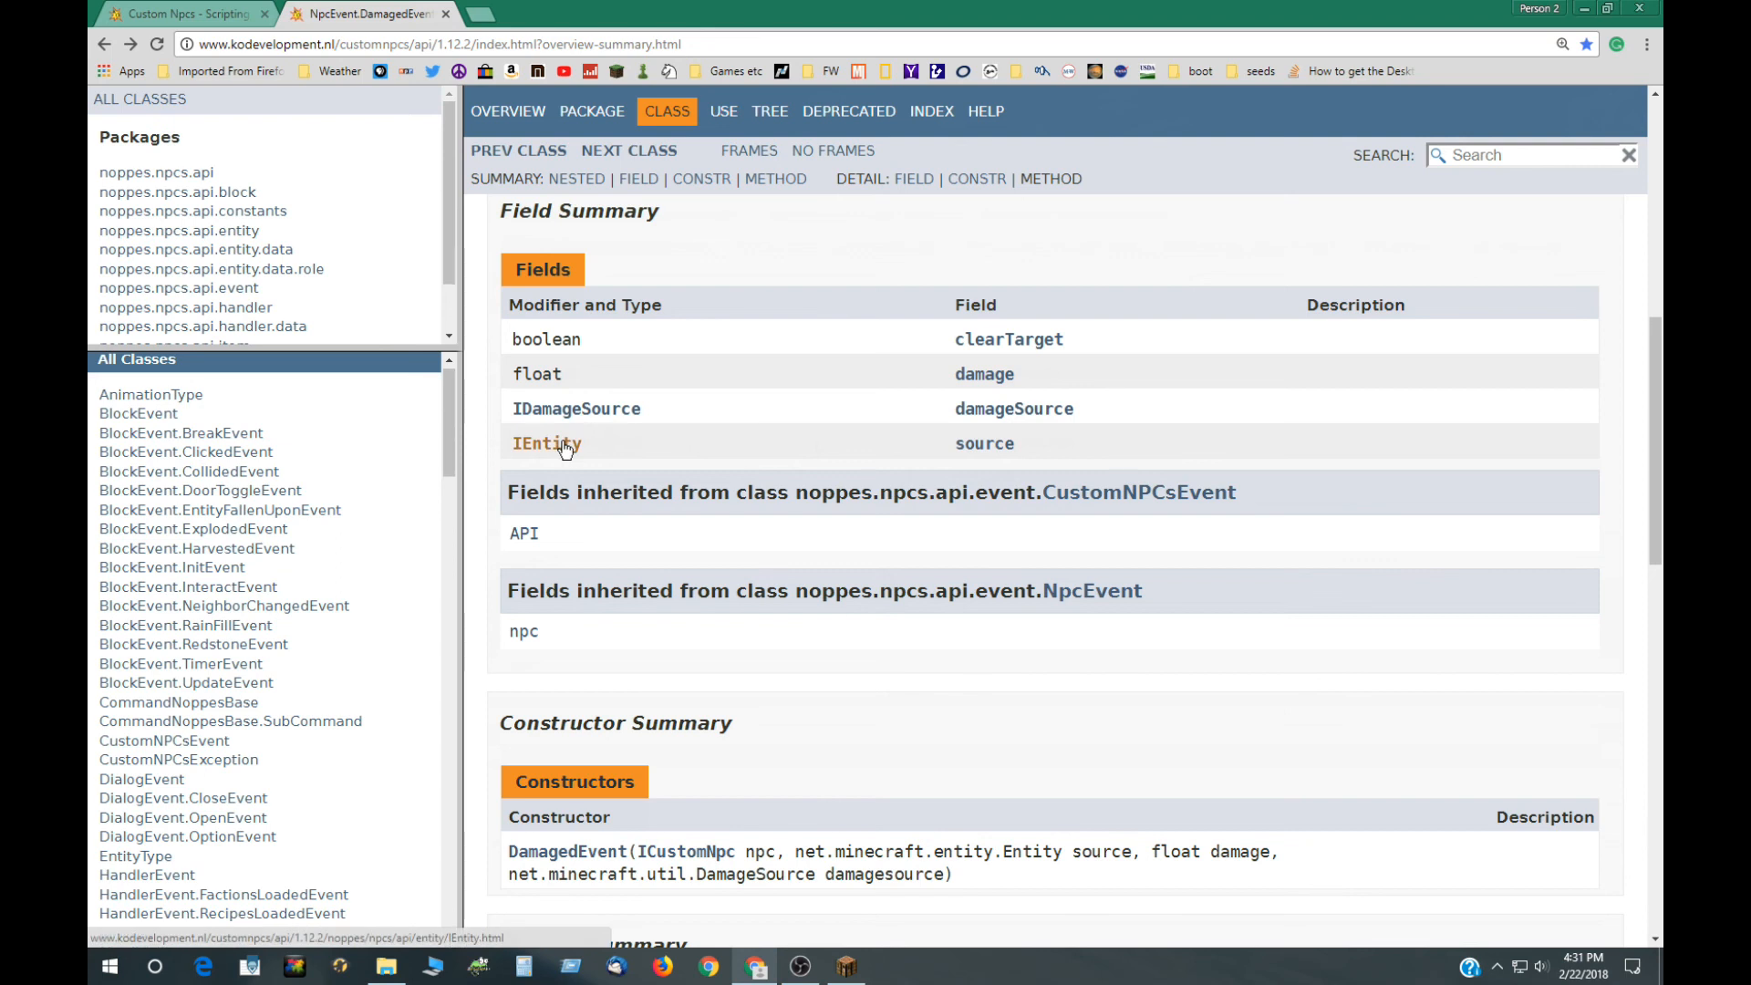
mouse_move(564, 445)
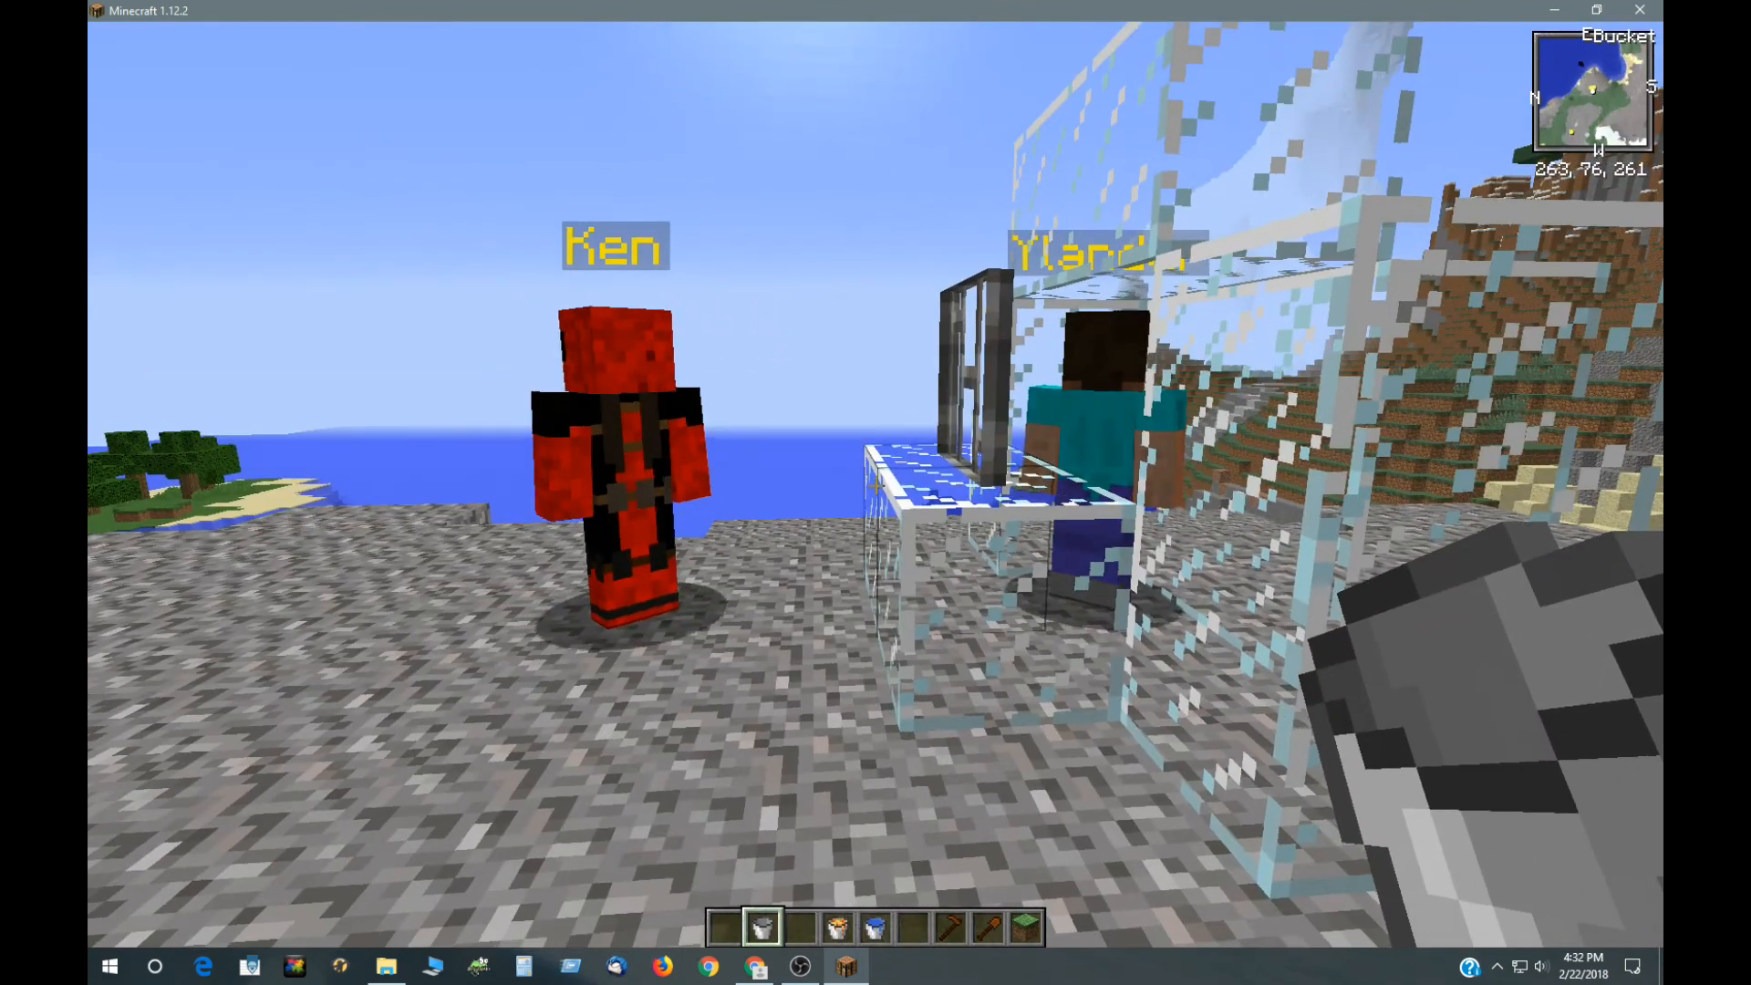
mouse_move(879, 489)
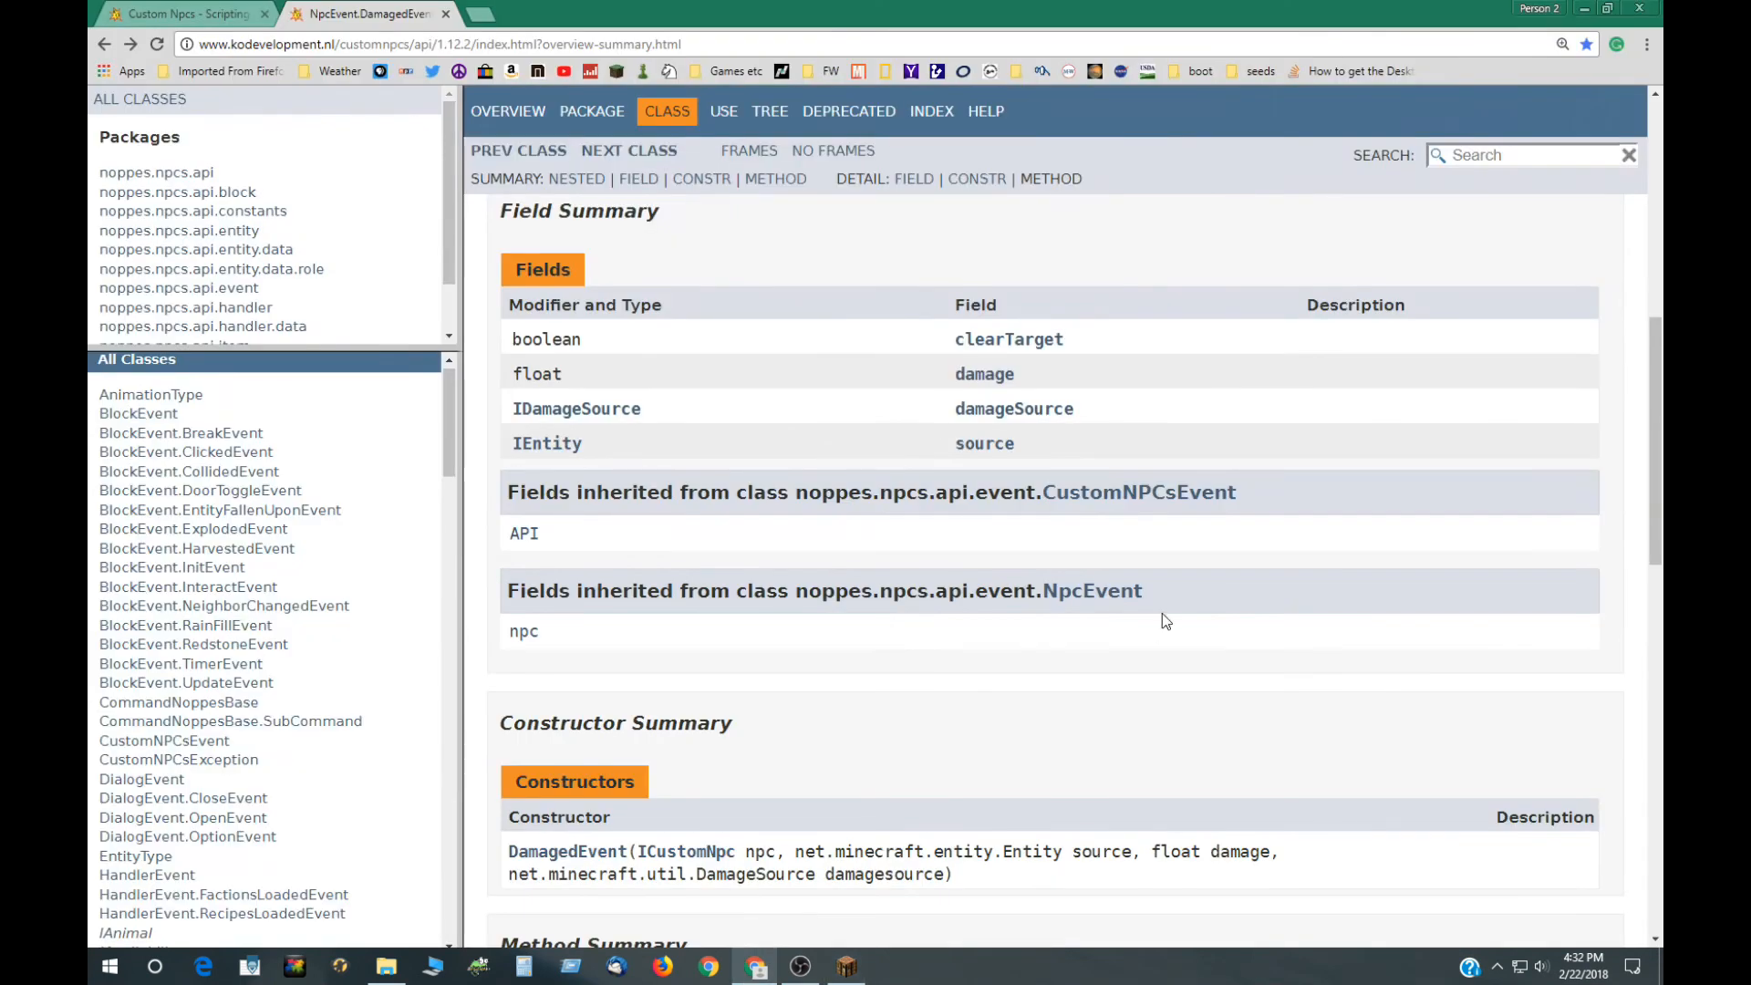
mouse_move(449, 474)
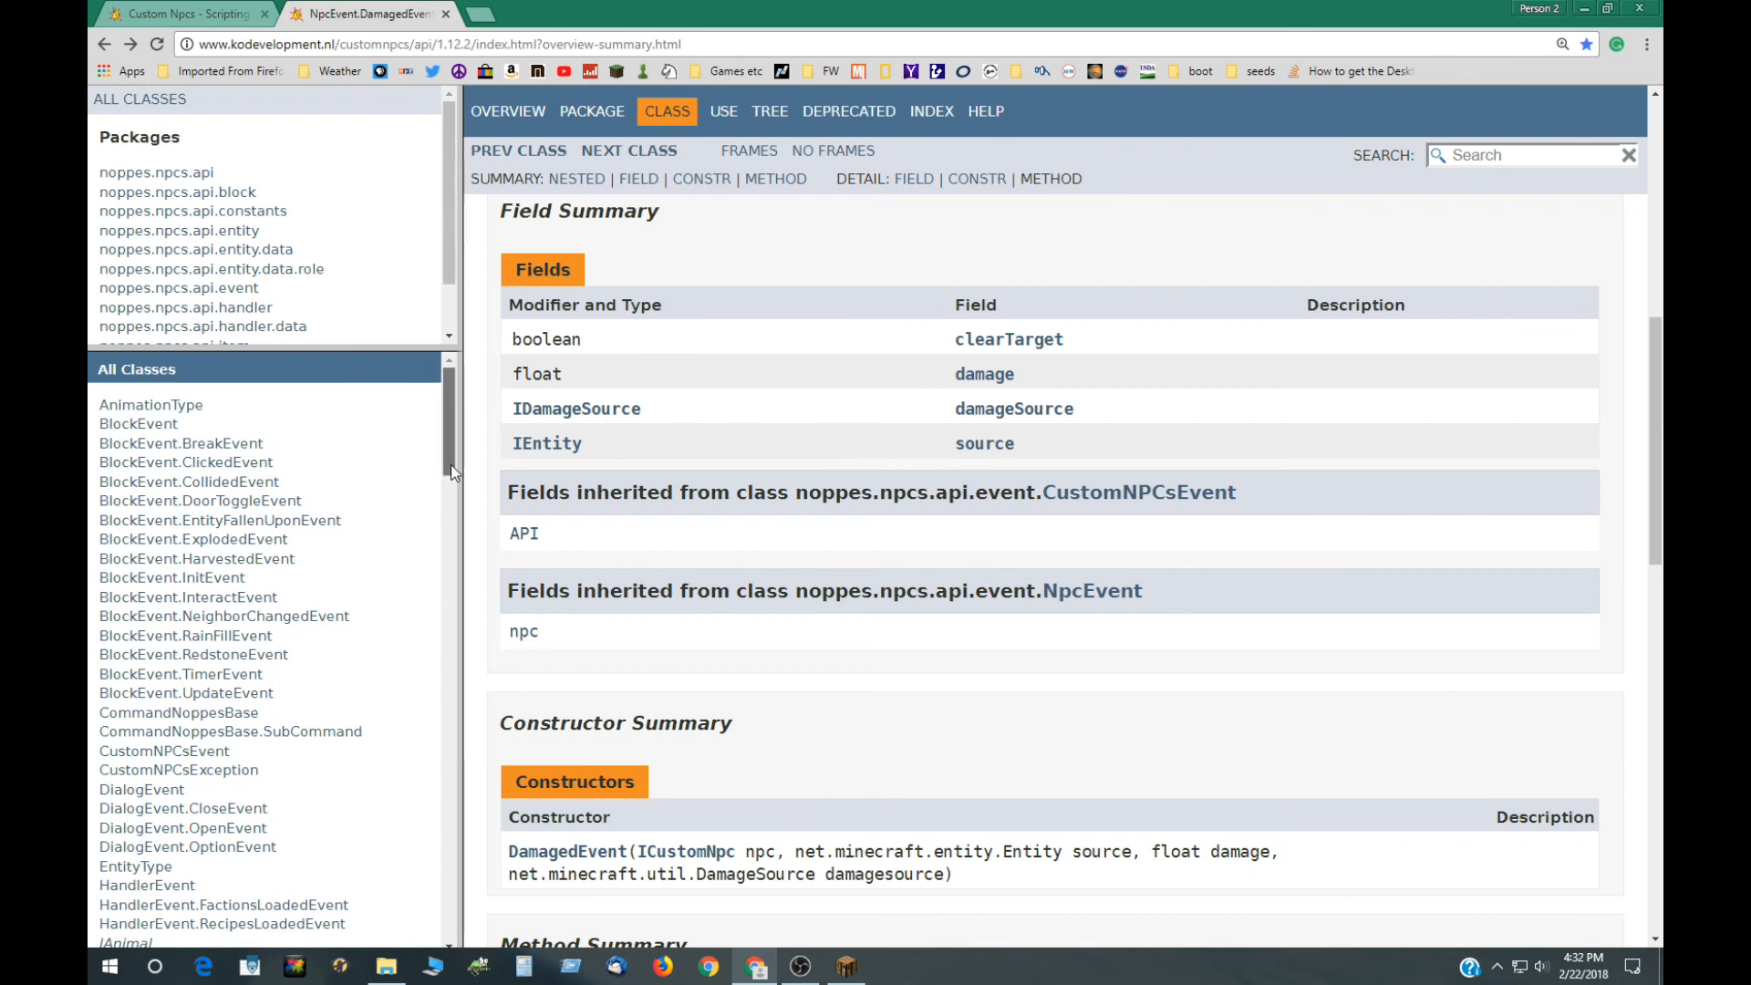
scroll(down, 3)
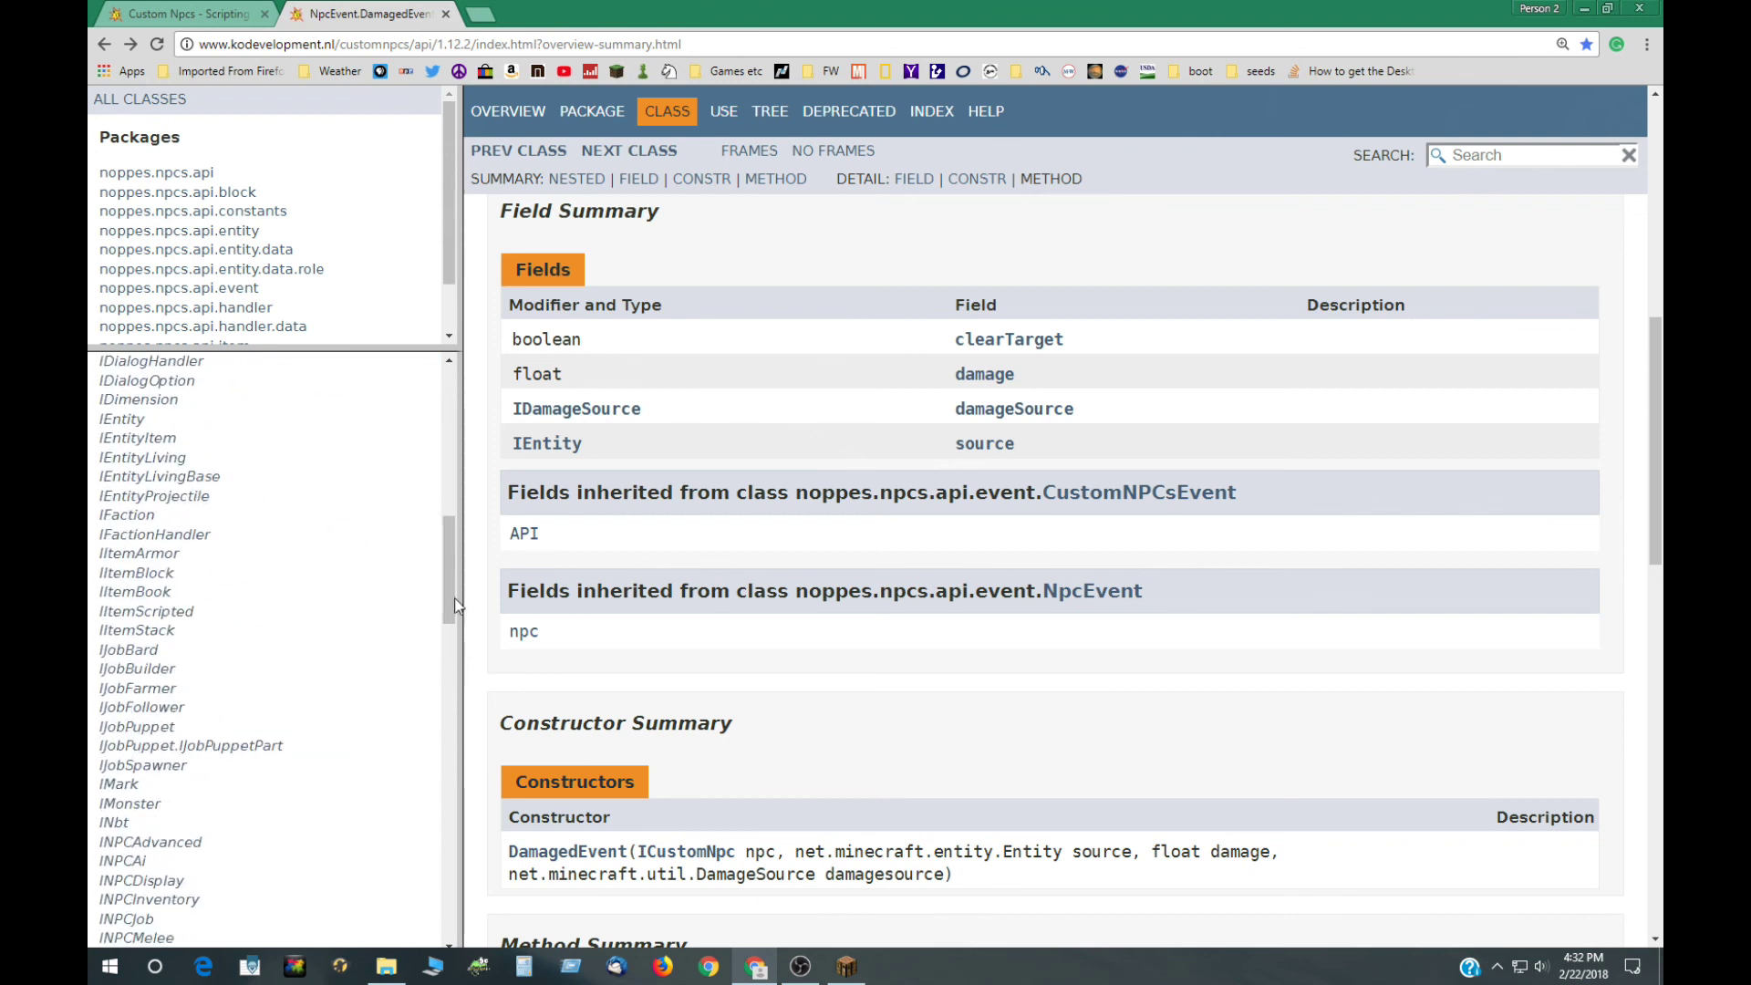
mouse_move(452, 610)
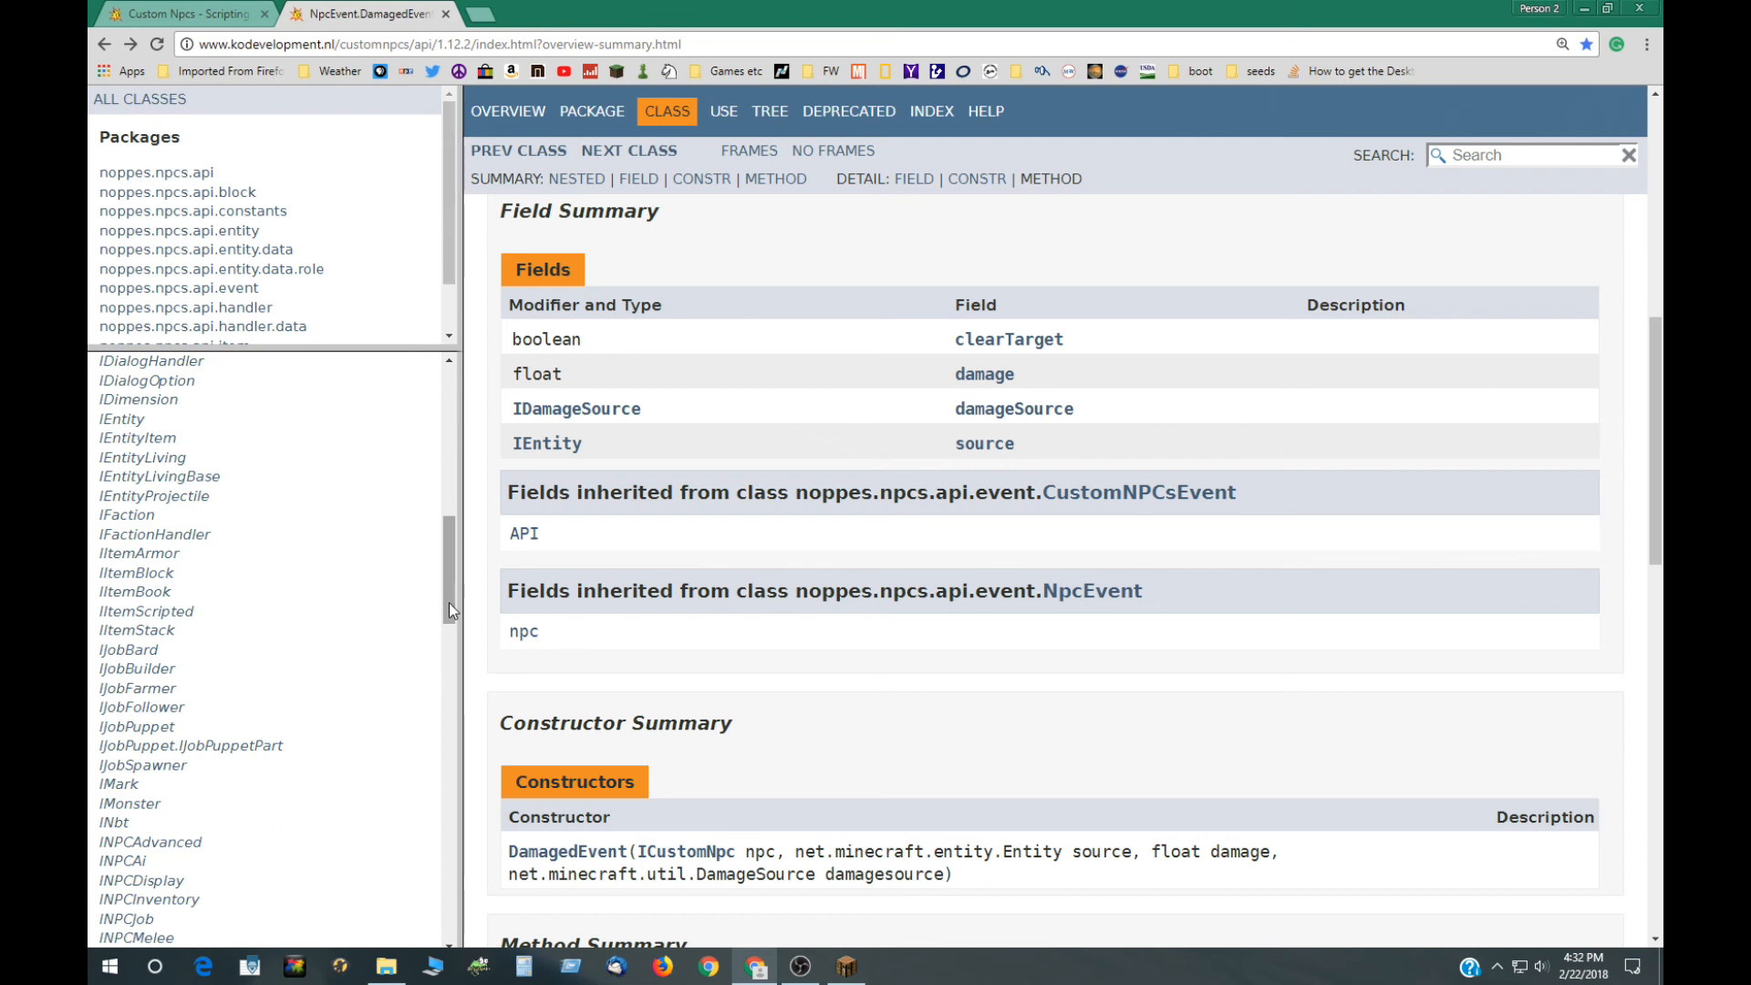